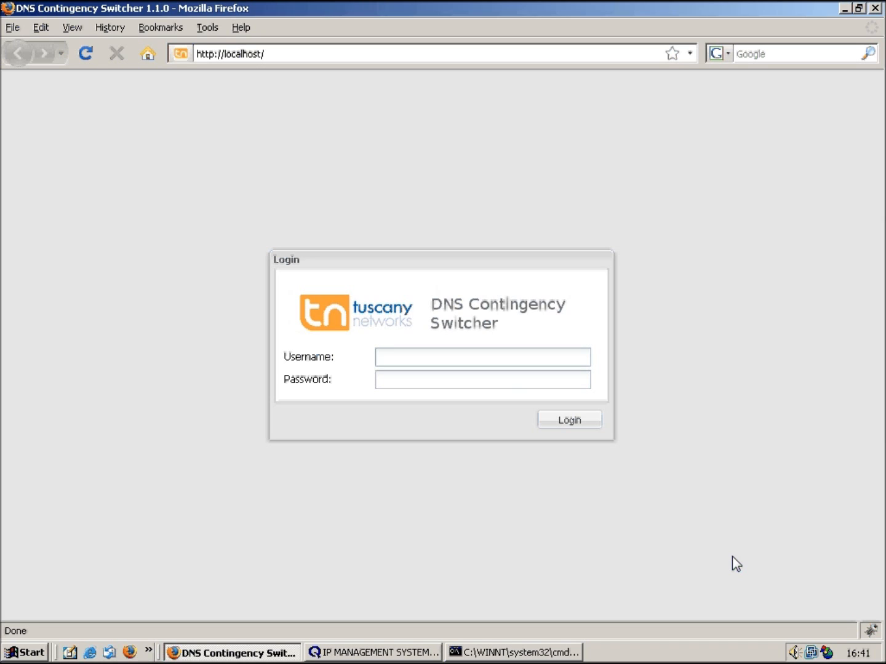
pyautogui.click(481, 357)
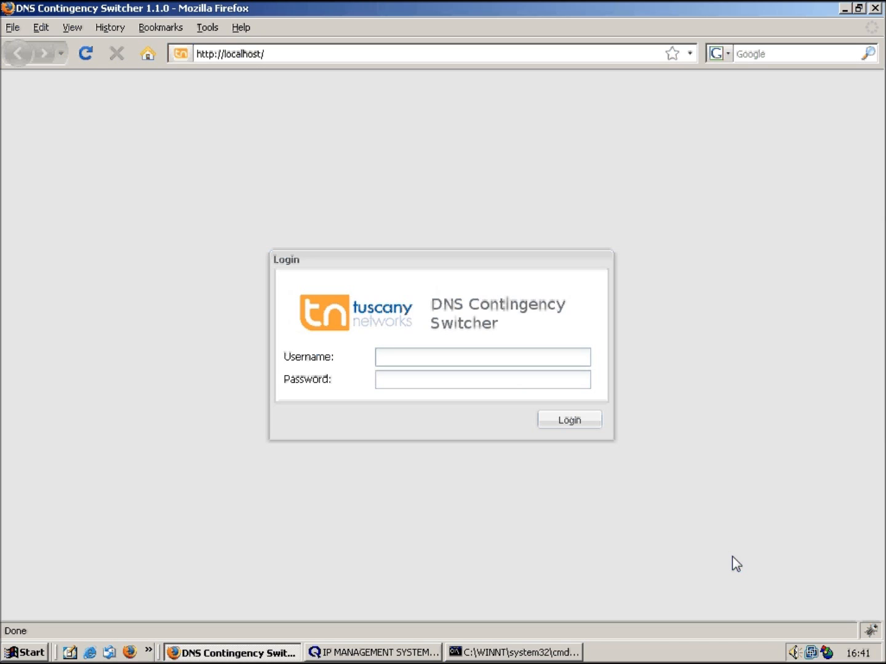
pyautogui.click(482, 357)
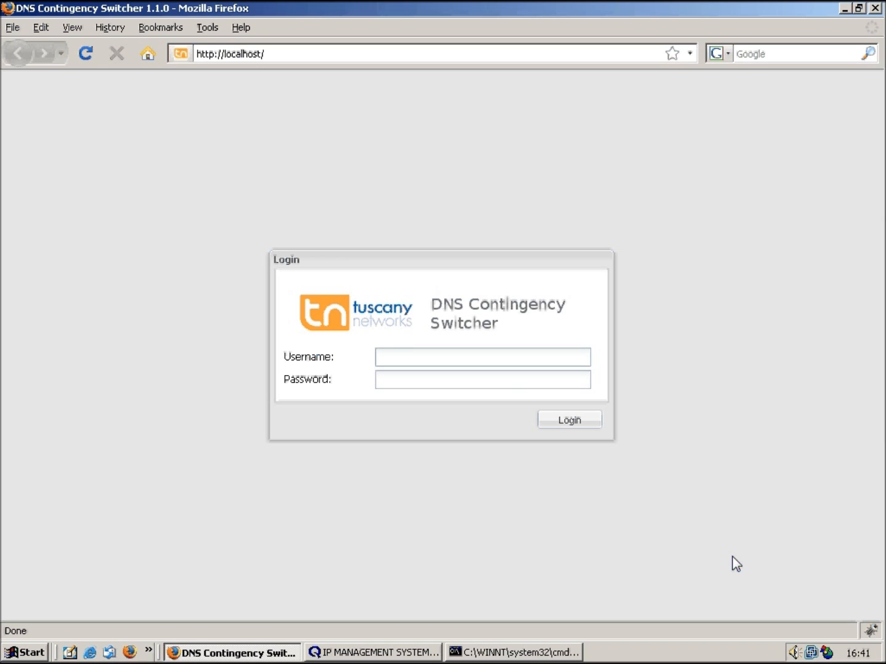
pyautogui.click(482, 356)
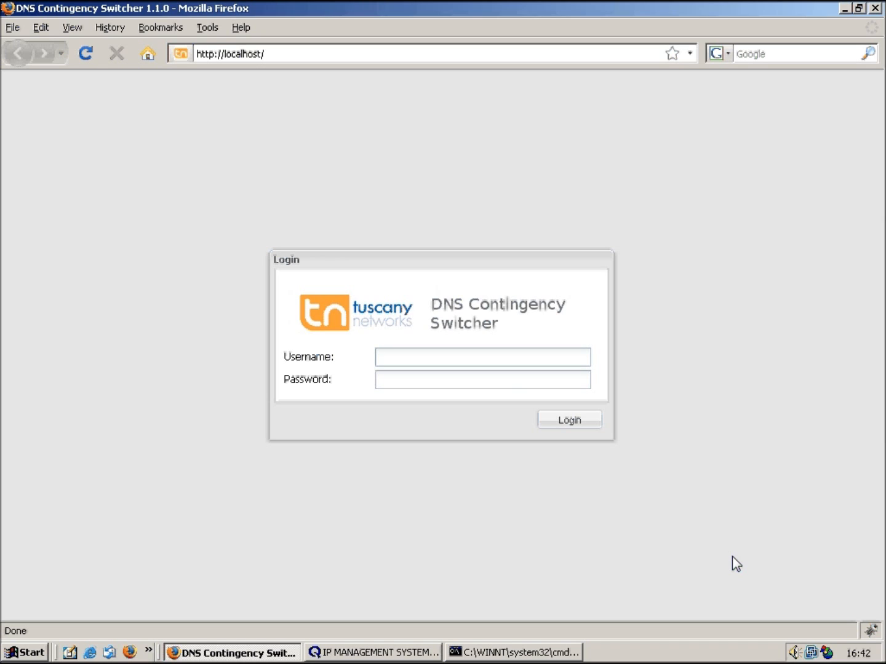
pyautogui.click(483, 356)
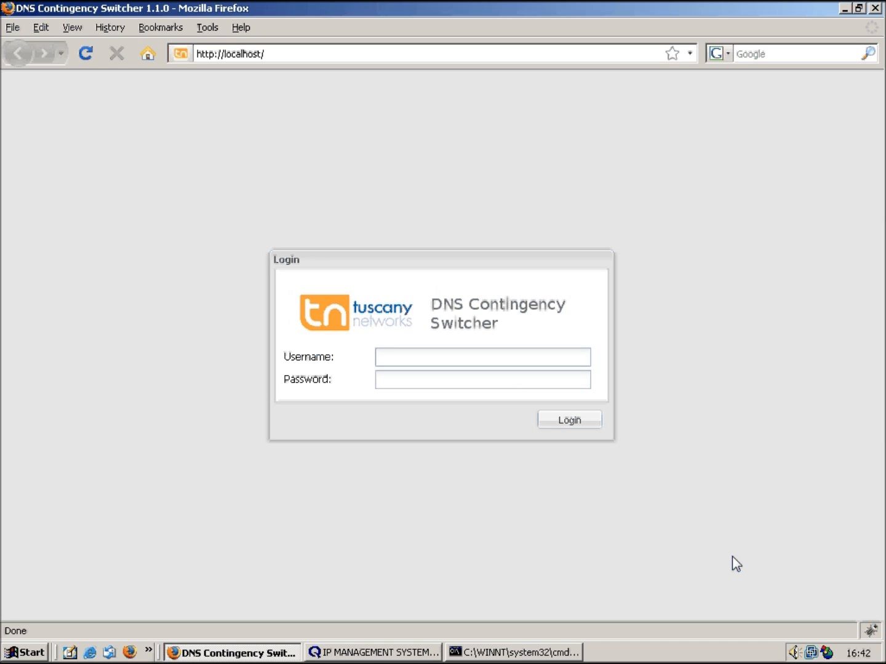
pyautogui.click(482, 357)
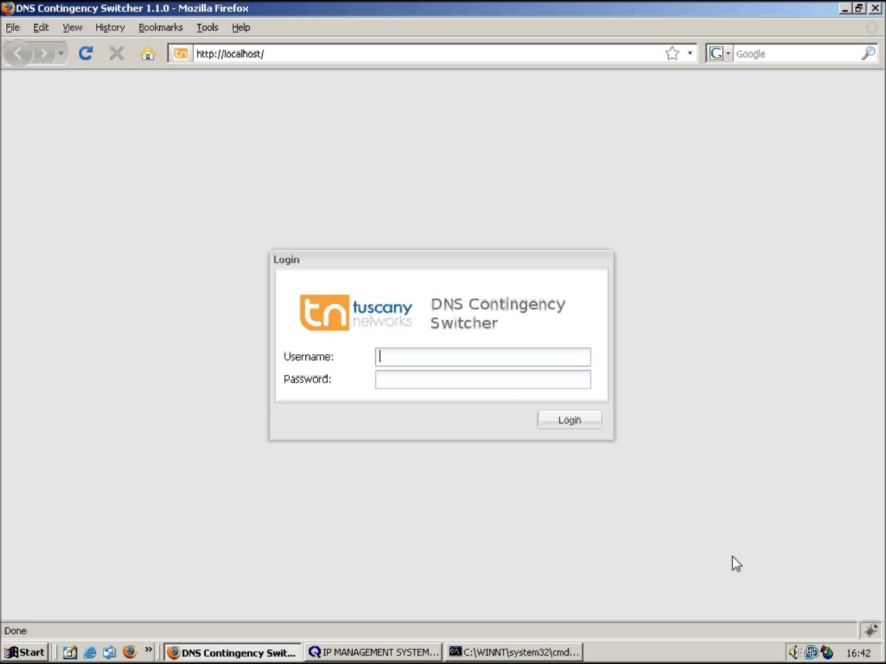
pyautogui.write('qipman')
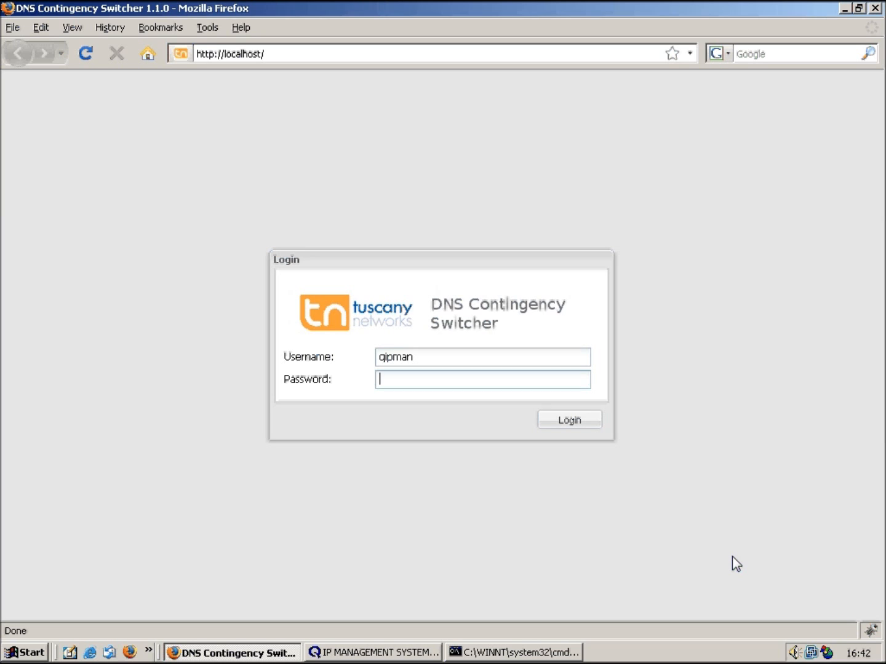
pyautogui.write('******')
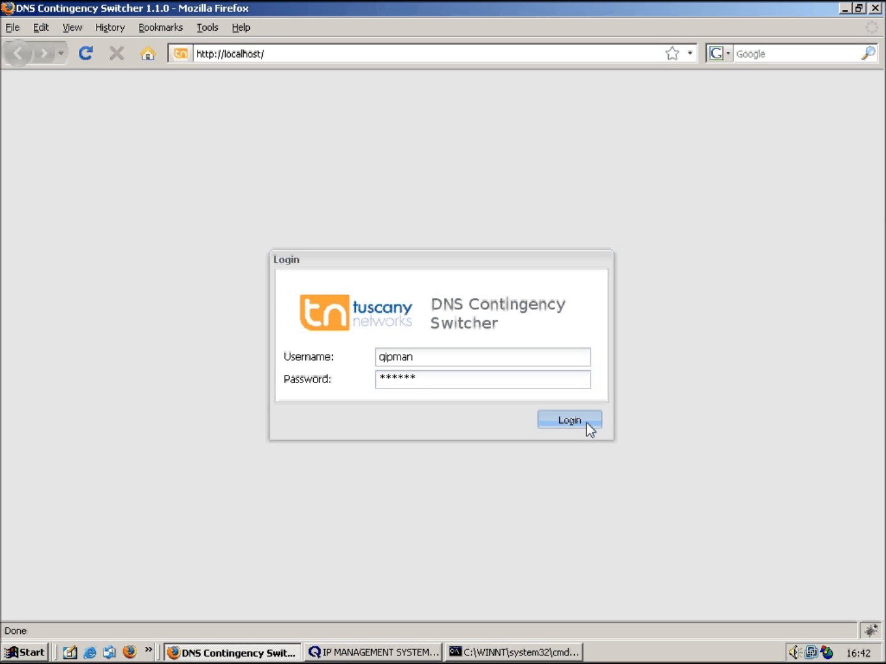
pyautogui.click(570, 420)
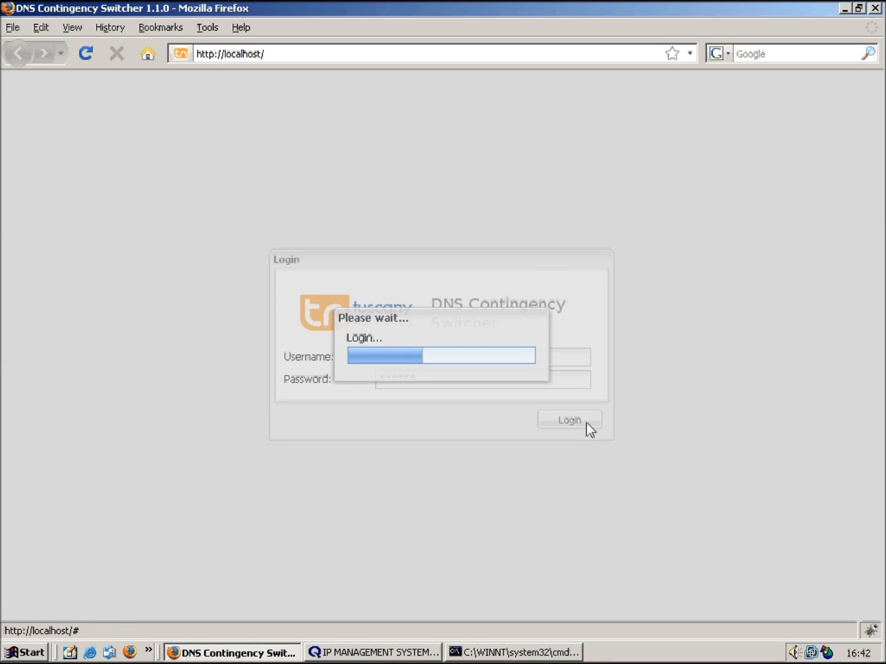
pyautogui.click(569, 420)
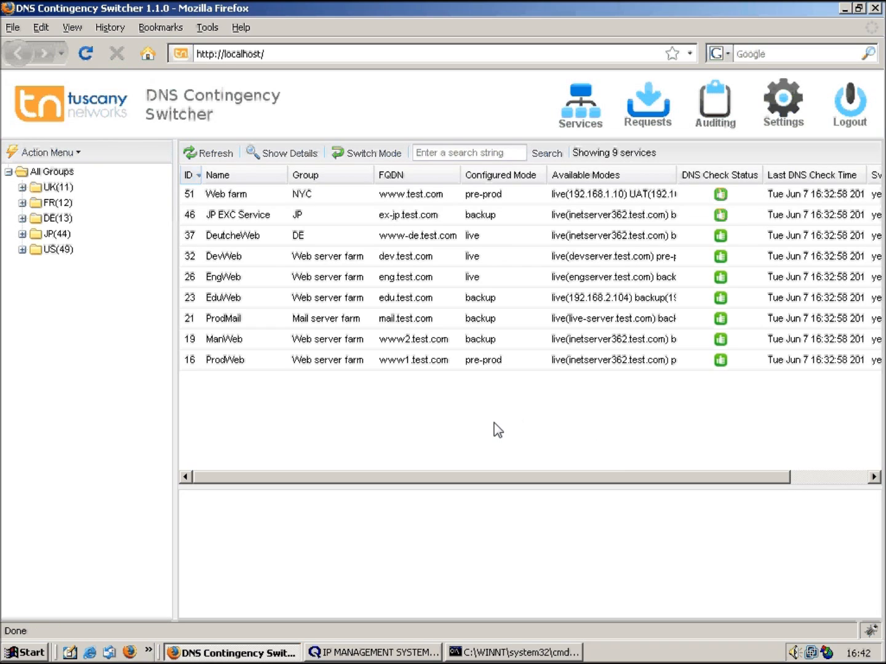
pyautogui.moveTo(395, 369)
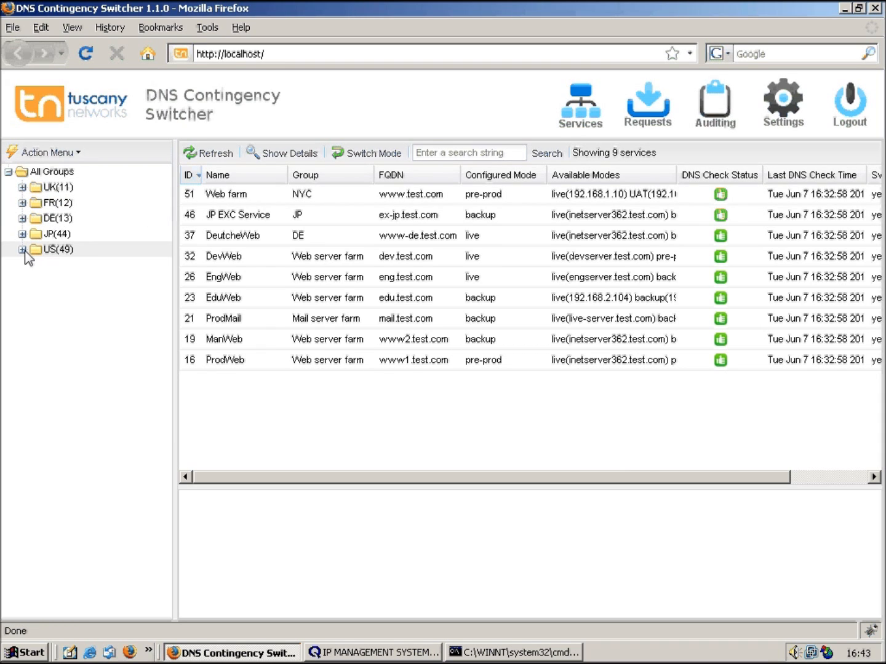
# - Expand US and NYC, select Web farm and bring up its context actions
pyautogui.click(22, 249)
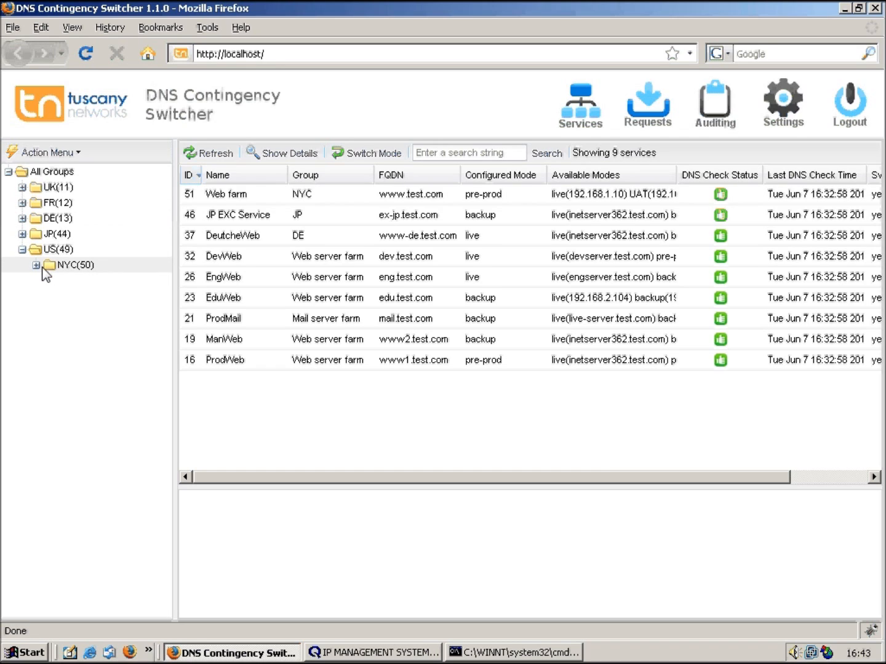
pyautogui.click(37, 266)
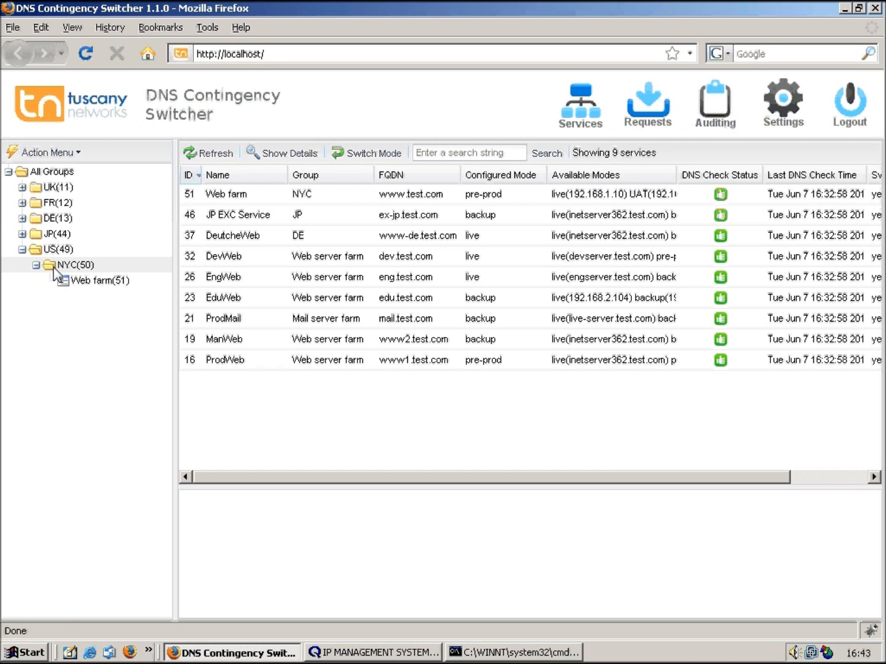
pyautogui.click(98, 280)
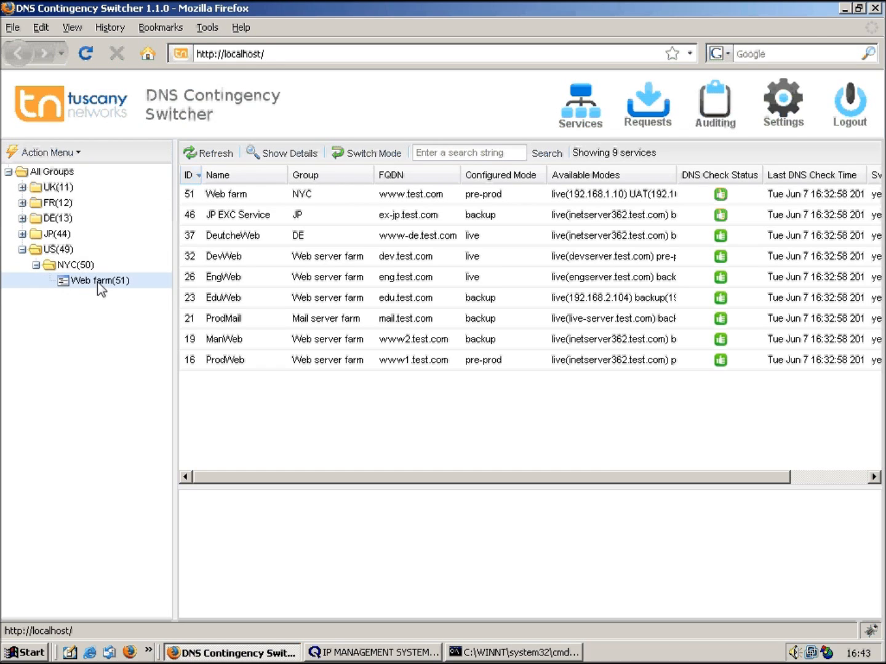
pyautogui.rightClick(101, 281)
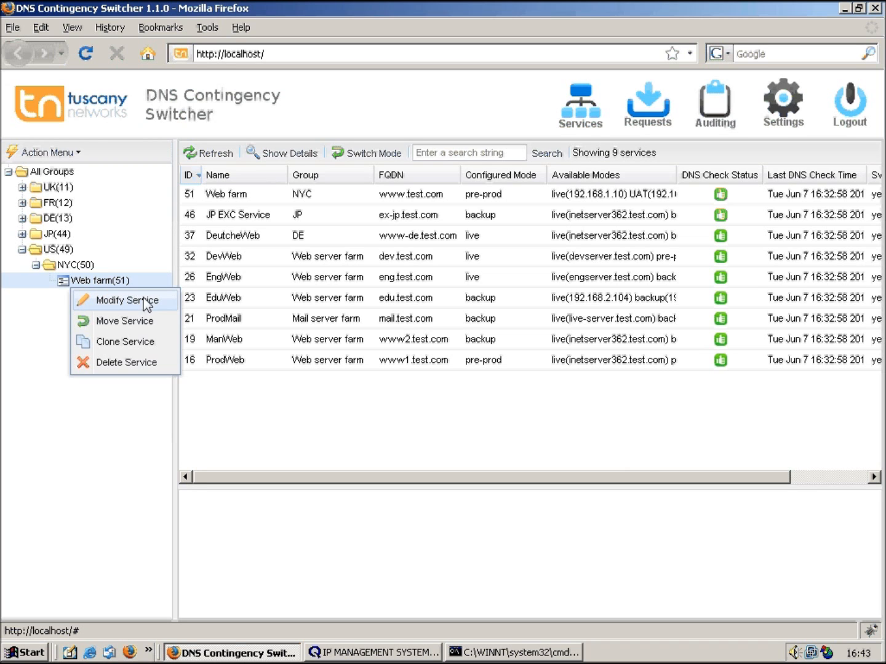
pyautogui.click(129, 300)
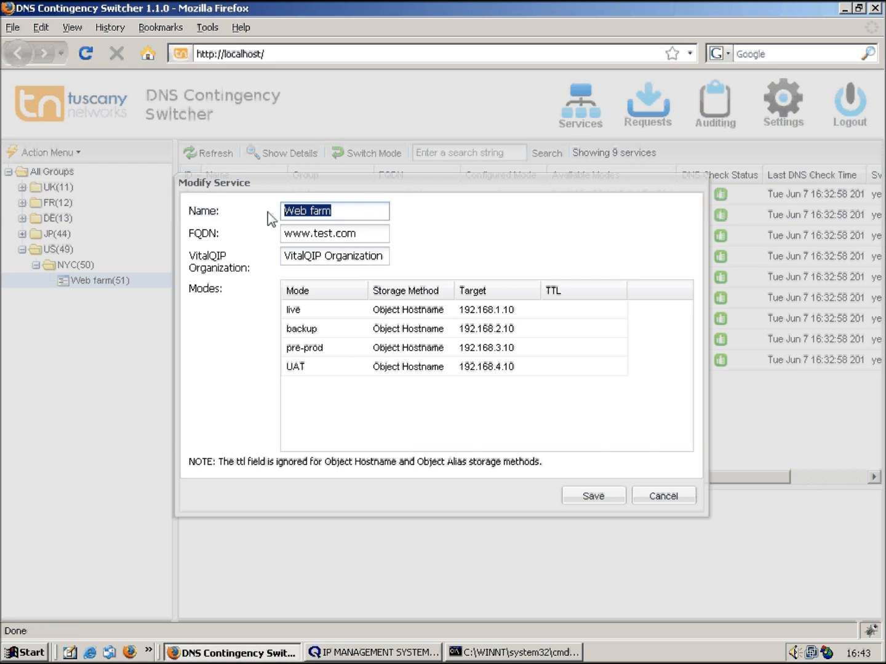
pyautogui.moveTo(315, 241)
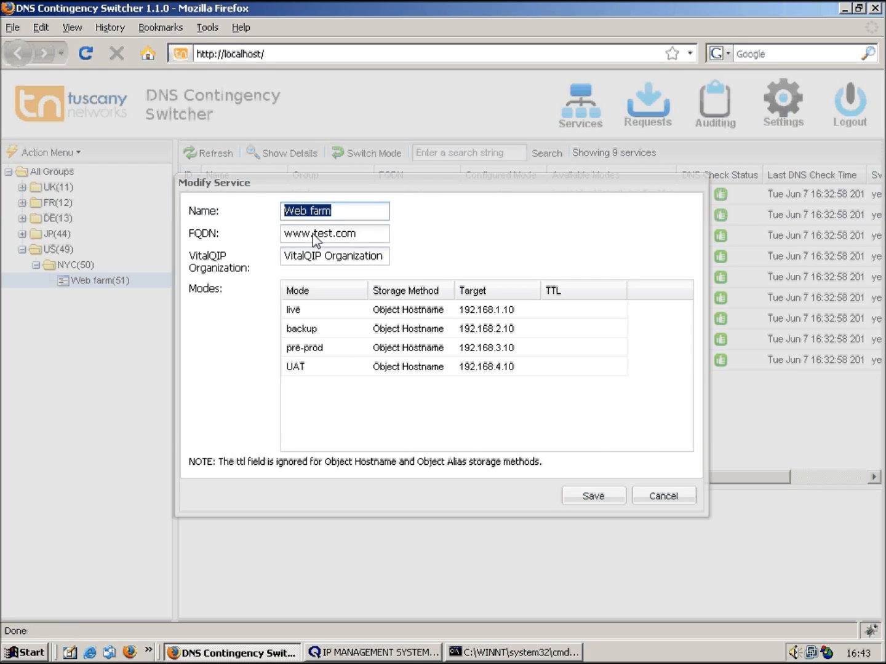
pyautogui.click(334, 234)
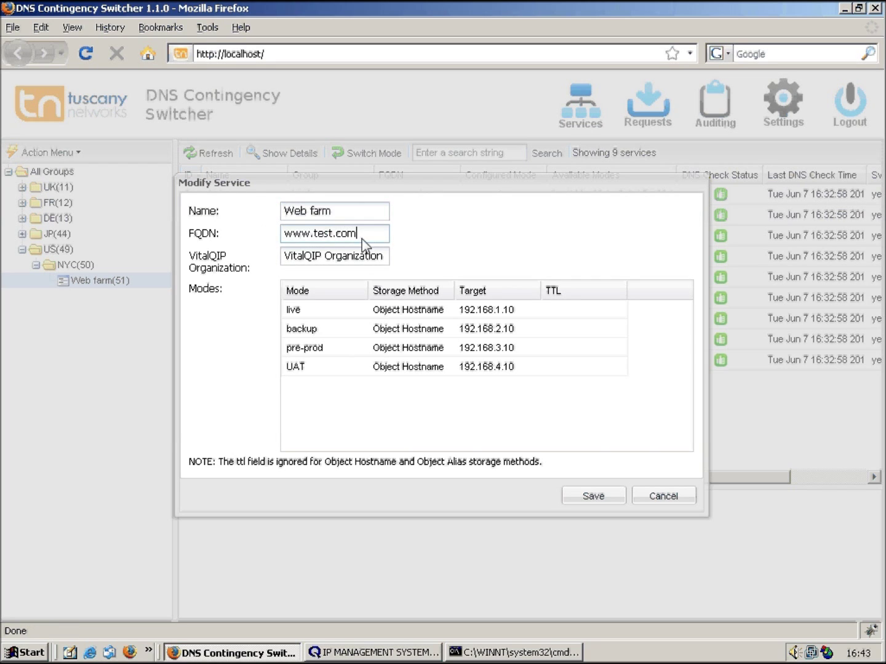
pyautogui.tripleClick(322, 234)
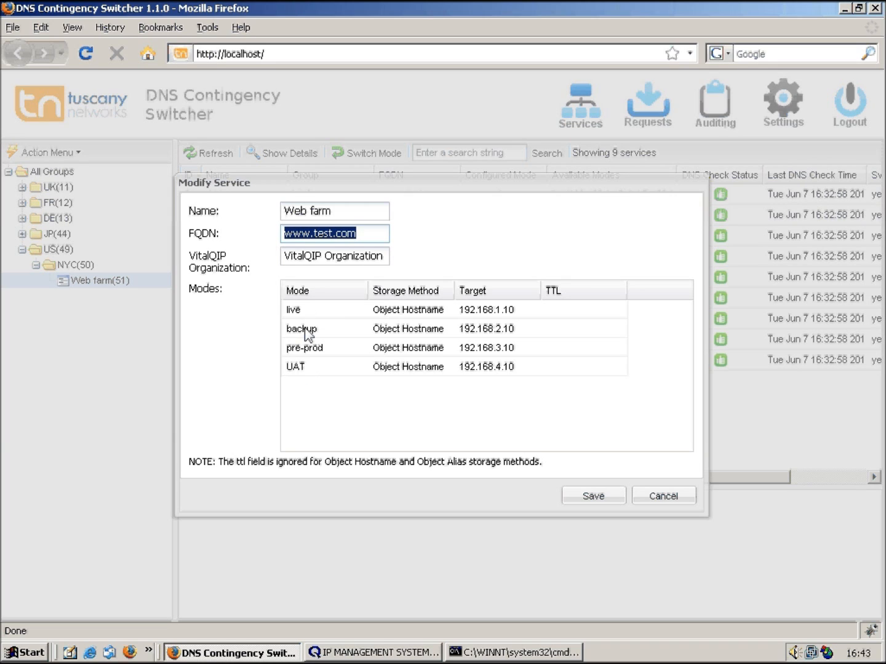
pyautogui.moveTo(302, 371)
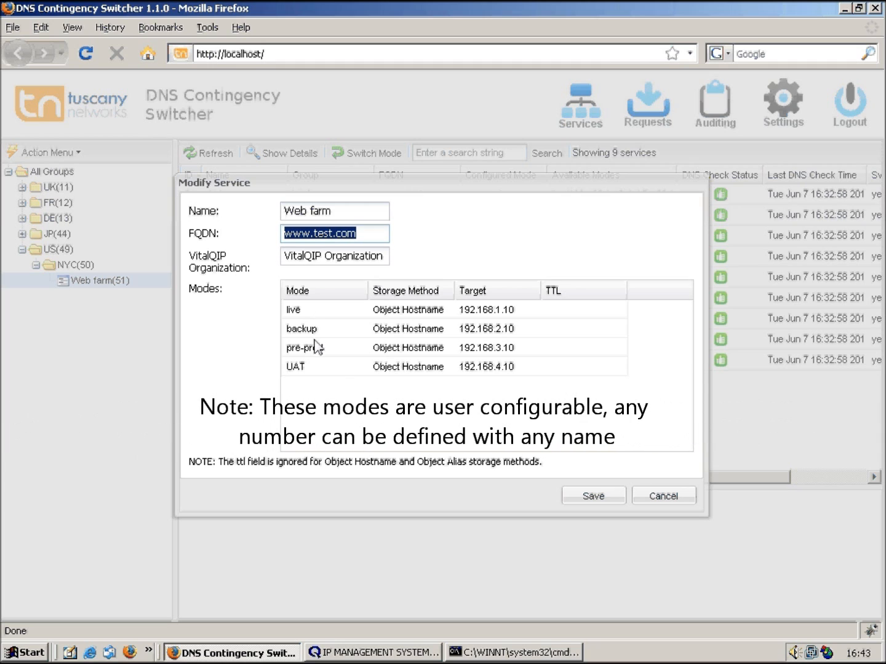
pyautogui.moveTo(408, 318)
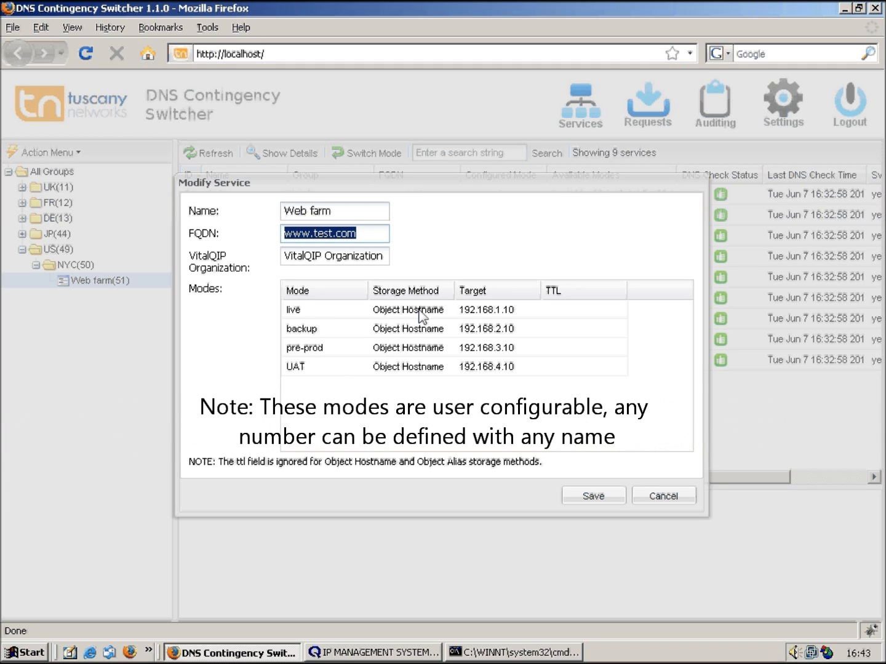
pyautogui.moveTo(428, 331)
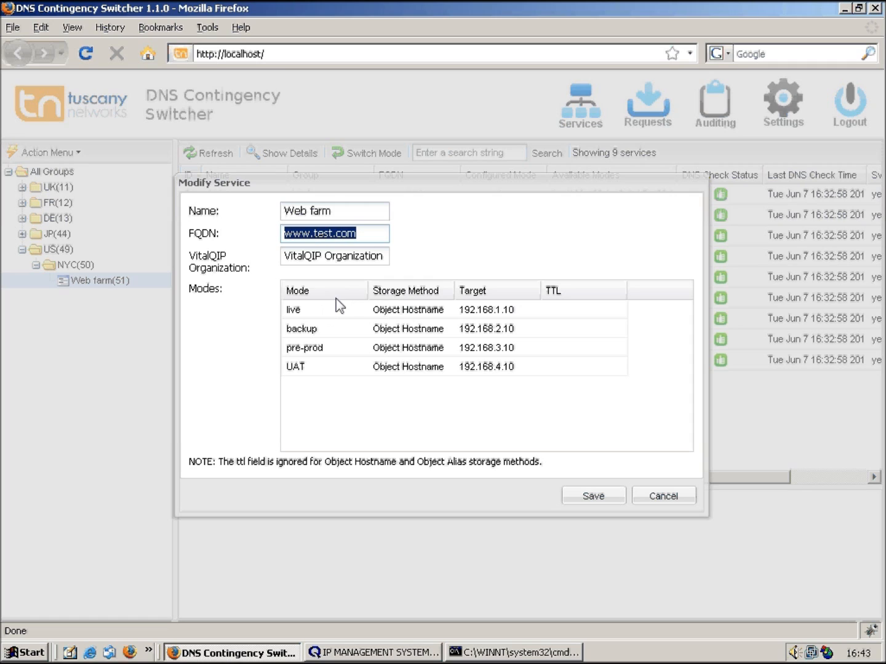
pyautogui.moveTo(312, 334)
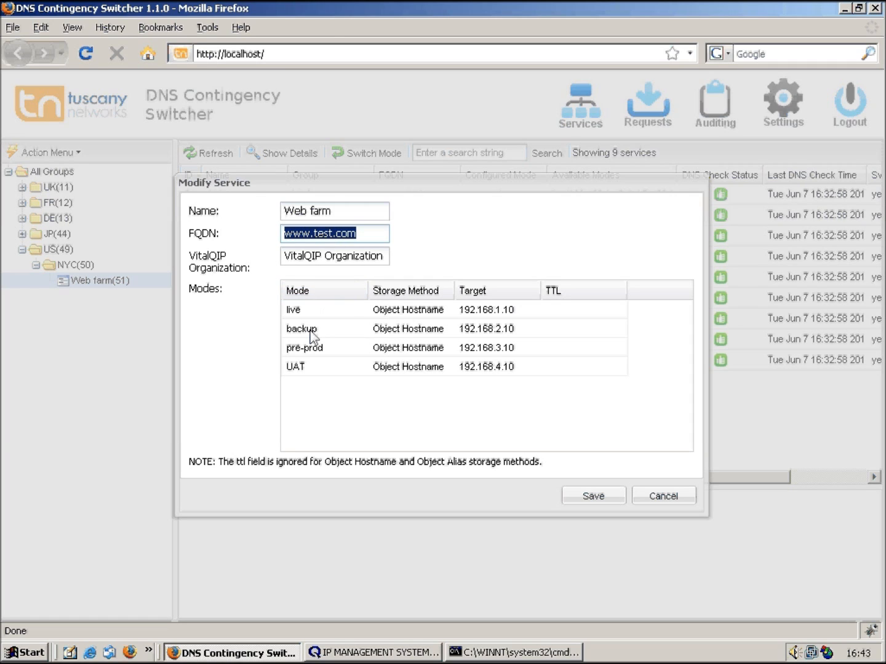
pyautogui.moveTo(383, 338)
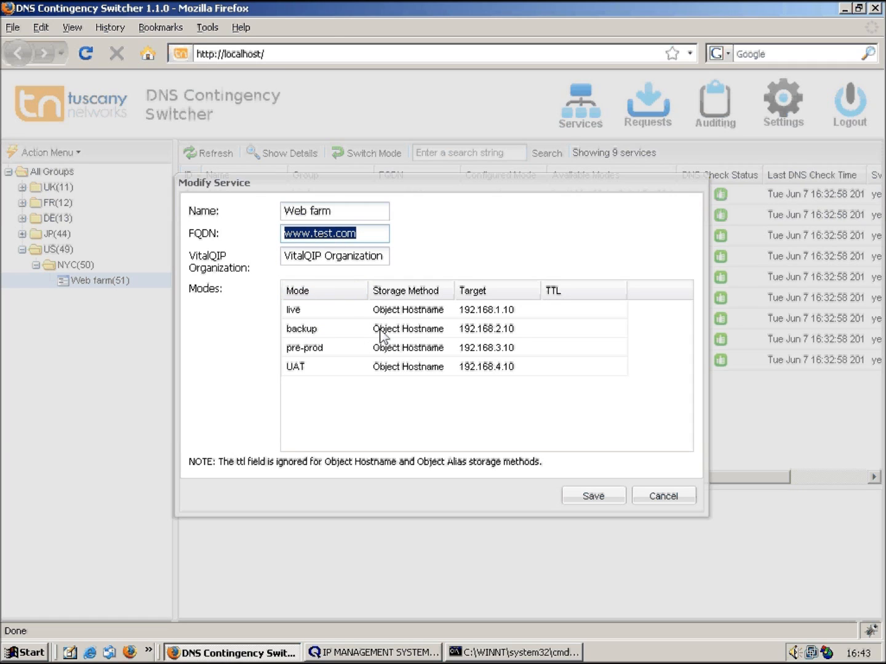
pyautogui.moveTo(422, 337)
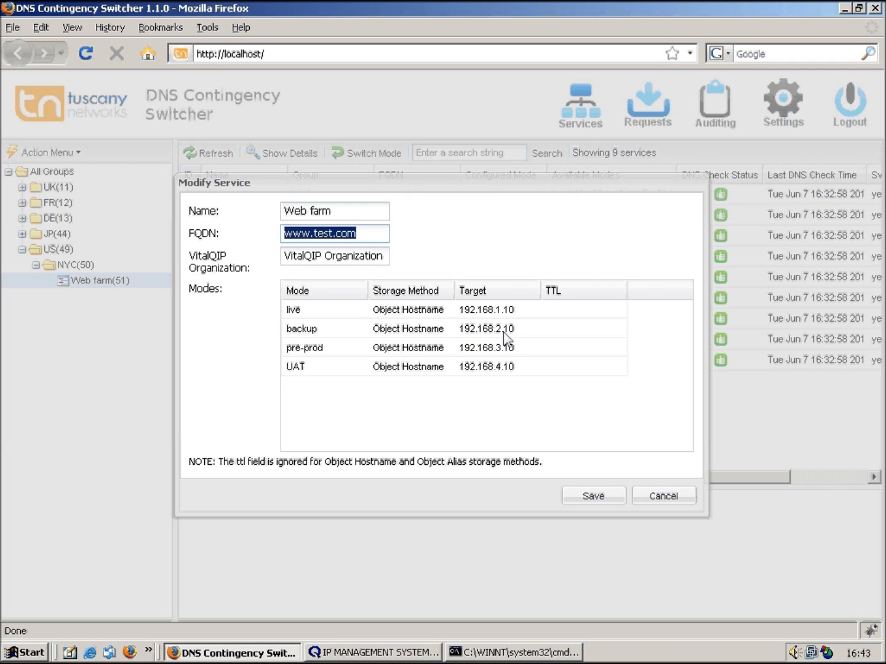
pyautogui.moveTo(372, 236)
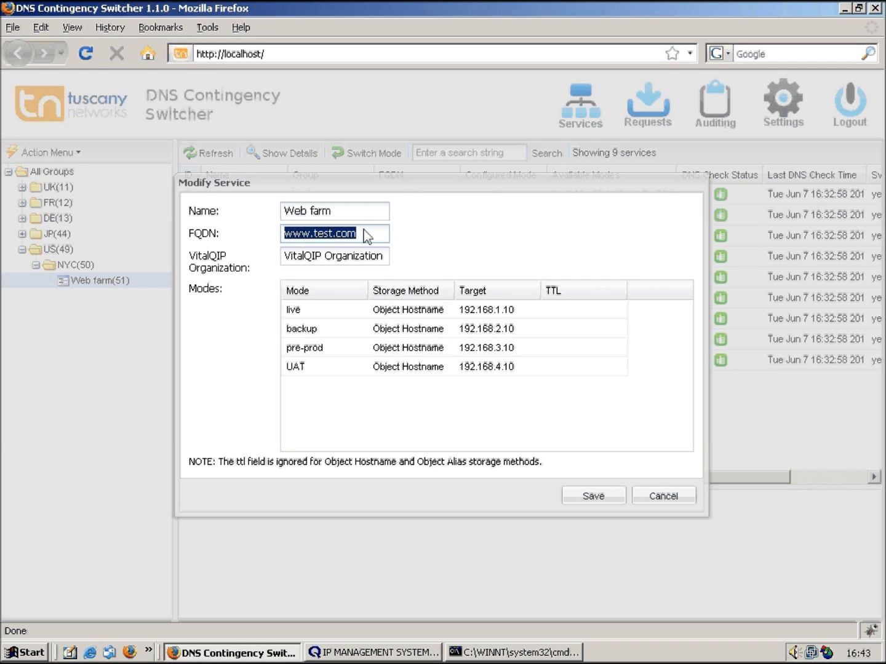
pyautogui.moveTo(274, 238)
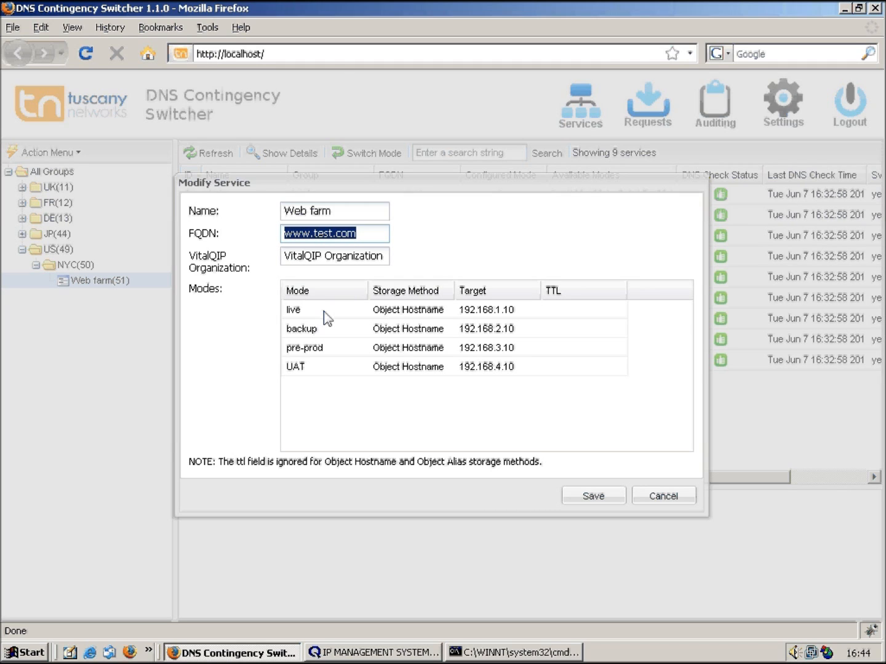
pyautogui.moveTo(443, 318)
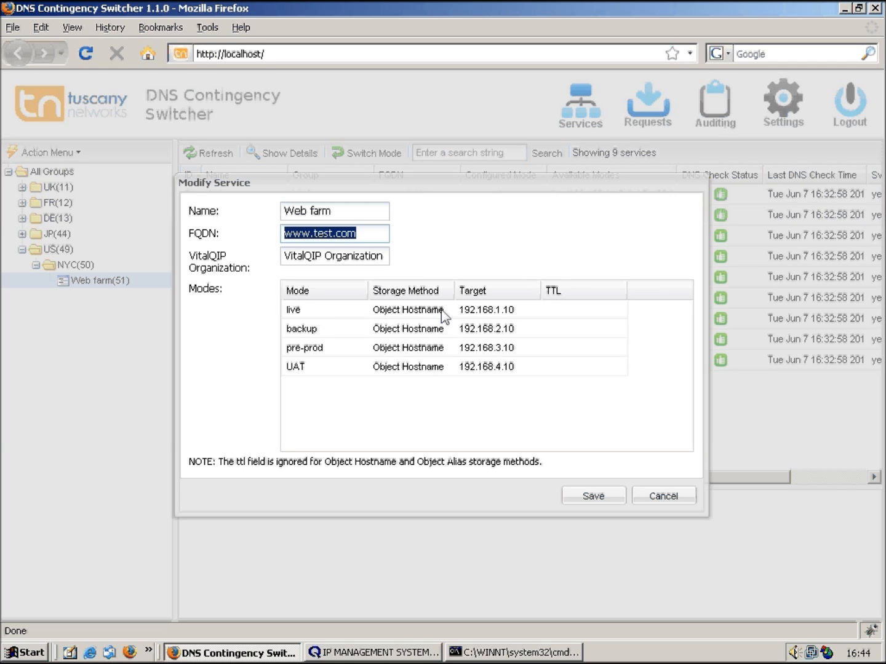
pyautogui.moveTo(445, 318)
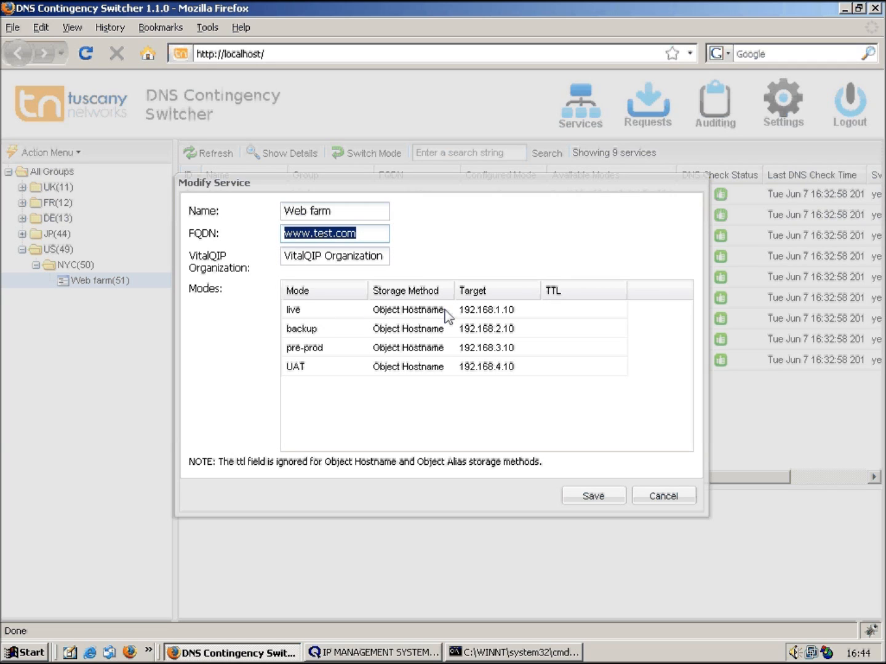
# - Review the live mode's storage method choices and dismiss the Object Hostname explanation
pyautogui.click(409, 310)
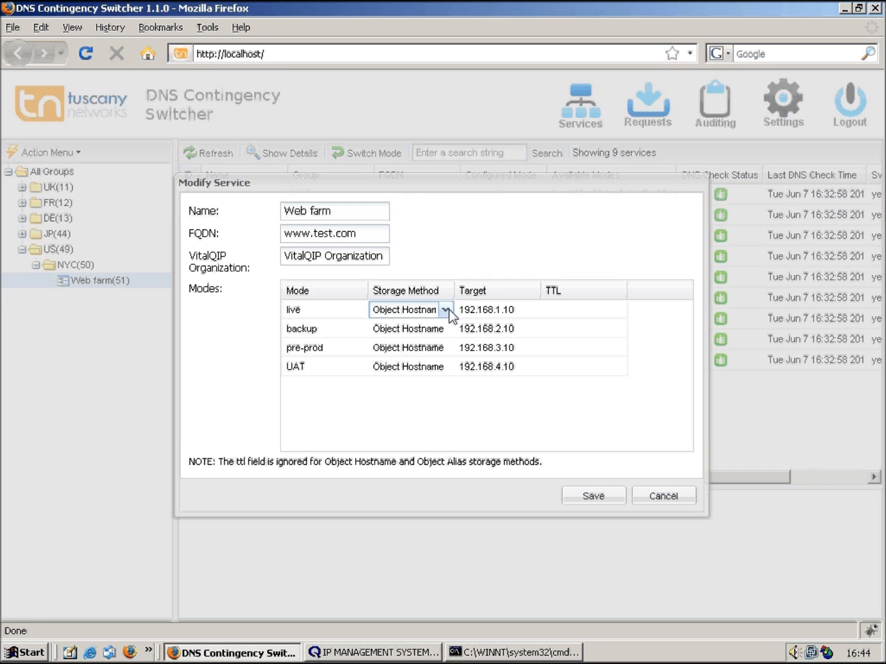
pyautogui.click(445, 311)
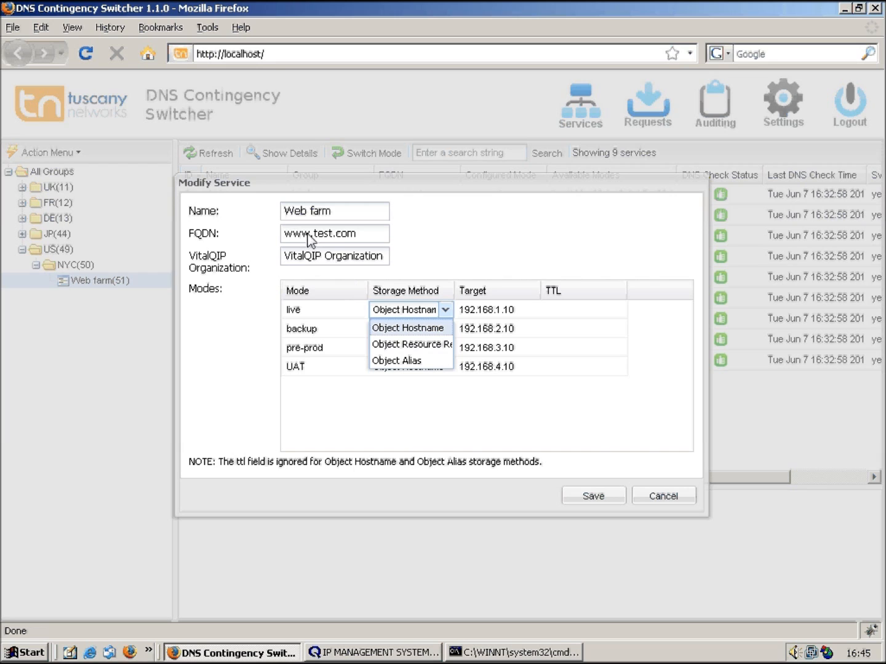
pyautogui.click(408, 327)
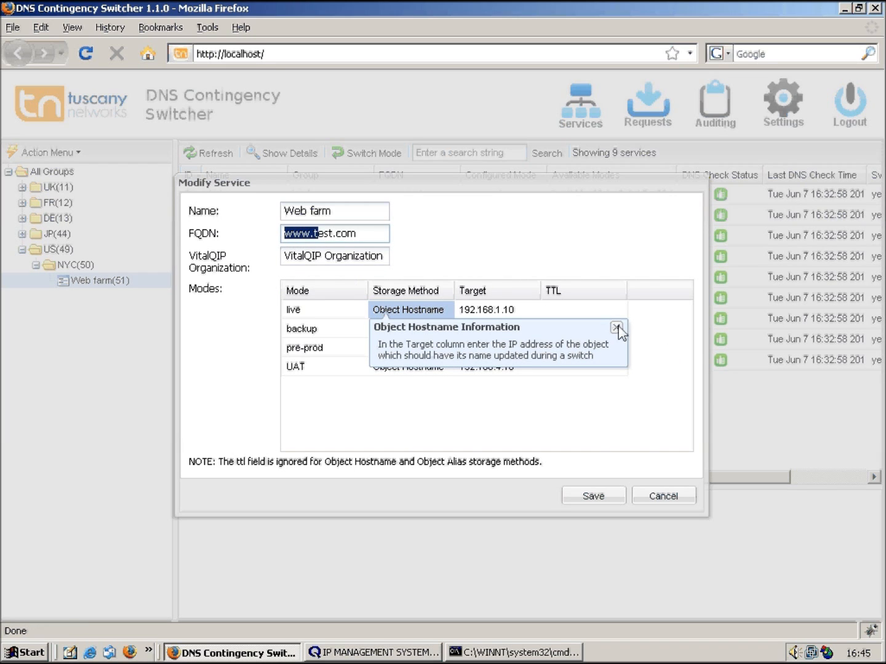
pyautogui.click(615, 328)
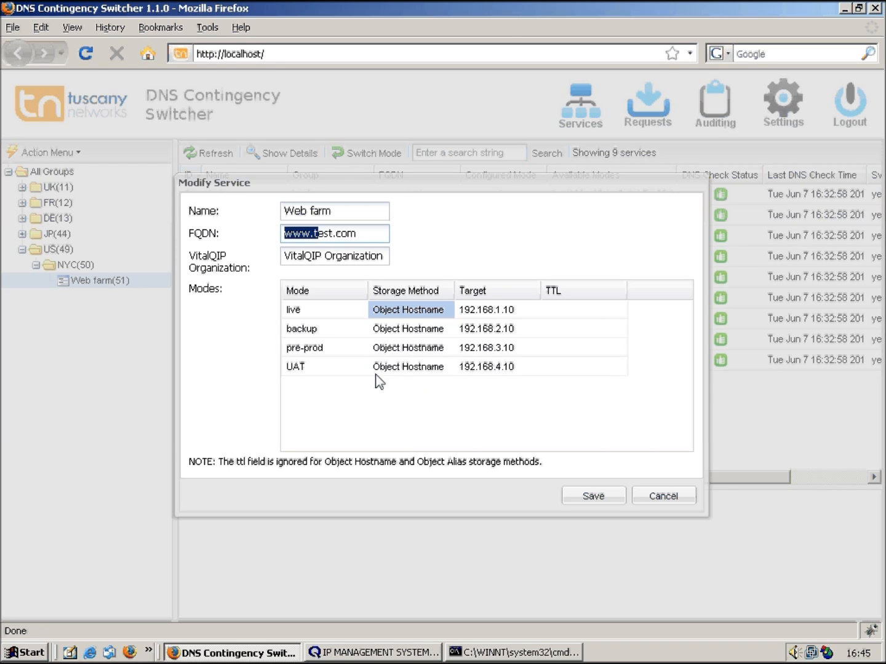
pyautogui.moveTo(497, 372)
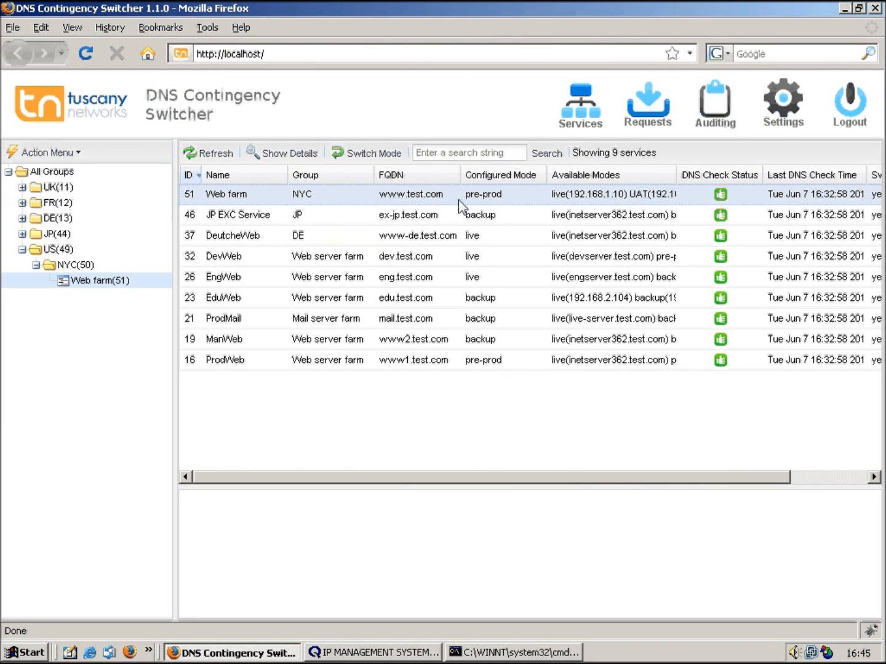
pyautogui.moveTo(516, 203)
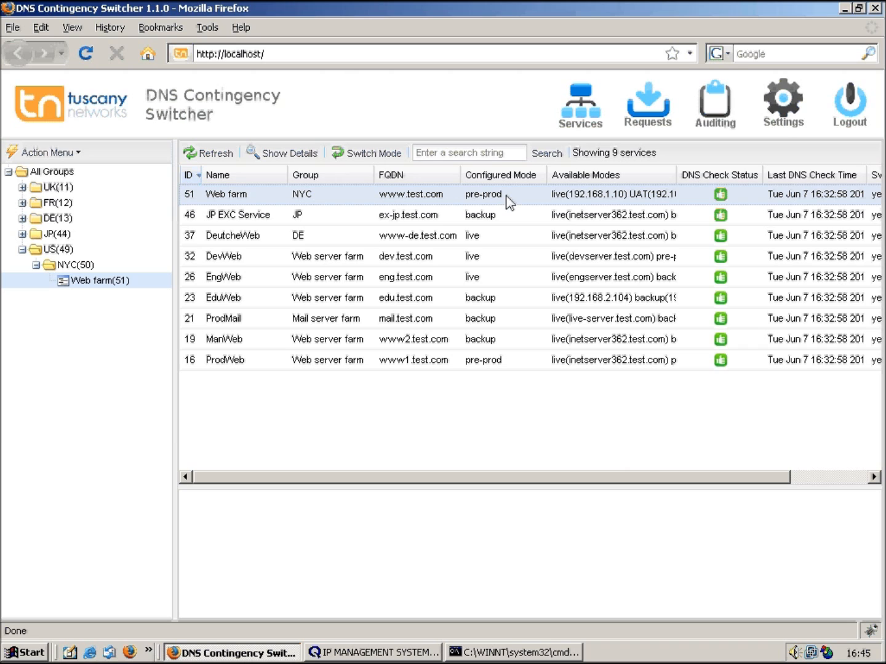
# - Switch to the Command Prompt window running nslookup against server.test.com
pyautogui.click(520, 652)
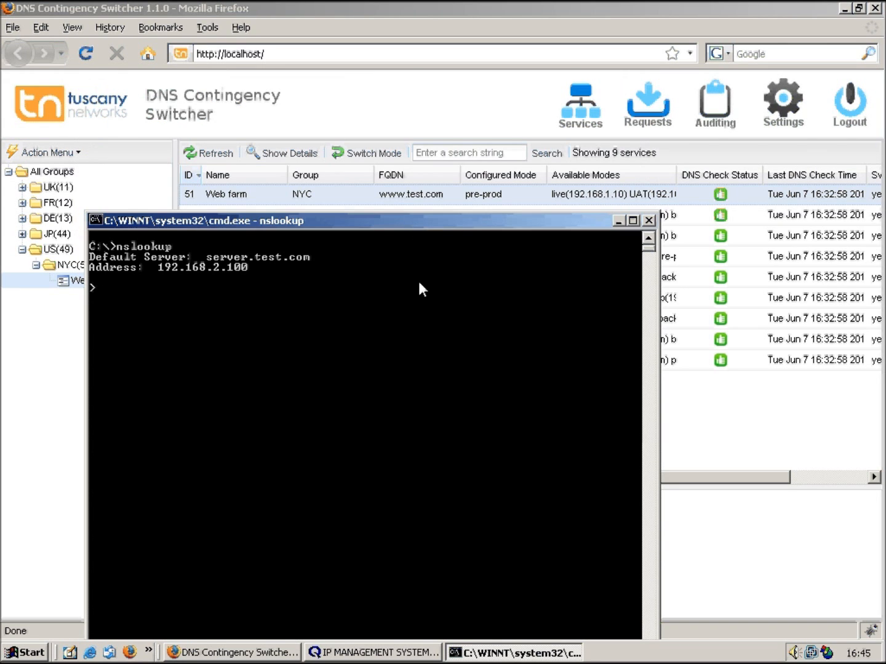
pyautogui.write('www.test.com.')
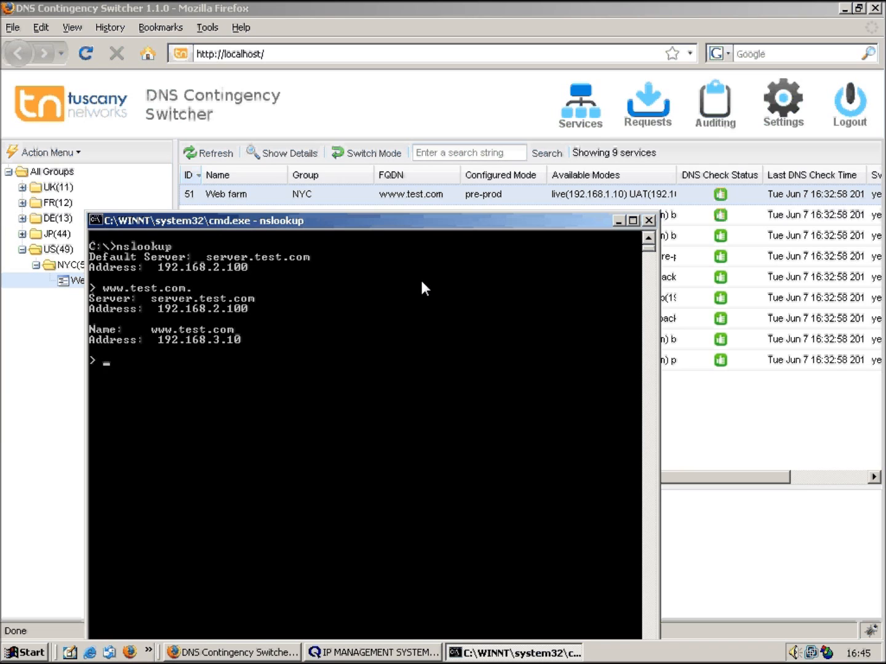
pyautogui.moveTo(187, 352)
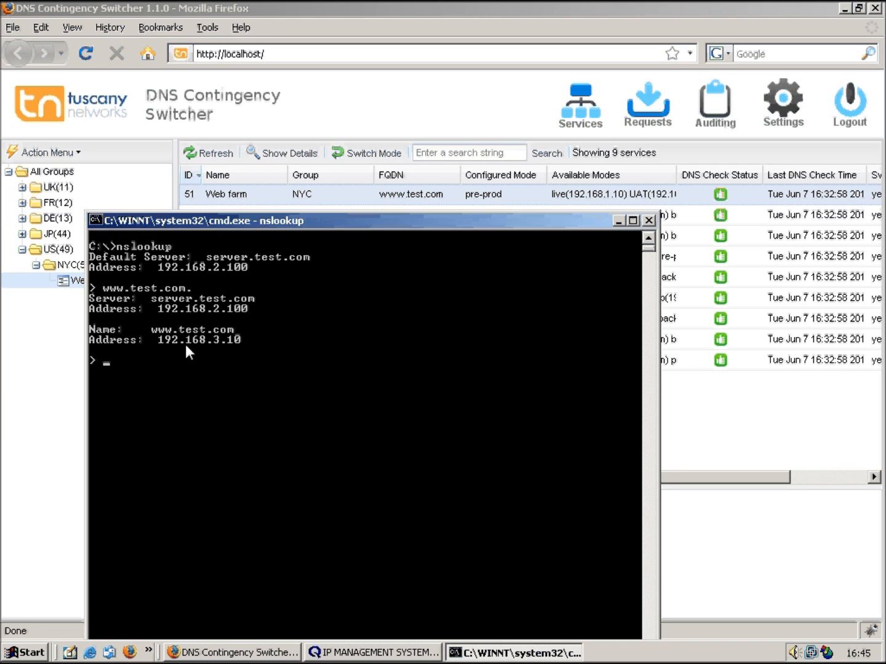
pyautogui.moveTo(282, 349)
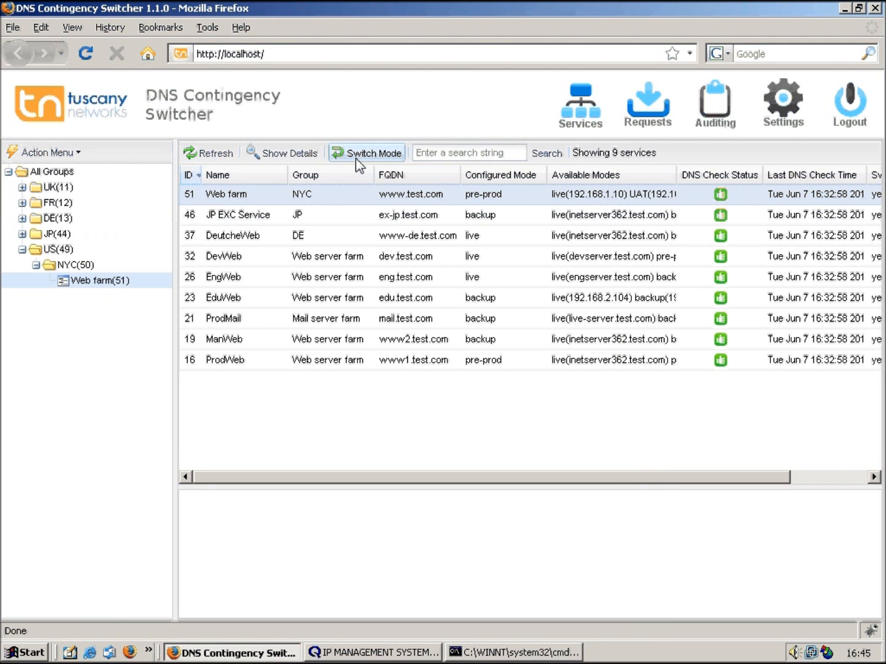
# - Fill the Web farm switch request with description 'Switch www service to live' and change number 777666555
pyautogui.click(366, 152)
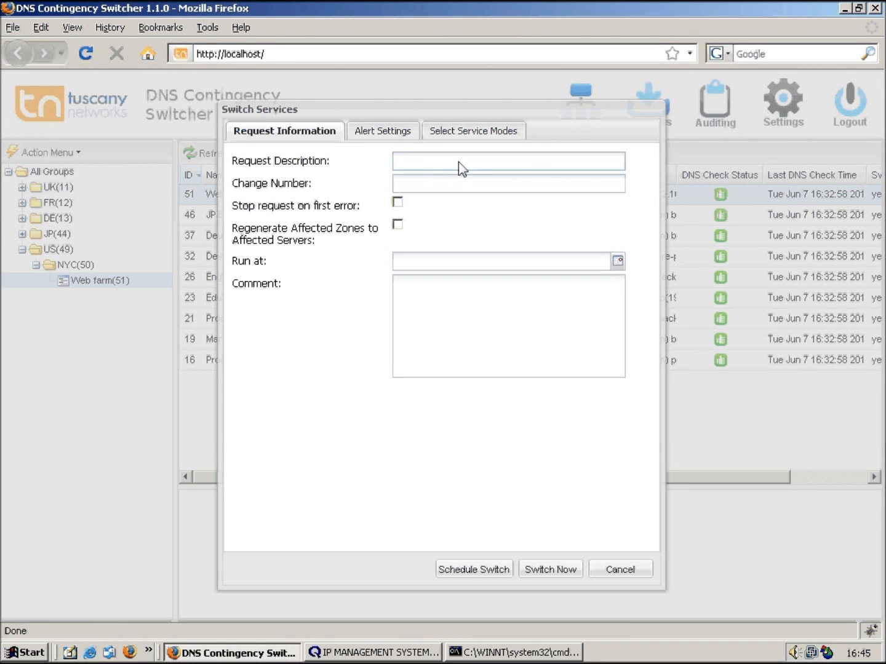
pyautogui.click(508, 161)
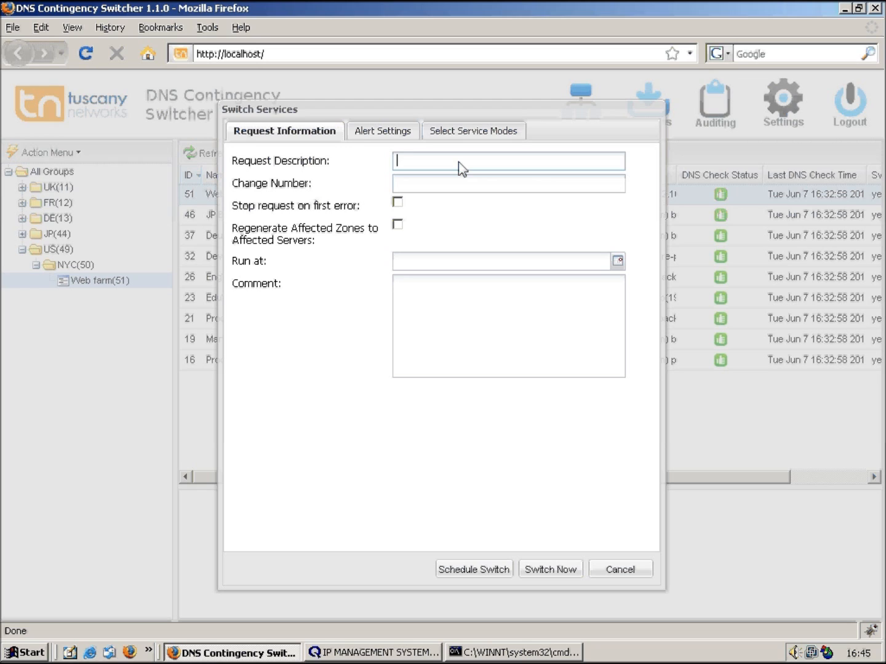
pyautogui.write('Switch')
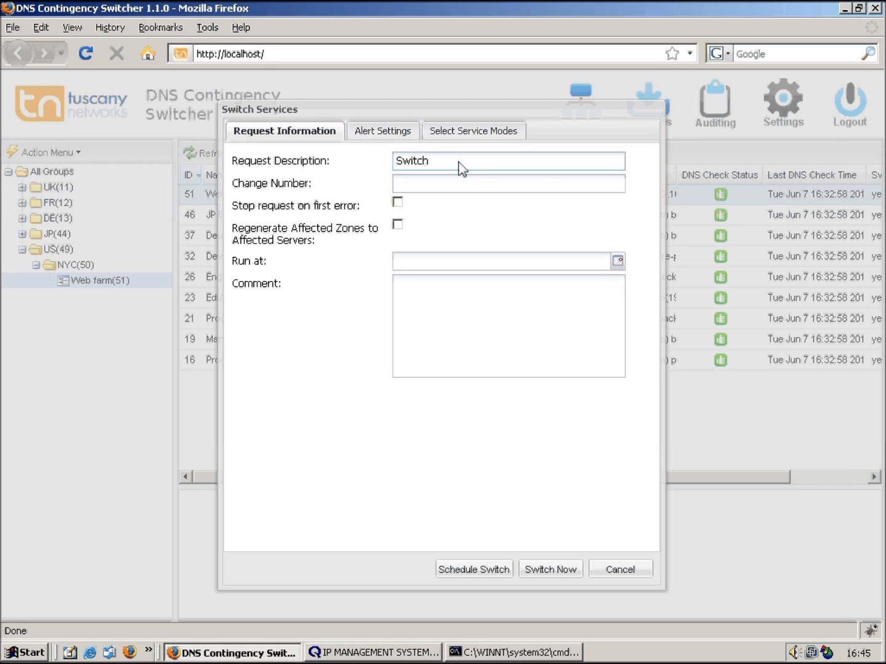
pyautogui.write('www service to live')
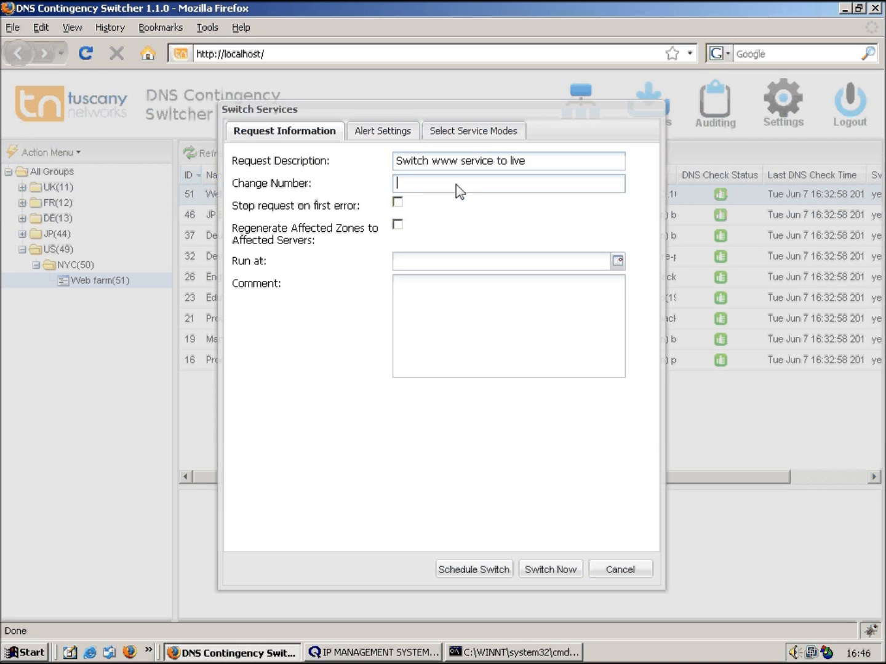
pyautogui.write('777666555')
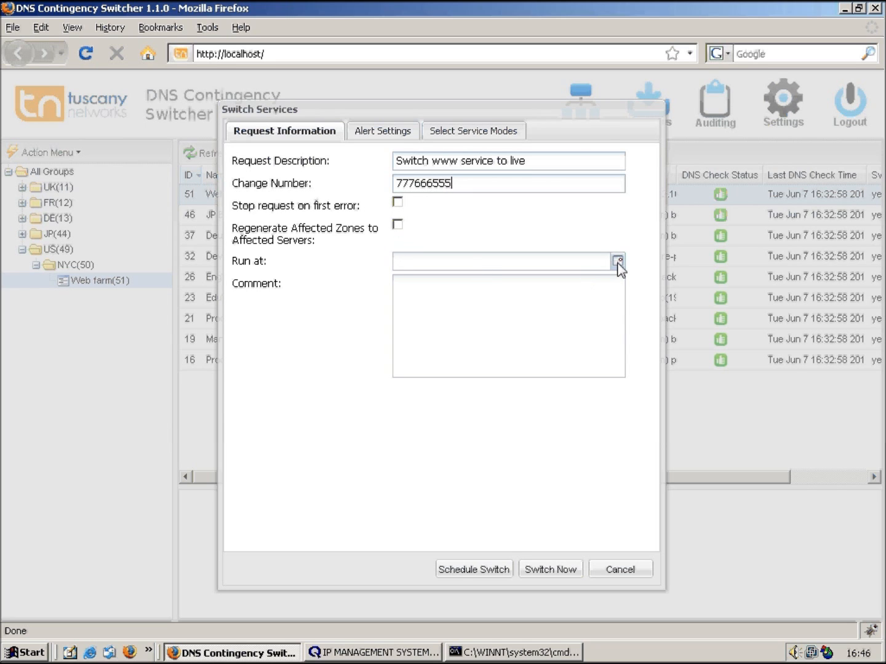
pyautogui.click(634, 258)
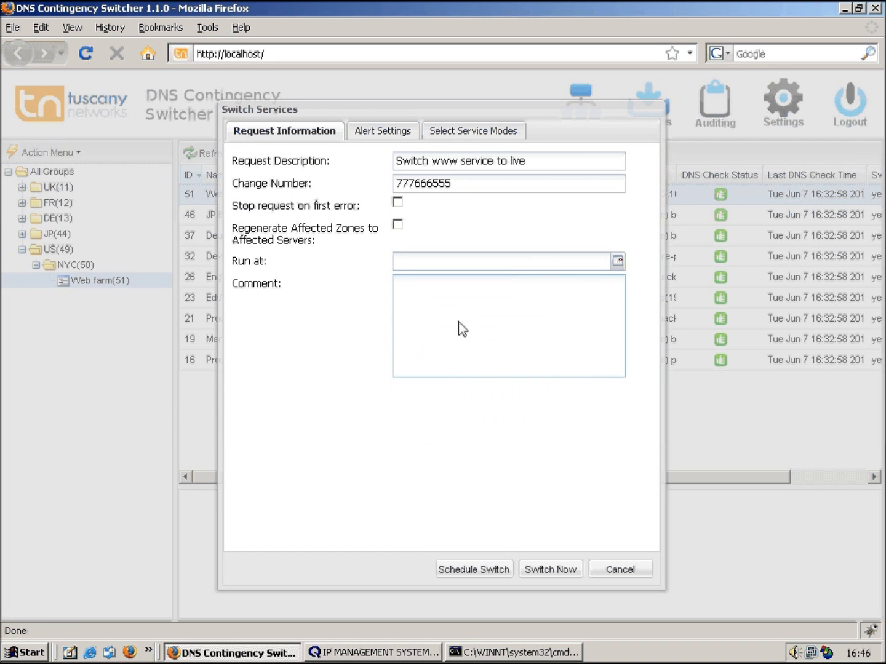
pyautogui.click(381, 130)
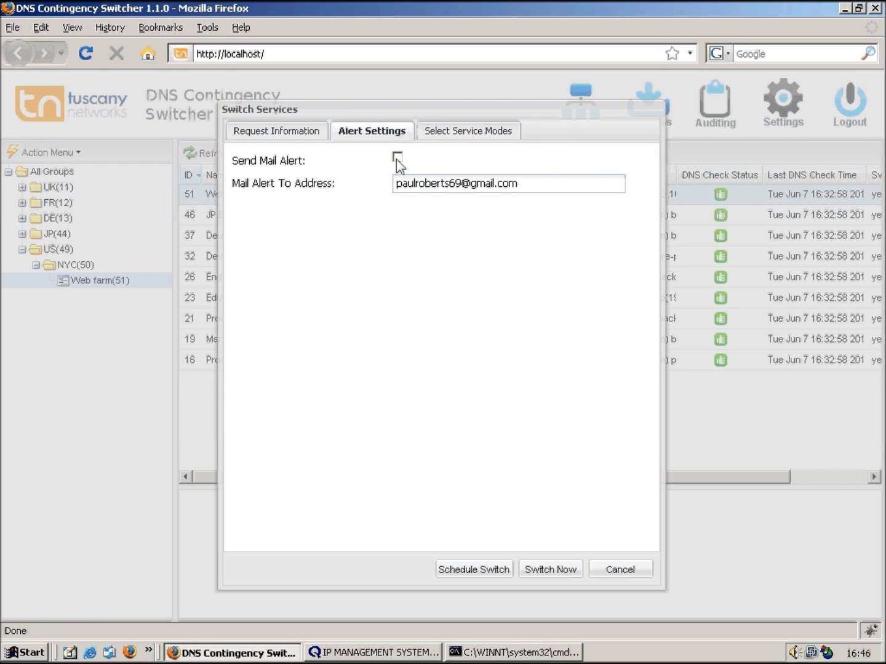
pyautogui.moveTo(446, 169)
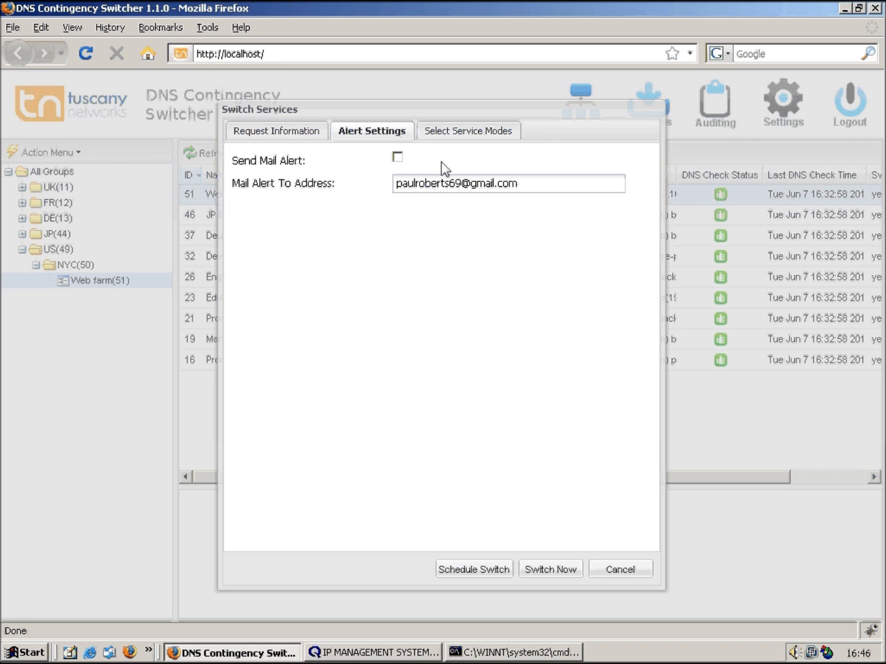
# - Set Common Mode to live, run Switch Now, confirm, and acknowledge request 68 submitted
pyautogui.click(468, 131)
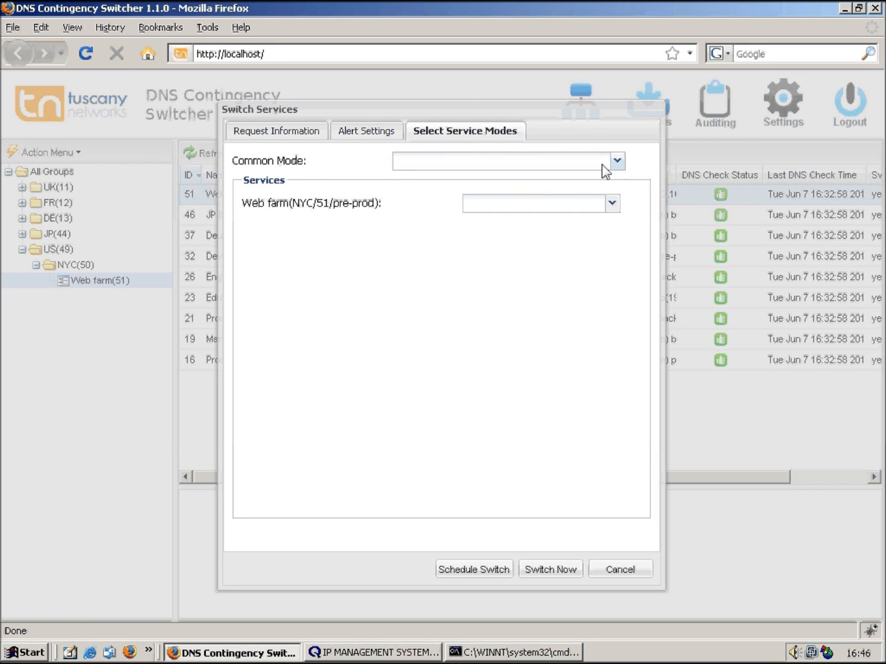
pyautogui.click(615, 160)
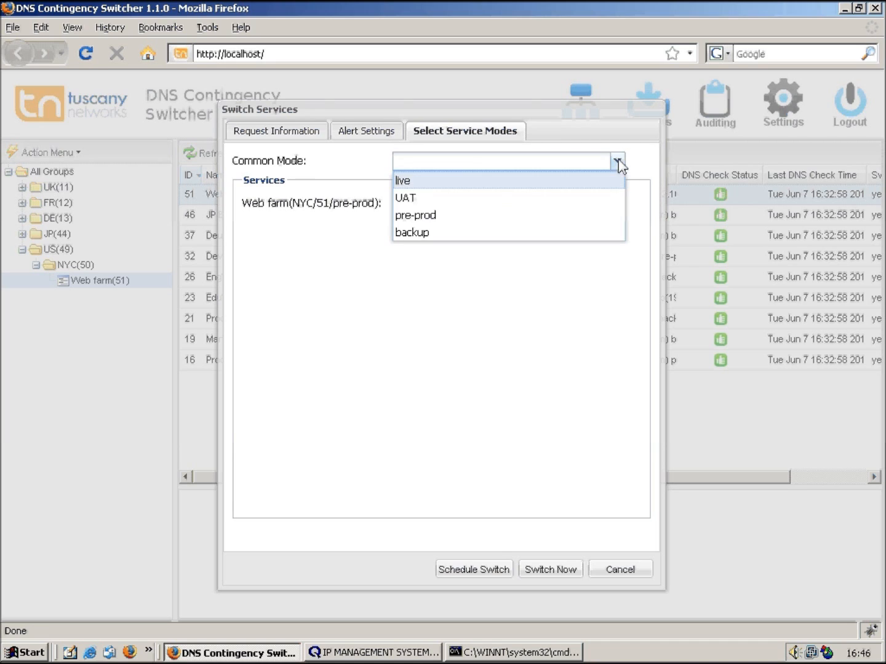
pyautogui.click(401, 179)
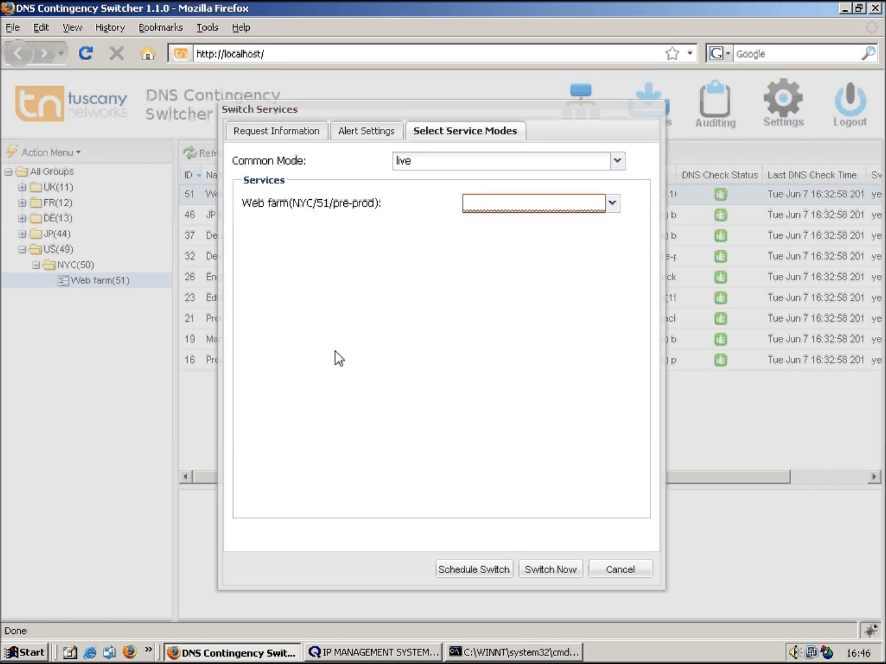
pyautogui.moveTo(531, 524)
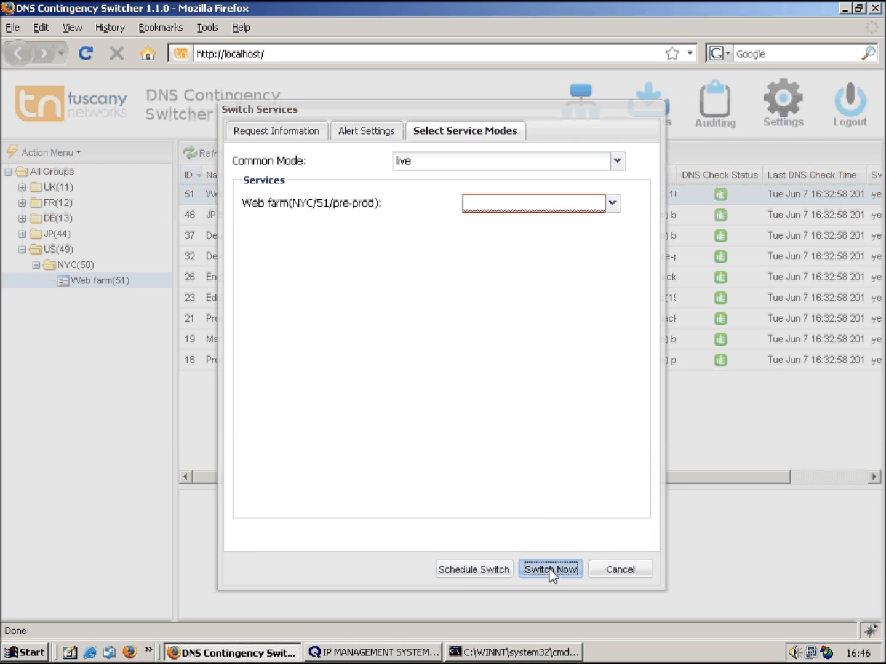
pyautogui.click(552, 569)
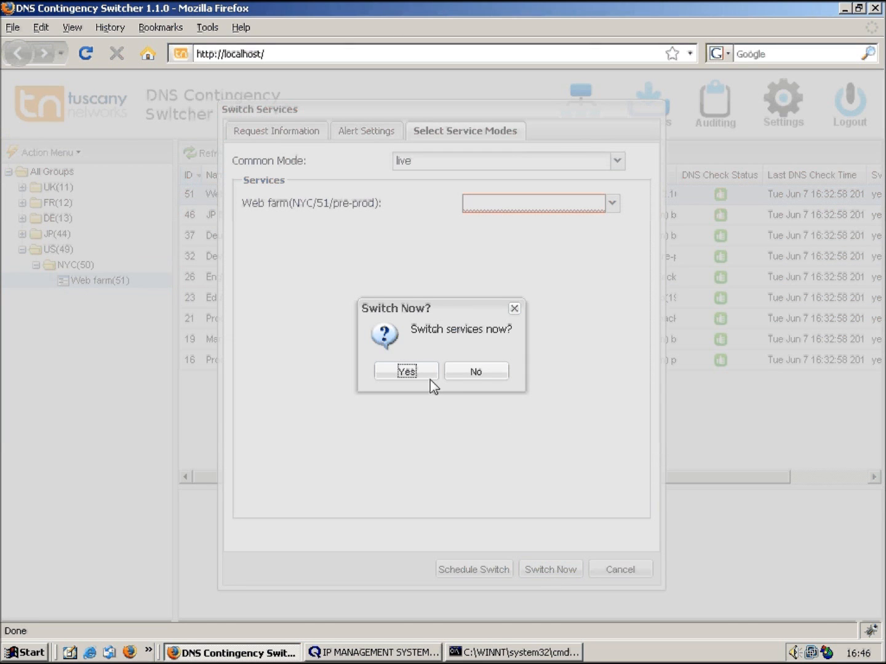
pyautogui.click(406, 370)
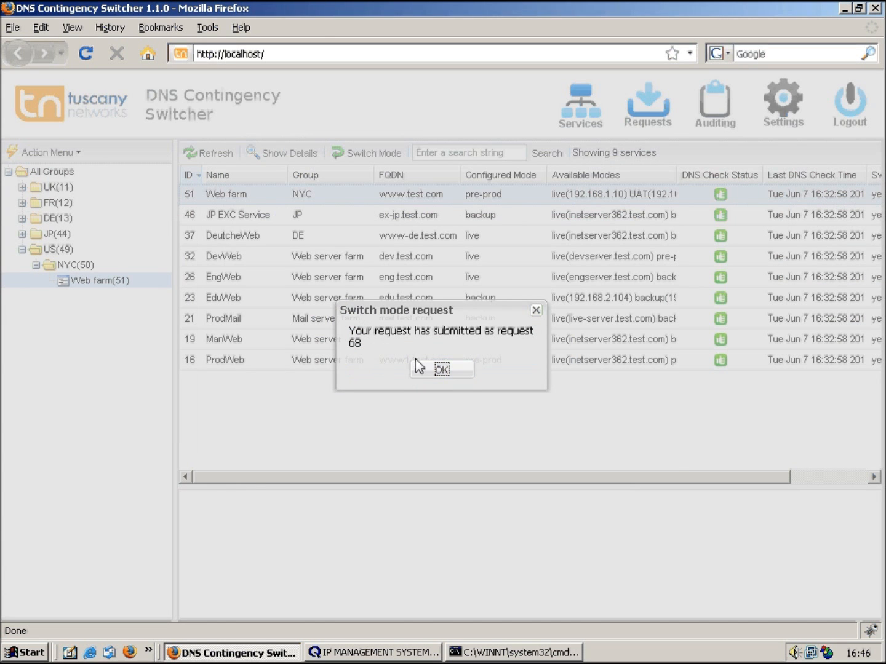
pyautogui.click(440, 369)
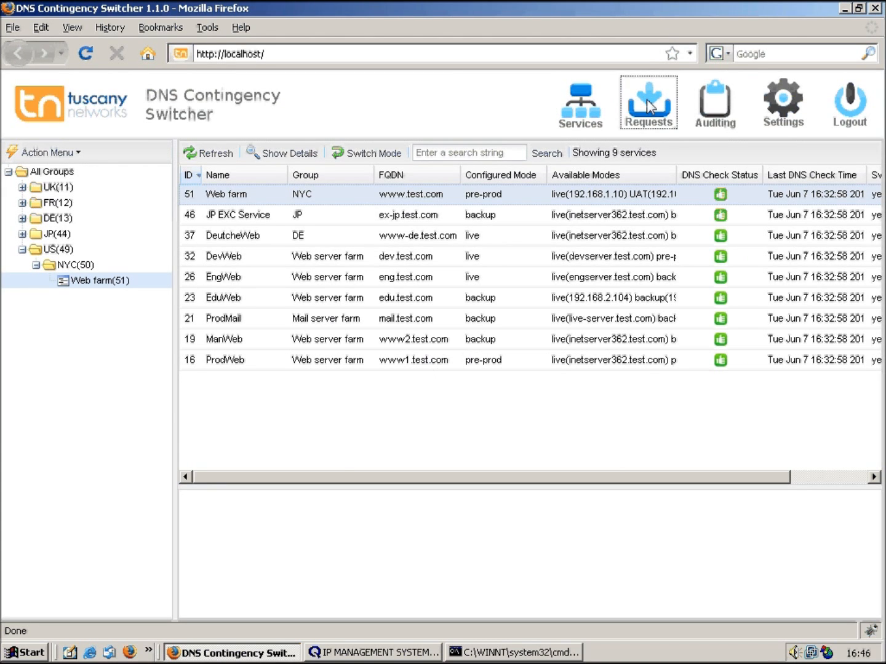
# - Under All Requests, show details of request 68 confirming Web farm switched to live with result ok
pyautogui.click(648, 98)
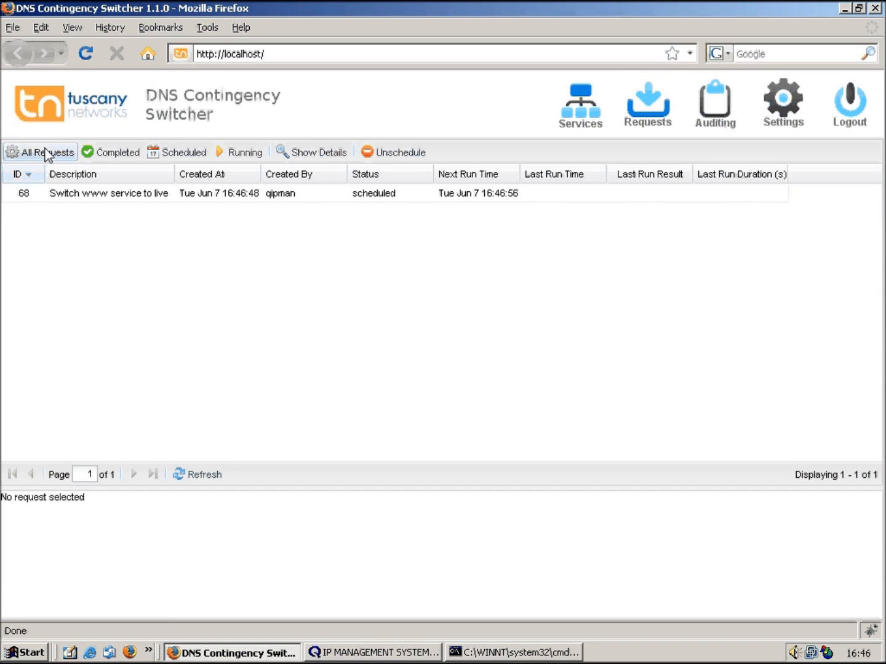
pyautogui.click(39, 153)
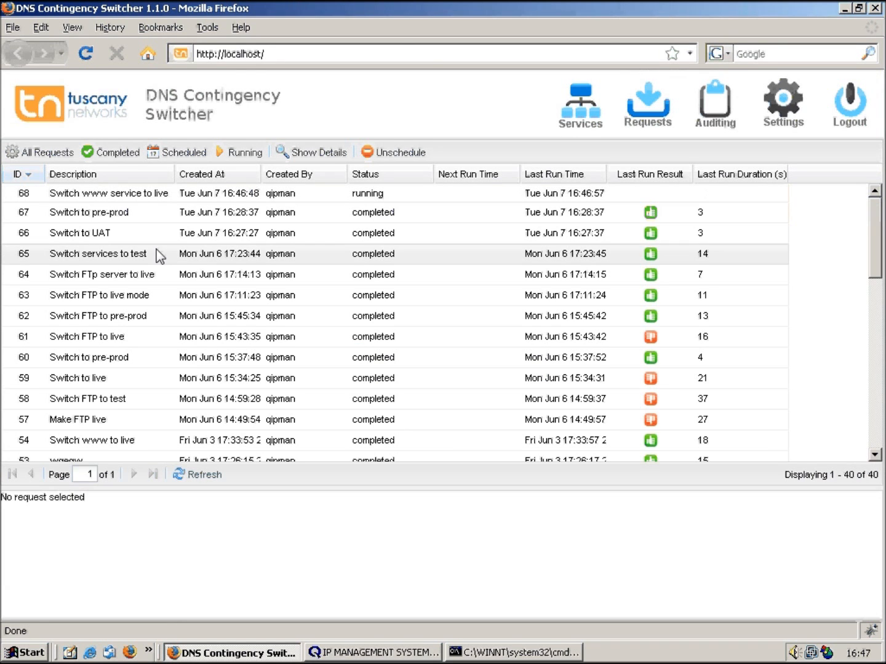
pyautogui.click(367, 193)
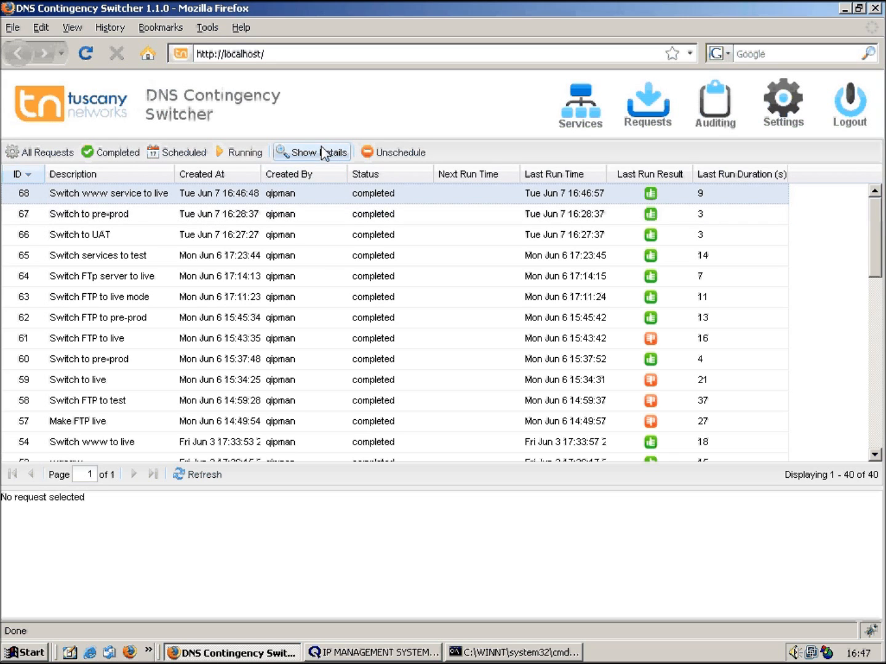
pyautogui.click(315, 152)
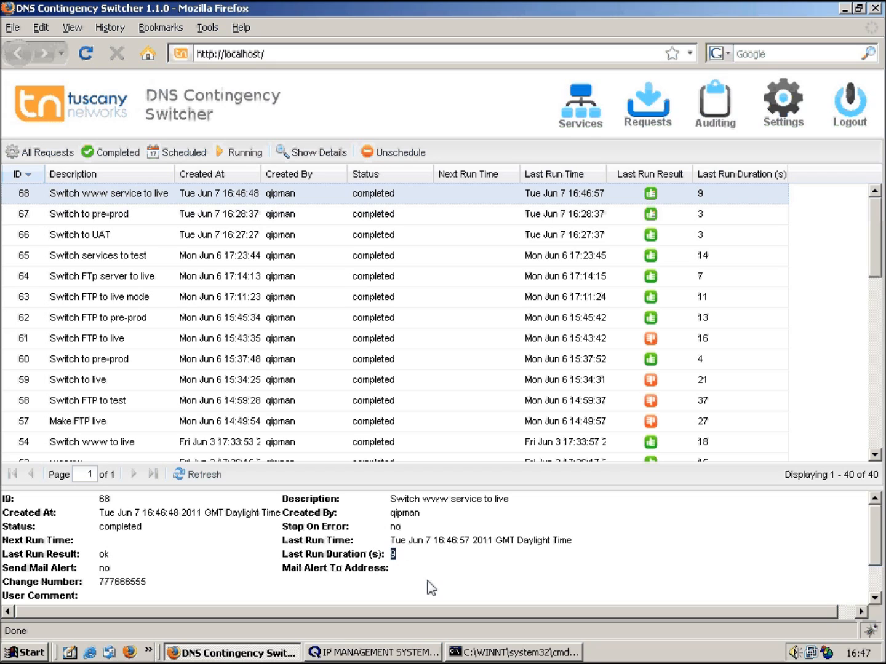
pyautogui.moveTo(869, 553)
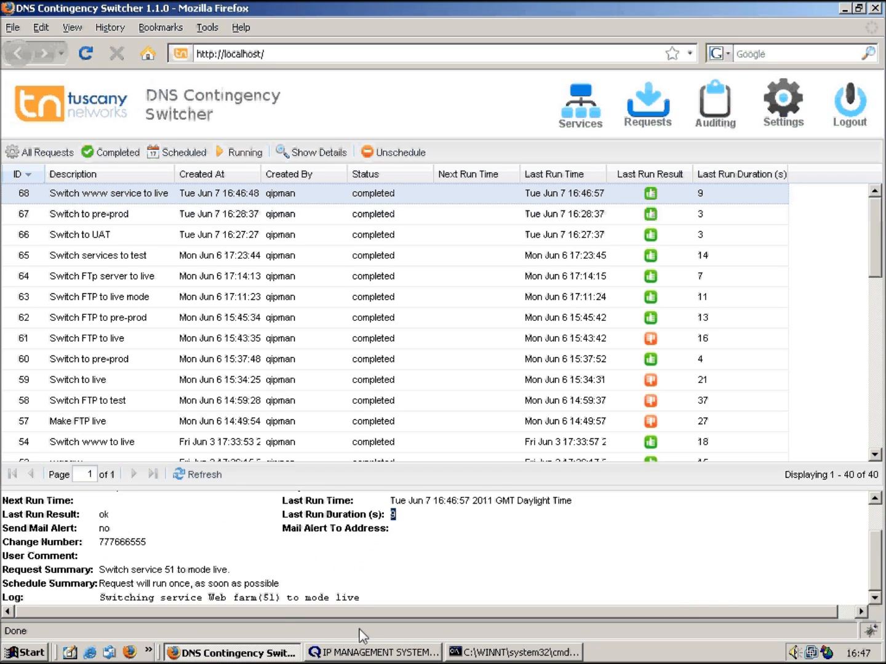
pyautogui.moveTo(574, 200)
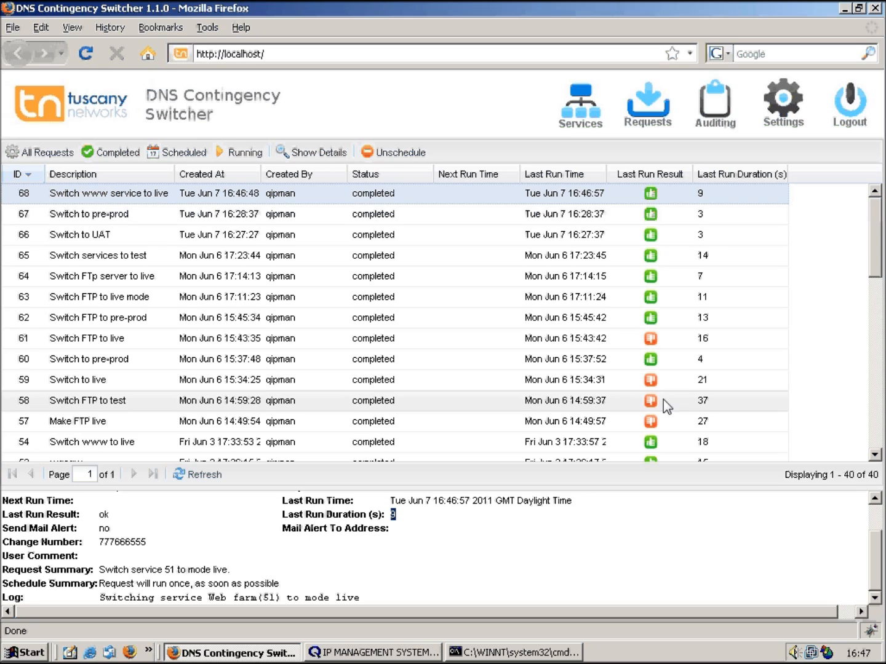
pyautogui.moveTo(672, 366)
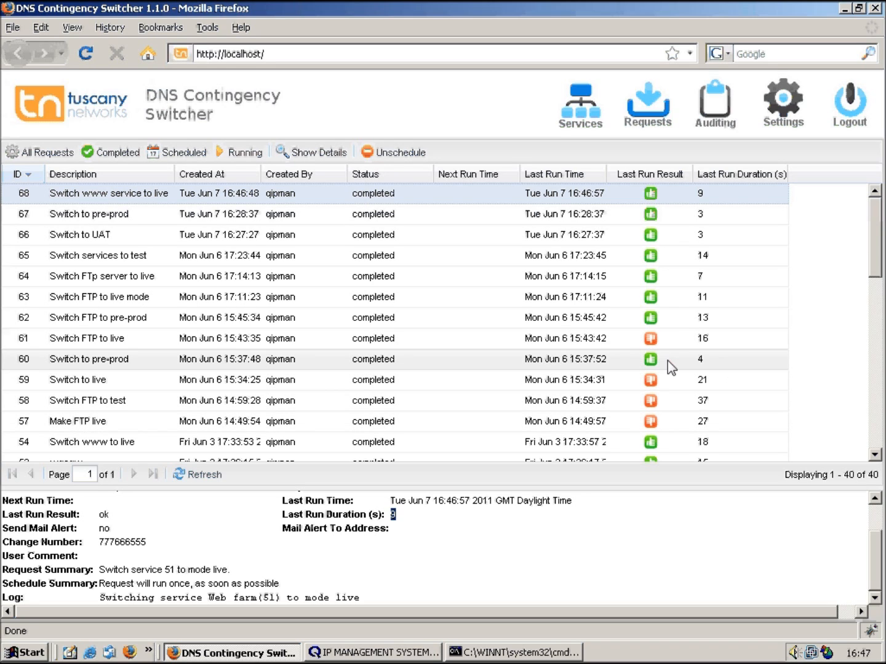
pyautogui.moveTo(553, 581)
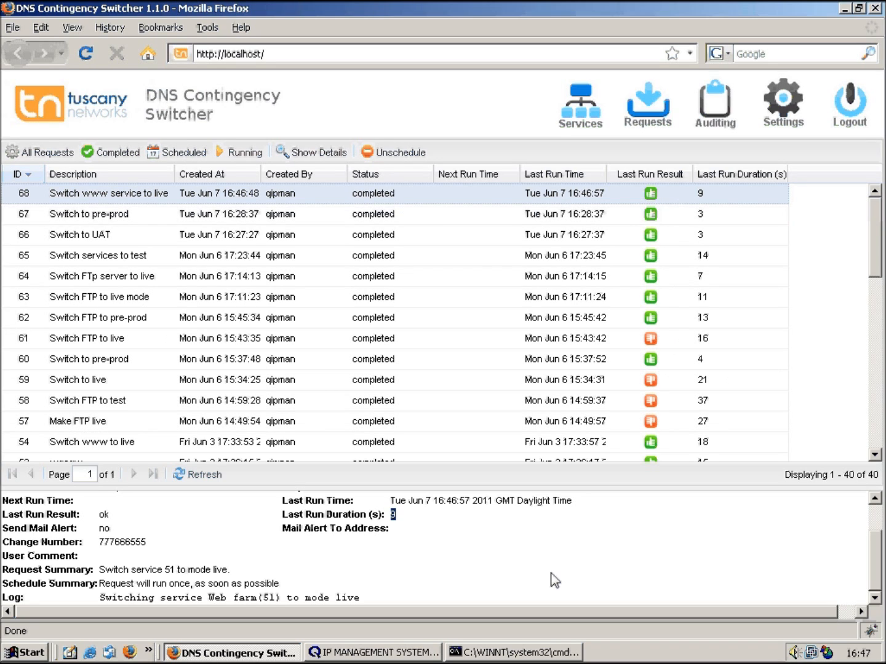
pyautogui.click(520, 652)
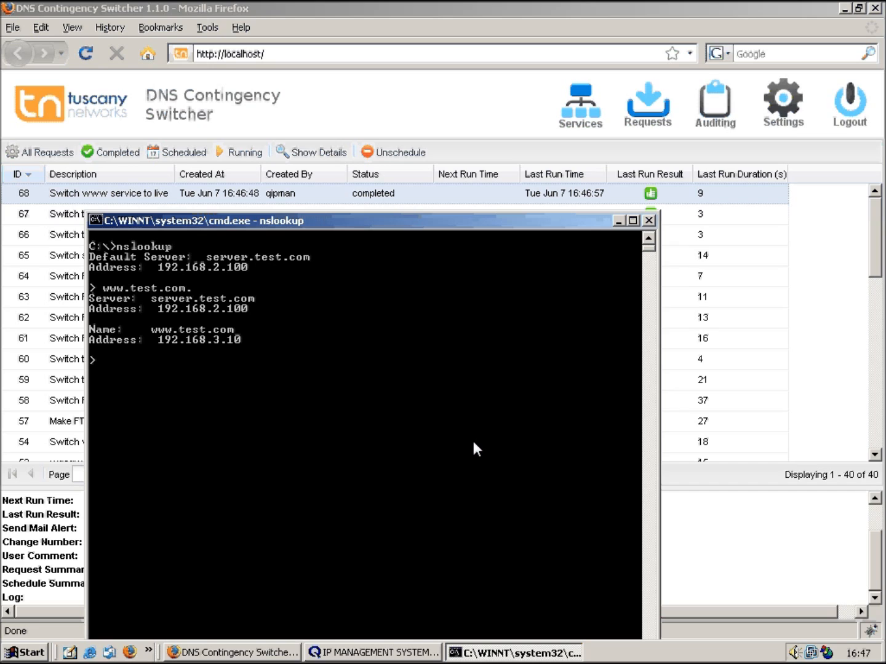
pyautogui.write('www.test.com.')
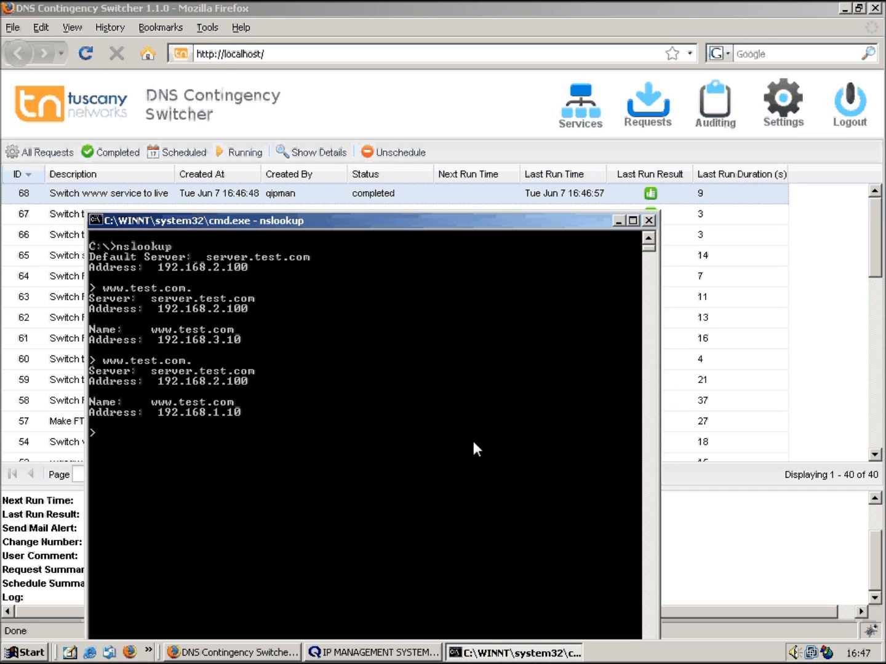
pyautogui.moveTo(194, 426)
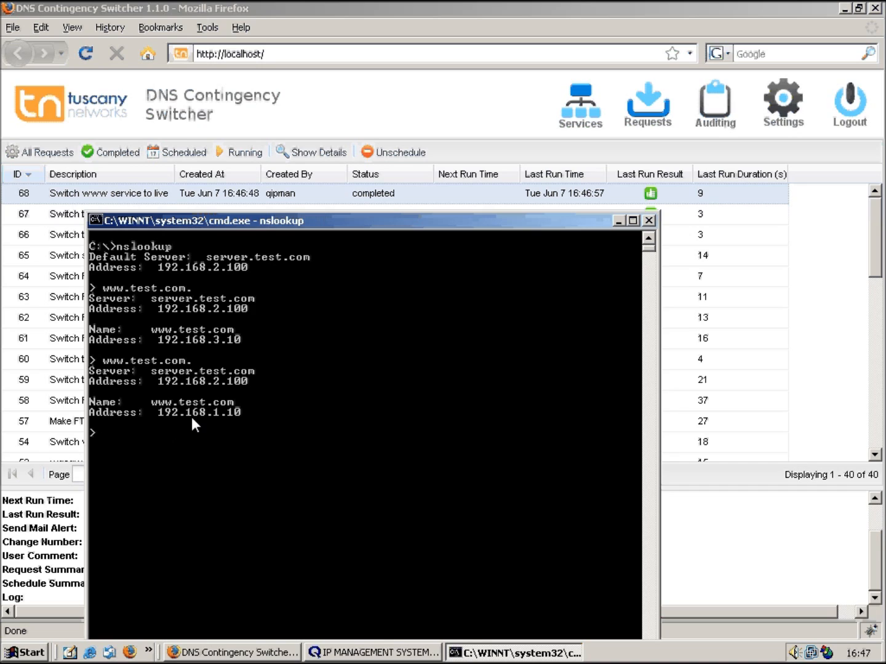
pyautogui.moveTo(239, 428)
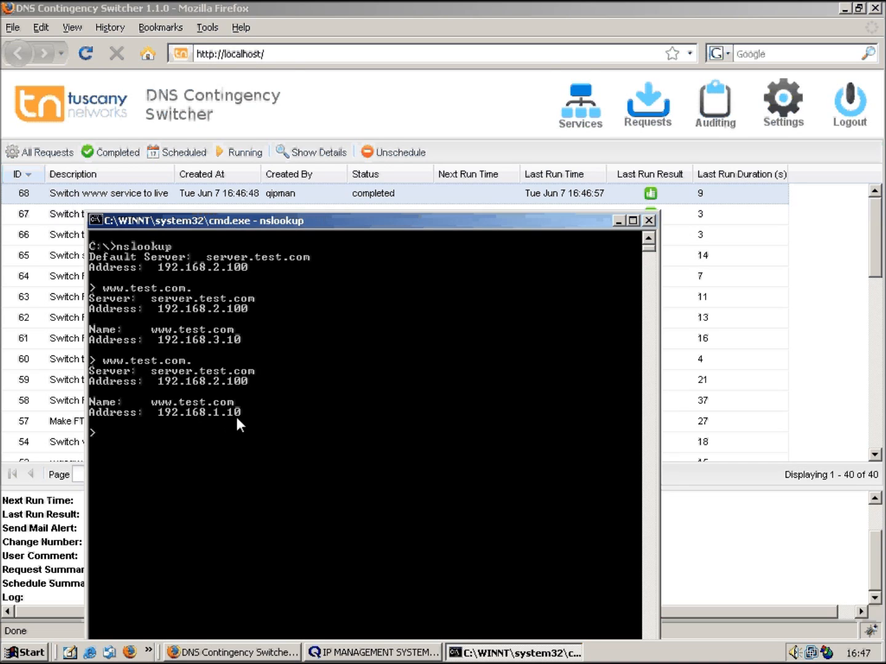
pyautogui.moveTo(369, 315)
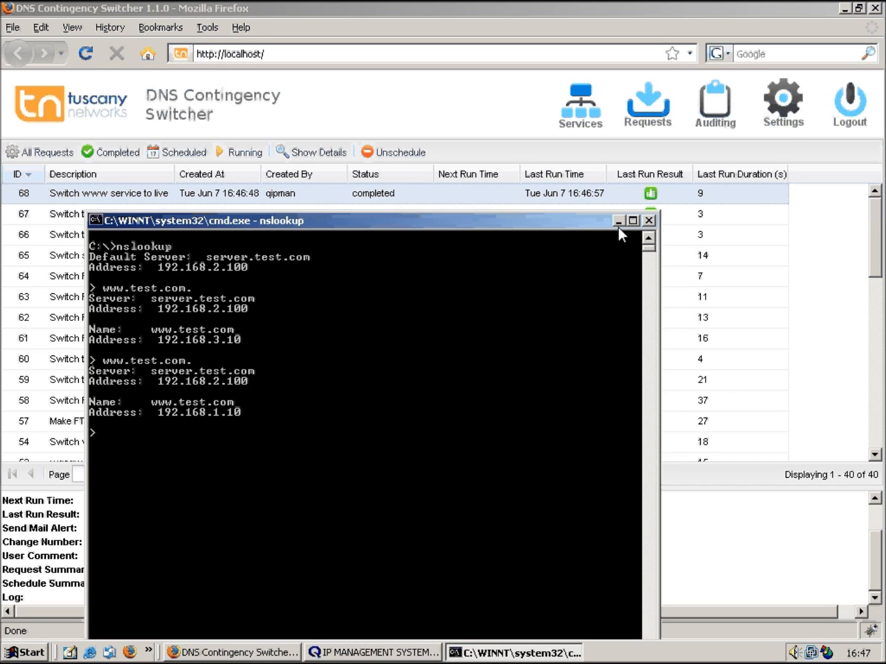
pyautogui.moveTo(620, 229)
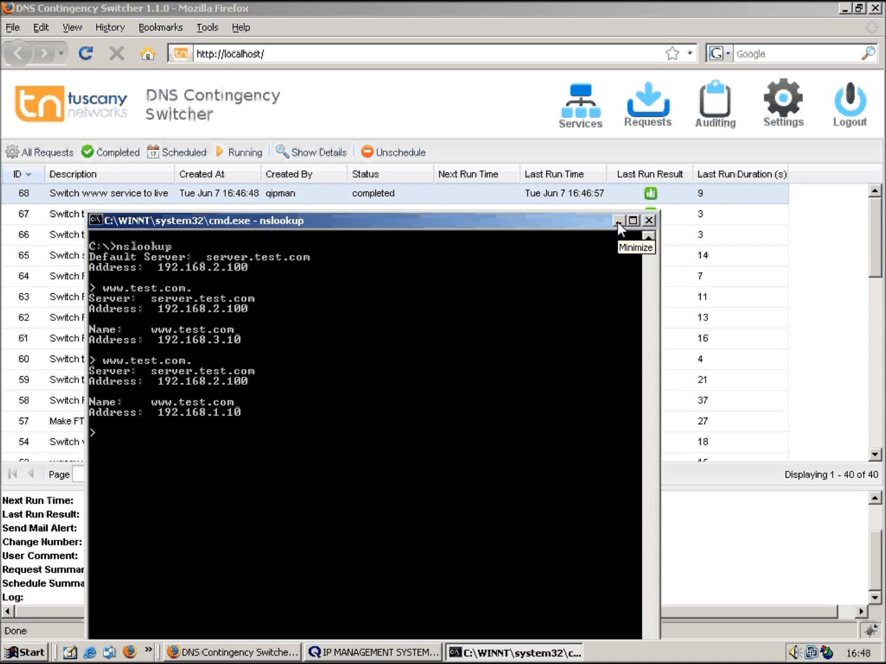
pyautogui.moveTo(620, 229)
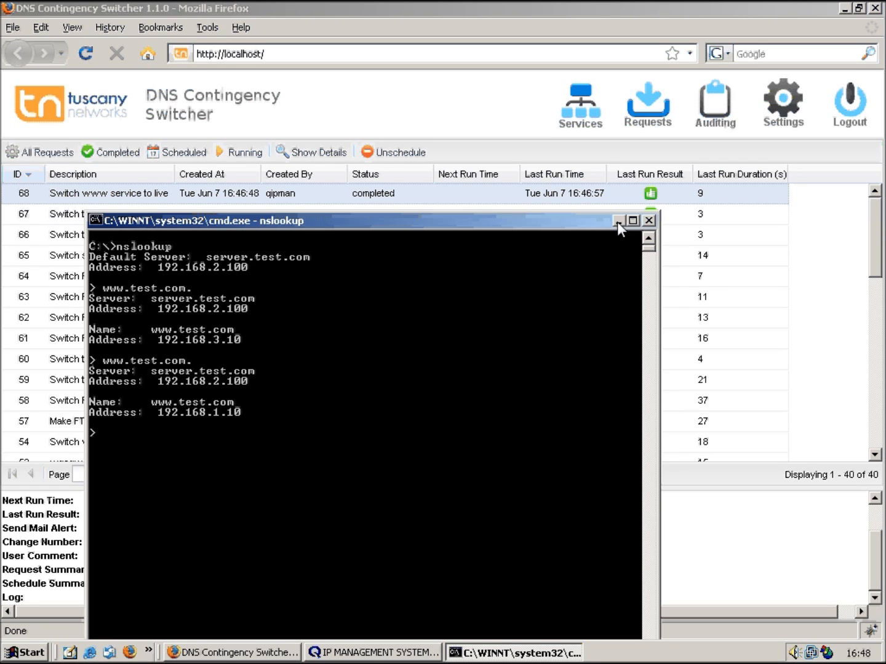
pyautogui.click(650, 221)
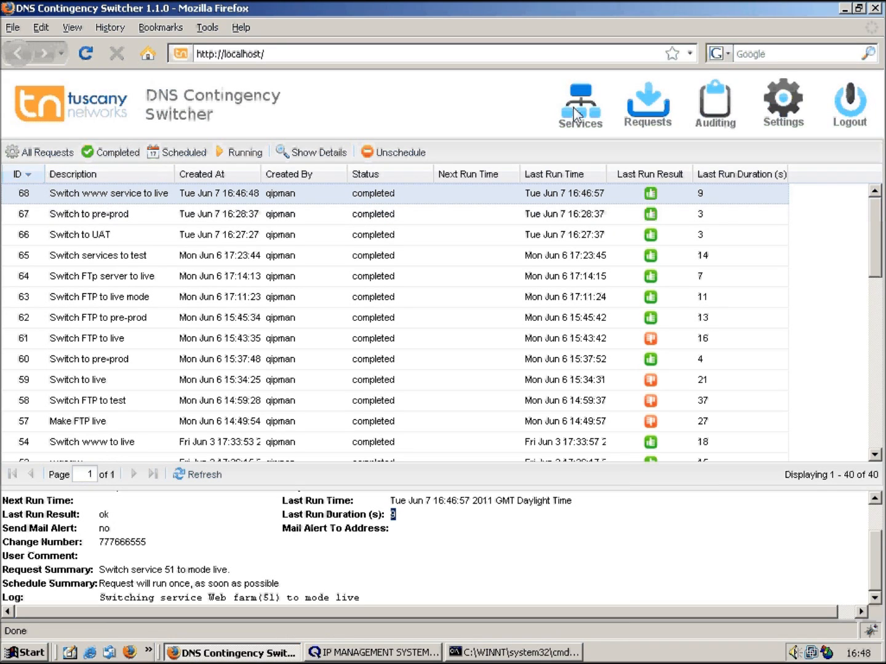
# - Return to the nine-service list, then bring the VitalQIP IP Management window forward
pyautogui.click(580, 99)
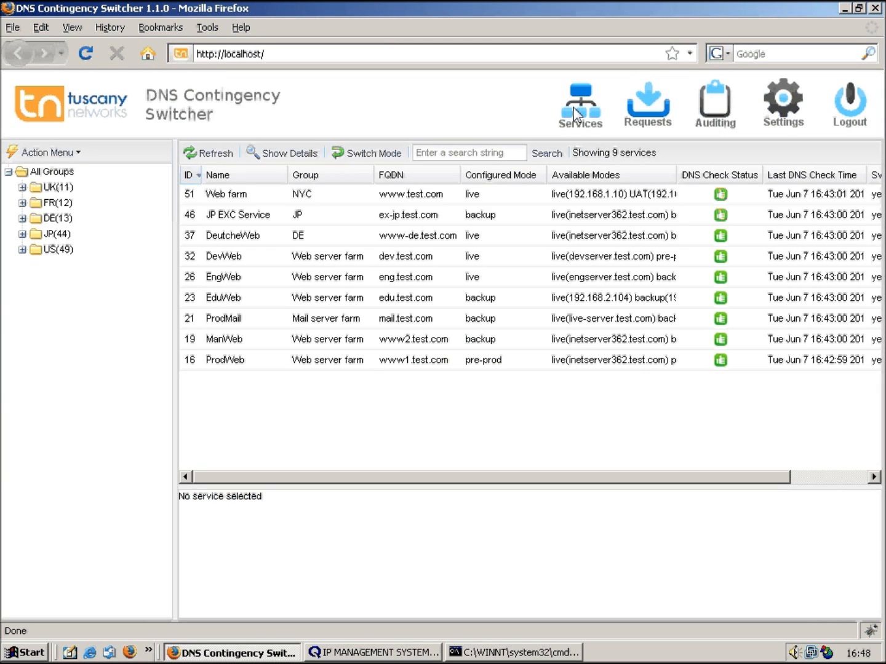
pyautogui.moveTo(173, 335)
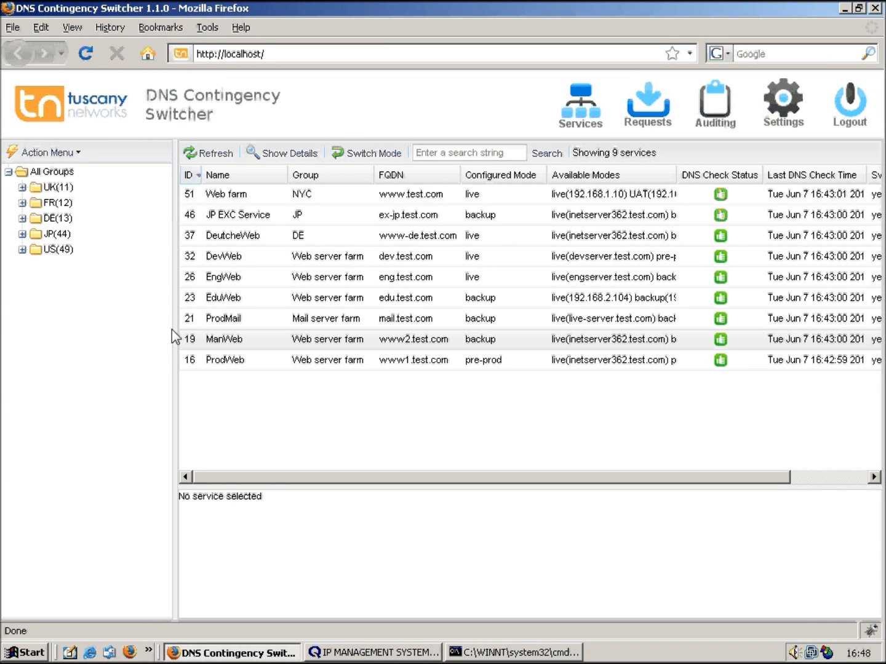
pyautogui.click(374, 652)
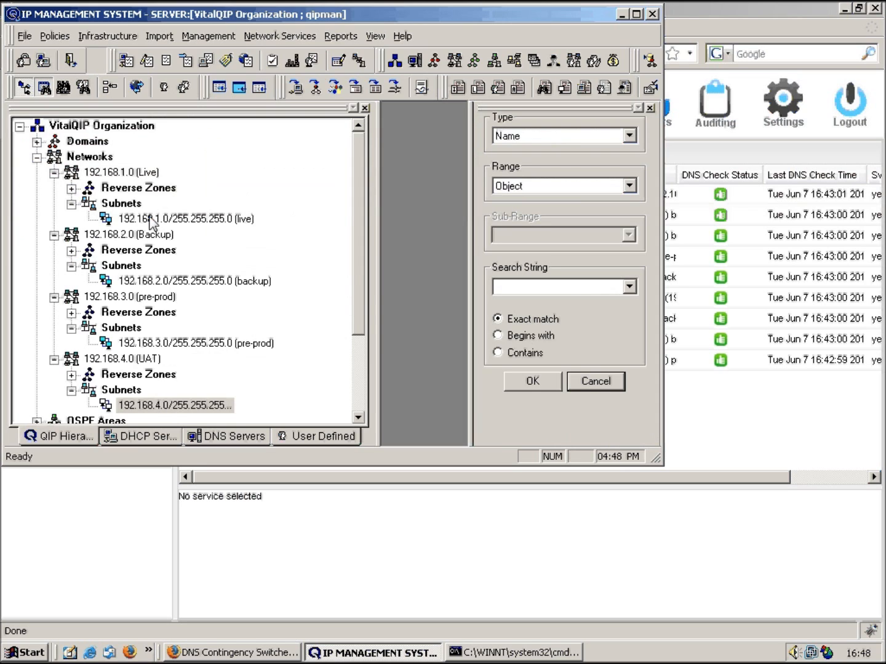
# - Inspect the 192.168.2.0 backup and 192.168.3.0 pre-prod subnets, then minimize VitalQIP
pyautogui.click(184, 281)
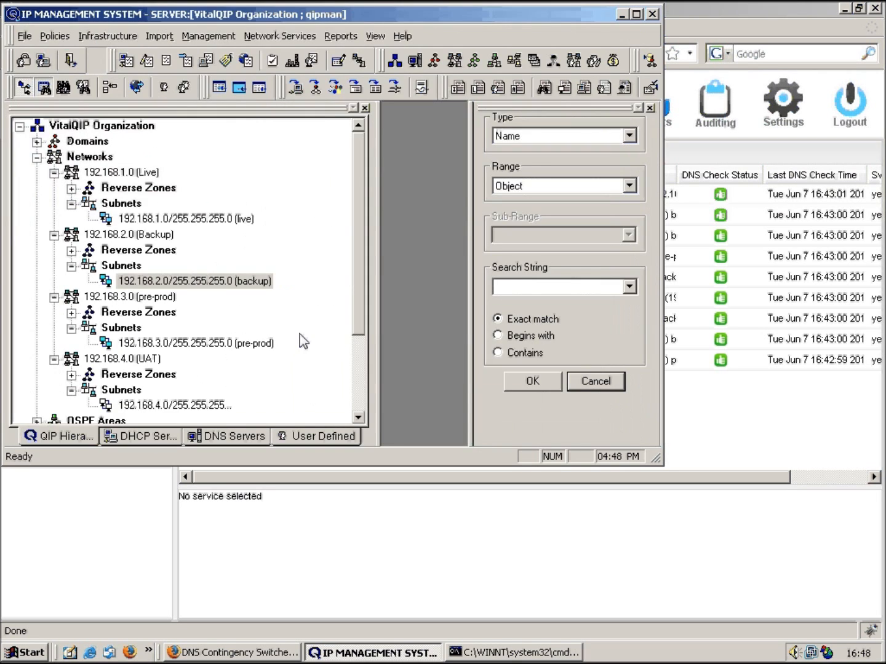
pyautogui.click(194, 343)
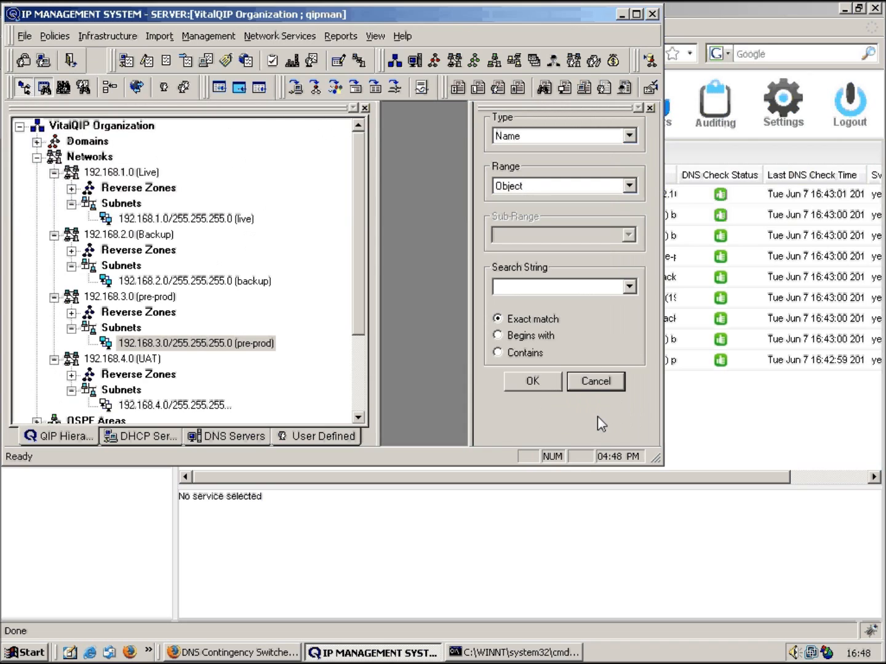
pyautogui.moveTo(276, 329)
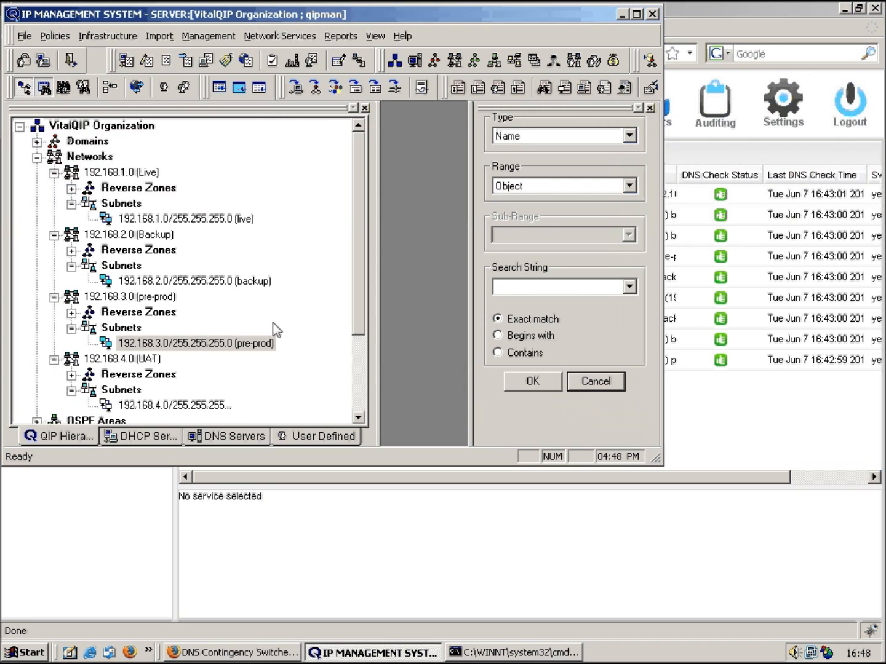
pyautogui.moveTo(624, 18)
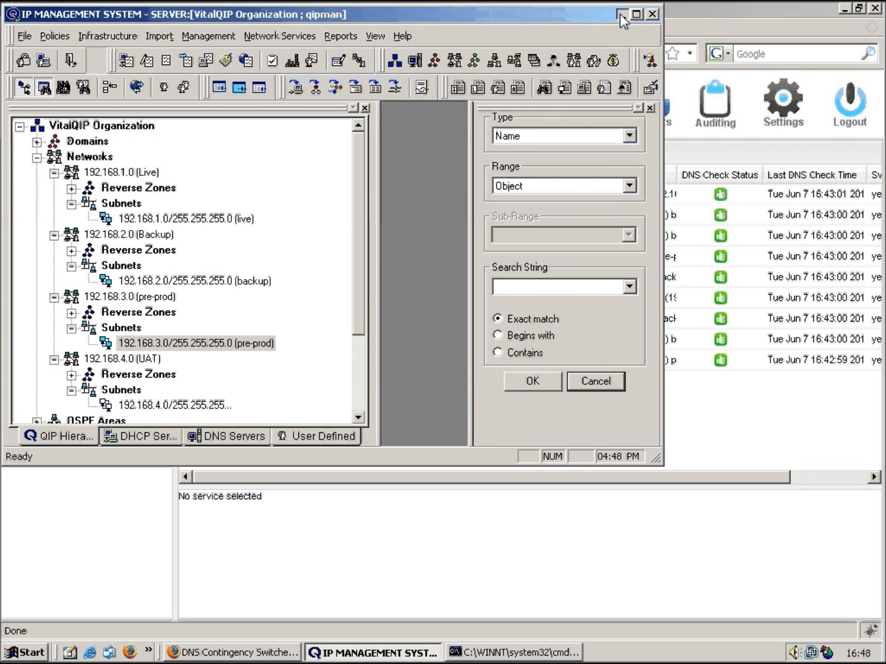
pyautogui.click(232, 652)
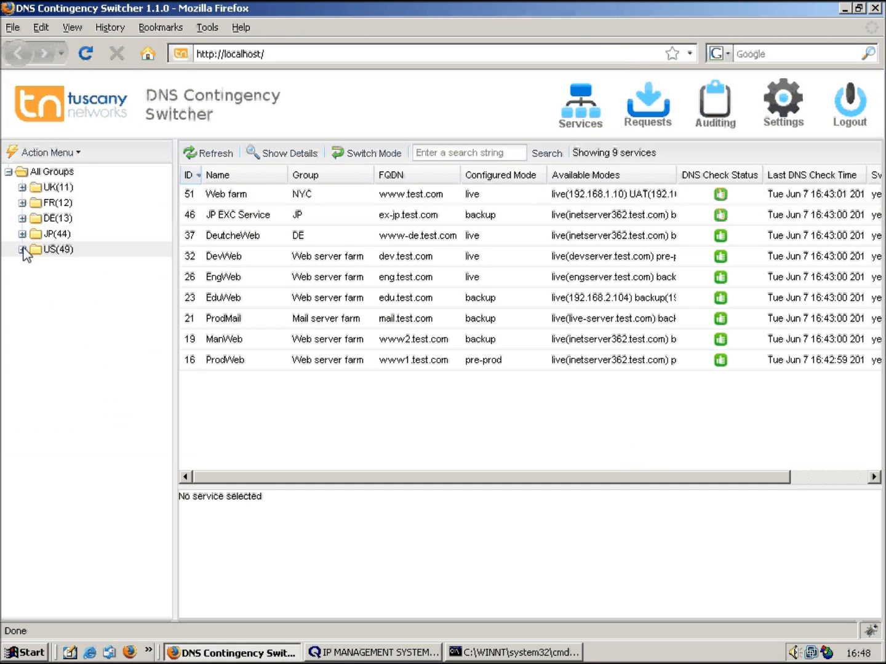
# - Add a subgroup named WDC under the US group, beside NYC
pyautogui.click(23, 249)
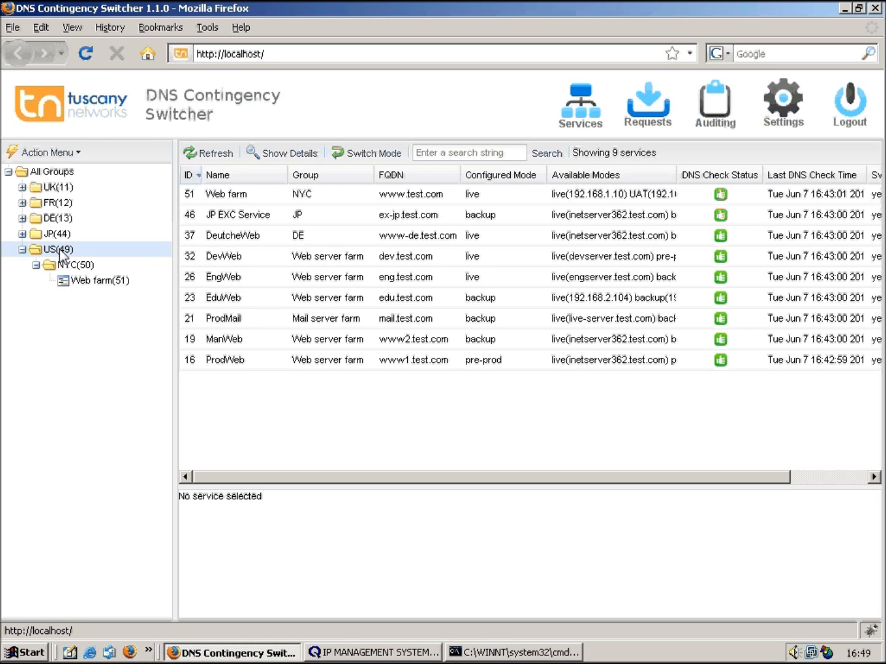
pyautogui.rightClick(54, 249)
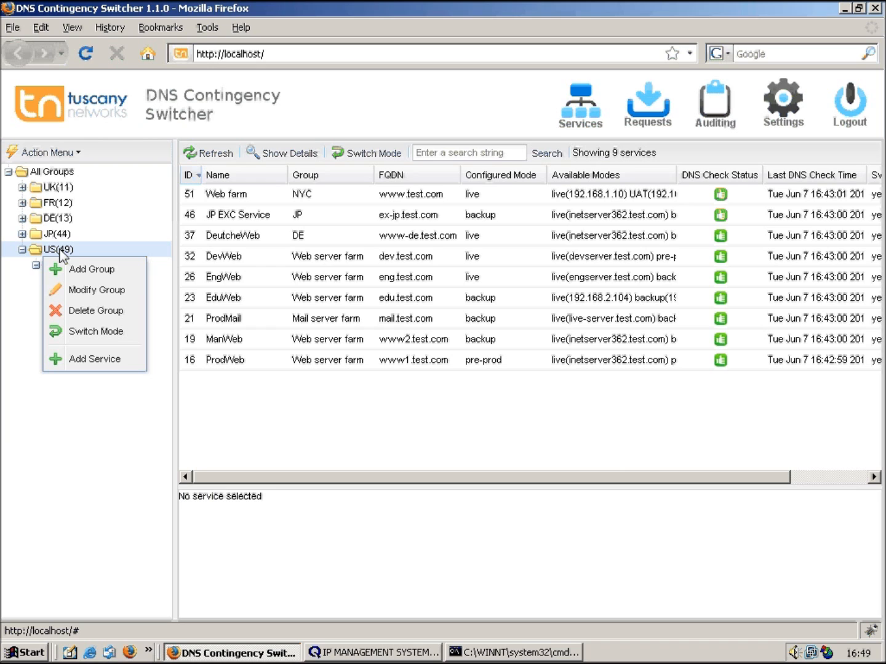
pyautogui.moveTo(92, 273)
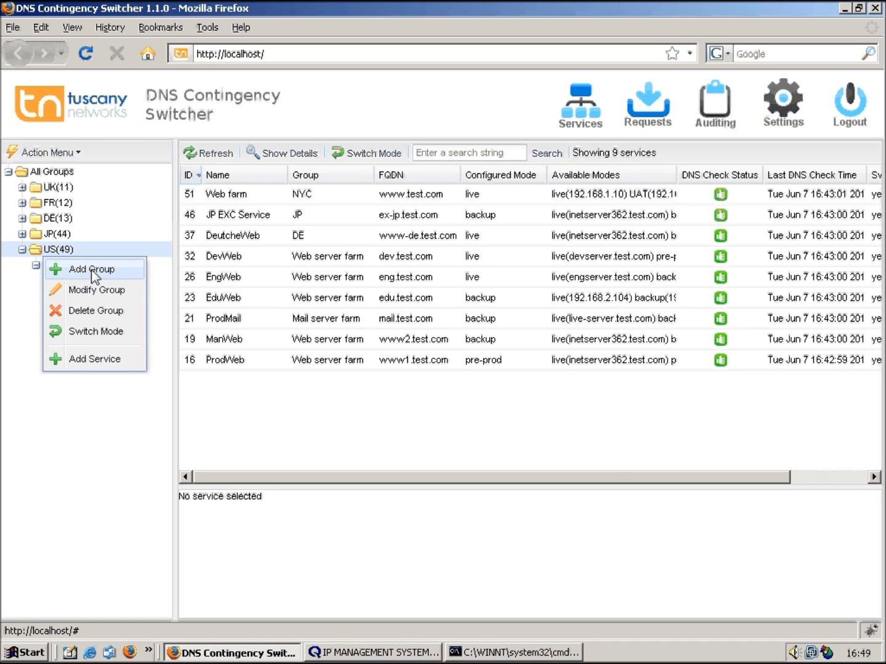
pyautogui.click(91, 270)
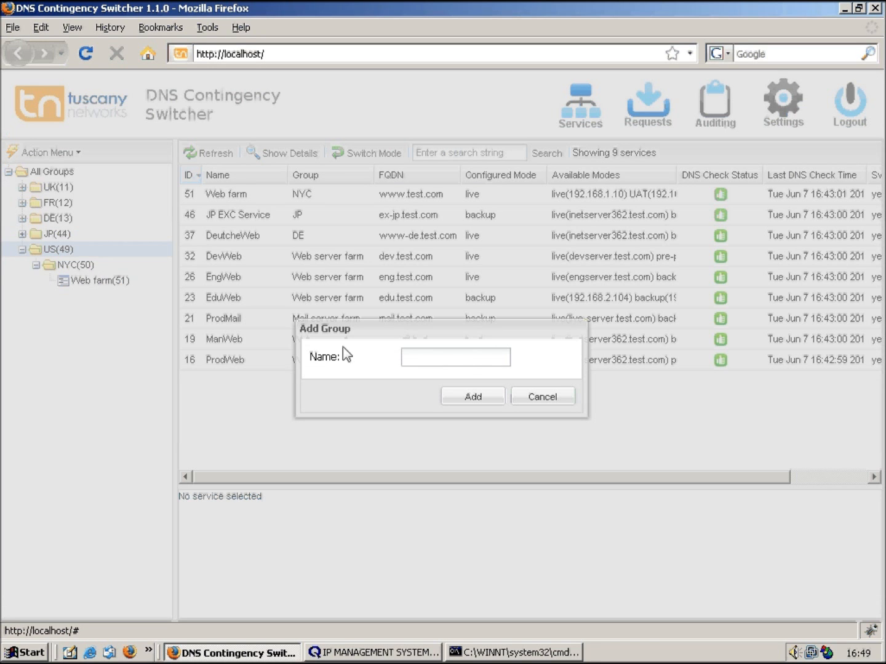
pyautogui.click(455, 357)
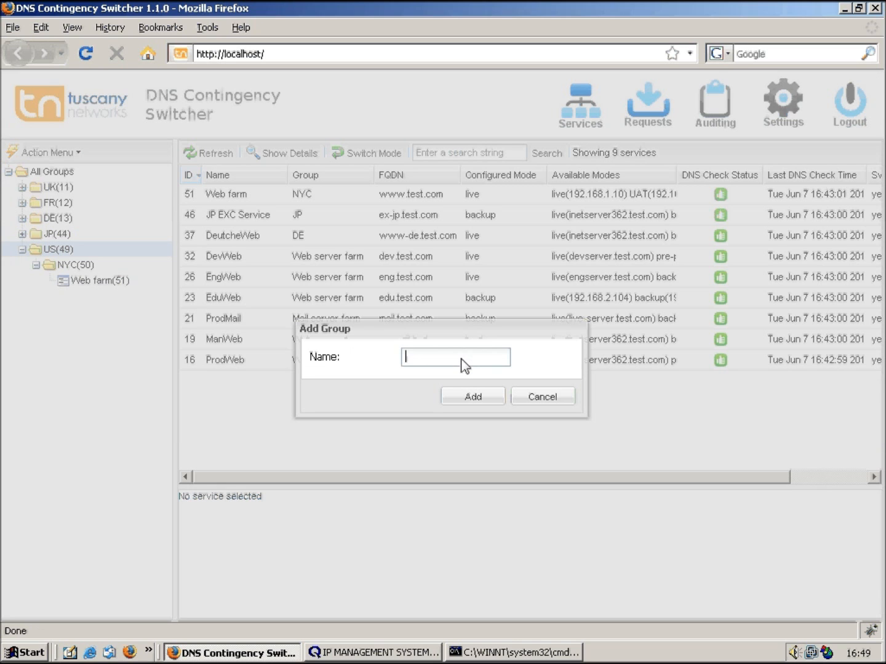
pyautogui.write('WDC')
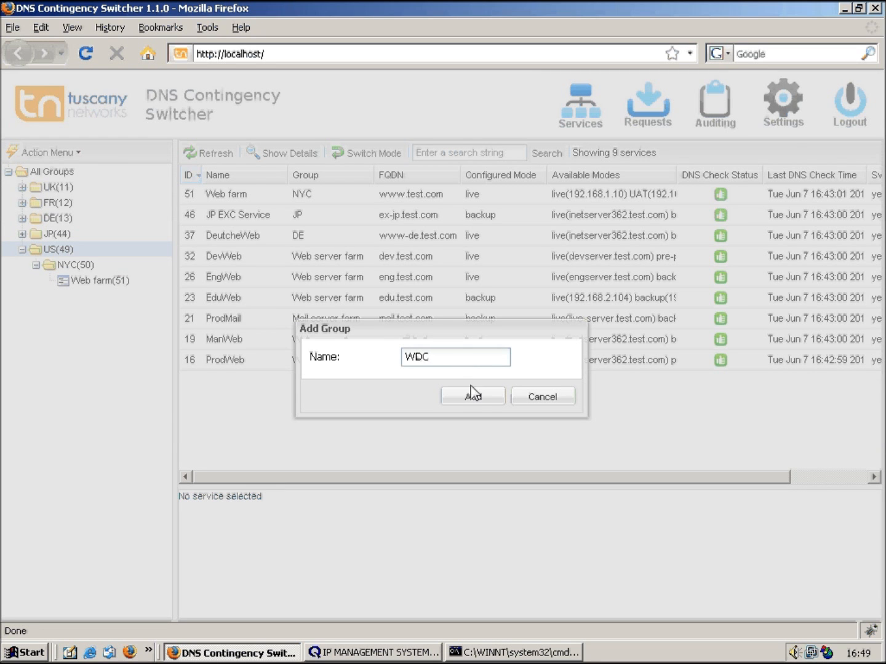
pyautogui.click(473, 396)
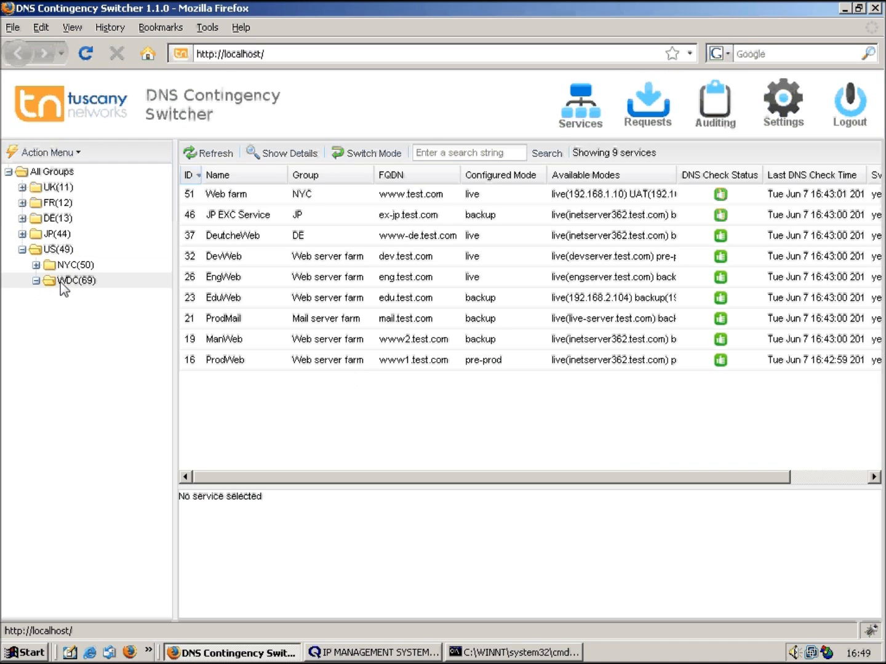
pyautogui.rightClick(77, 280)
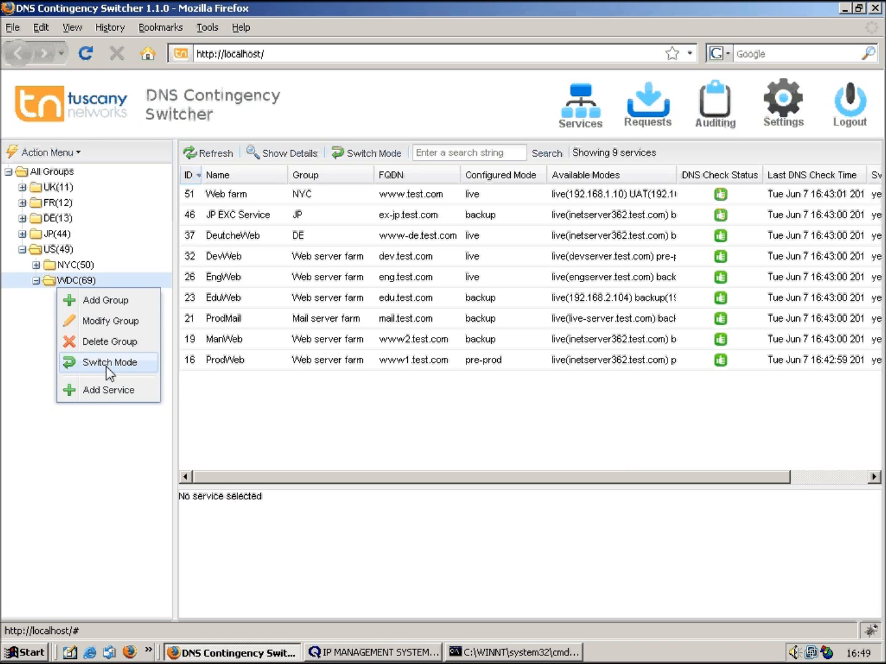
# - Start a new service under WDC and name it FTP Service
pyautogui.click(108, 390)
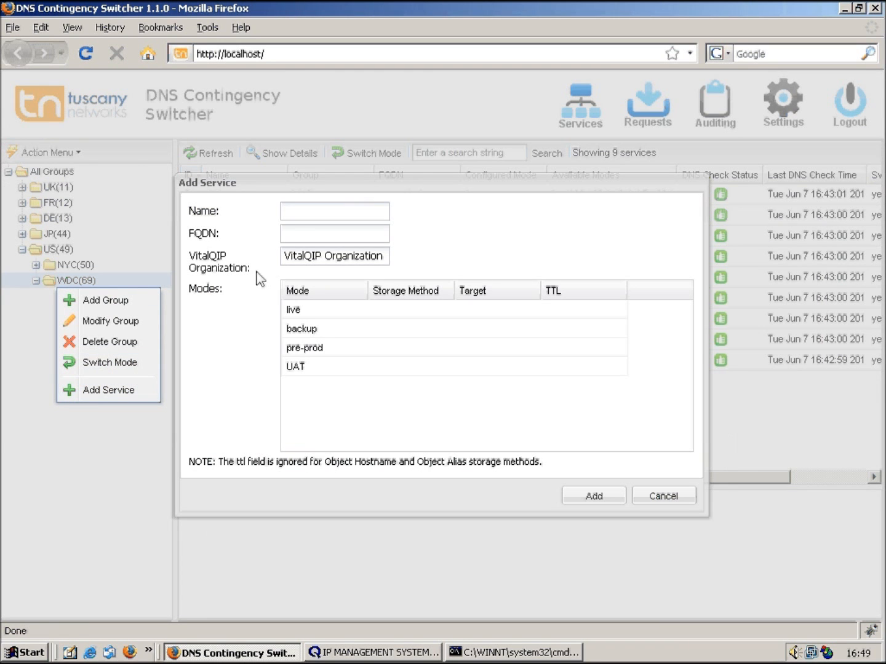
pyautogui.click(334, 212)
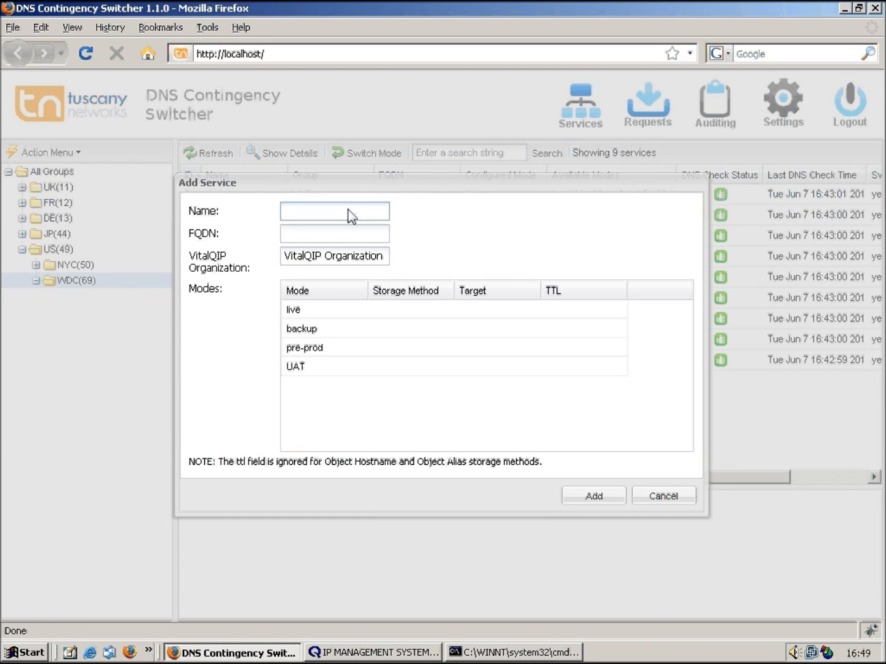
pyautogui.write('f')
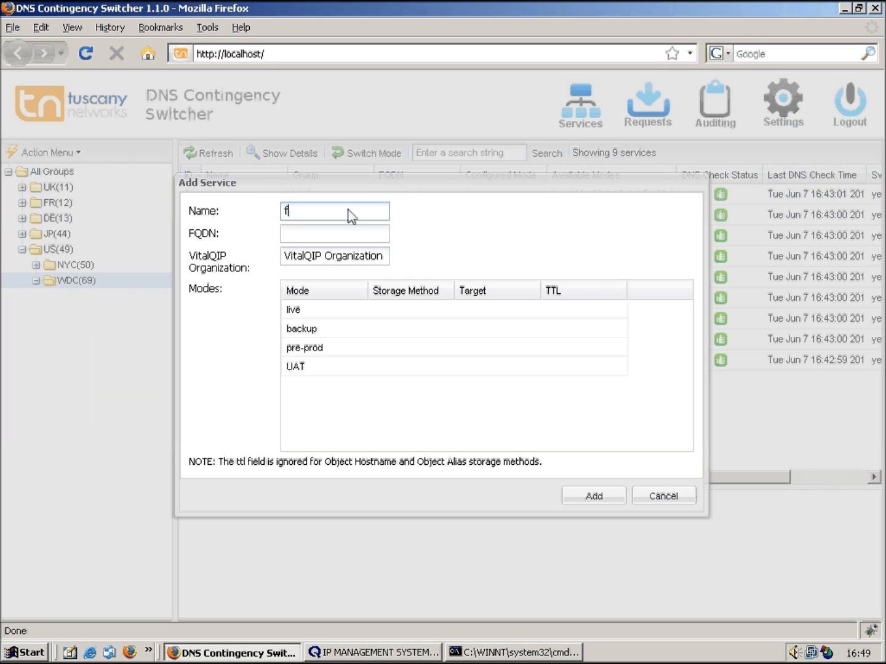
pyautogui.write('tp.test')
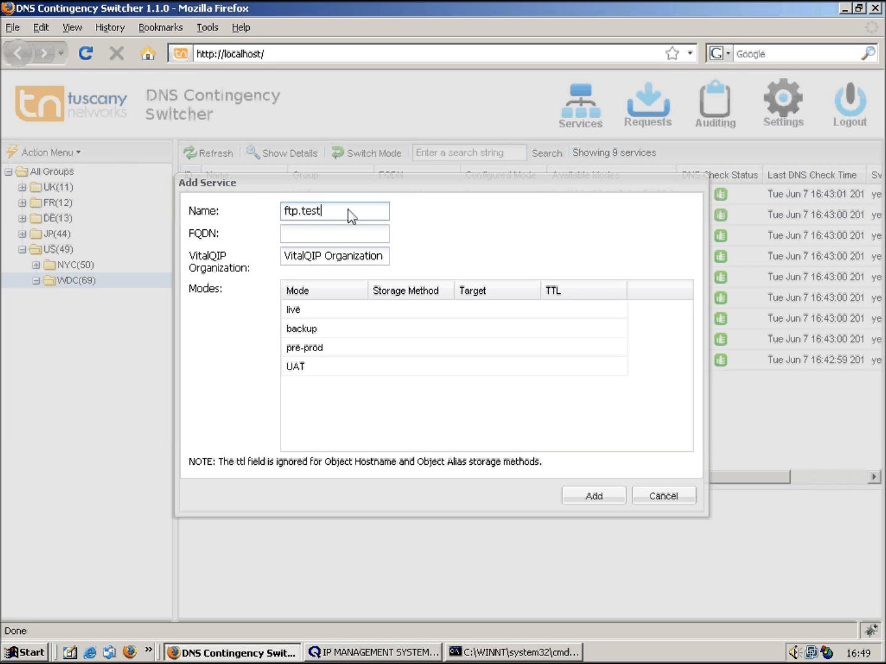
pyautogui.write('.com')
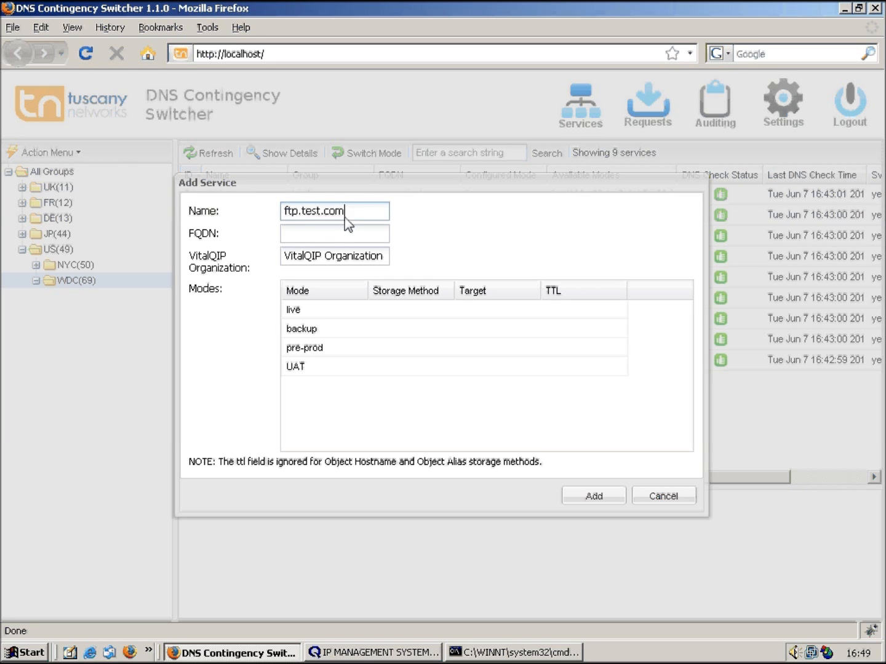
pyautogui.tripleClick(333, 212)
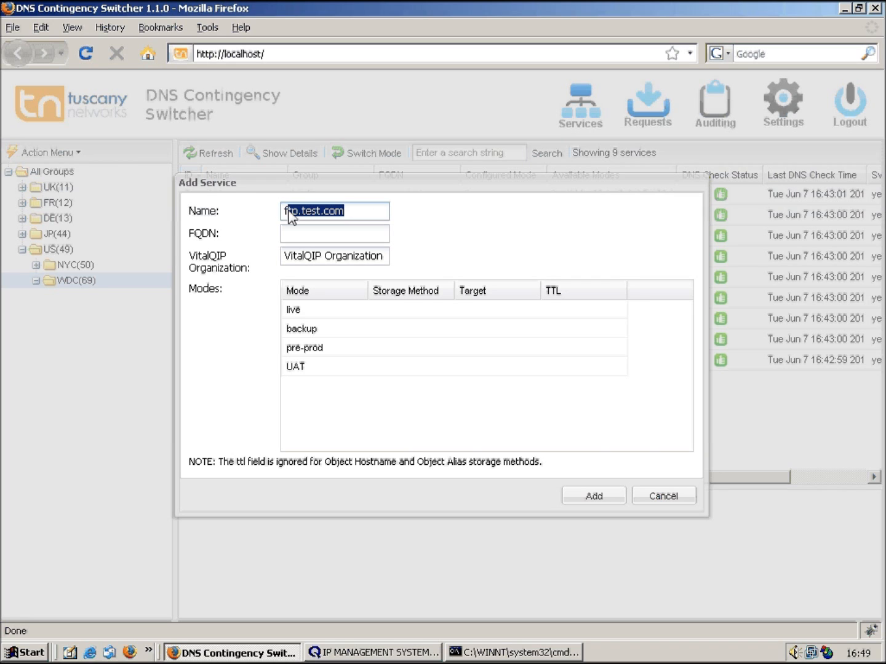
pyautogui.write('FTP Servi')
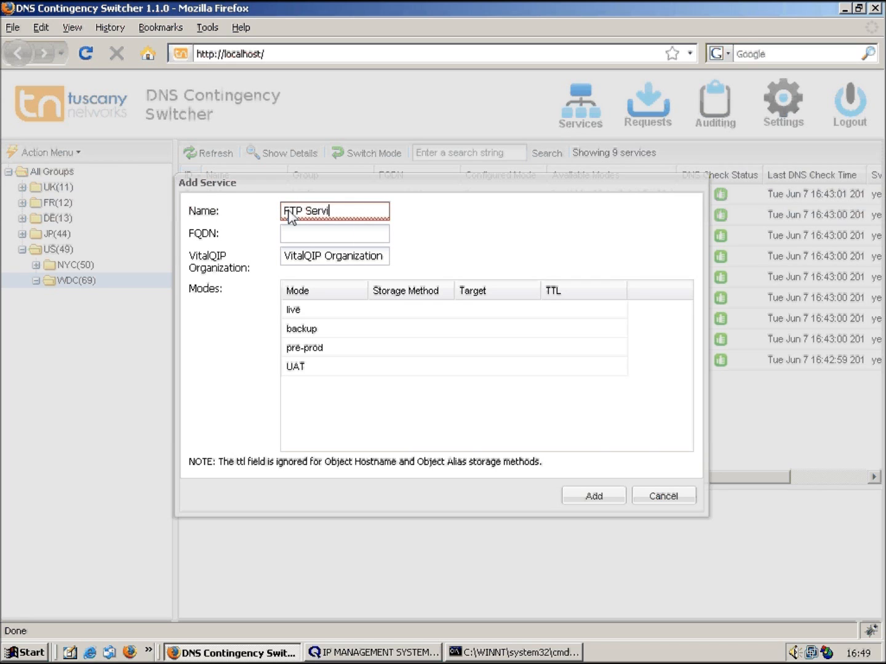
# - Set the service's FQDN to ftp.test.com
pyautogui.click(335, 234)
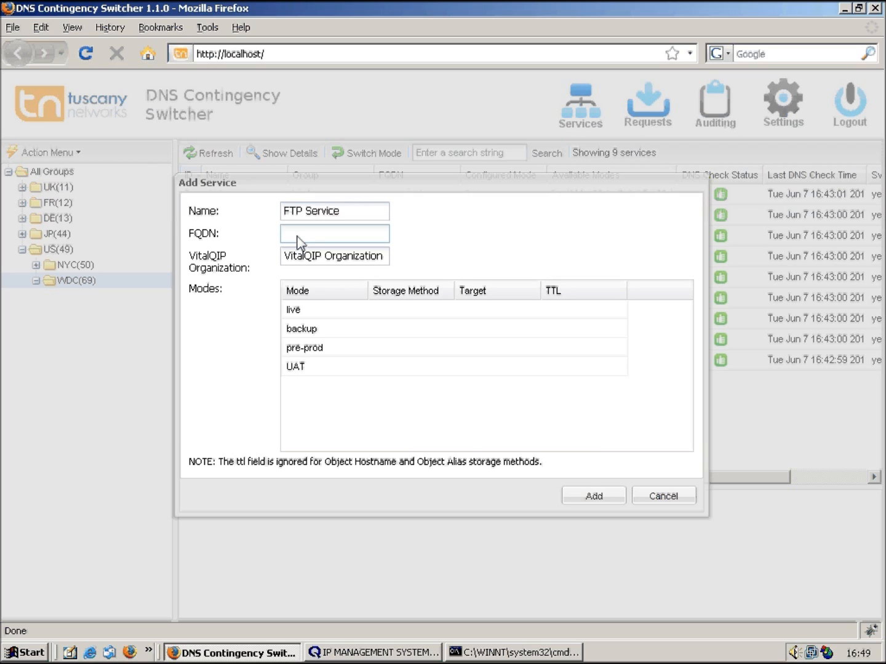
pyautogui.write('ftp.test.com')
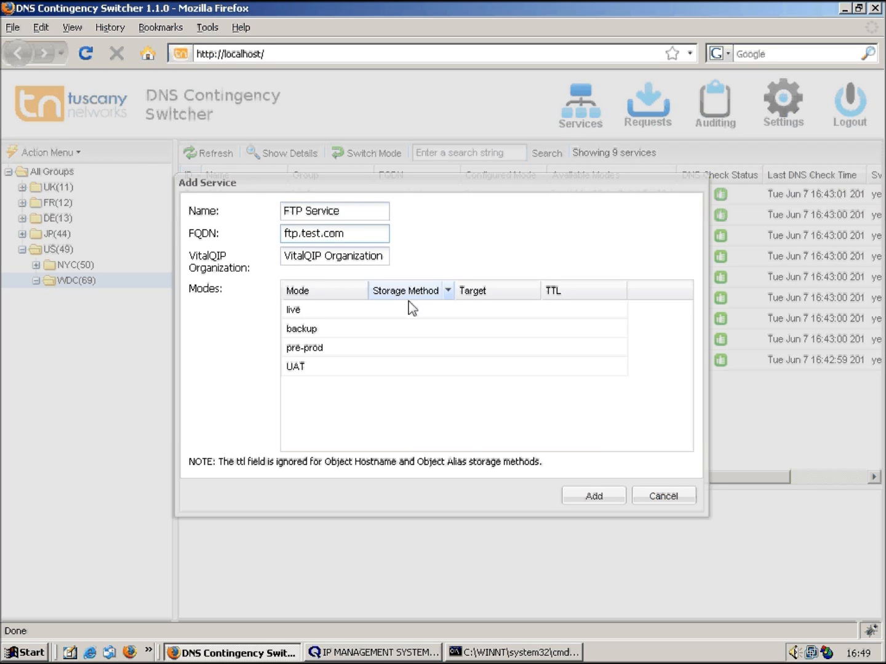
pyautogui.click(406, 310)
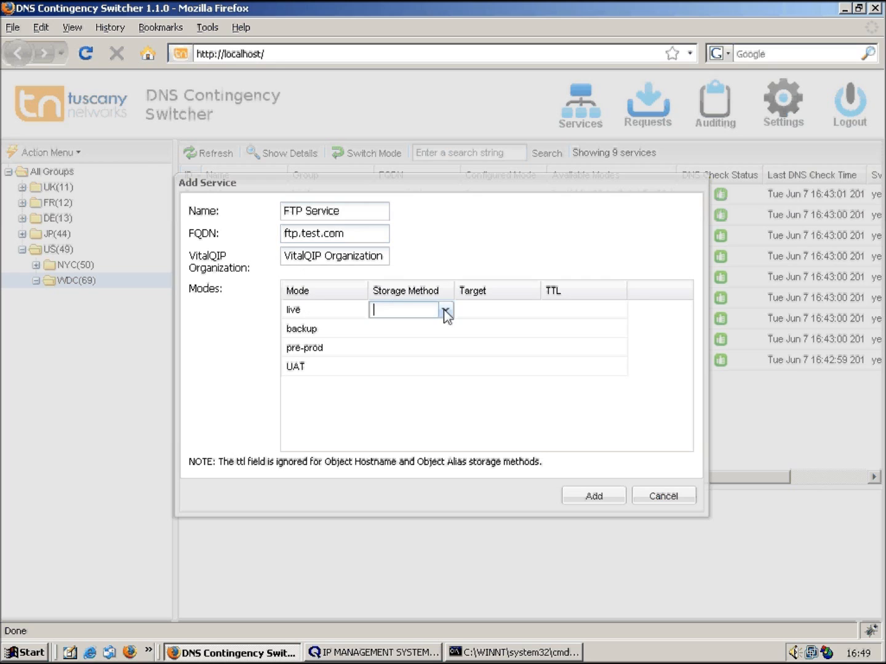
# - Store live mode as Object Alias ftp-live.test.com and set the backup target ftp-backup
pyautogui.click(445, 310)
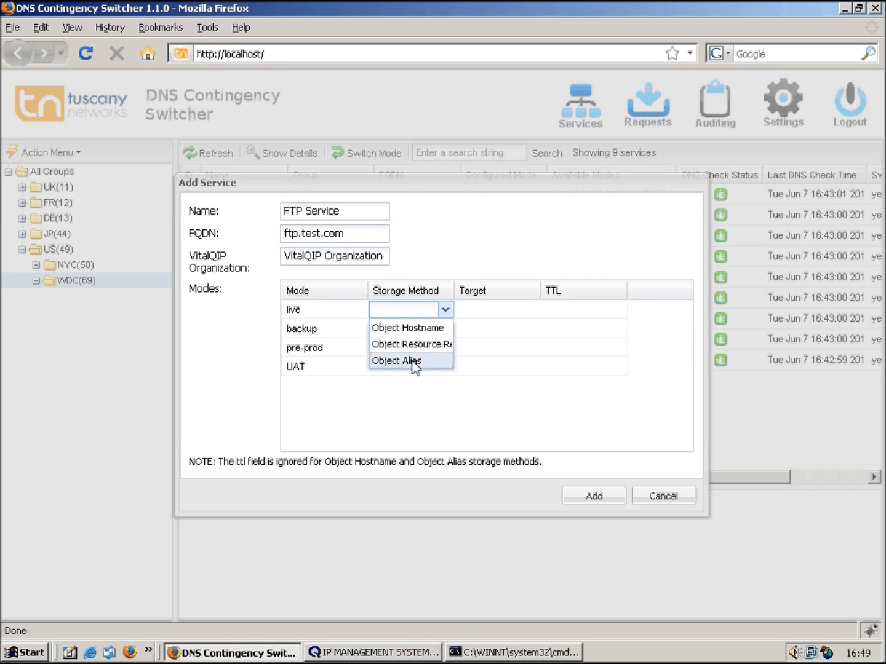
pyautogui.click(396, 360)
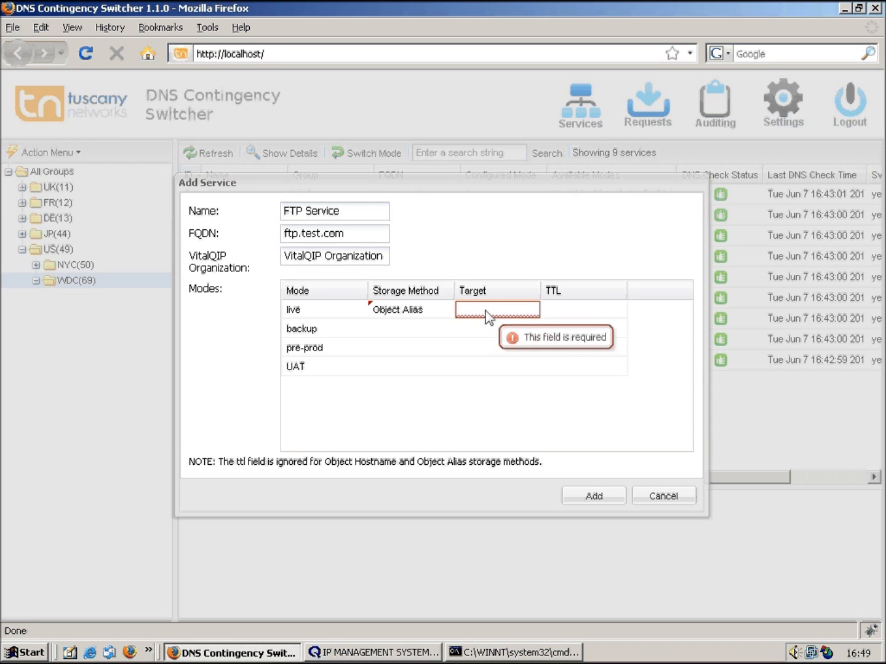
pyautogui.write('ftp-liv')
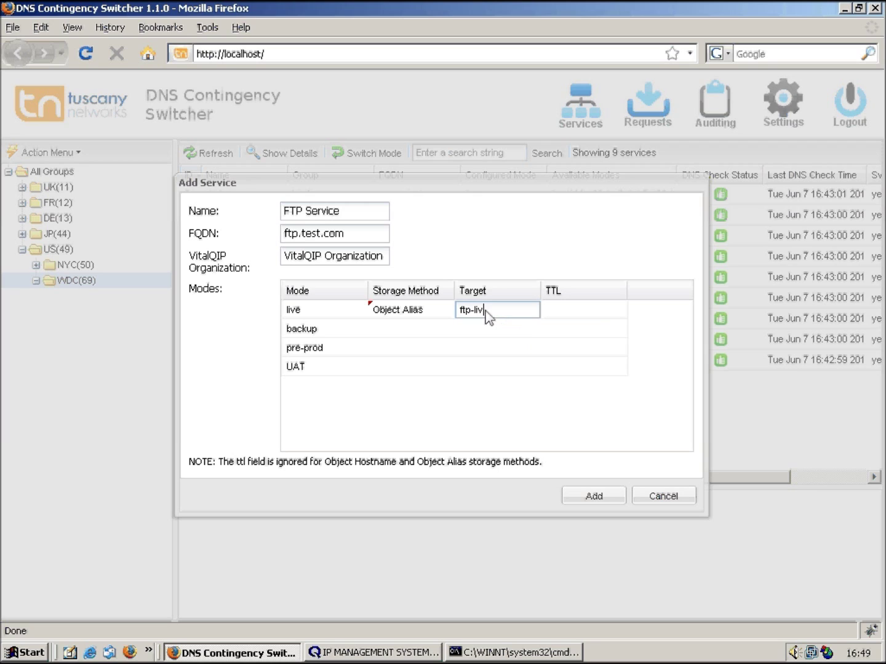
pyautogui.write('e.test.com')
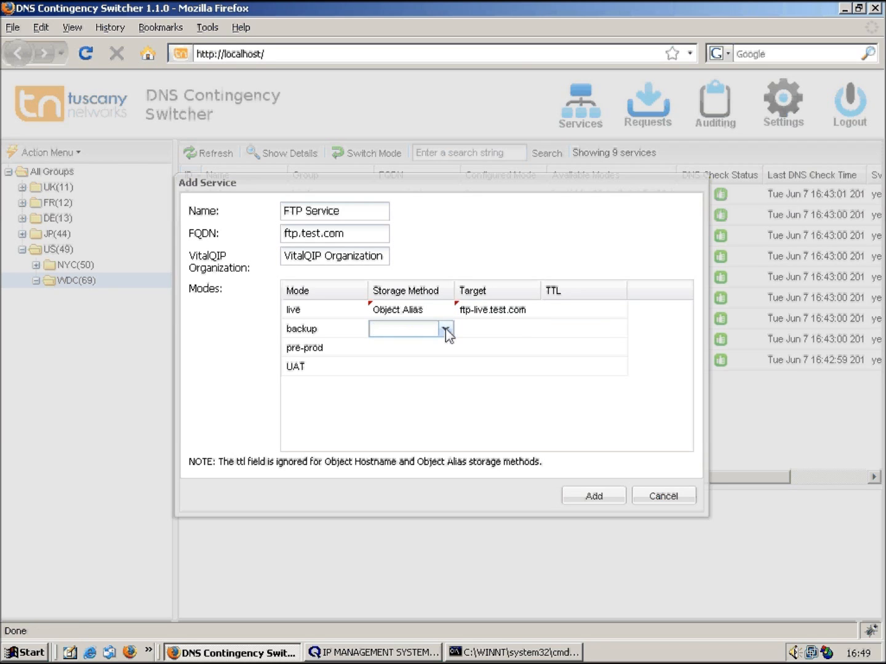
pyautogui.click(443, 329)
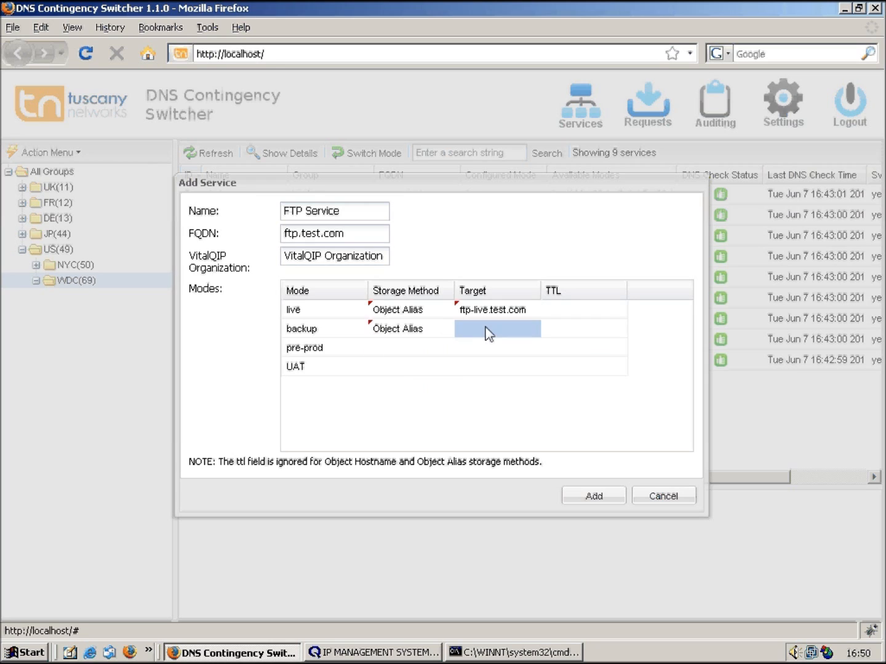
pyautogui.write('ftp-backup.test')
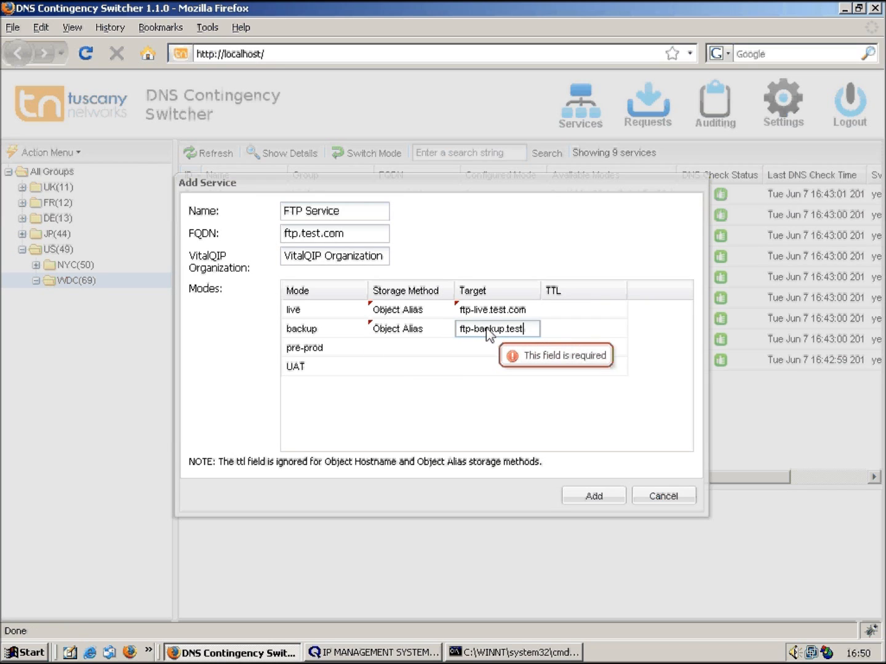
# - Store pre-prod mode as Object Alias ftp-ppd.test.com and add the FTP Service
pyautogui.click(409, 347)
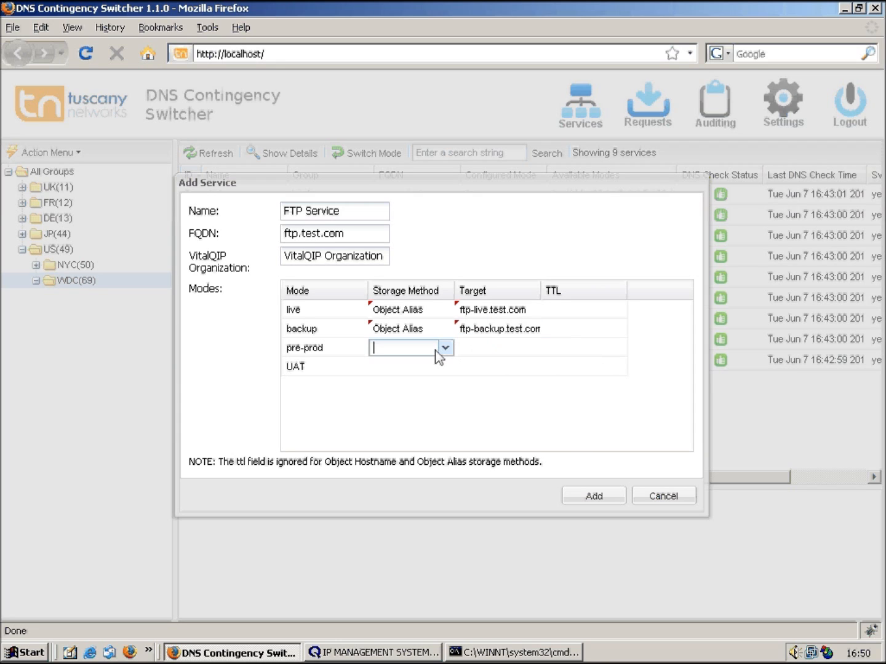
pyautogui.click(446, 347)
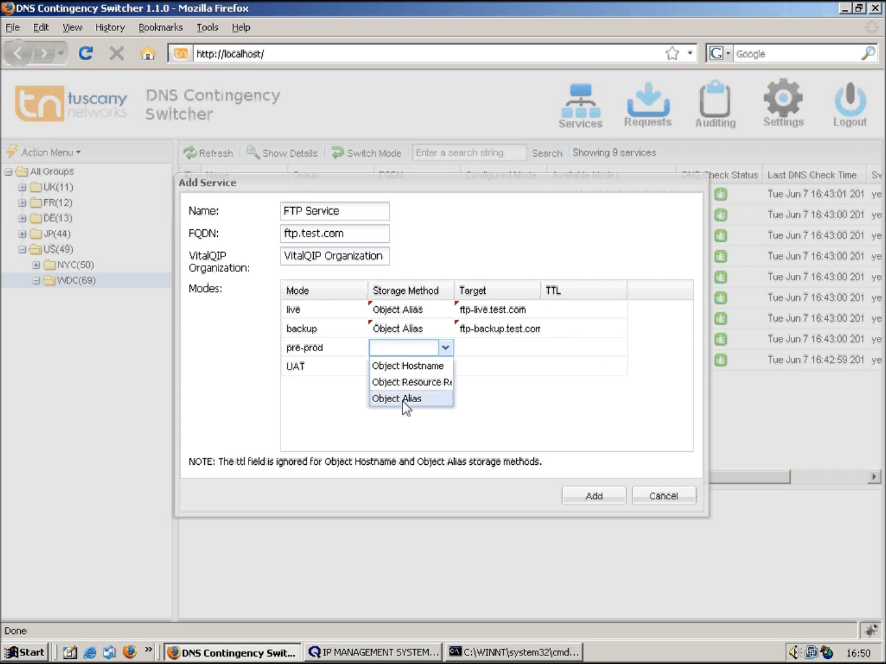
pyautogui.click(397, 399)
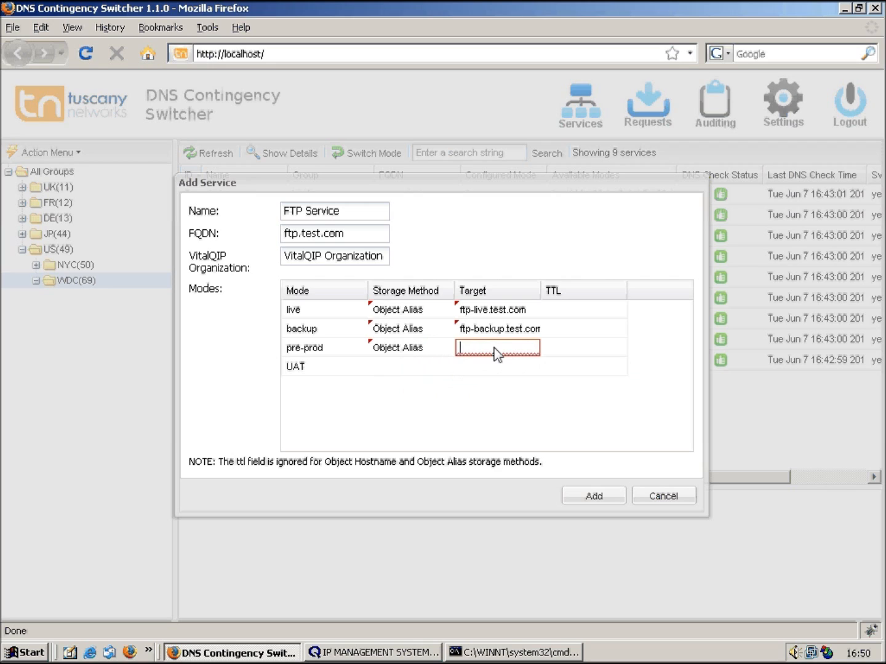
pyautogui.write('ftp-ppd')
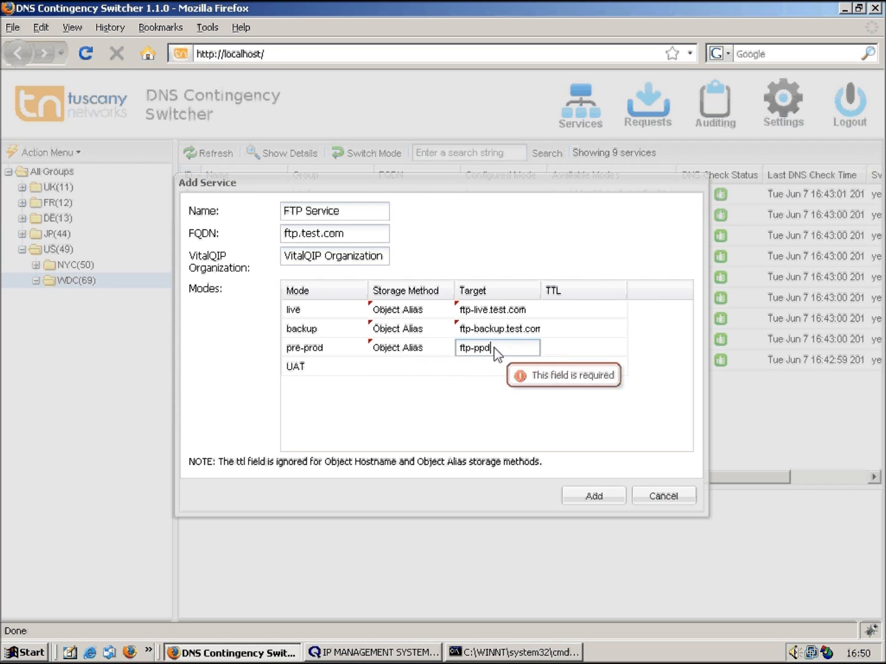
pyautogui.write('.test.com')
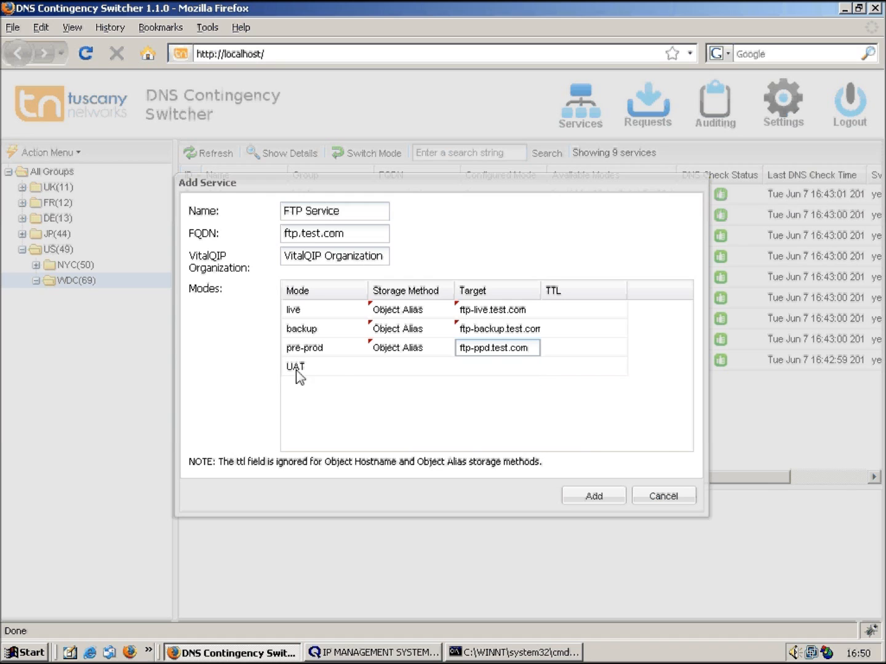
pyautogui.moveTo(558, 443)
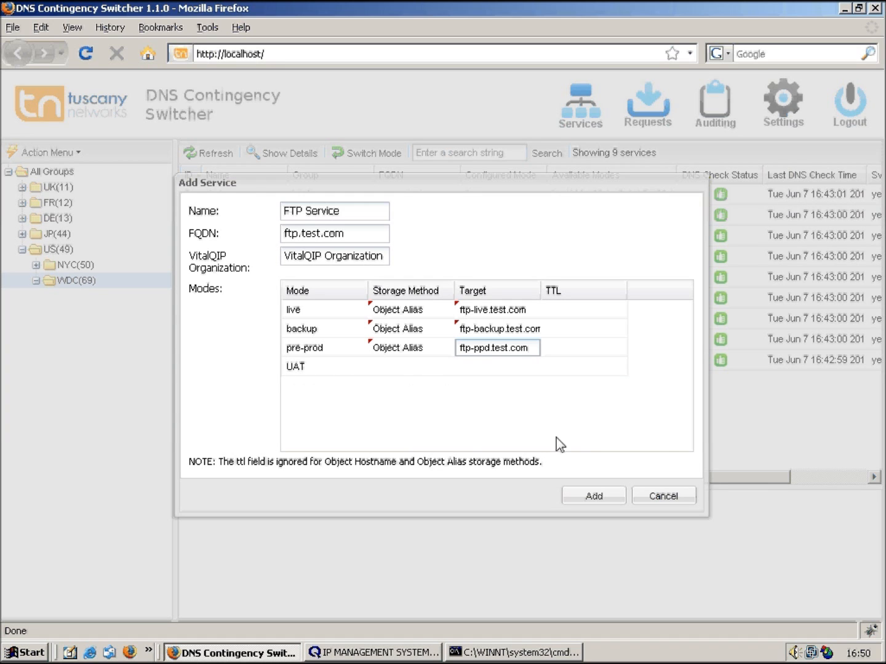
pyautogui.click(593, 495)
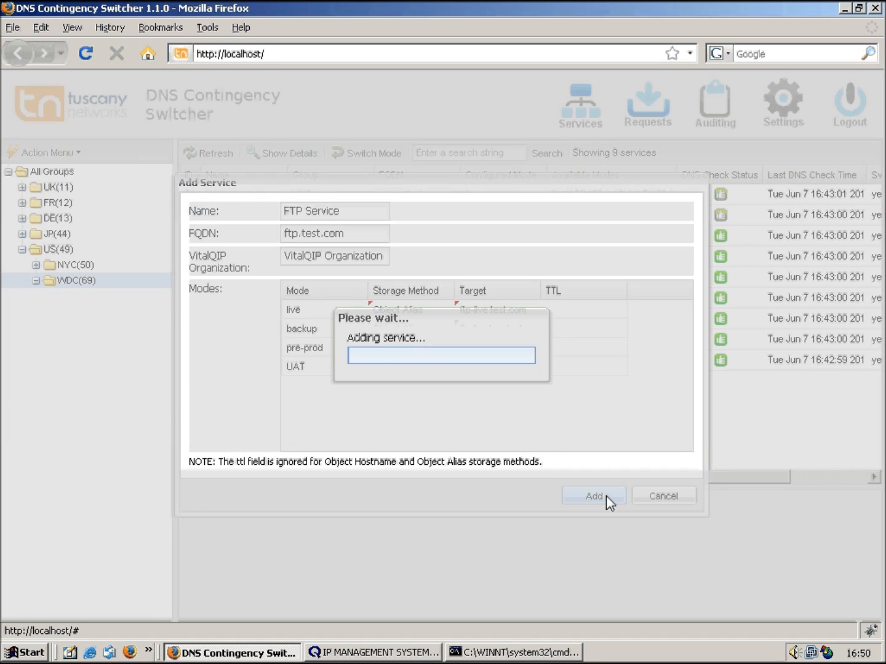
pyautogui.click(593, 496)
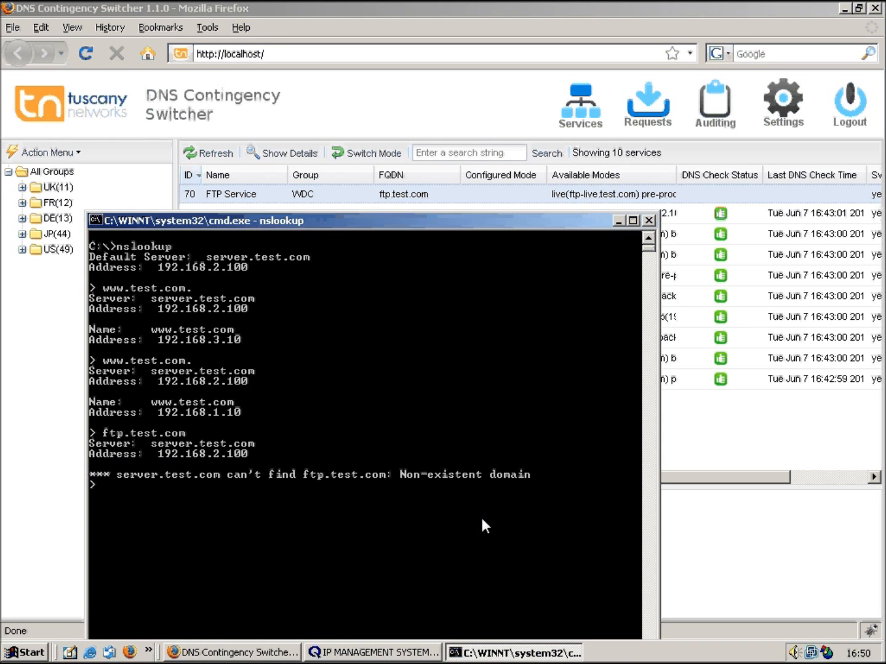
# - Query ftp-live.test.com in nslookup, resolving it to 192.168.1.15
pyautogui.write('ftp-')
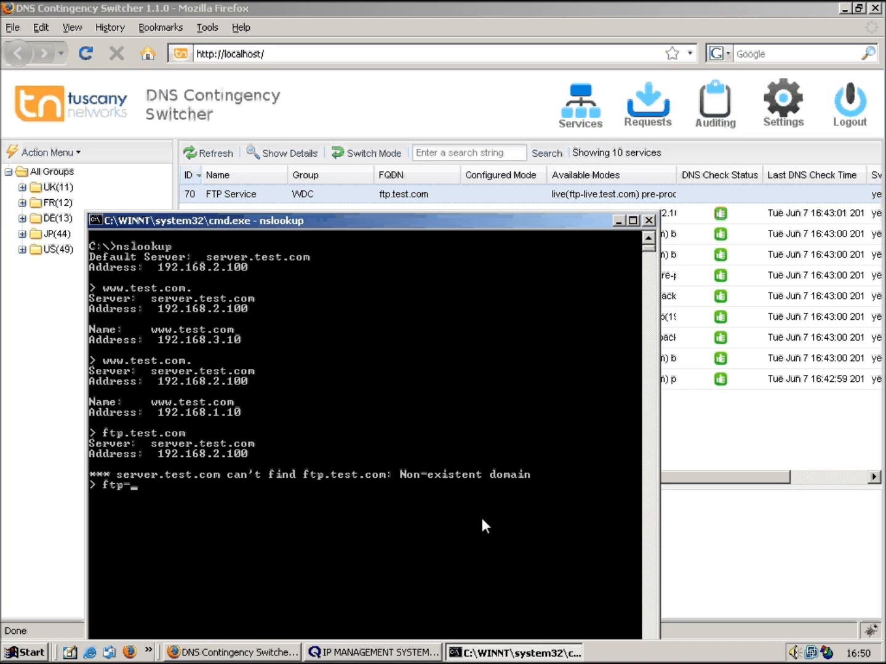
pyautogui.write('live.')
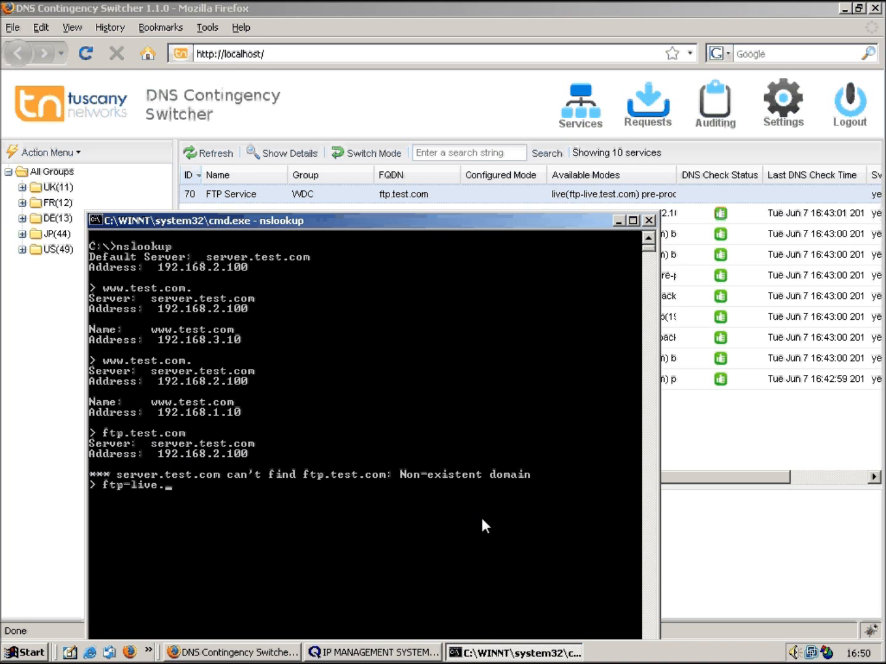
pyautogui.write('test.com')
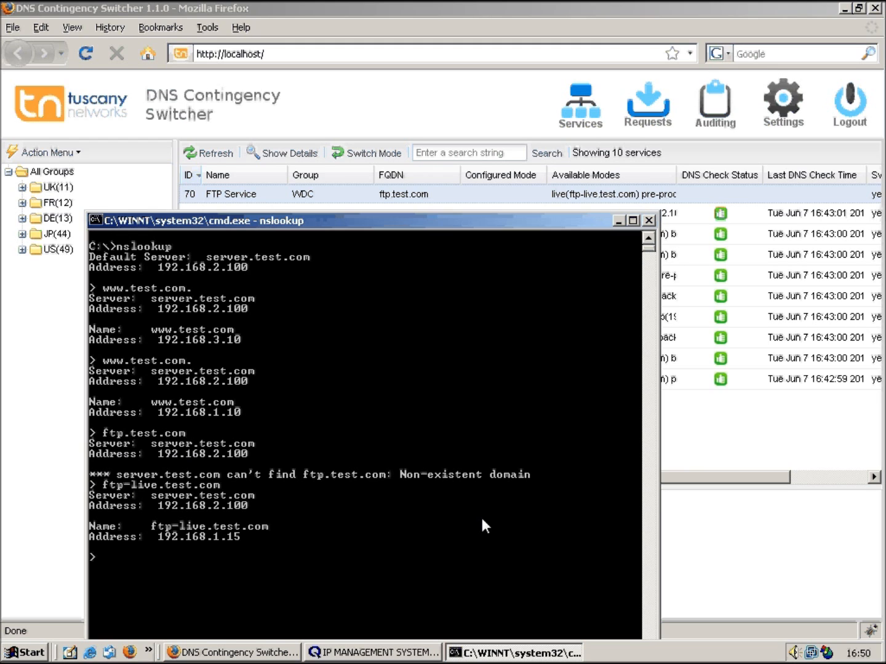
pyautogui.moveTo(618, 229)
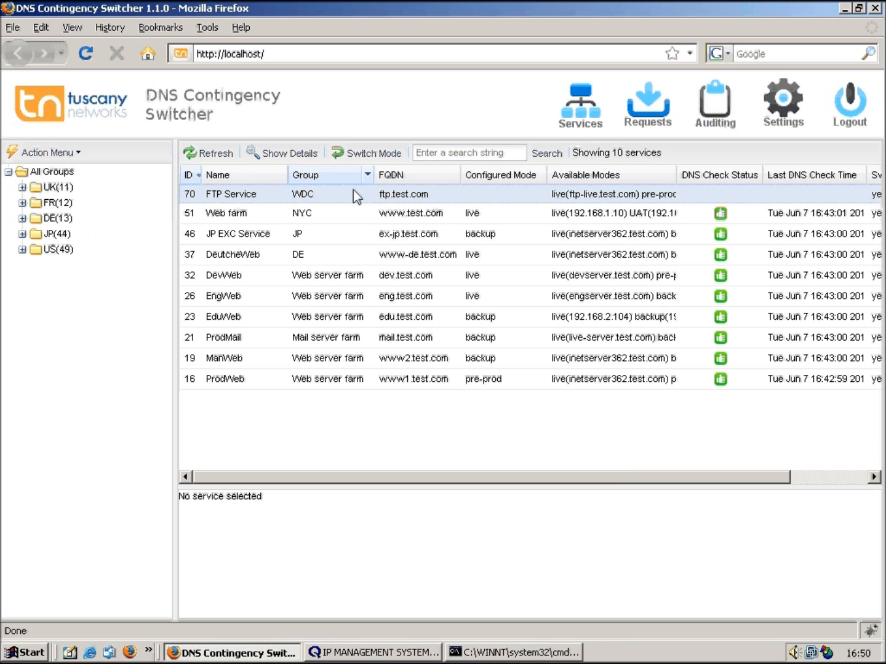
# - Select FTP Service and describe the request 'Switch FTP service to live' with change number 765432
pyautogui.click(364, 153)
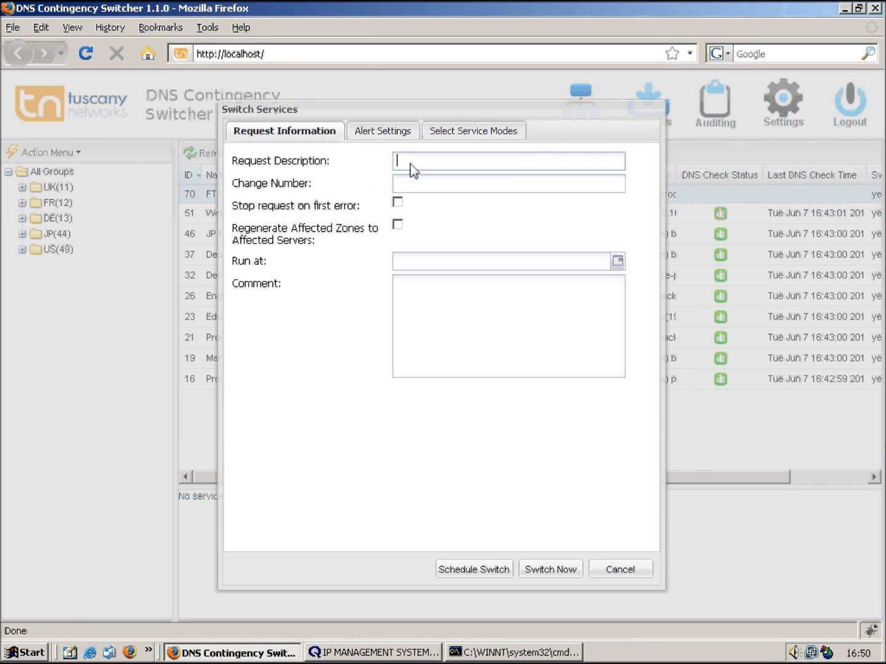
pyautogui.write('Switch')
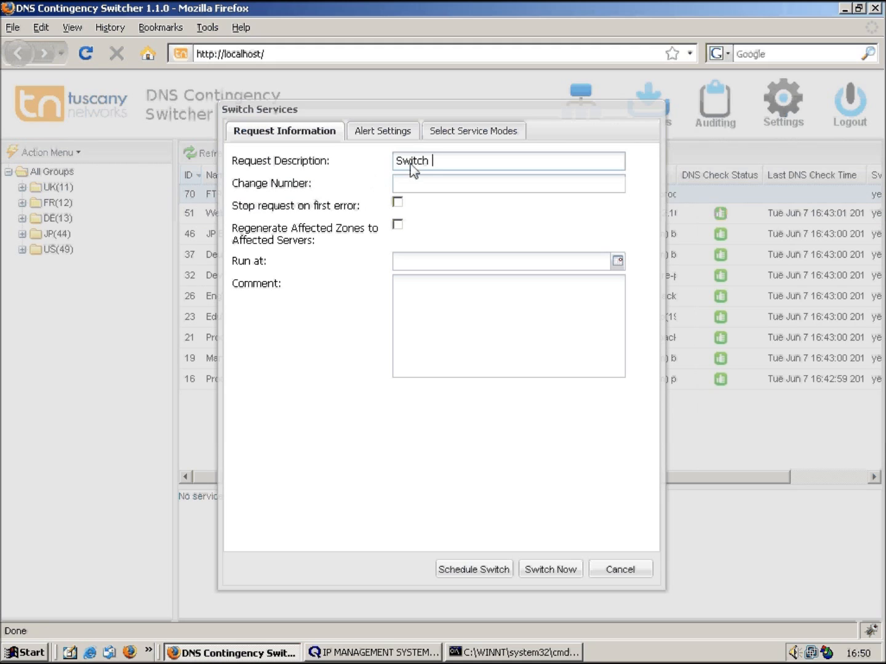
pyautogui.write('FTP service to live')
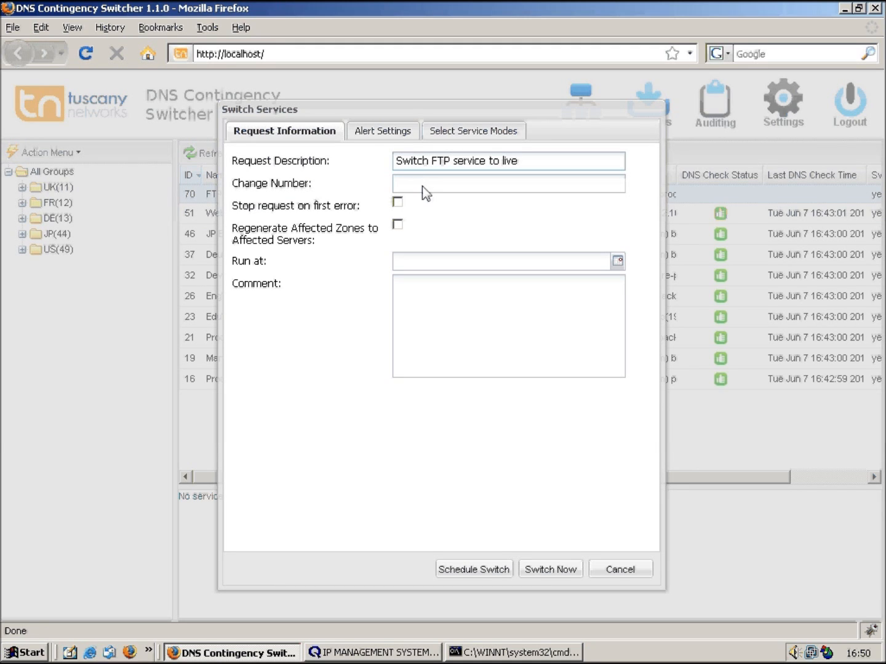
pyautogui.write('765432')
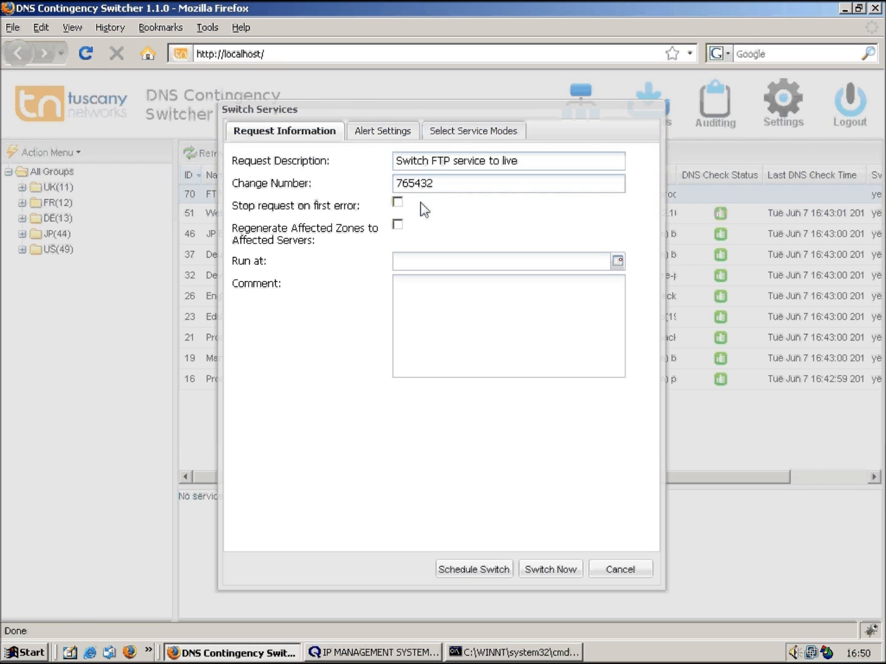
# - Set the common mode to live and run the switch immediately
pyautogui.click(472, 130)
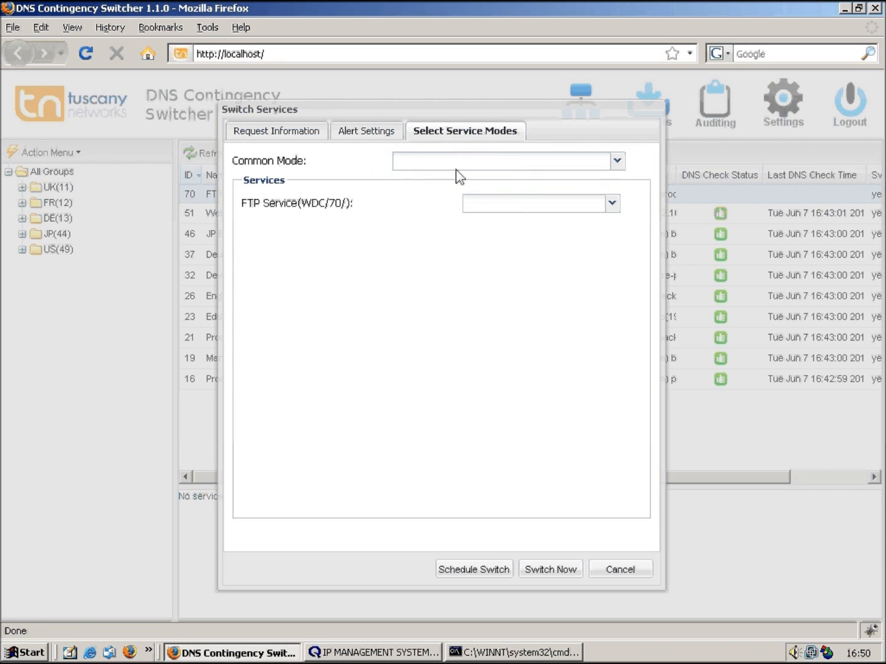
pyautogui.click(618, 160)
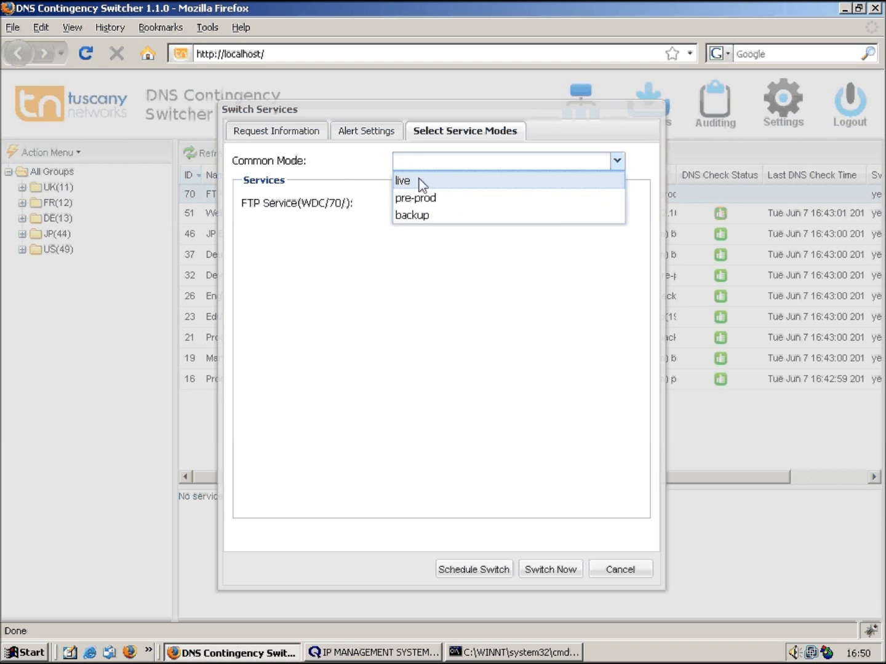
pyautogui.click(402, 180)
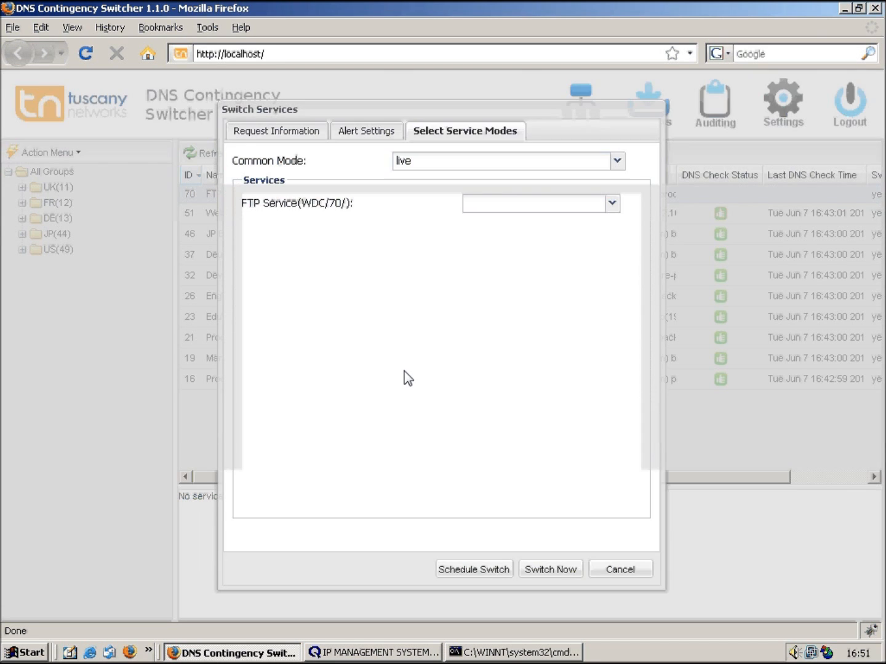
pyautogui.click(620, 568)
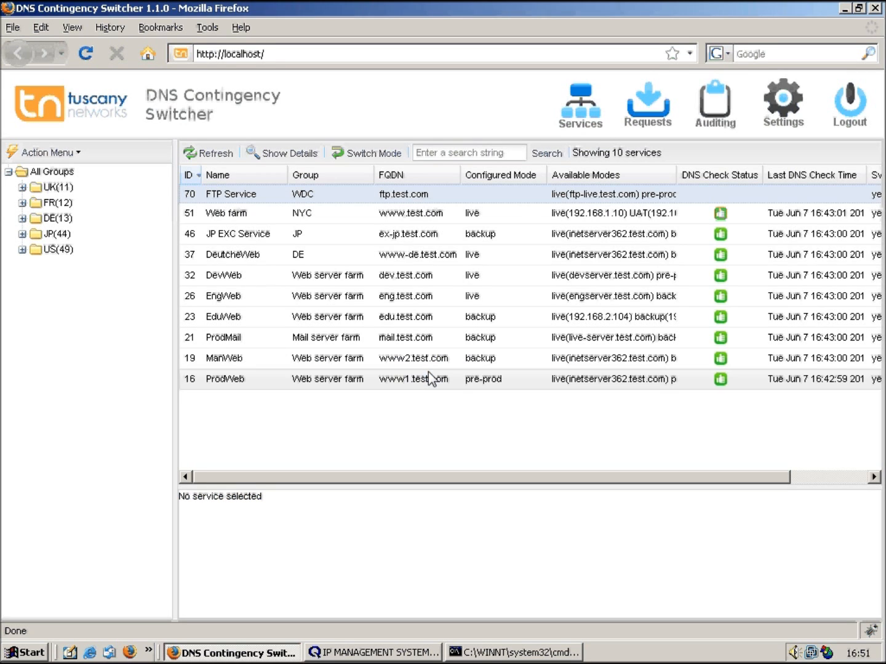
# - List all switch requests and show details of request 71, 'Switch FTP service to live'
pyautogui.click(648, 101)
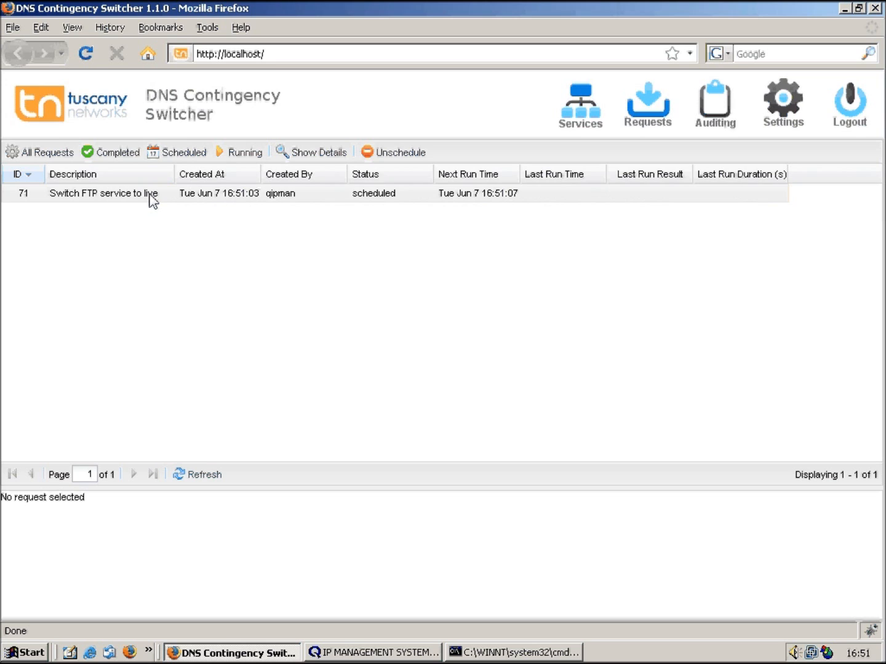
pyautogui.click(45, 152)
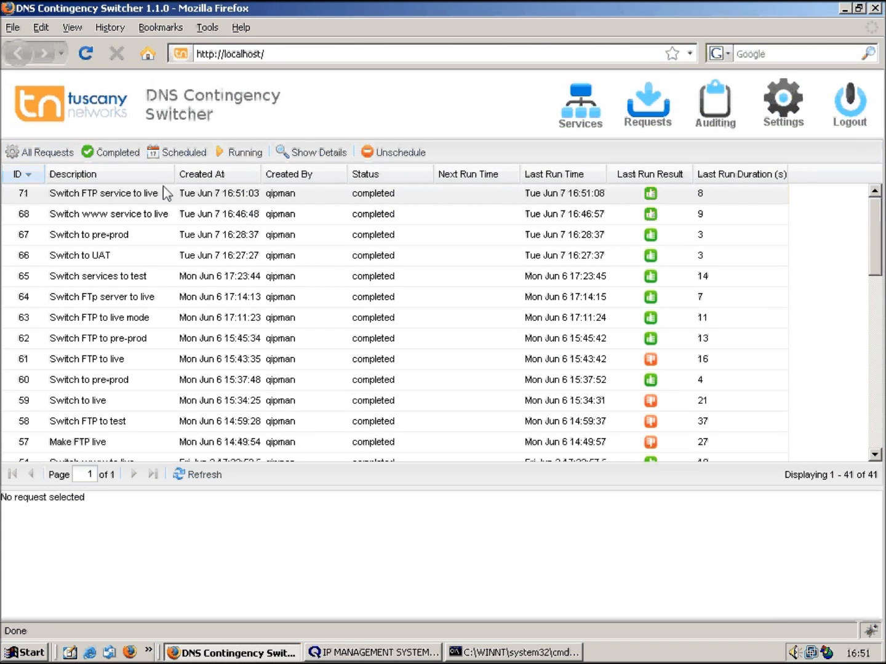
pyautogui.click(103, 193)
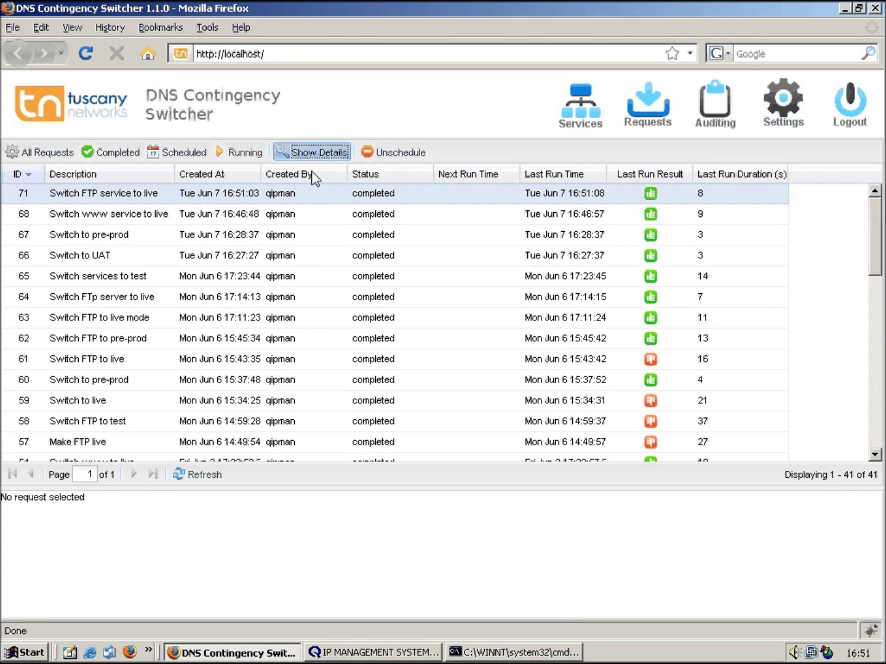
pyautogui.click(319, 152)
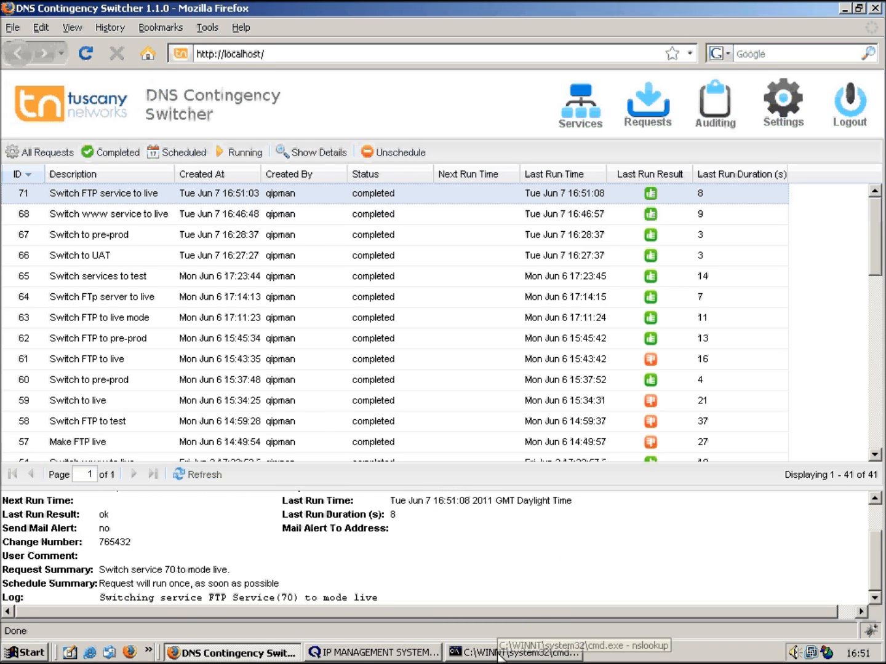
# - Query ftp.test.com in nslookup, now resolving via ftp-live.test.com to 192.168.1.15
pyautogui.click(519, 652)
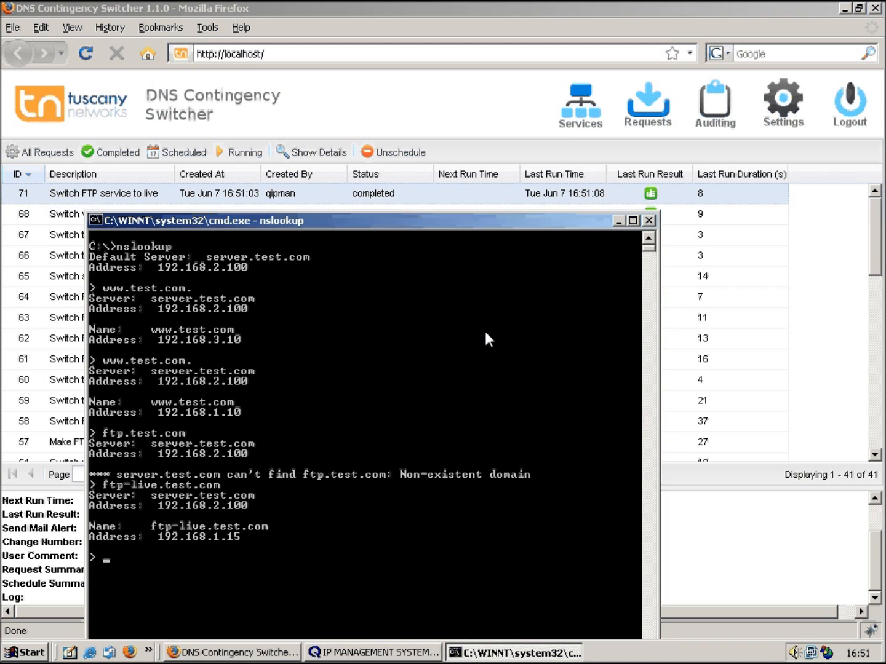
pyautogui.write('ftp.test.com')
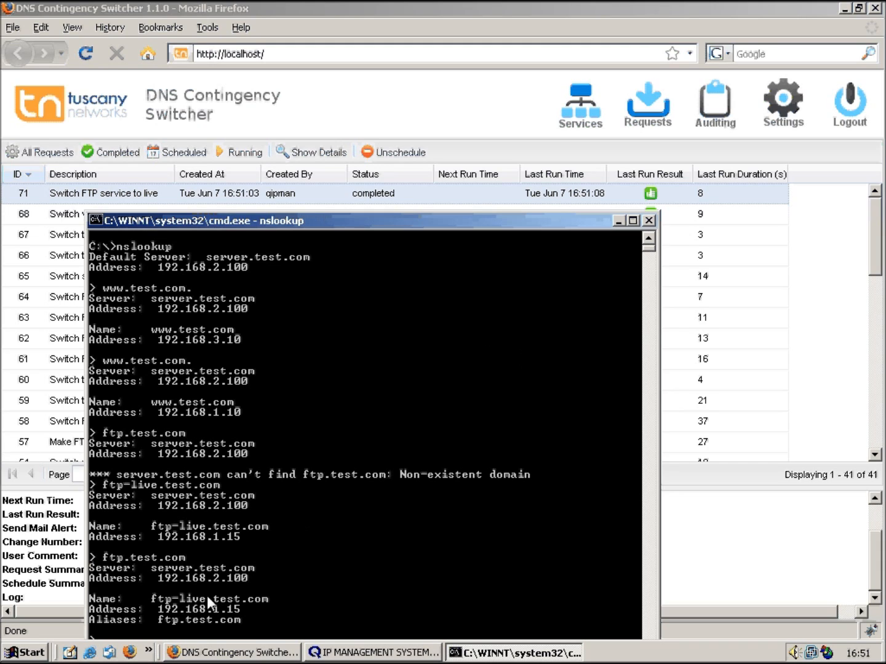
pyautogui.moveTo(182, 618)
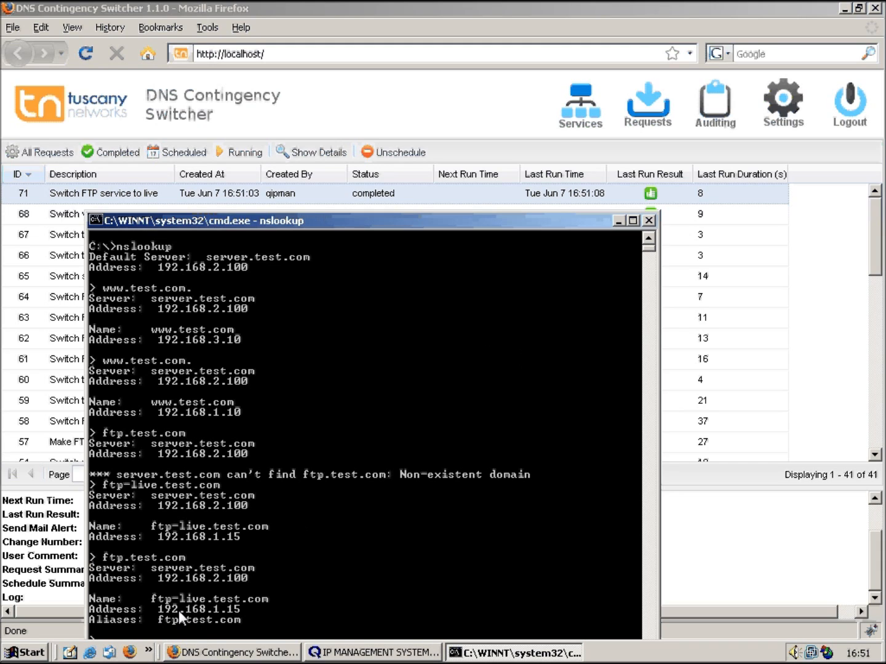
pyautogui.moveTo(623, 233)
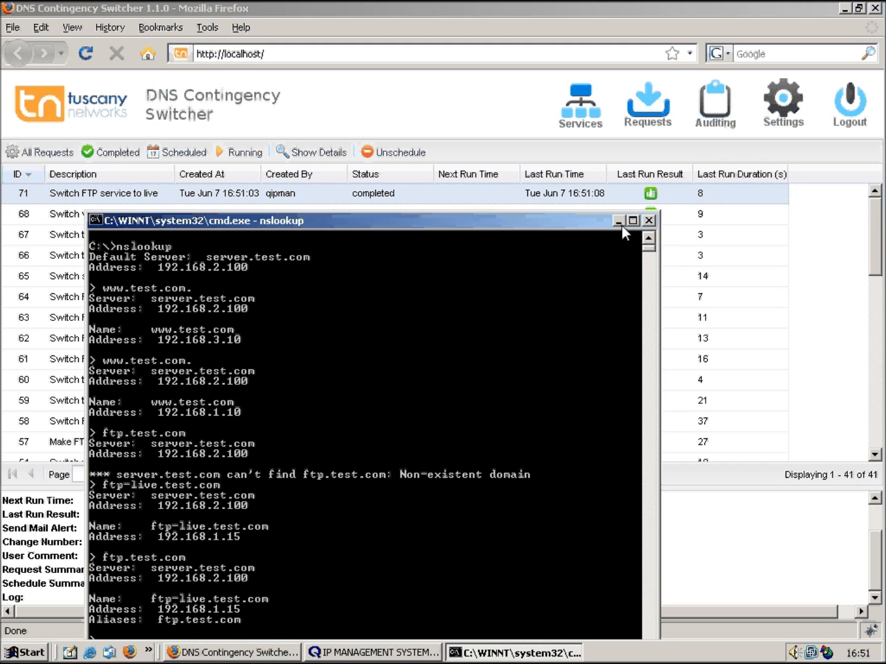
# - Bring the switcher forward and show the ten-service list including FTP Service as live
pyautogui.click(648, 220)
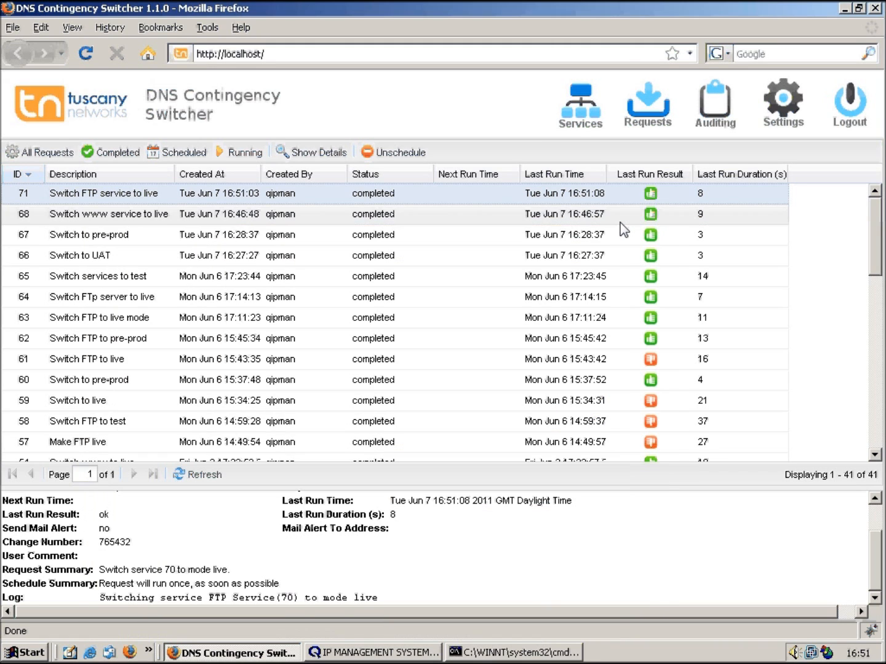
pyautogui.moveTo(123, 220)
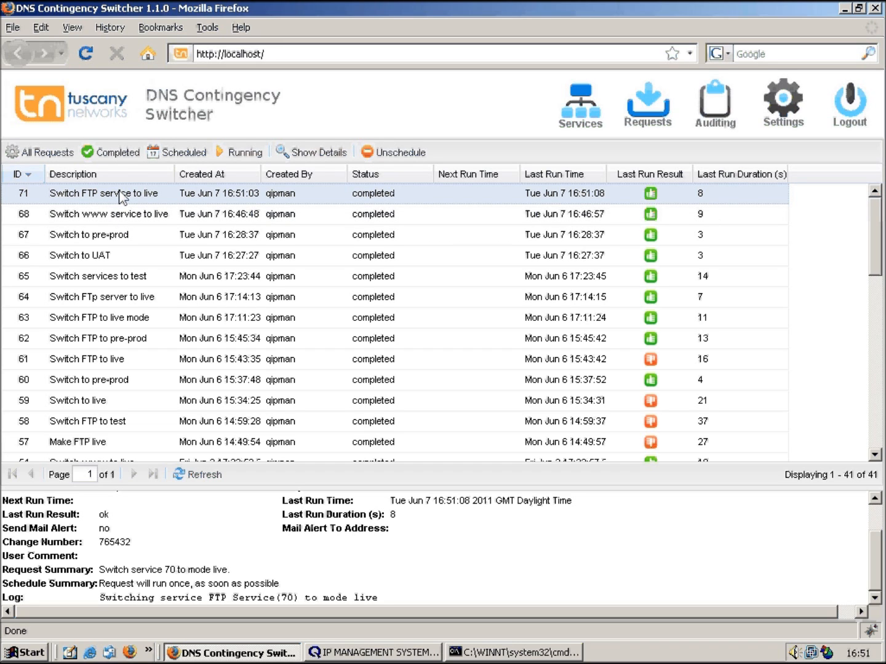
pyautogui.click(581, 100)
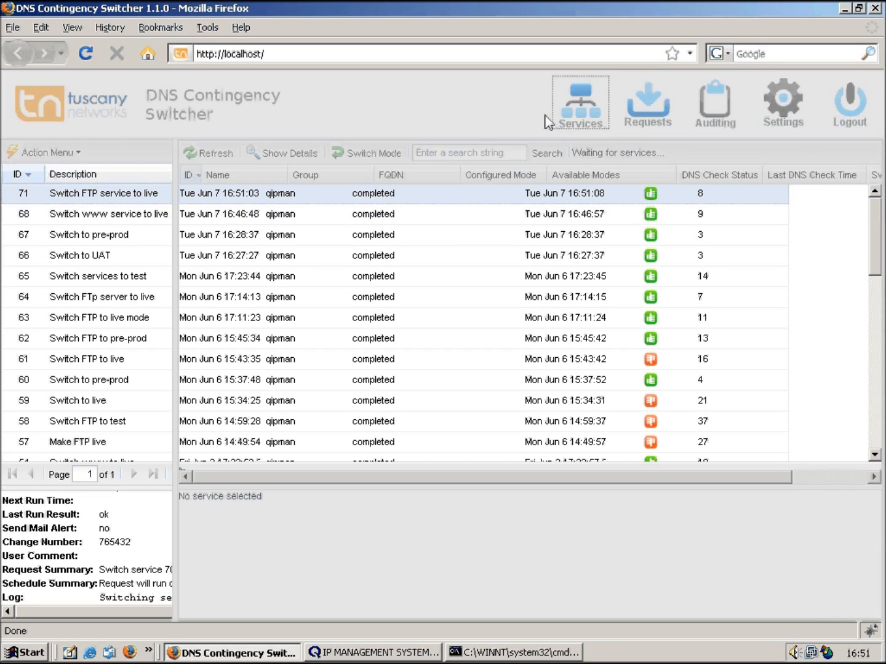
pyautogui.click(581, 99)
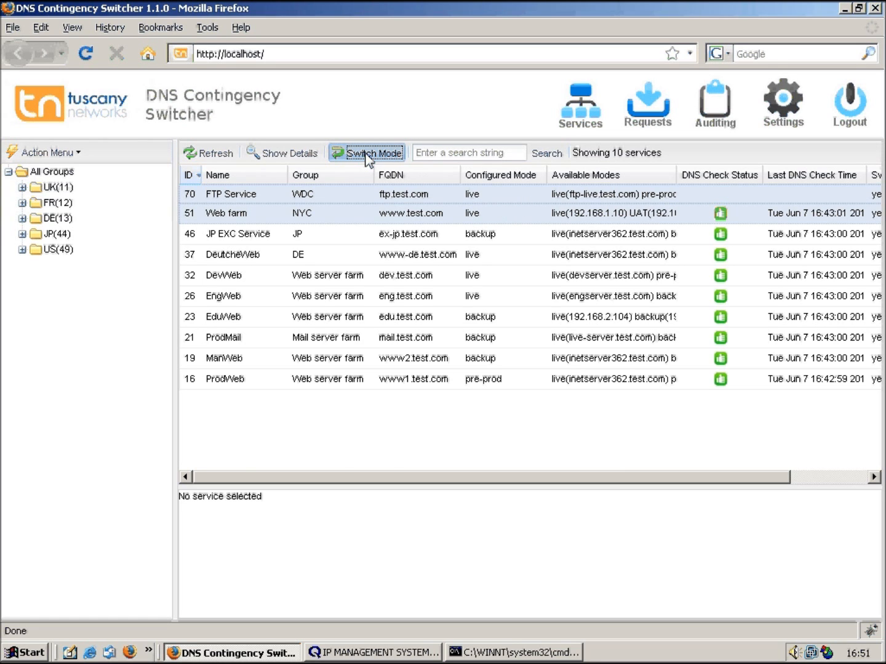
# - Start a switch request described 'Switch to backup mode' with change number 65432
pyautogui.click(374, 153)
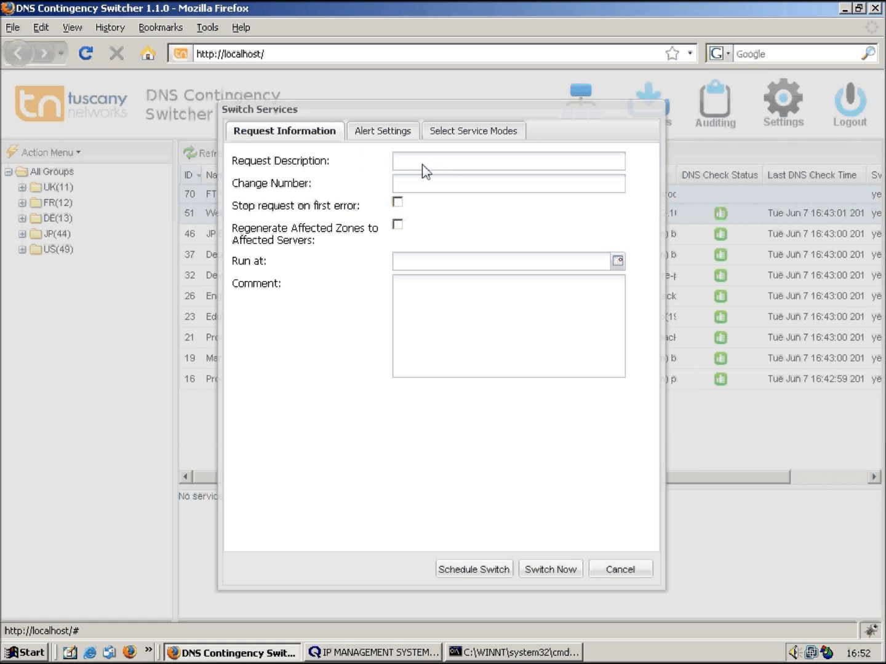
pyautogui.write('Switch')
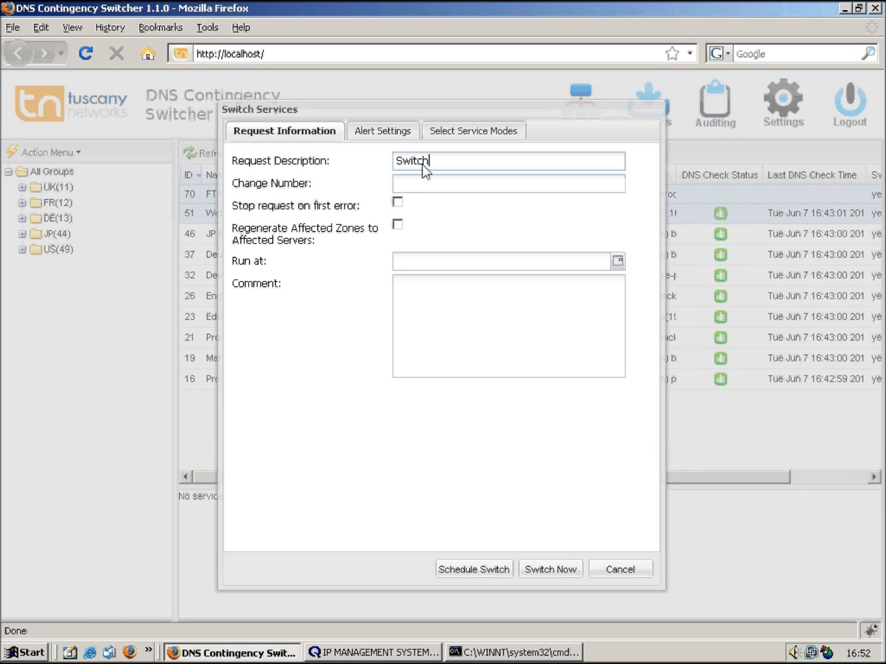
pyautogui.moveTo(468, 172)
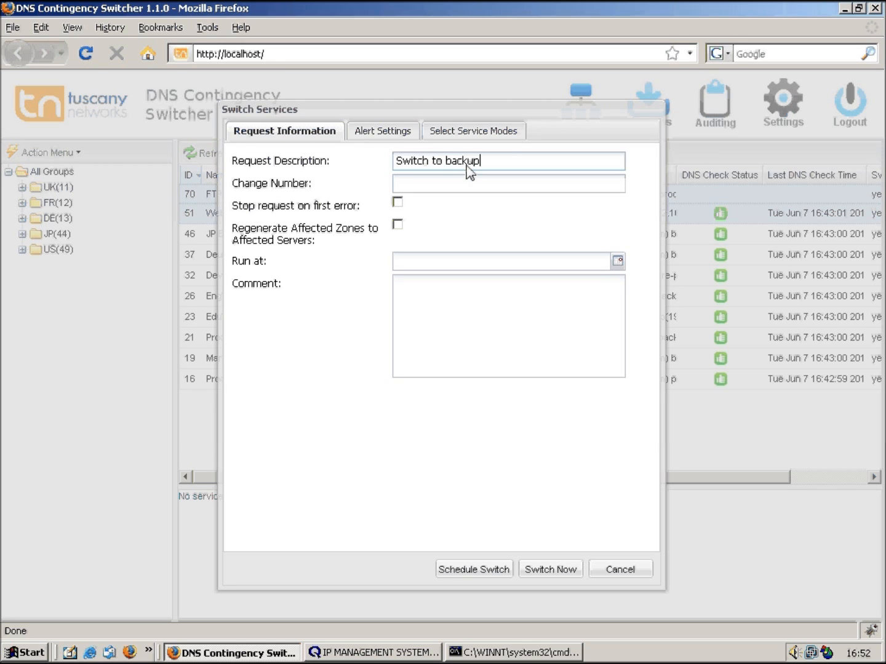
pyautogui.write('65432')
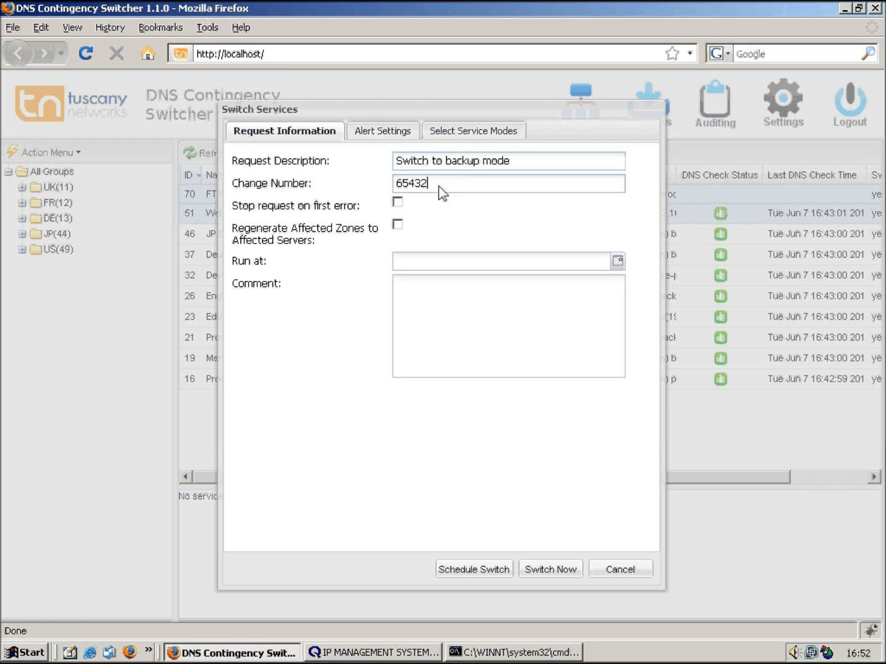
pyautogui.click(465, 131)
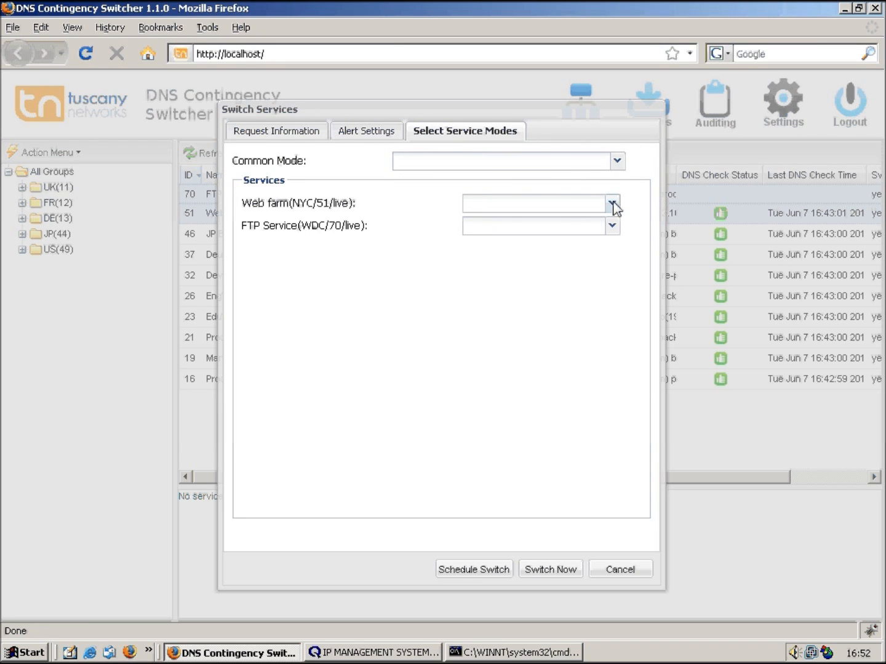
# - Set the common mode to backup for Web farm and FTP Service and run the switch now
pyautogui.click(611, 204)
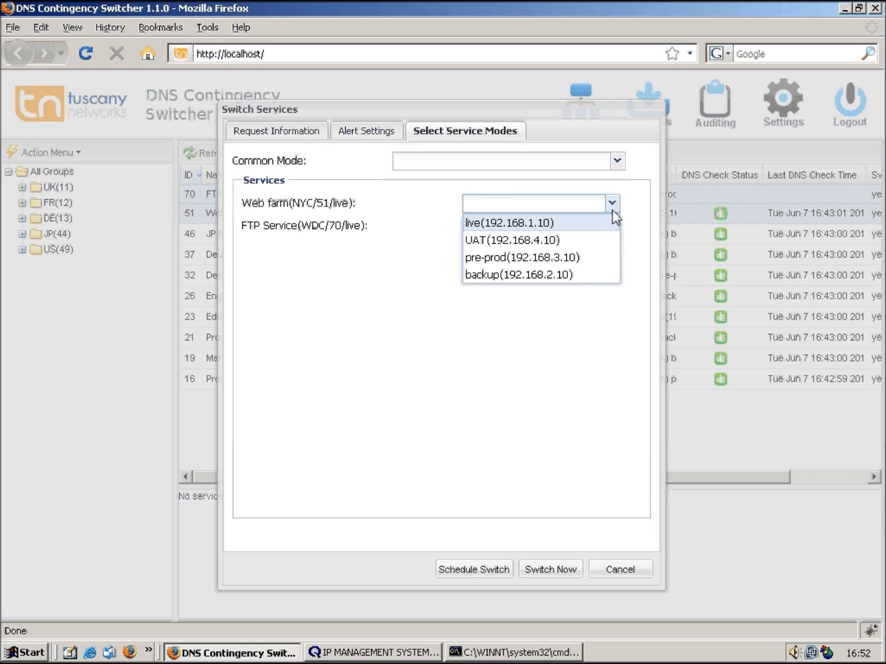
pyautogui.click(613, 219)
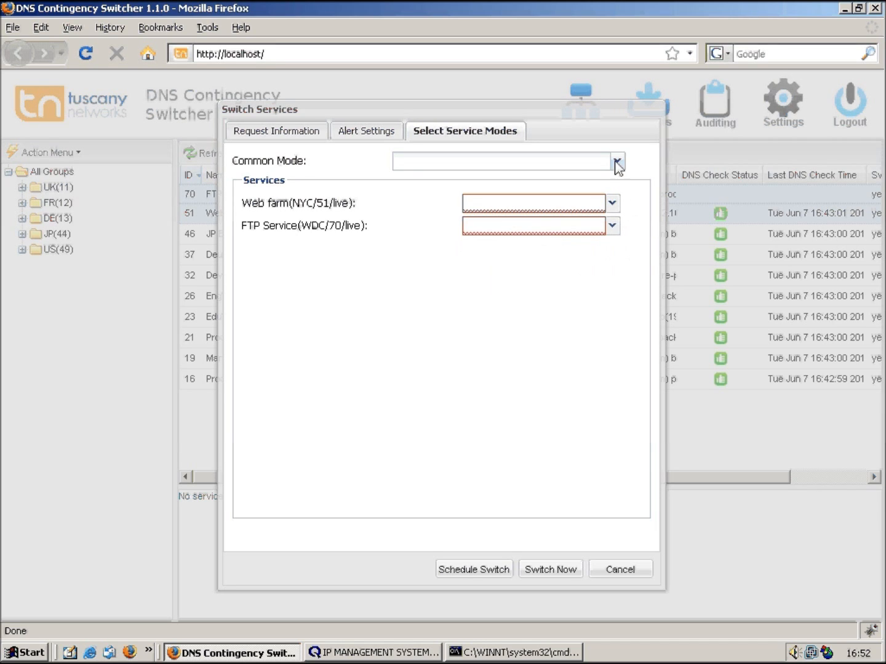
pyautogui.click(615, 161)
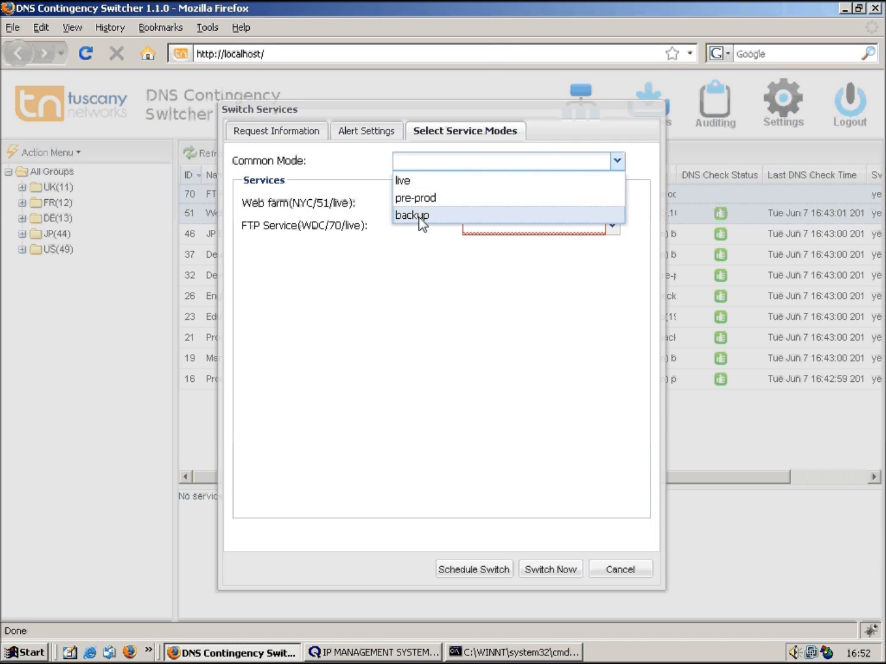
pyautogui.click(413, 214)
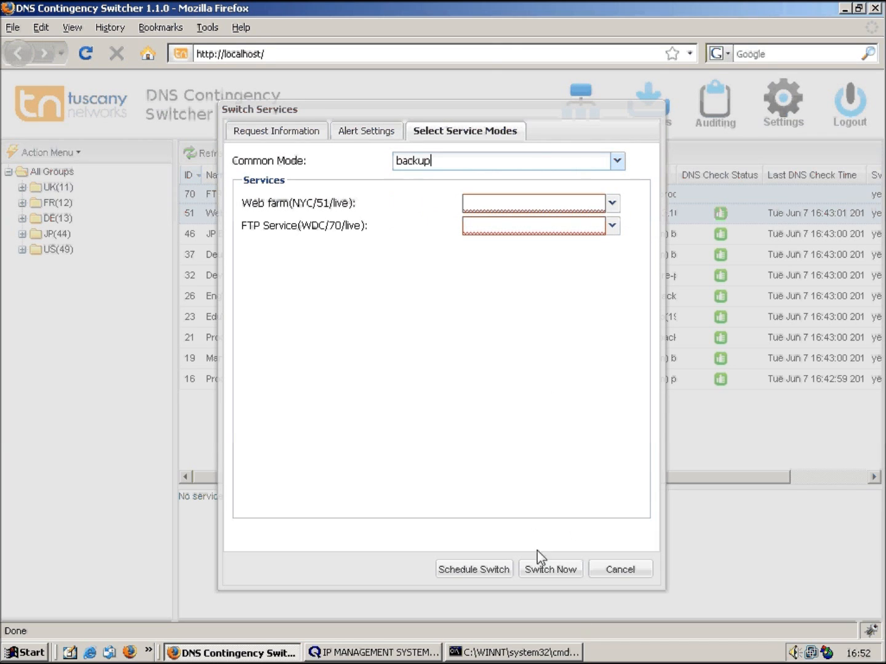
pyautogui.click(550, 569)
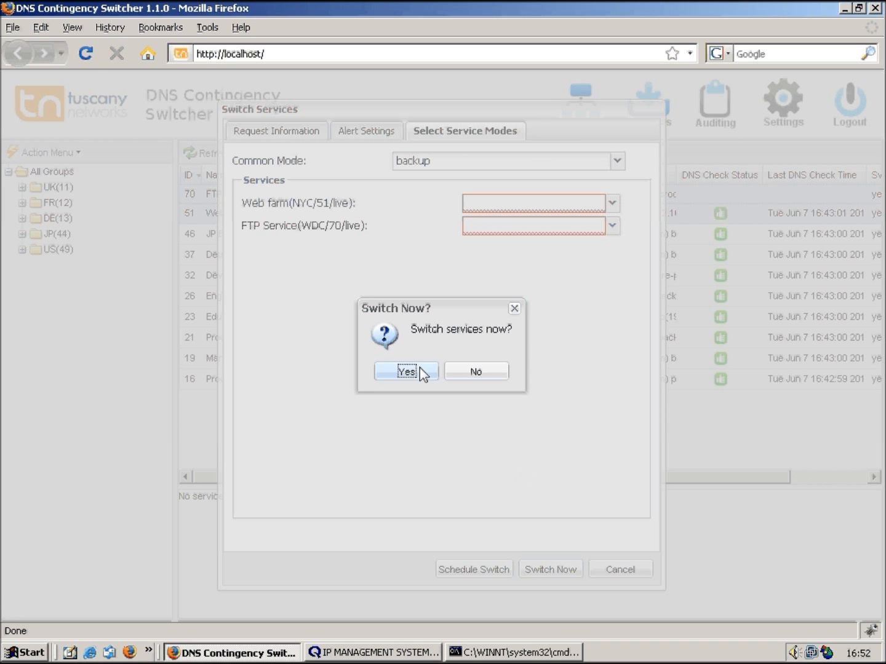
pyautogui.click(406, 372)
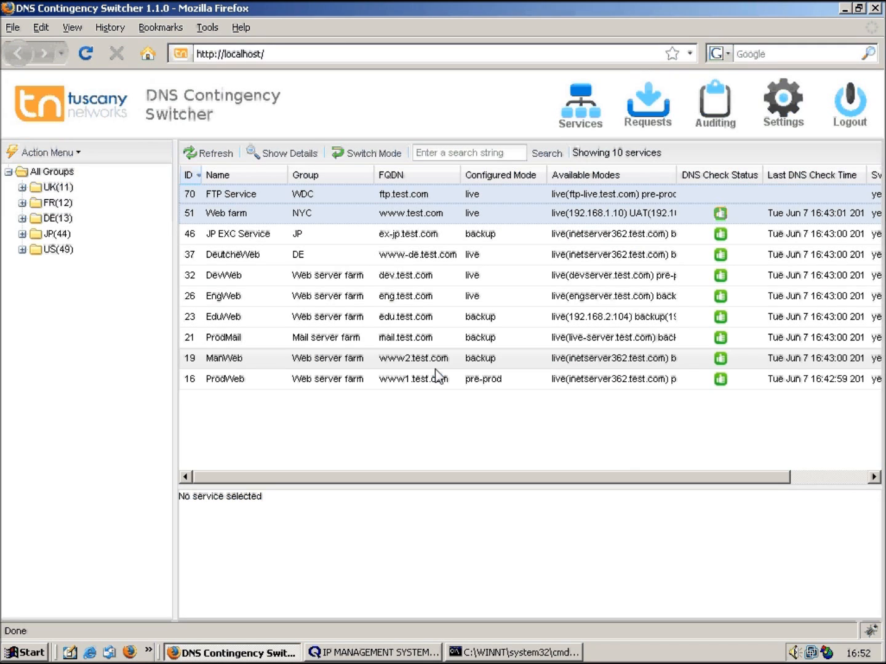
pyautogui.moveTo(630, 194)
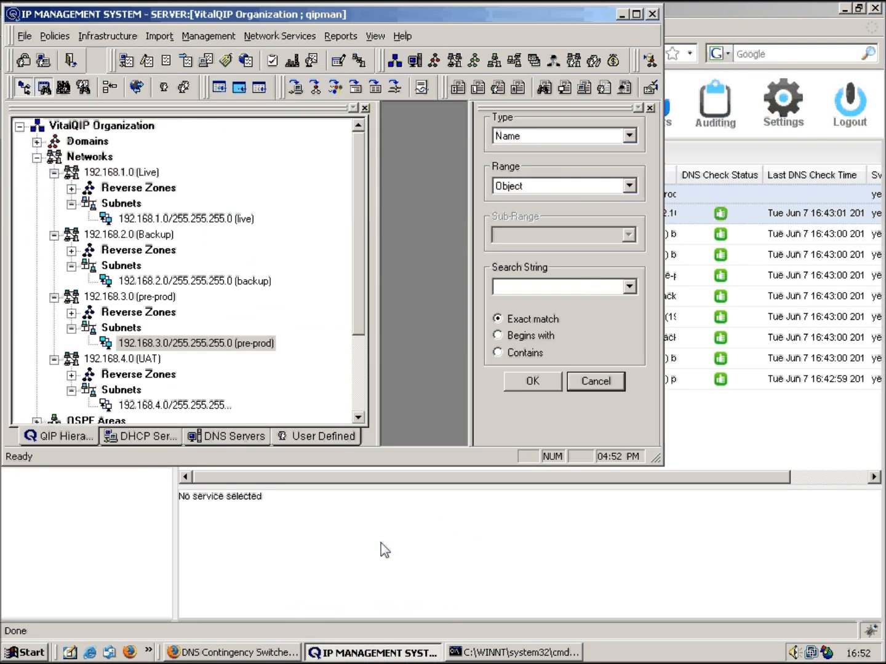
pyautogui.moveTo(155, 278)
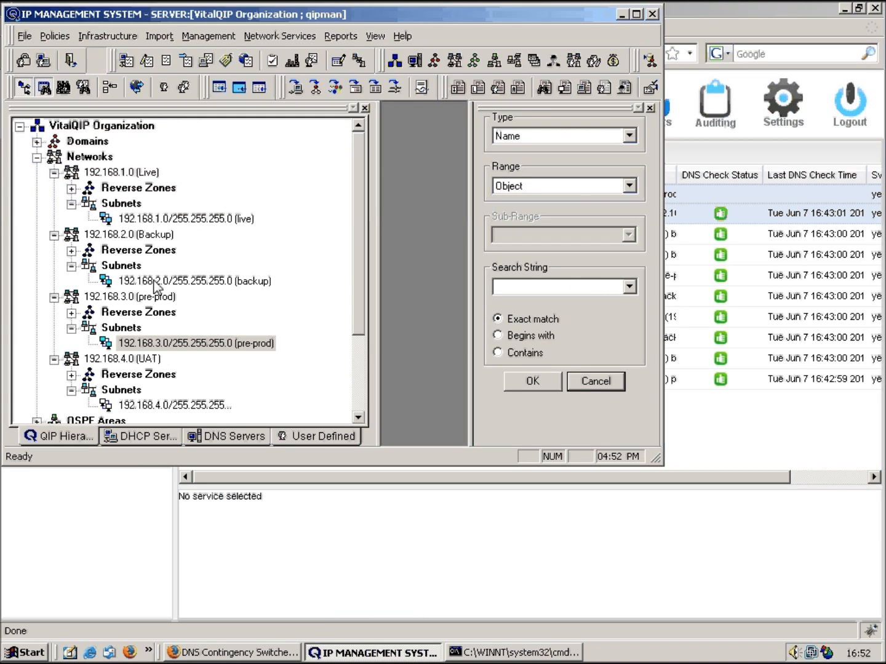
pyautogui.moveTo(238, 288)
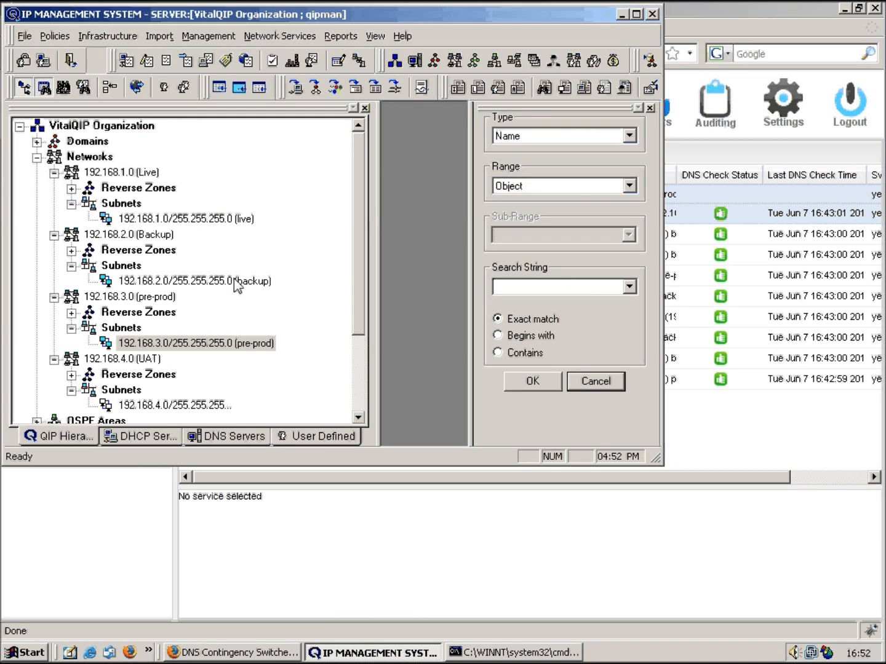
pyautogui.moveTo(154, 278)
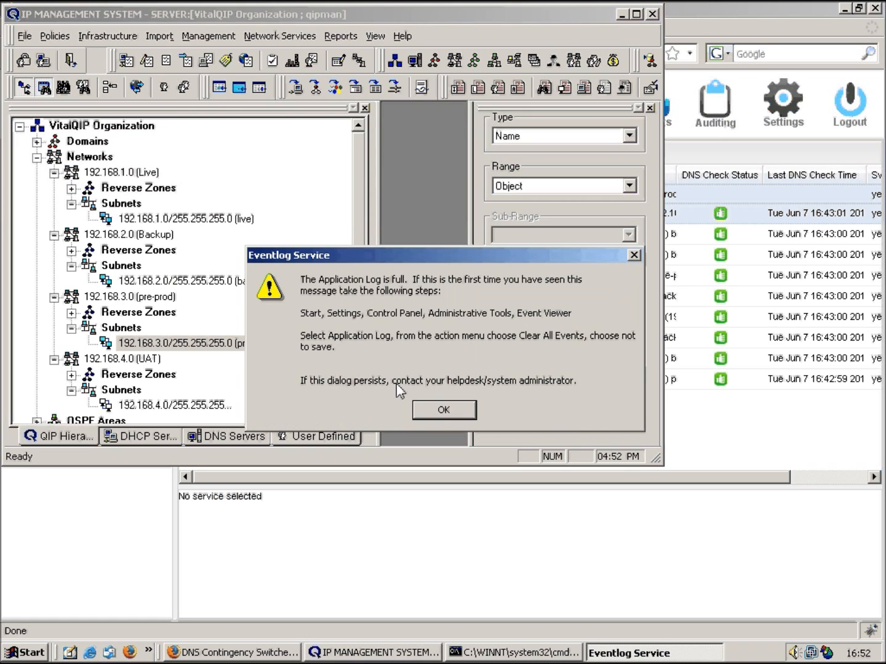
# - Dismiss VitalQIP's full event log warning and list all switch requests, showing 'Switch to backup mode' completed
pyautogui.click(443, 410)
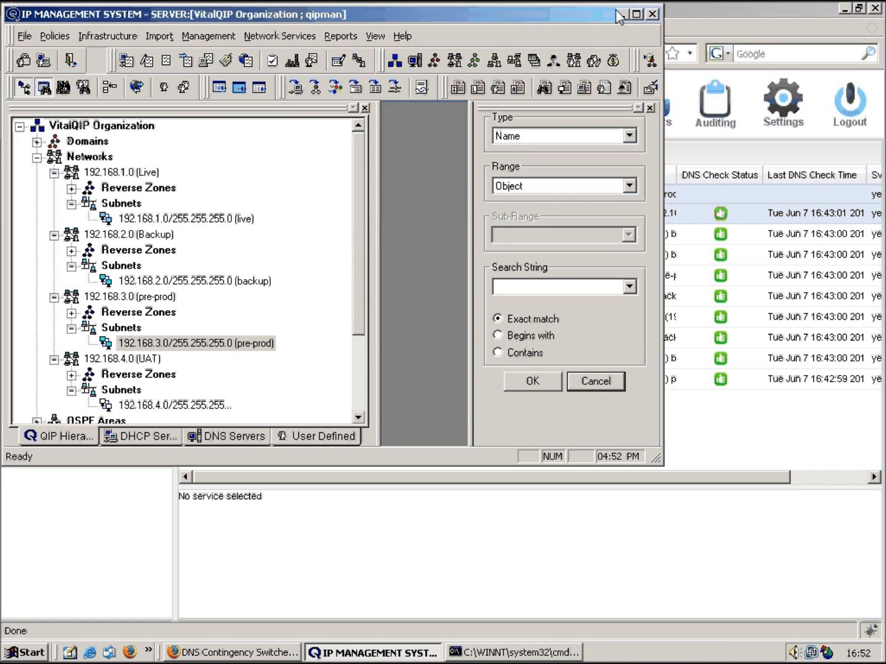
pyautogui.click(231, 652)
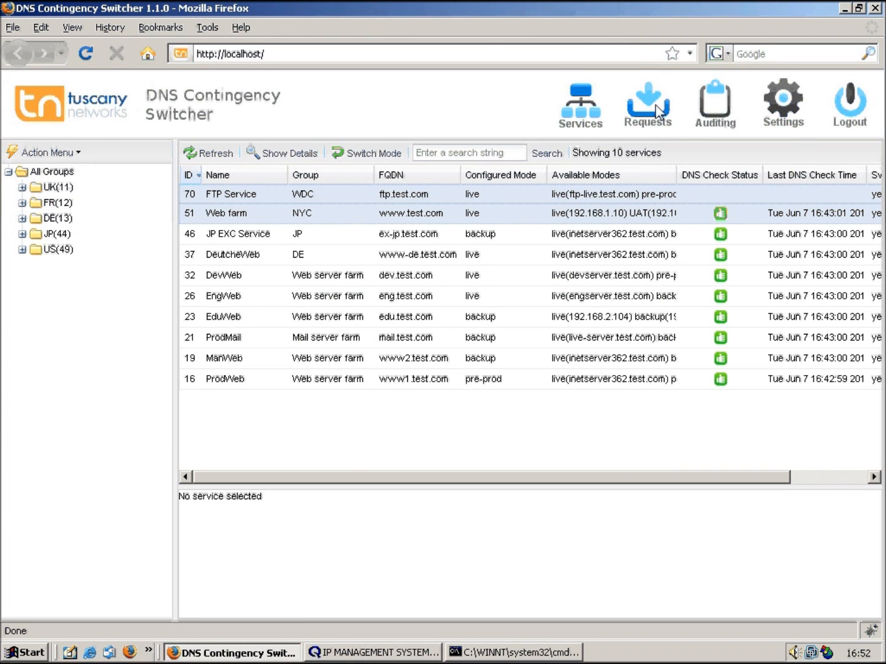
pyautogui.click(647, 99)
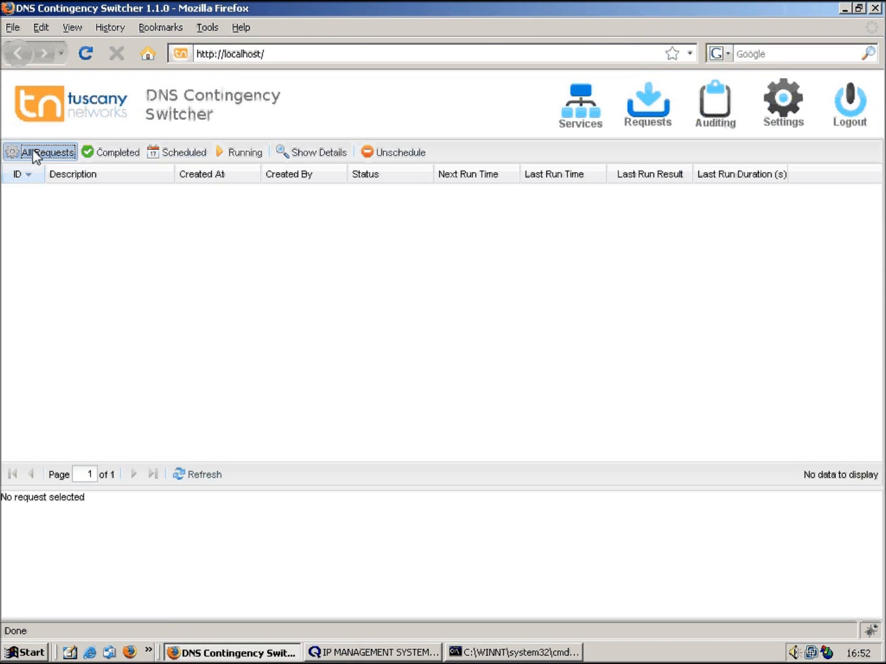
pyautogui.click(39, 152)
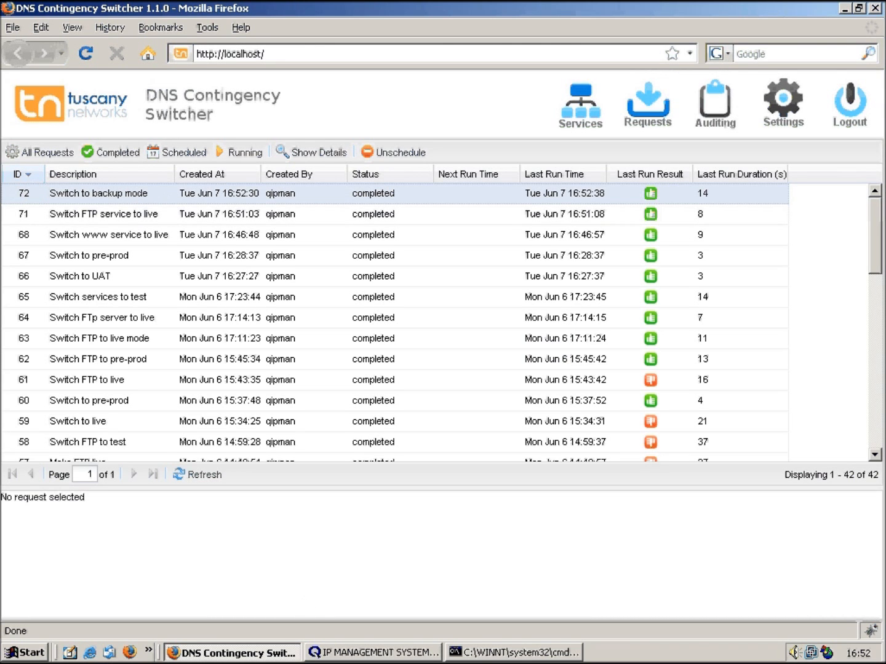
pyautogui.click(522, 653)
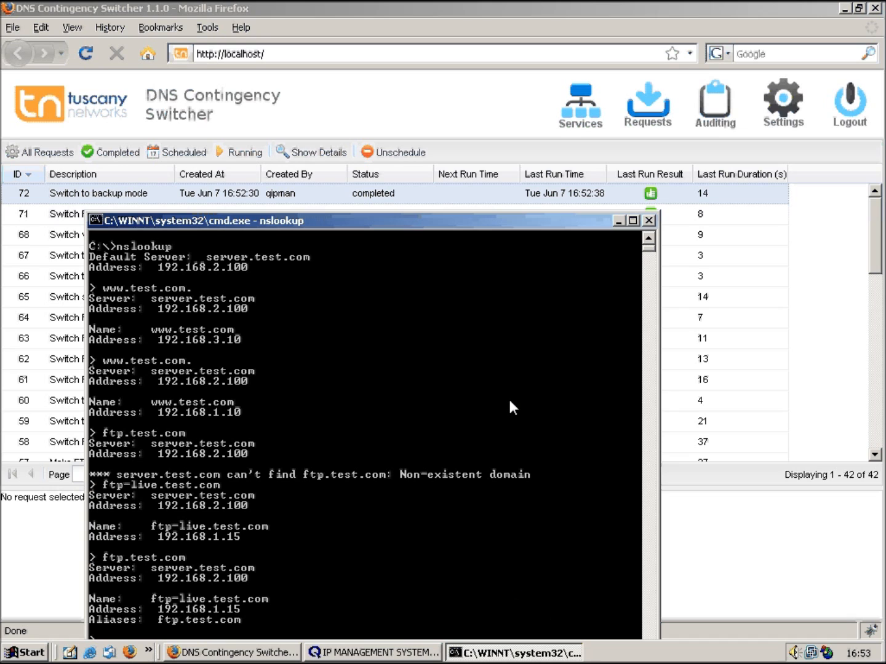
pyautogui.moveTo(470, 235)
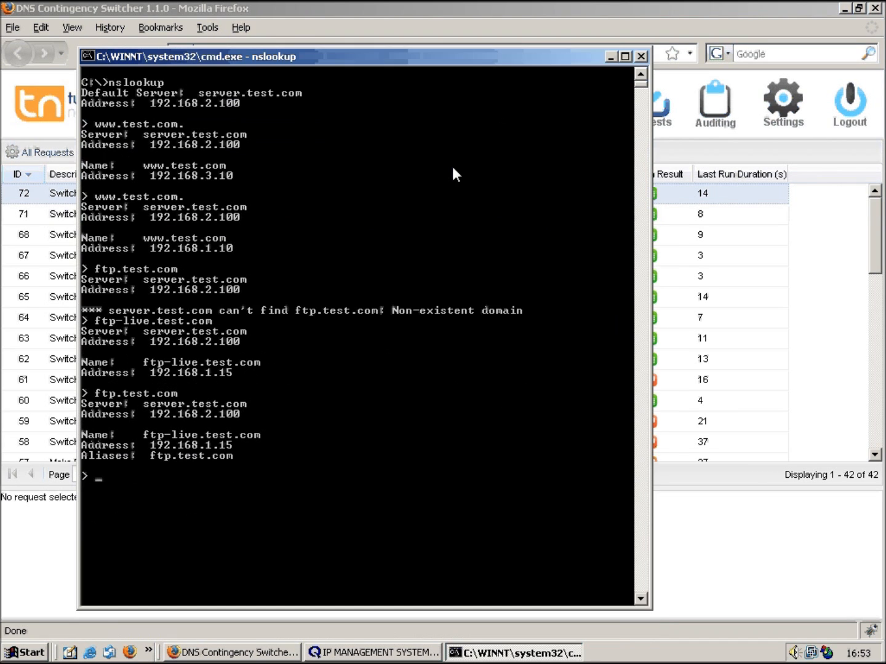
pyautogui.write('ftp.test.com')
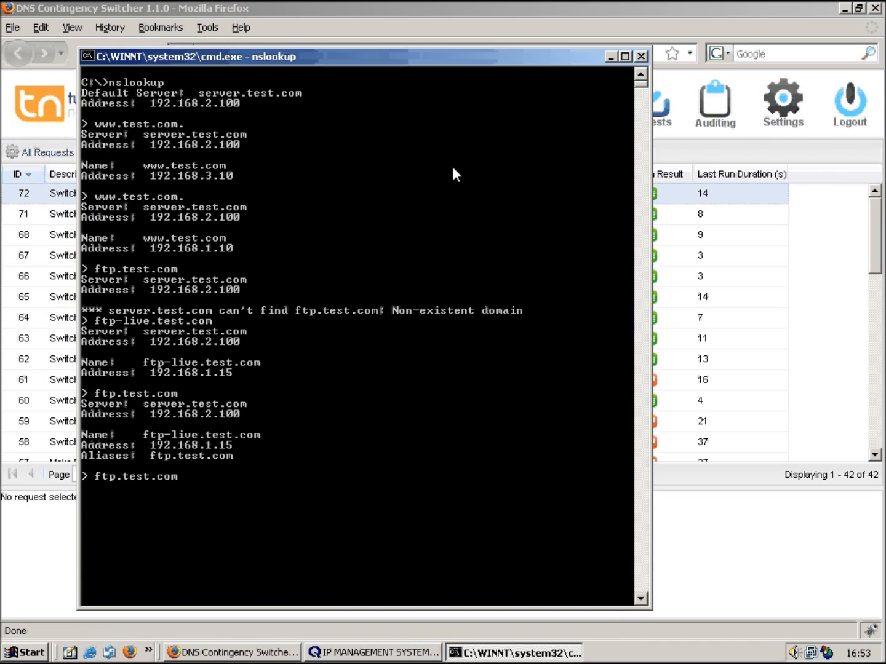
pyautogui.moveTo(193, 454)
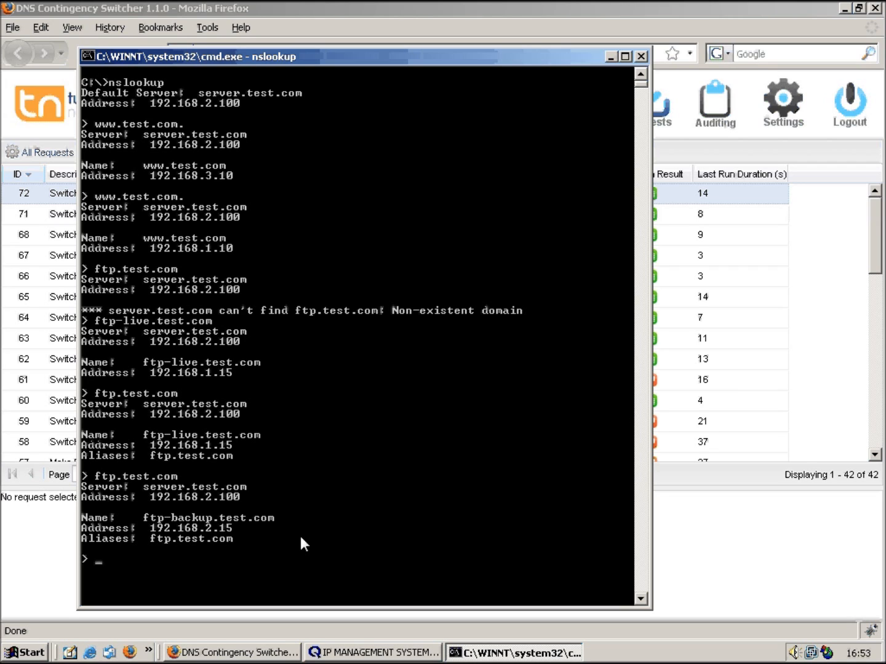
pyautogui.write('ftp.test.com')
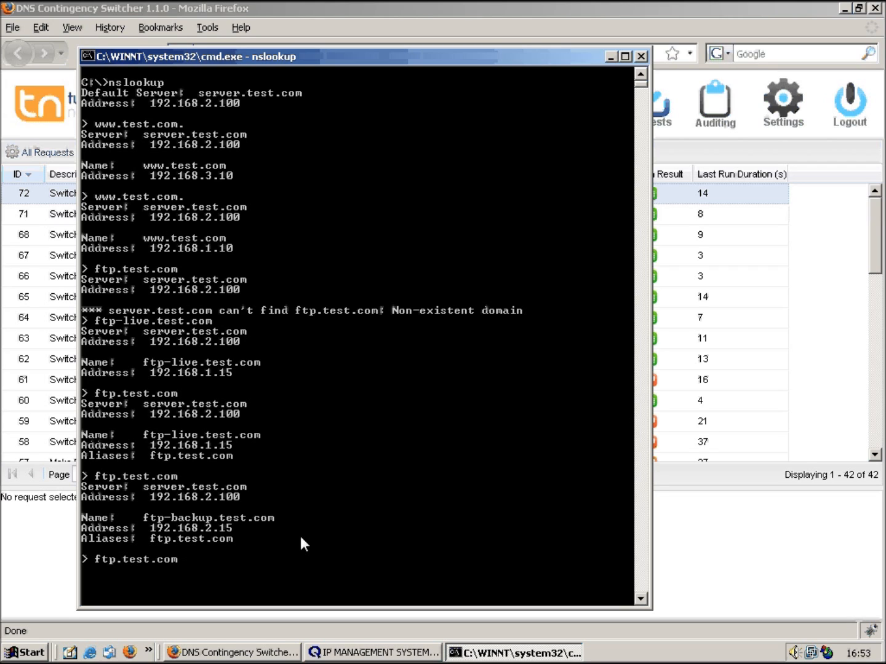
pyautogui.write('www.test.com')
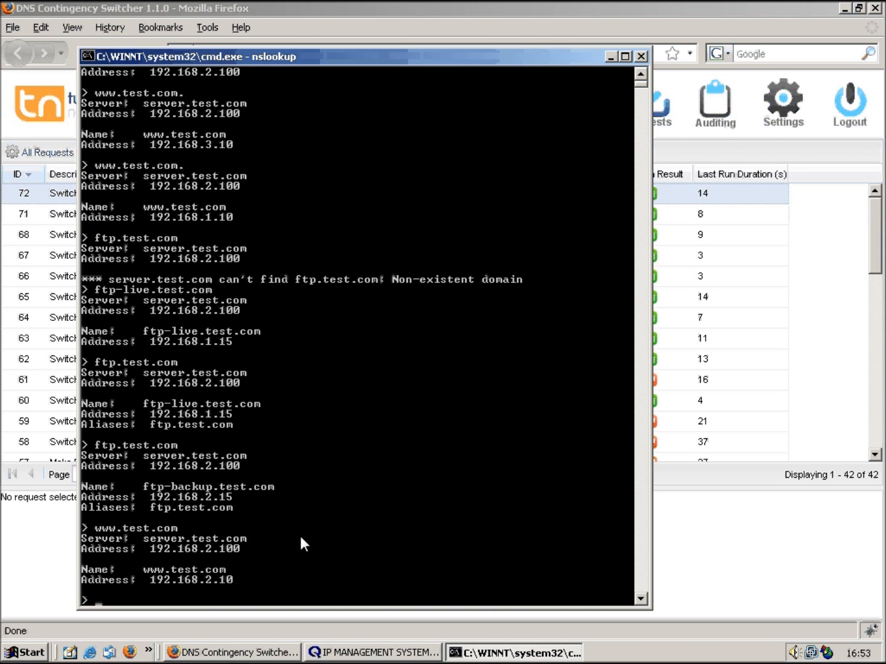
pyautogui.moveTo(313, 522)
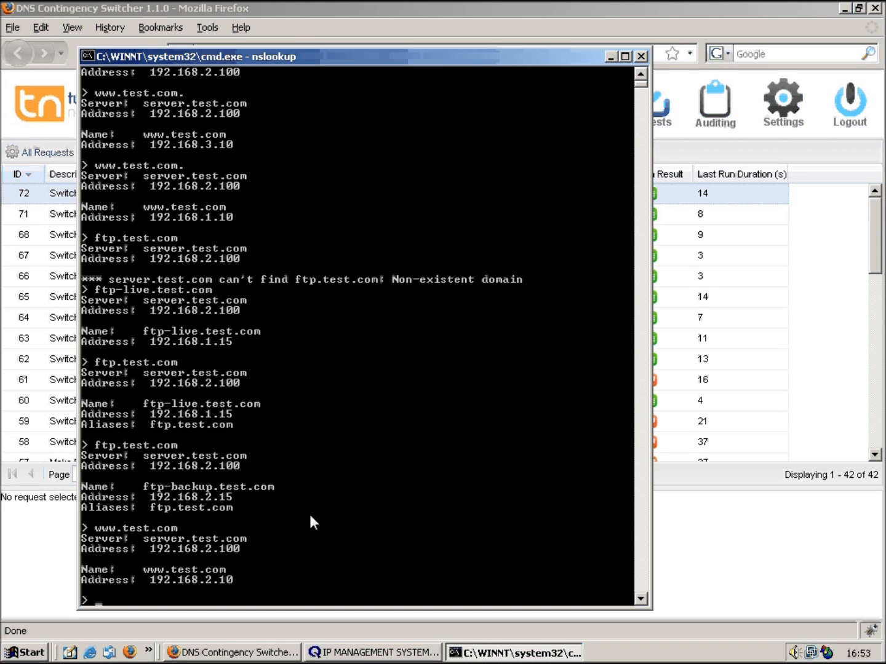
pyautogui.moveTo(612, 59)
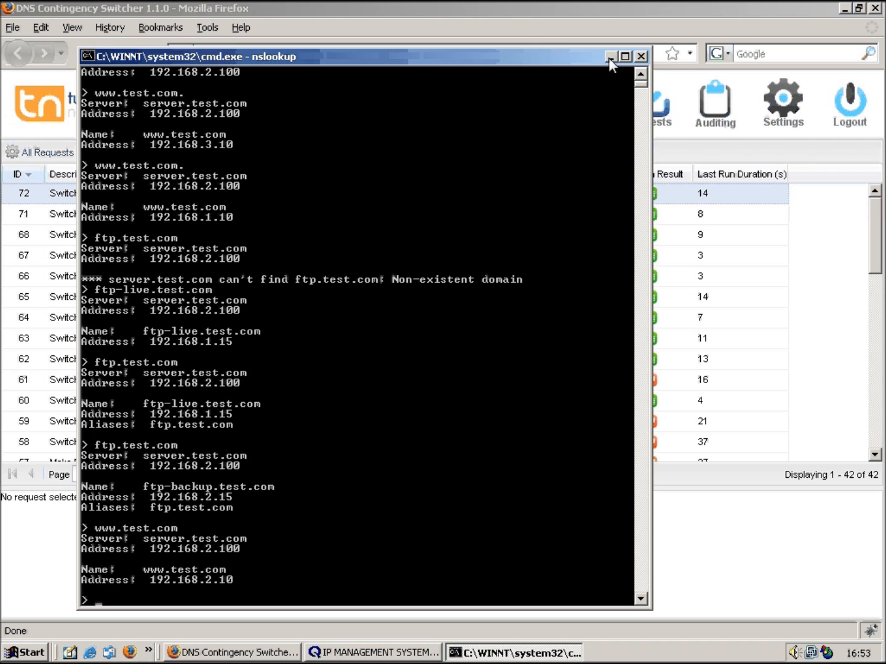
# - Minimize the lookup console and show the services list with FTP Service and Web farm in backup
pyautogui.click(642, 56)
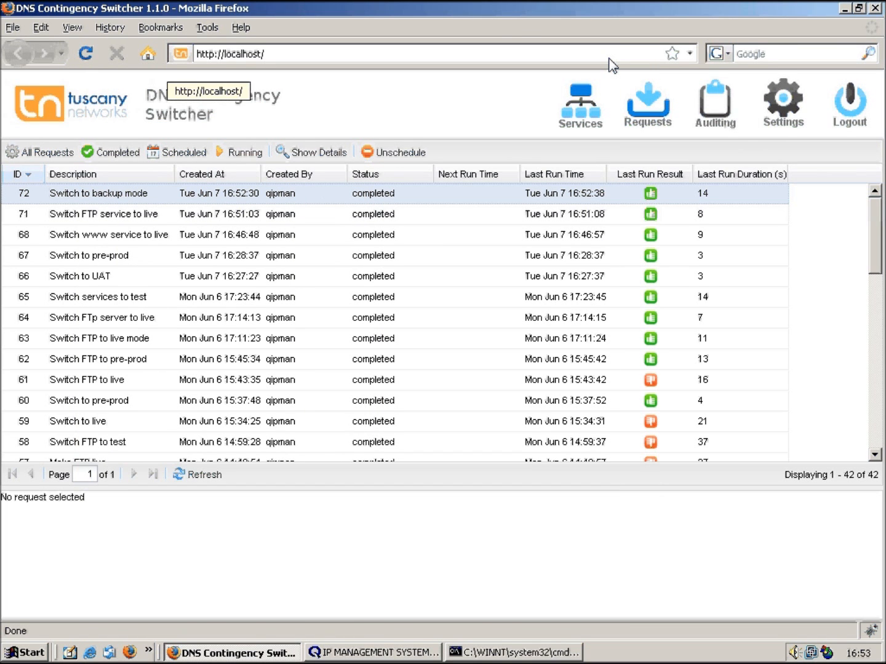
pyautogui.moveTo(235, 199)
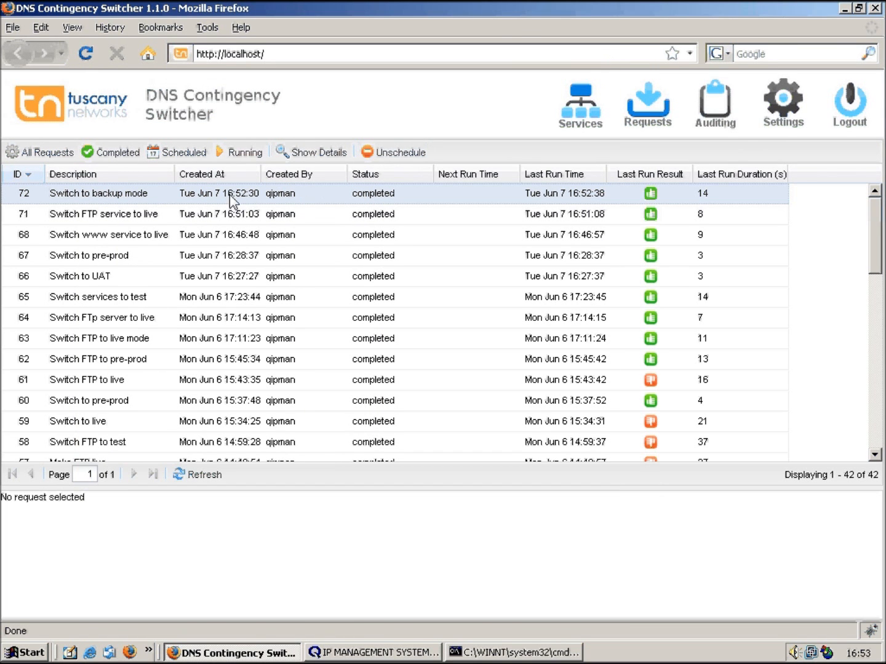
pyautogui.moveTo(529, 140)
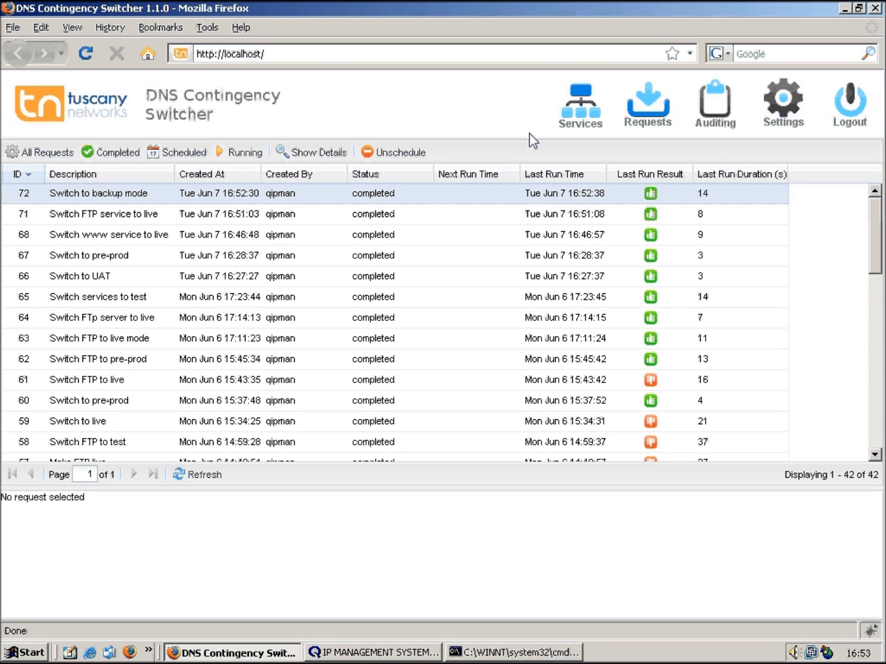
pyautogui.click(580, 98)
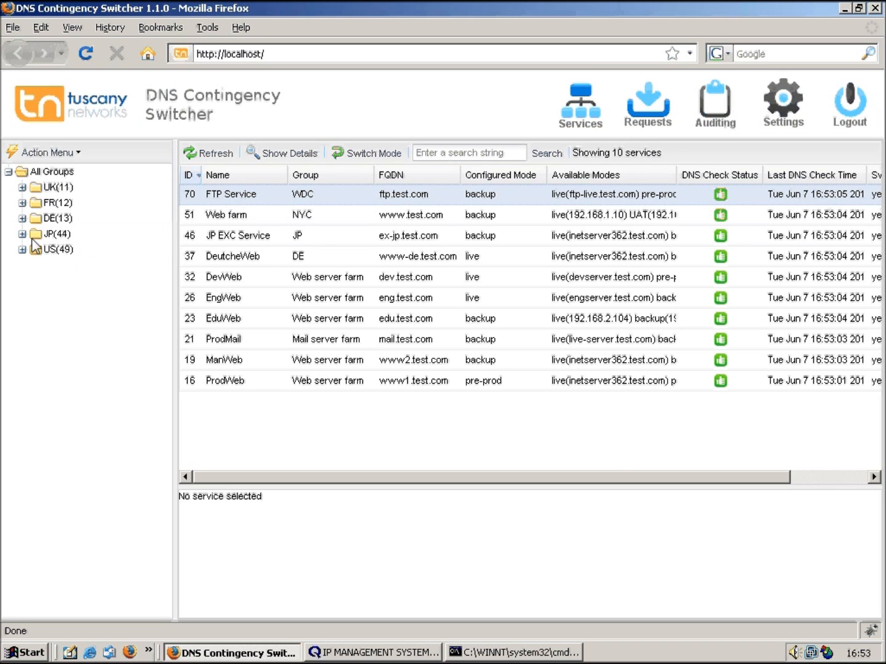
# - Expand the US group to NYC and WDC and bring up the WDC group's actions
pyautogui.click(22, 249)
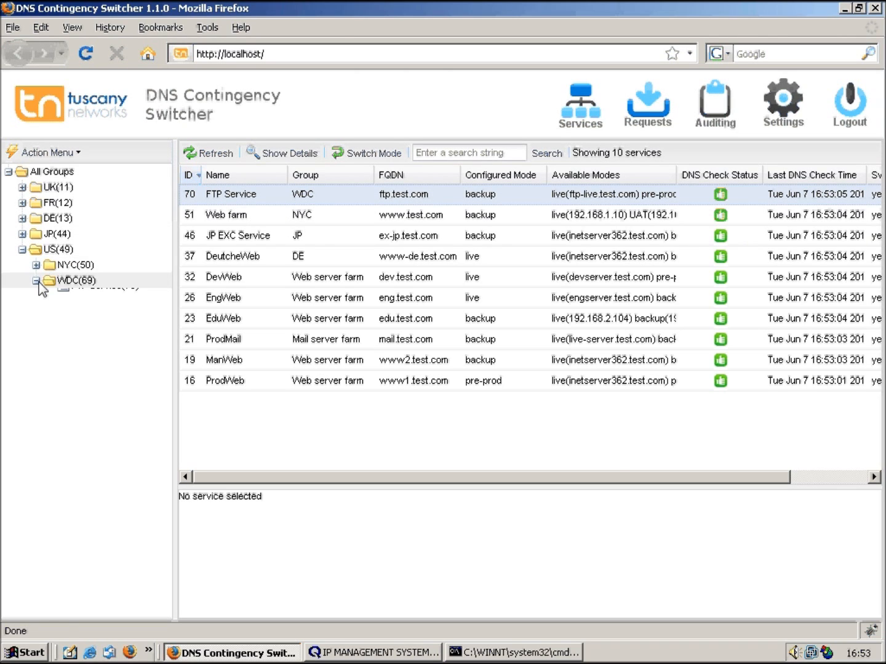
pyautogui.rightClick(75, 281)
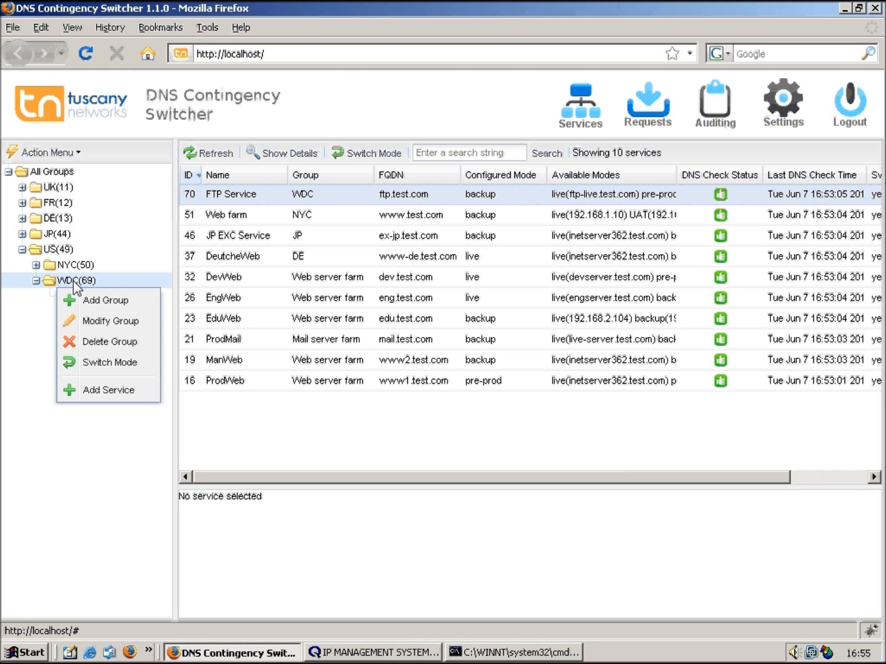
pyautogui.moveTo(111, 374)
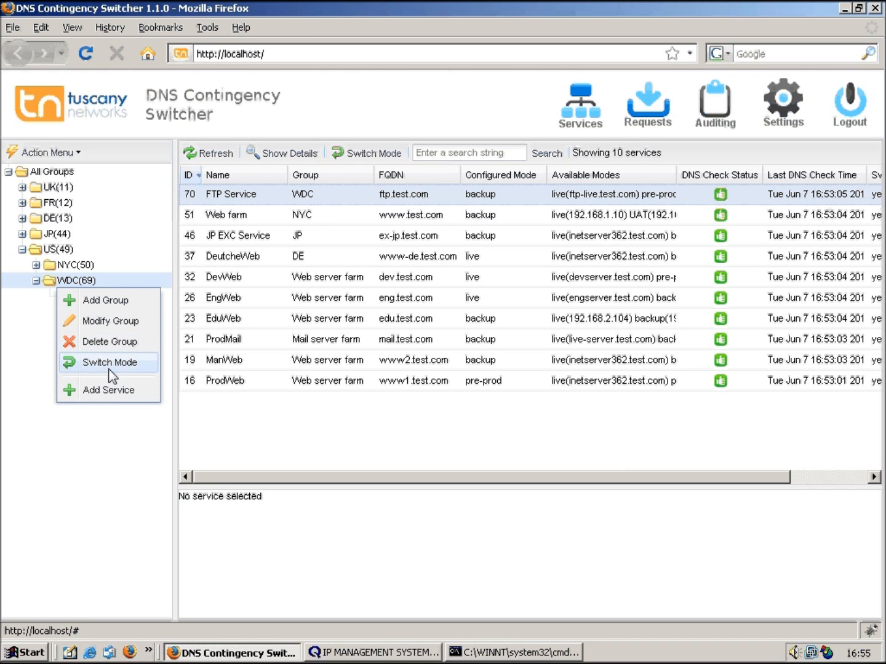
# - Add a new service under WDC with FQDN tftp.test.com
pyautogui.click(108, 390)
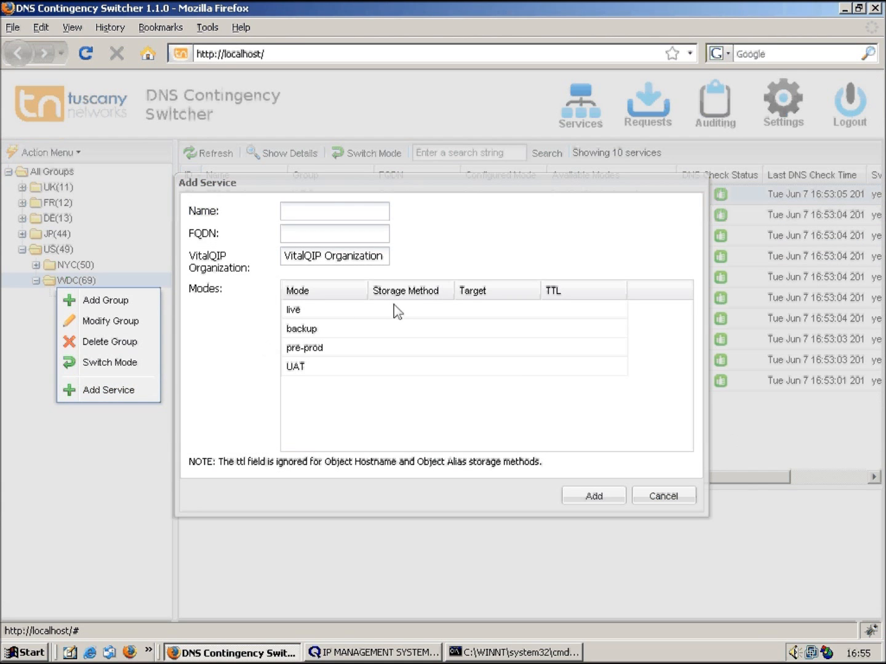
pyautogui.click(335, 212)
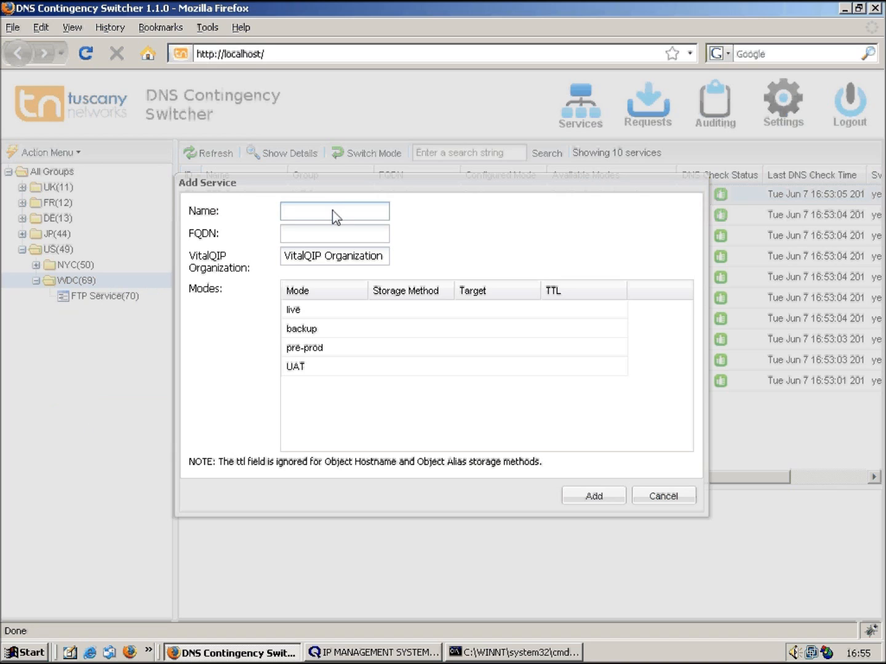
pyautogui.click(334, 211)
pyautogui.write('TFTP Service')
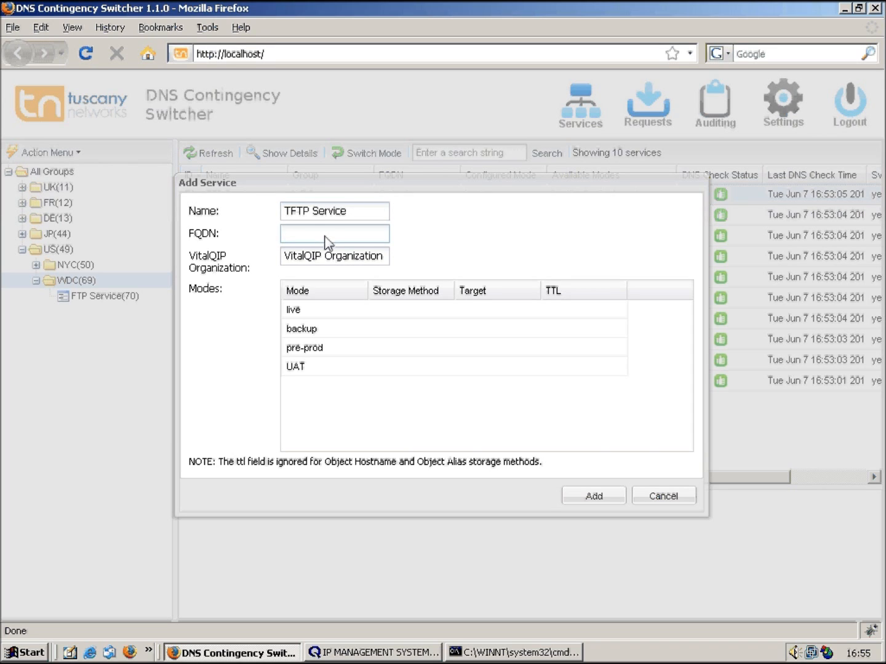
pyautogui.write('tftp')
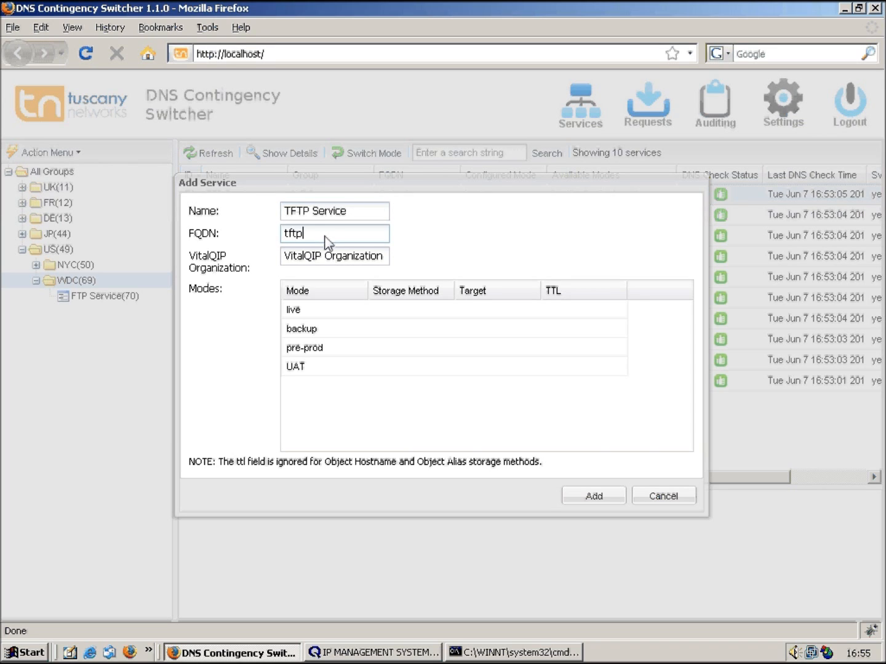
pyautogui.write('.test.')
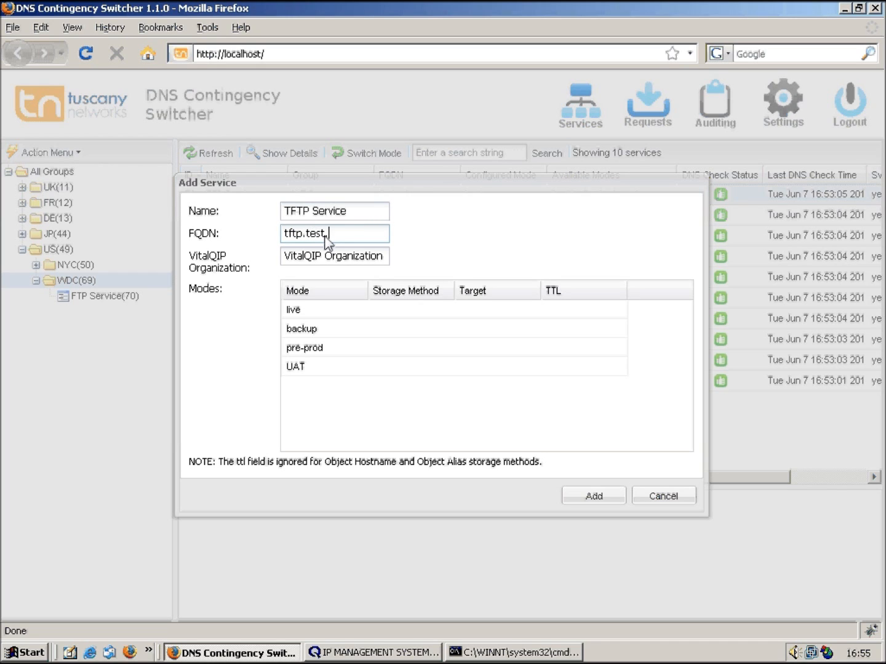
pyautogui.write('com')
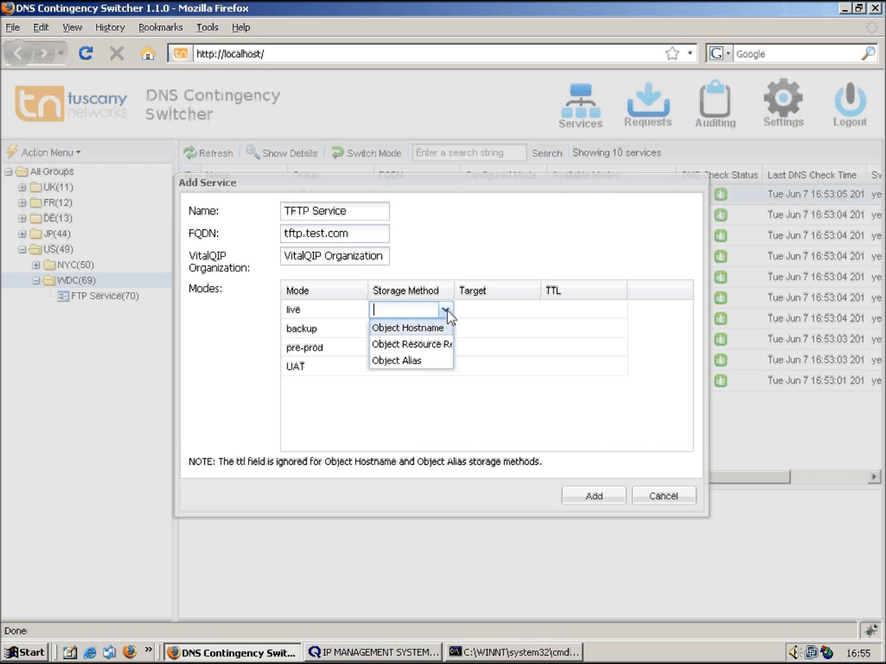
# - Store live, backup and pre-prod as Object Resource Records targeting 192.168.1.15, 192.168.2.15 and 192.168.3.15
pyautogui.click(416, 345)
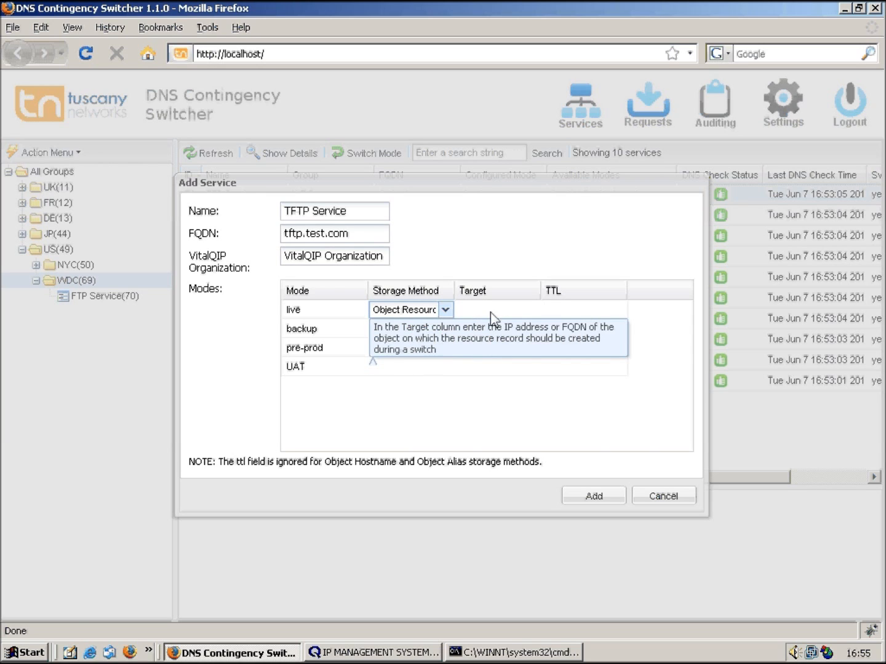
pyautogui.click(495, 310)
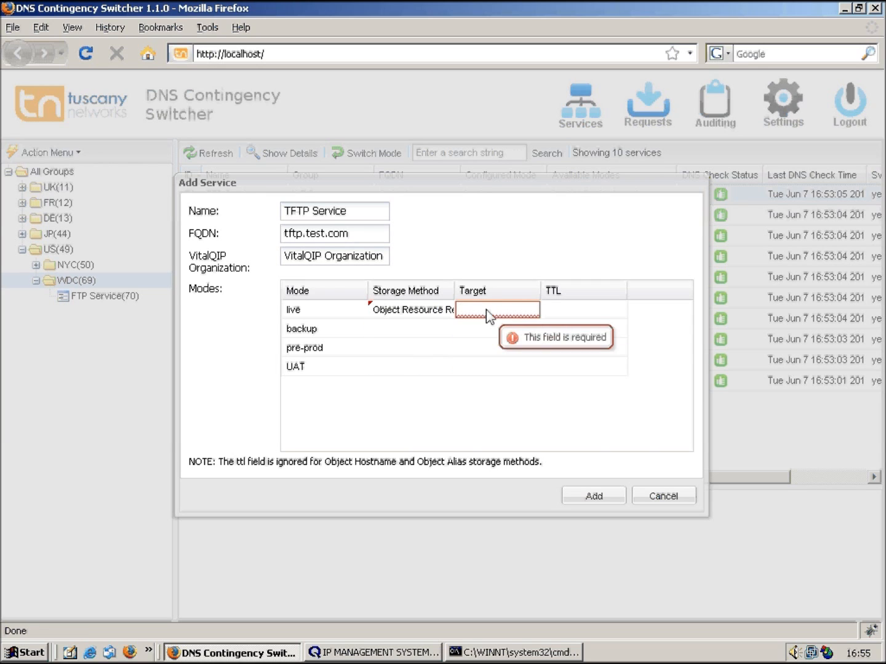
pyautogui.write('192.168.')
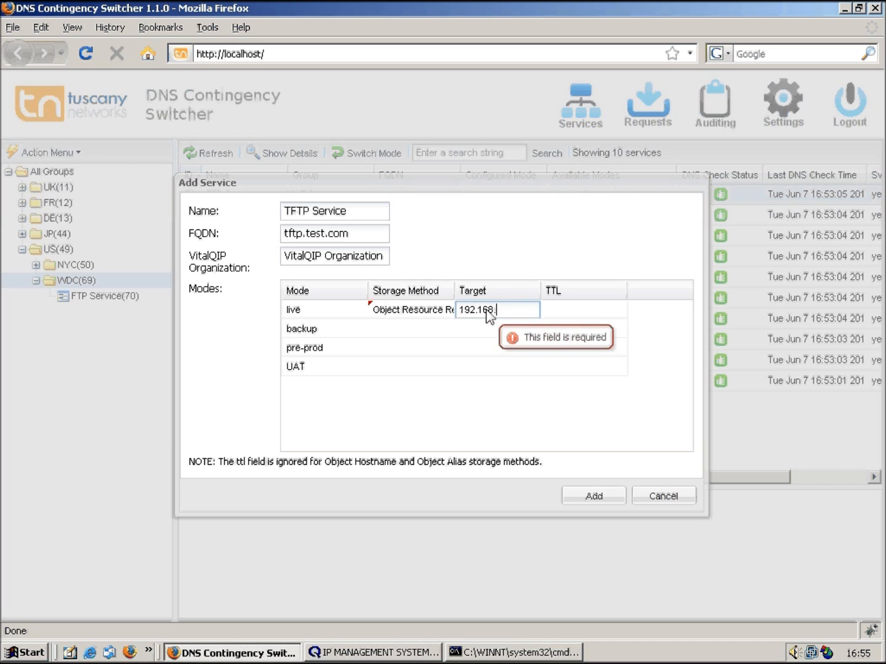
pyautogui.write('1')
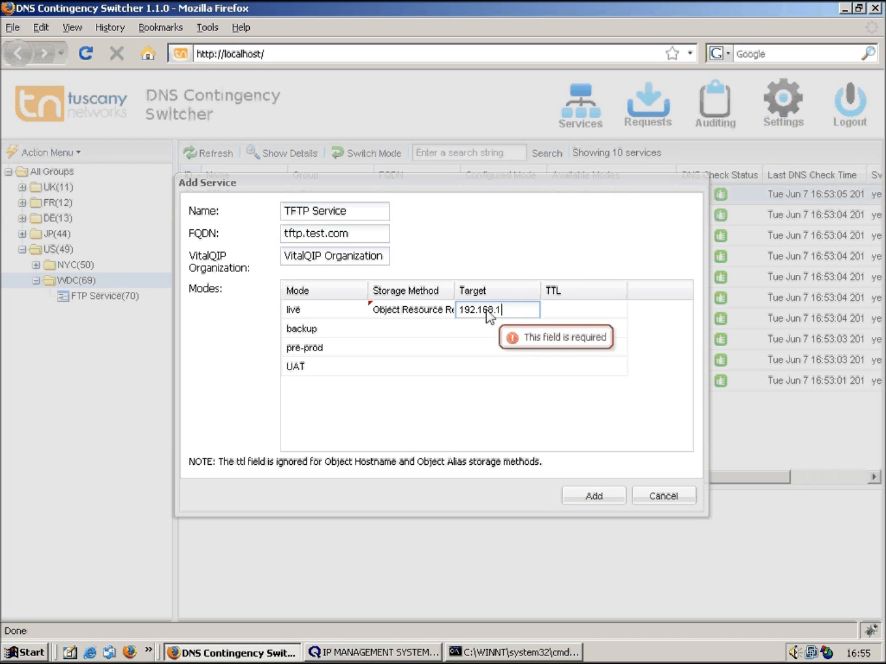
pyautogui.write('15')
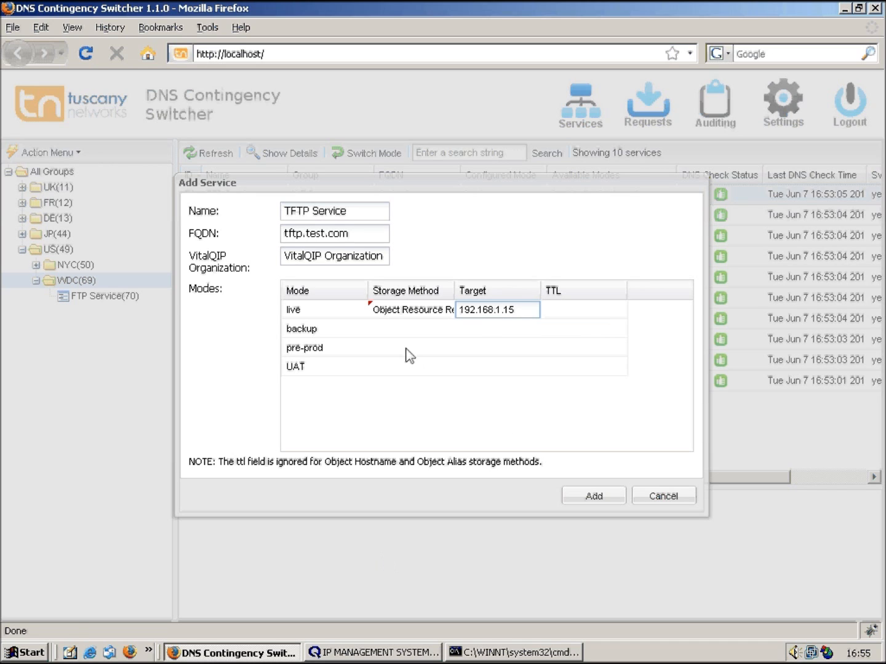
pyautogui.click(411, 329)
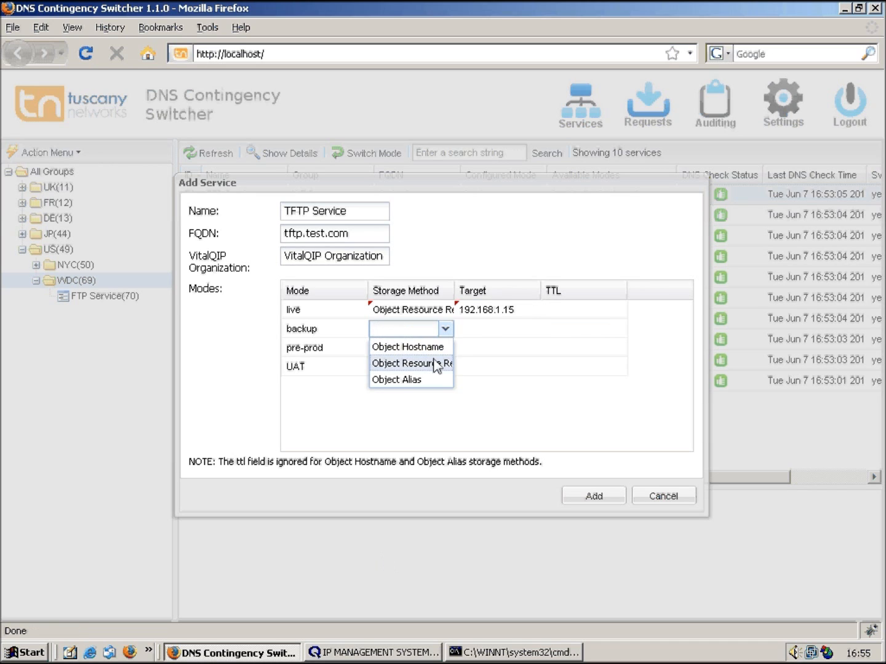
pyautogui.click(411, 364)
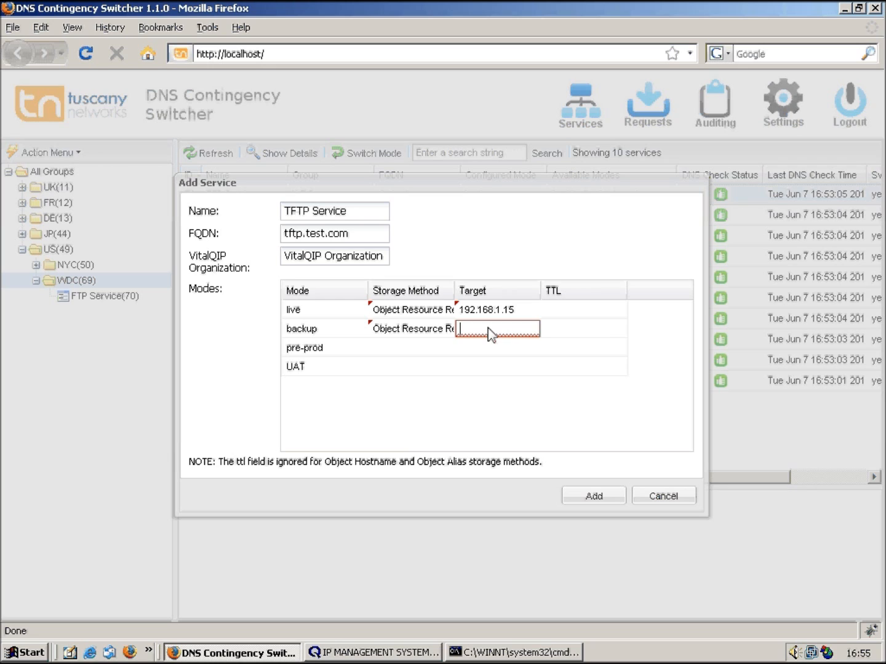
pyautogui.write('192.168.2.15')
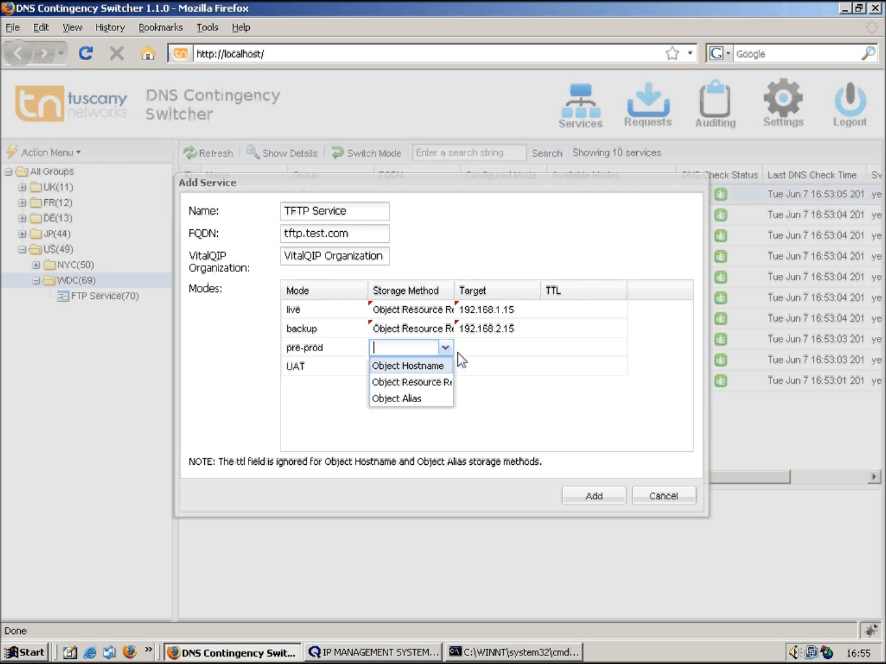
pyautogui.click(411, 383)
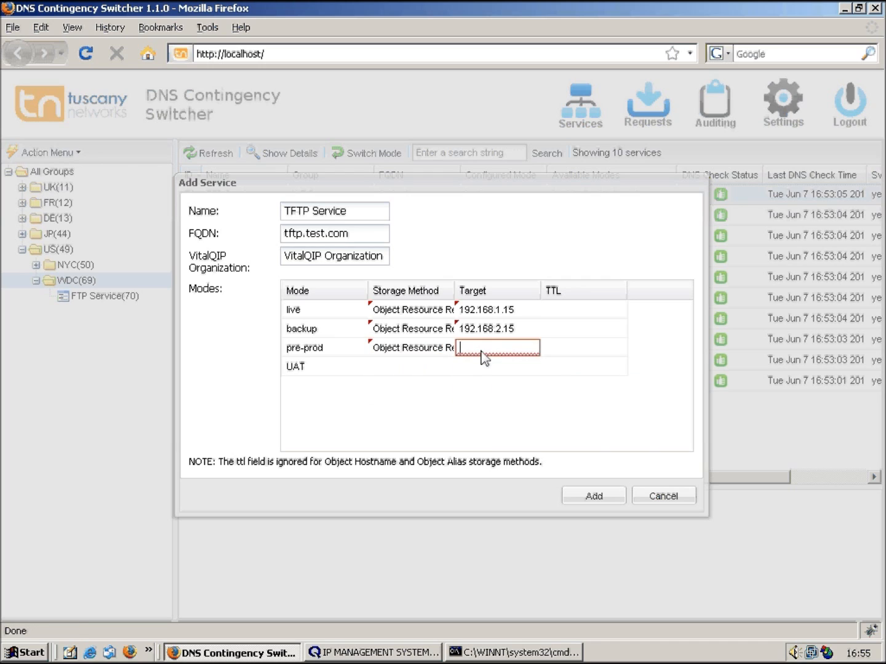
pyautogui.write('192.168.3.15')
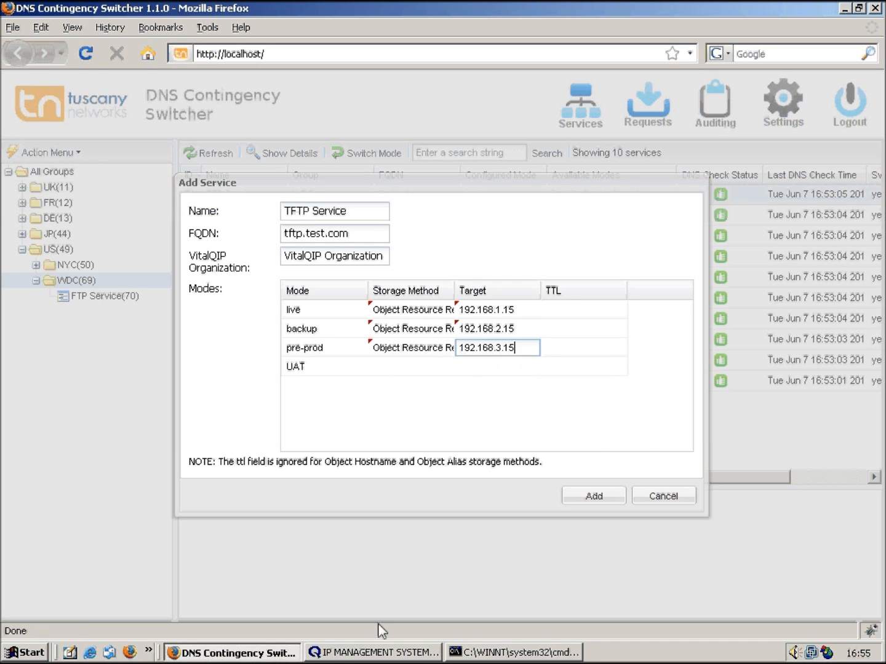
# - Refresh the services list for all groups so TFTP Service appears as service 73 under WDC
pyautogui.click(373, 651)
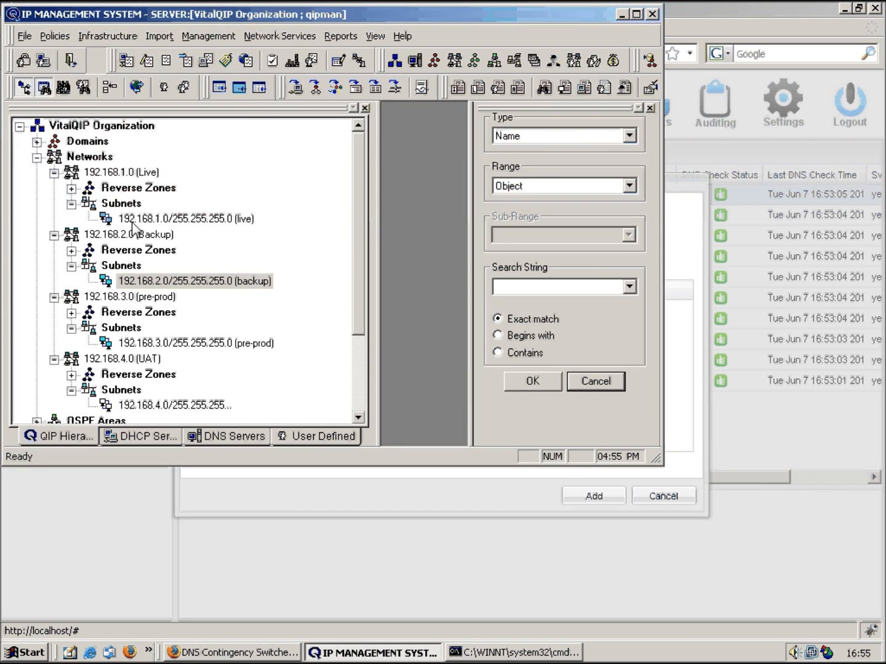
pyautogui.click(533, 382)
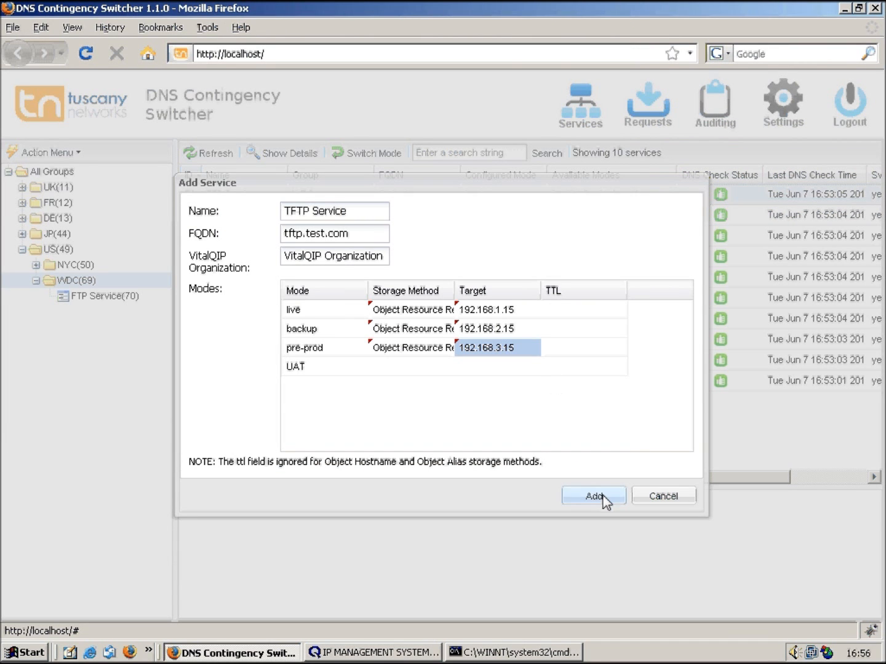
pyautogui.click(593, 494)
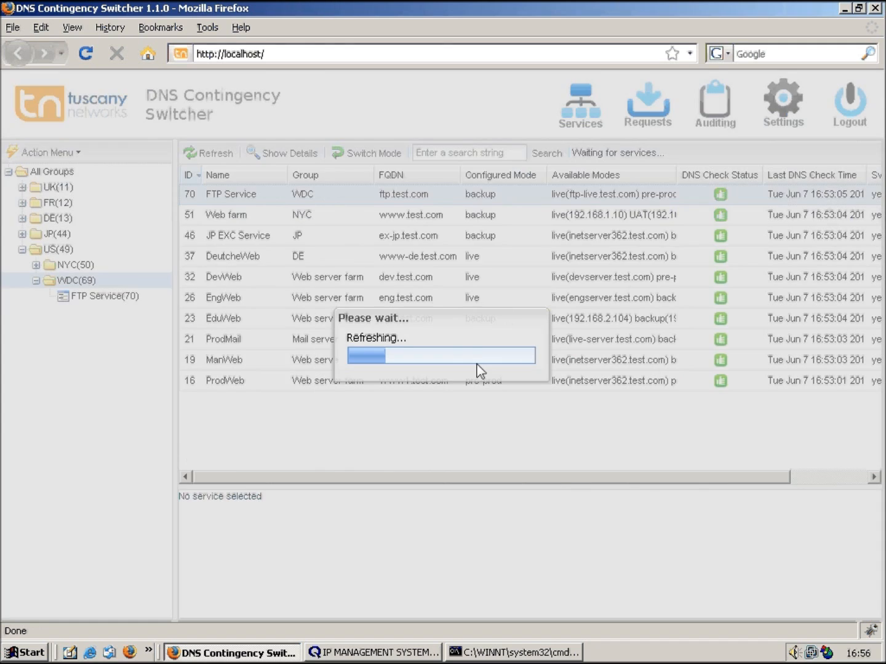
pyautogui.click(214, 152)
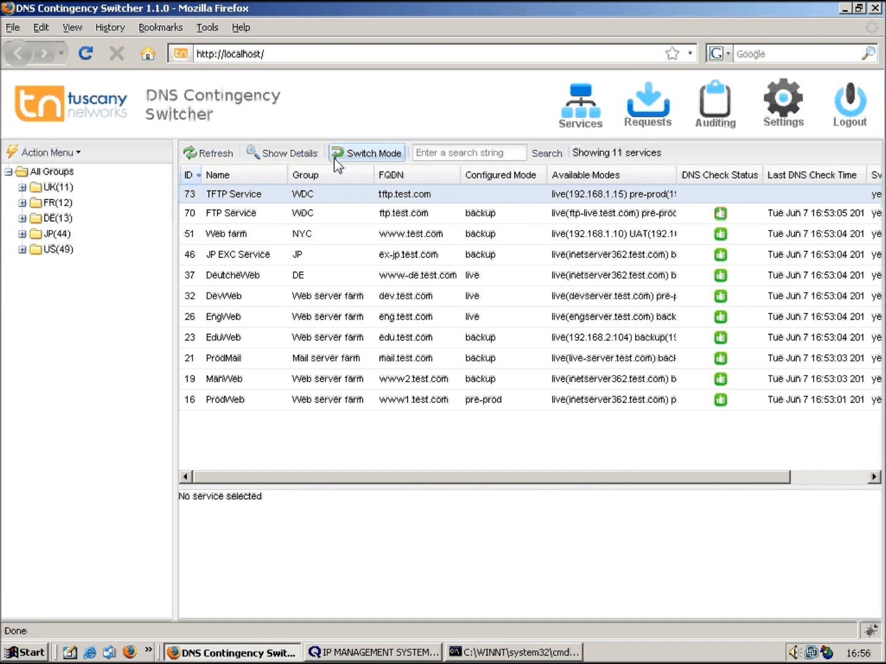
# - Request switching TFTP Service to live, described 'Switttch TFTP to live' with change 76, and run it now
pyautogui.click(367, 153)
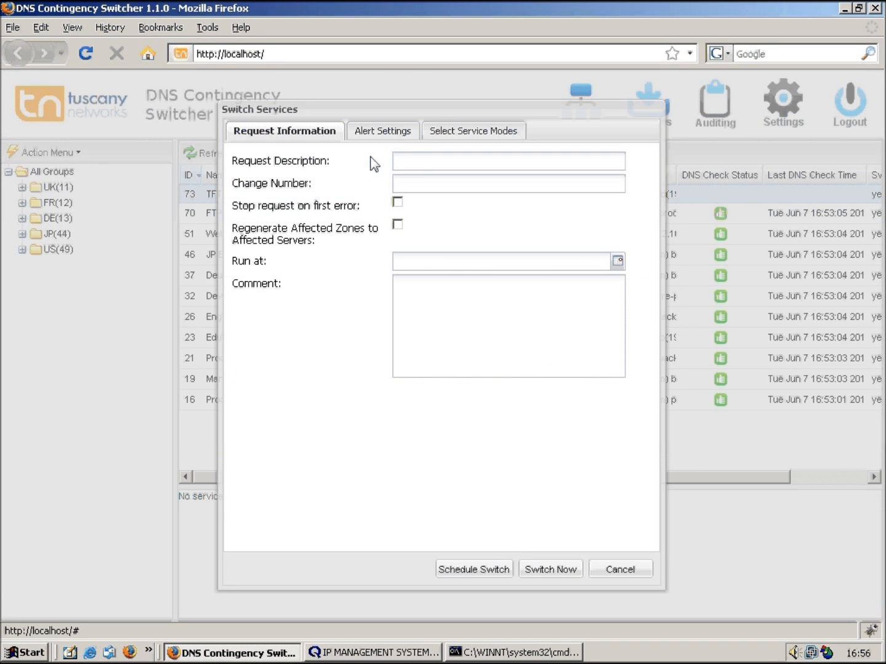
pyautogui.write('Swith')
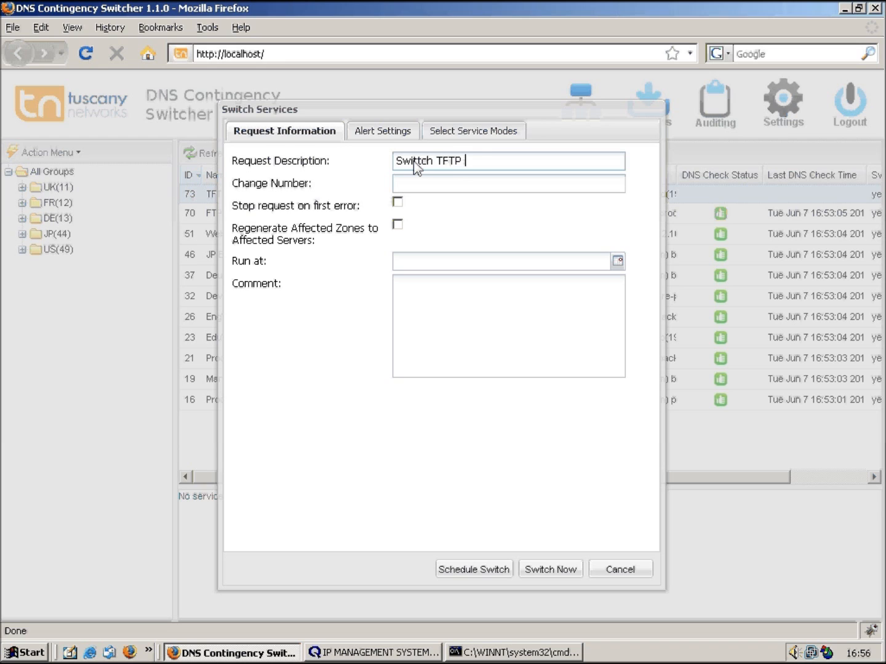
pyautogui.write('76')
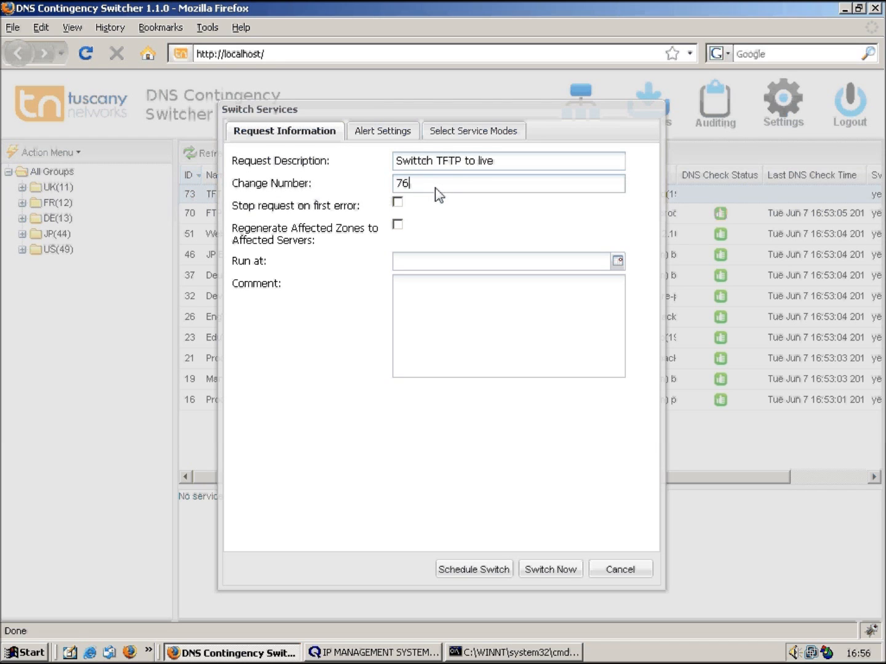
pyautogui.click(473, 130)
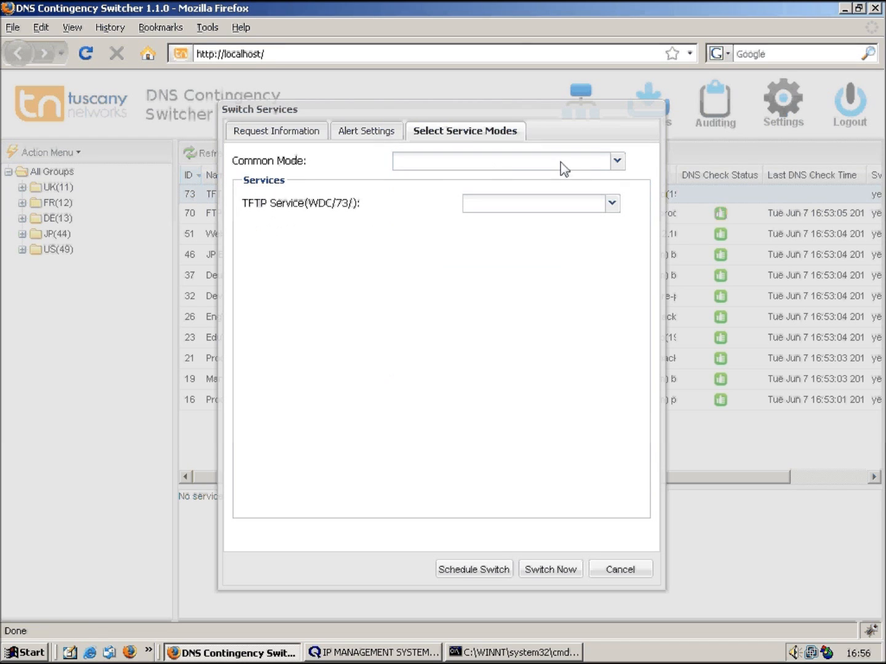
pyautogui.write('live')
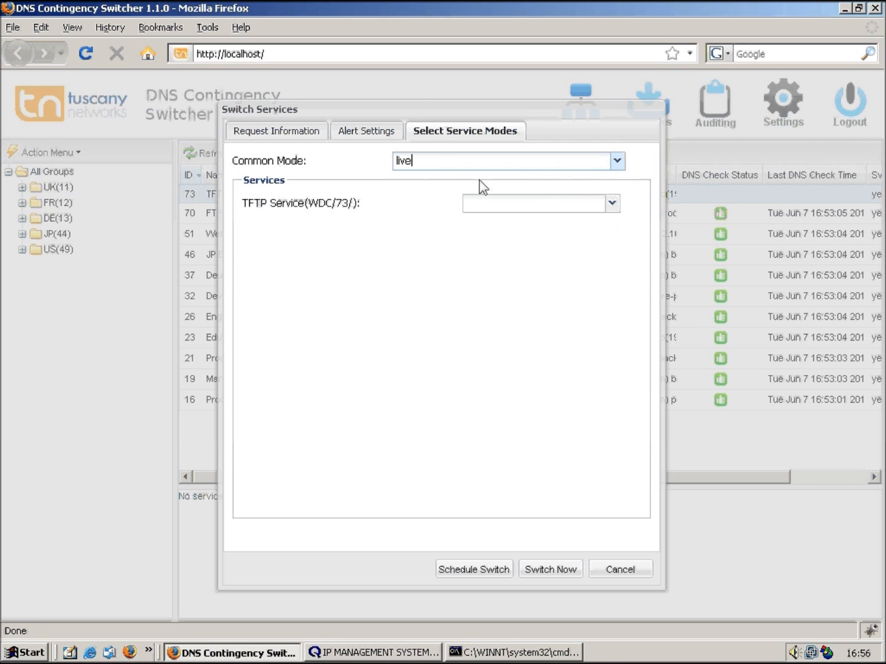
pyautogui.click(550, 568)
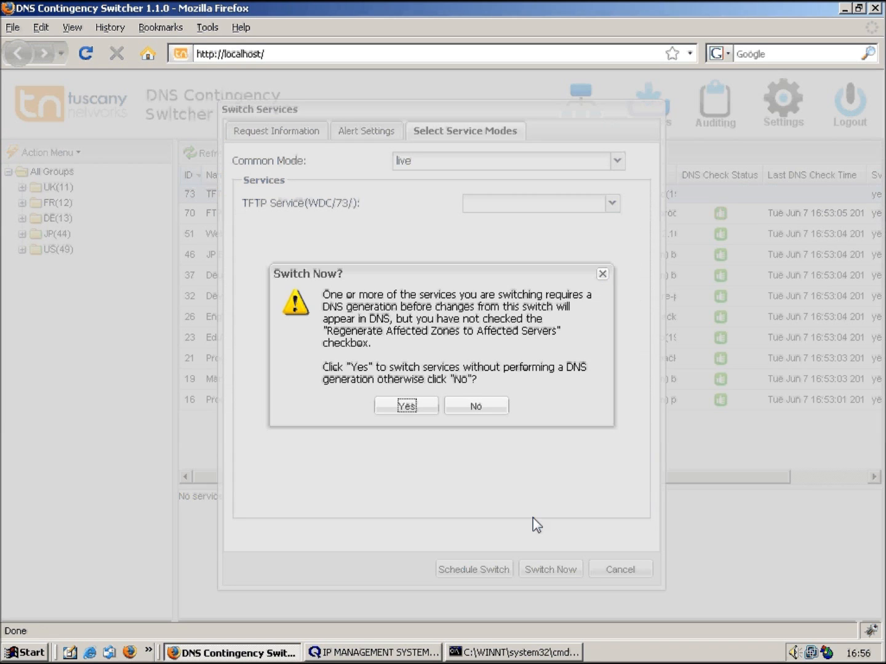
pyautogui.moveTo(493, 482)
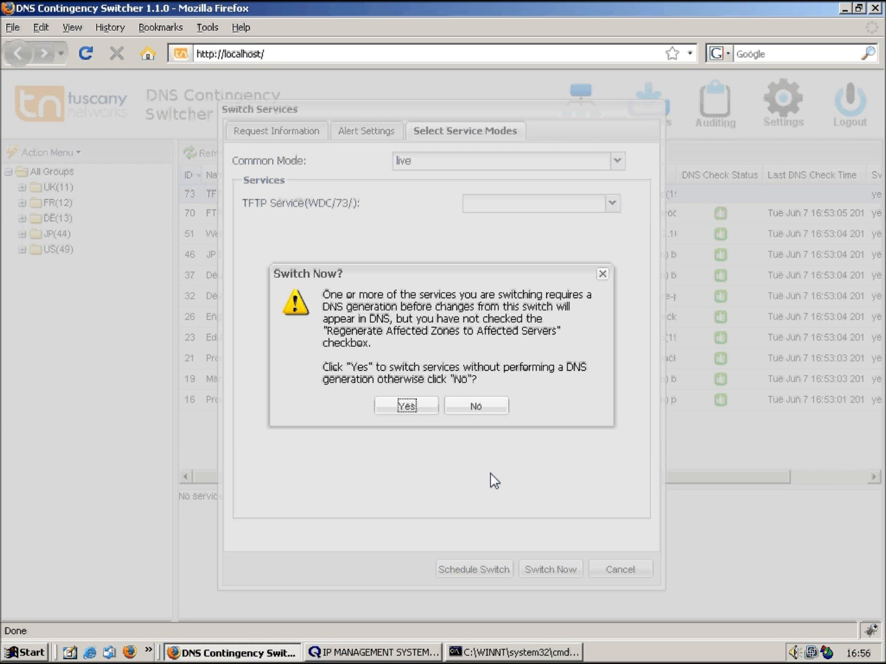
pyautogui.moveTo(477, 406)
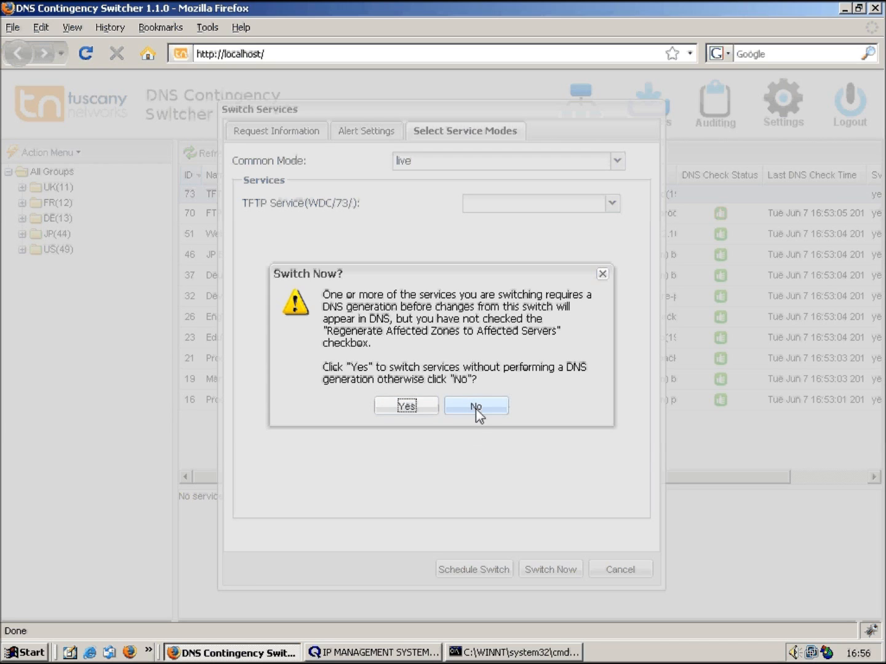
# - Decline switching without DNS generation, enable Regenerate Affected Zones and submit the switch as request 74
pyautogui.click(475, 406)
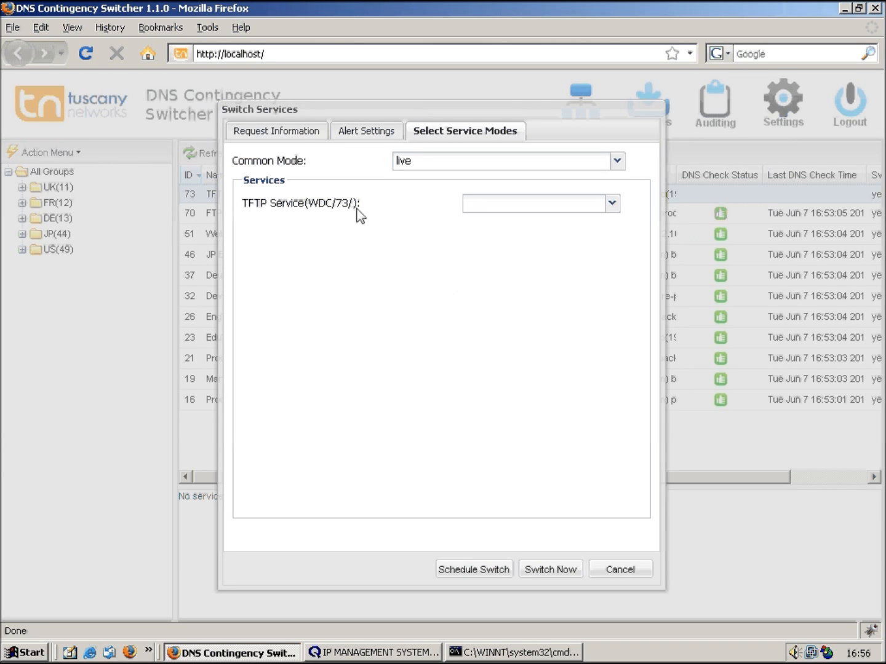
pyautogui.click(275, 130)
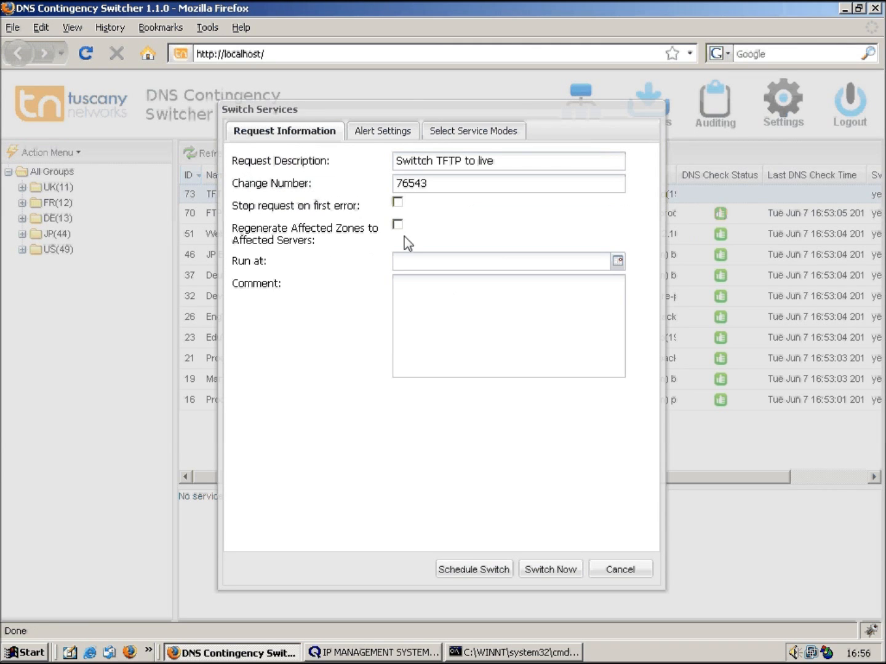
pyautogui.click(398, 226)
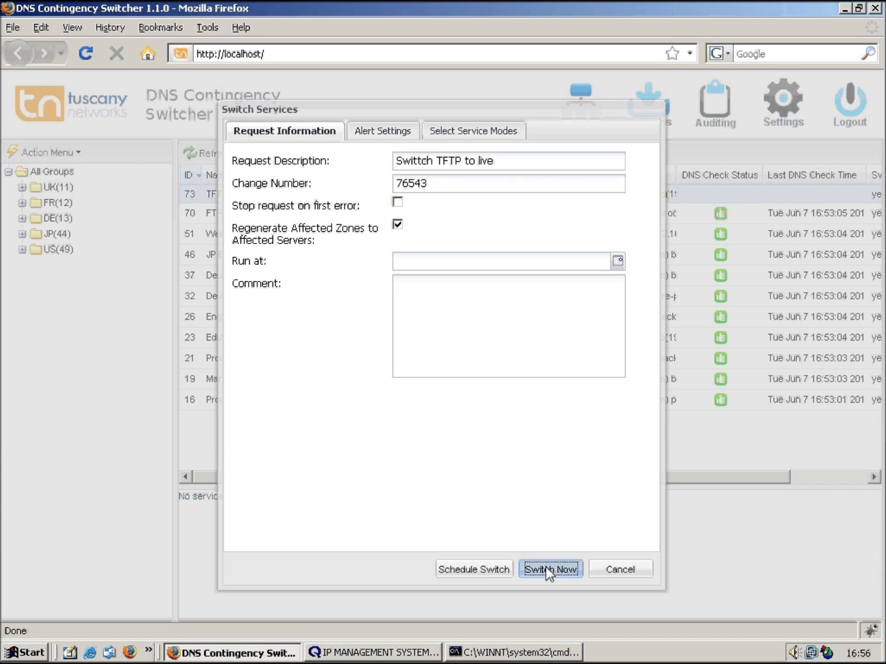
pyautogui.click(552, 569)
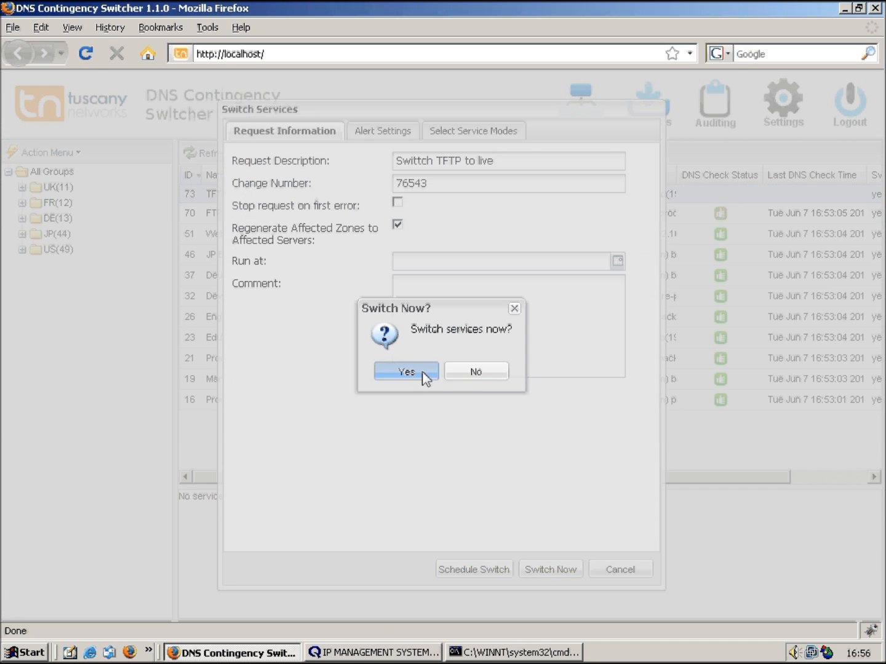
pyautogui.click(406, 372)
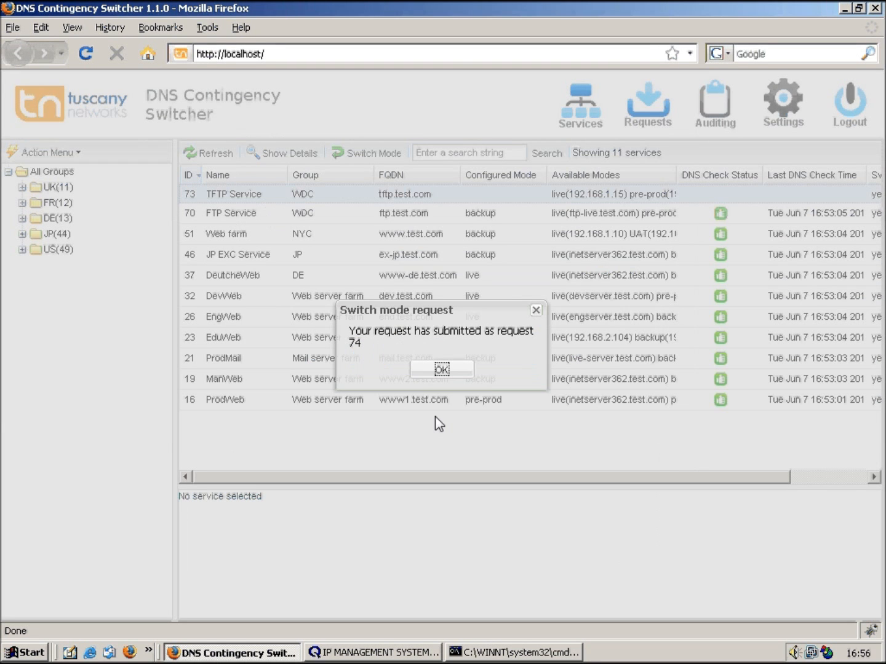
pyautogui.click(442, 369)
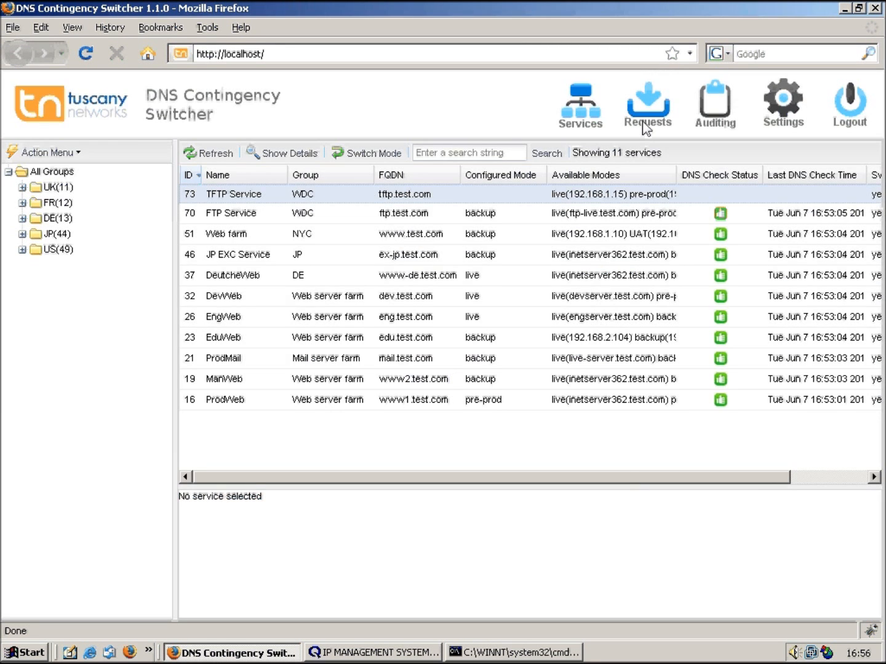
# - List all requests, showing request 74 'Switttch TFTP to live' running
pyautogui.click(647, 99)
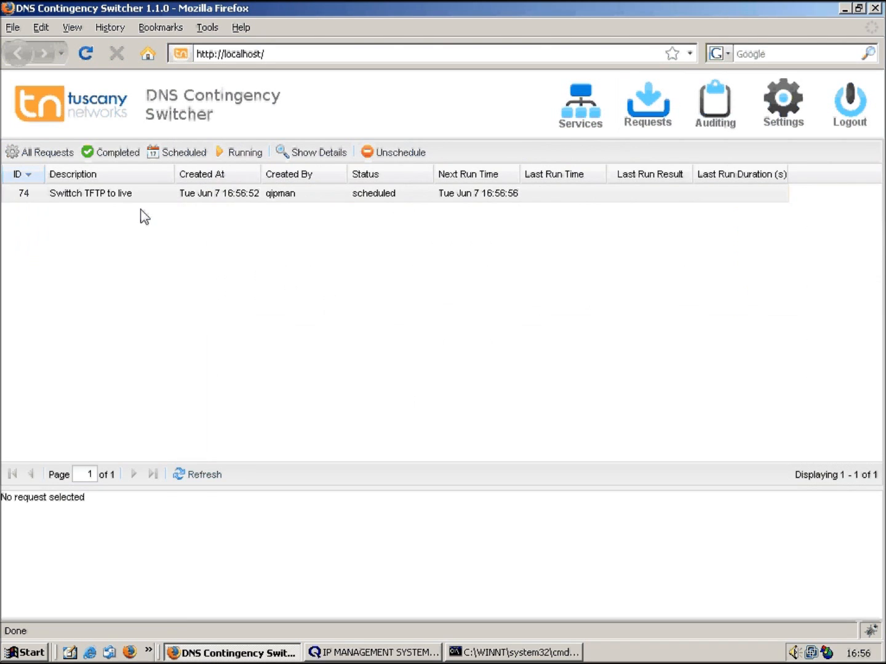
pyautogui.moveTo(55, 143)
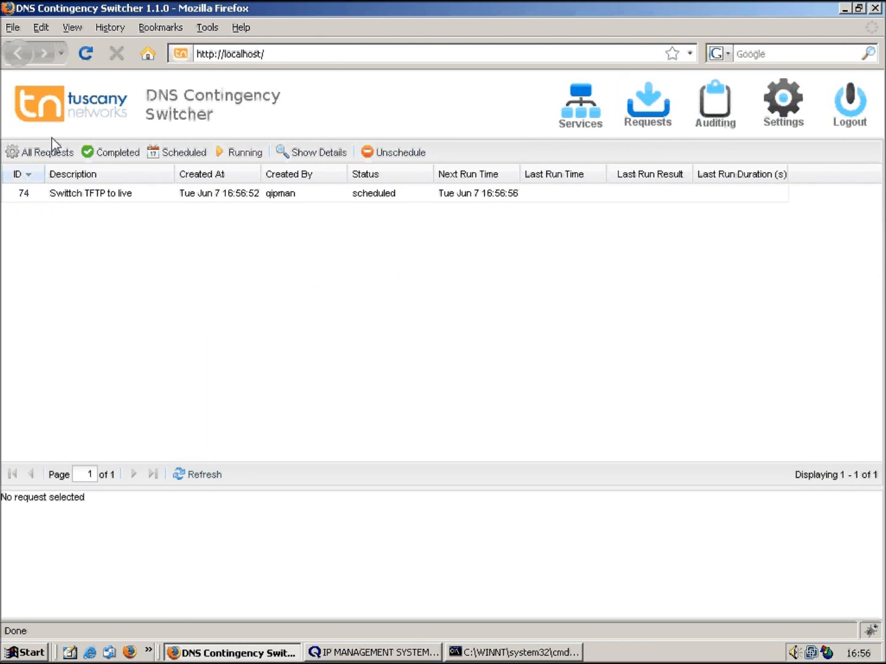
pyautogui.click(45, 153)
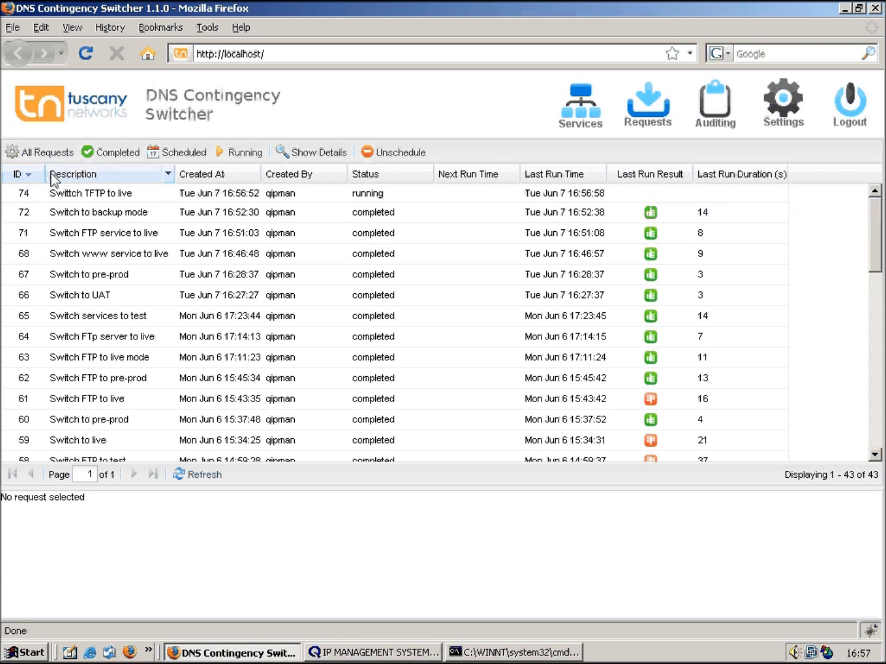
pyautogui.moveTo(76, 176)
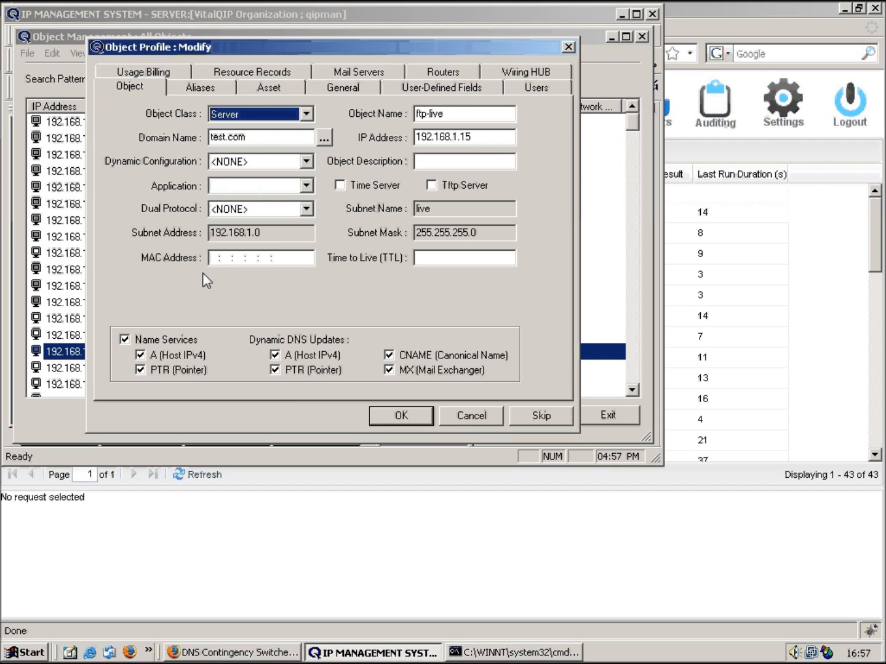
# - Check the Resource Records for the tftp.test.com A record at 192.168.1.15, then cancel the profile
pyautogui.click(252, 71)
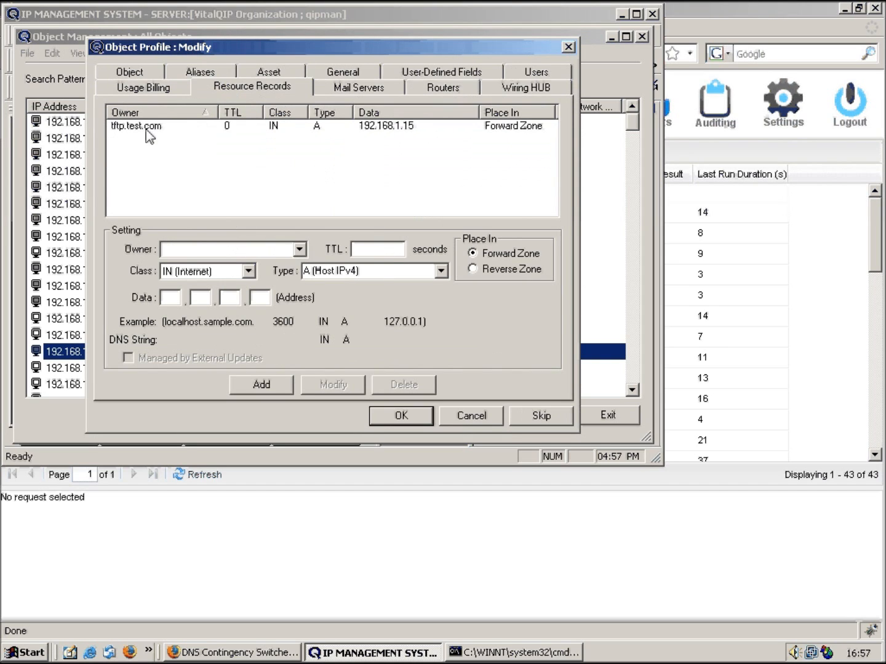
pyautogui.moveTo(167, 138)
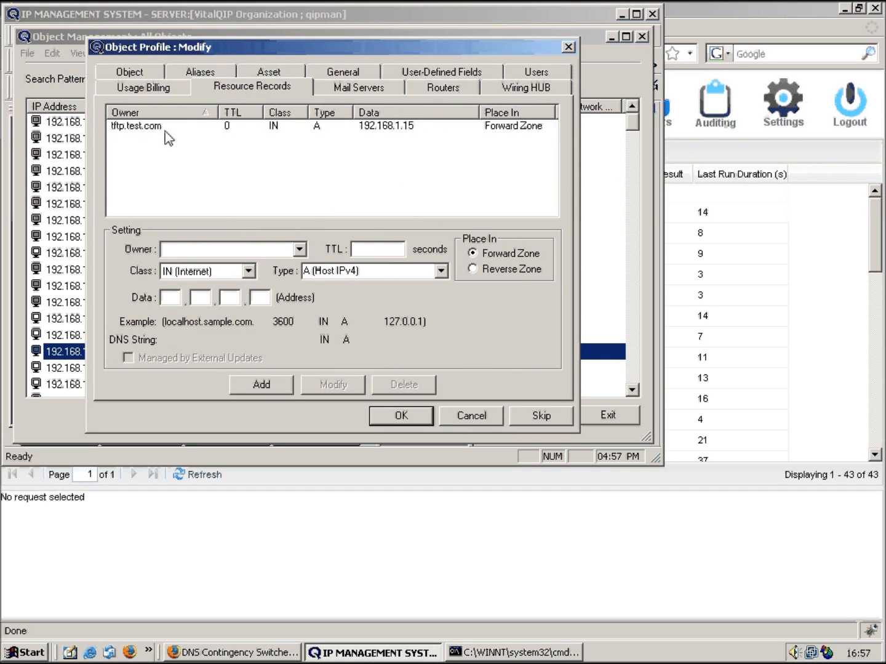
pyautogui.moveTo(321, 134)
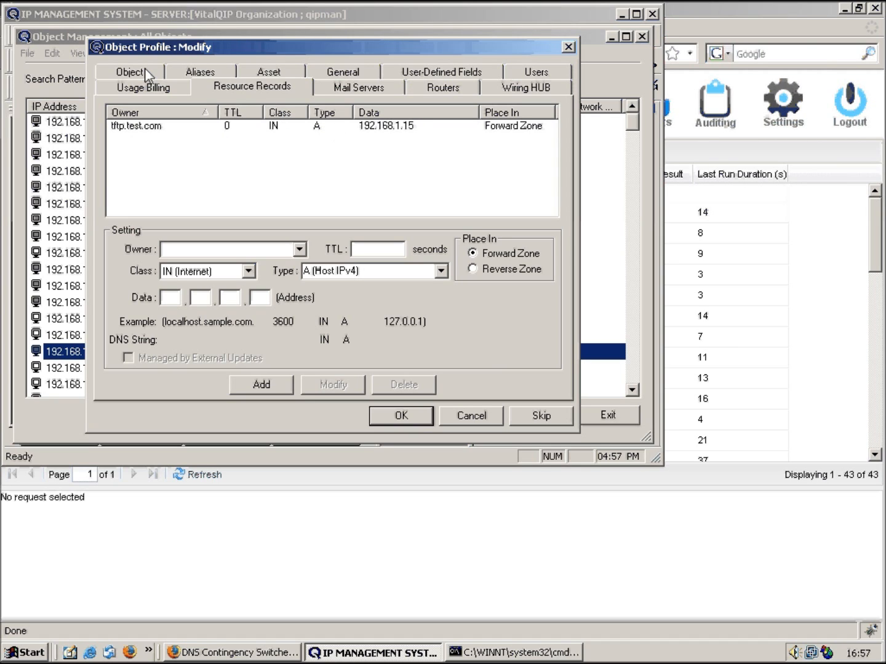
pyautogui.click(130, 71)
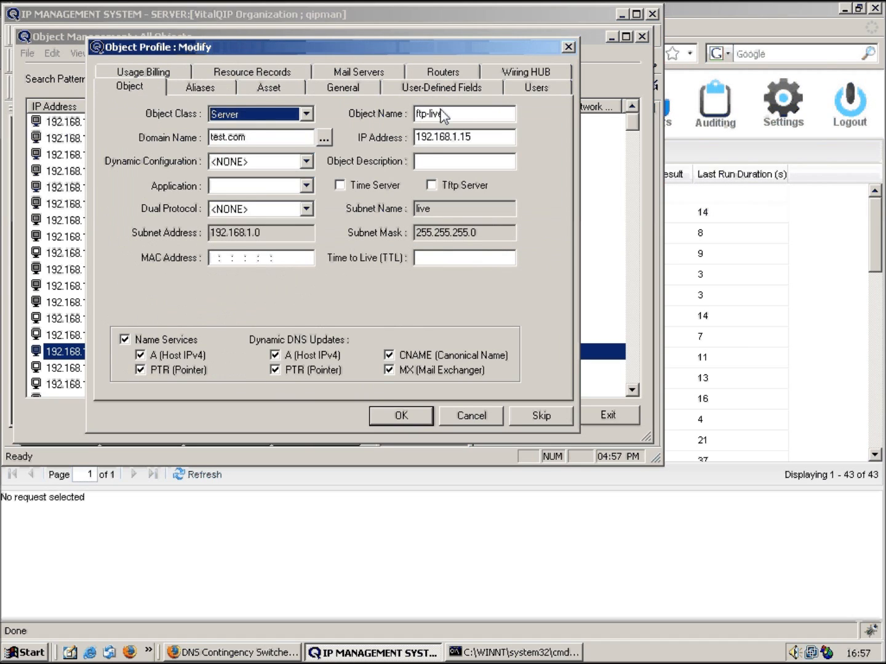
pyautogui.moveTo(470, 396)
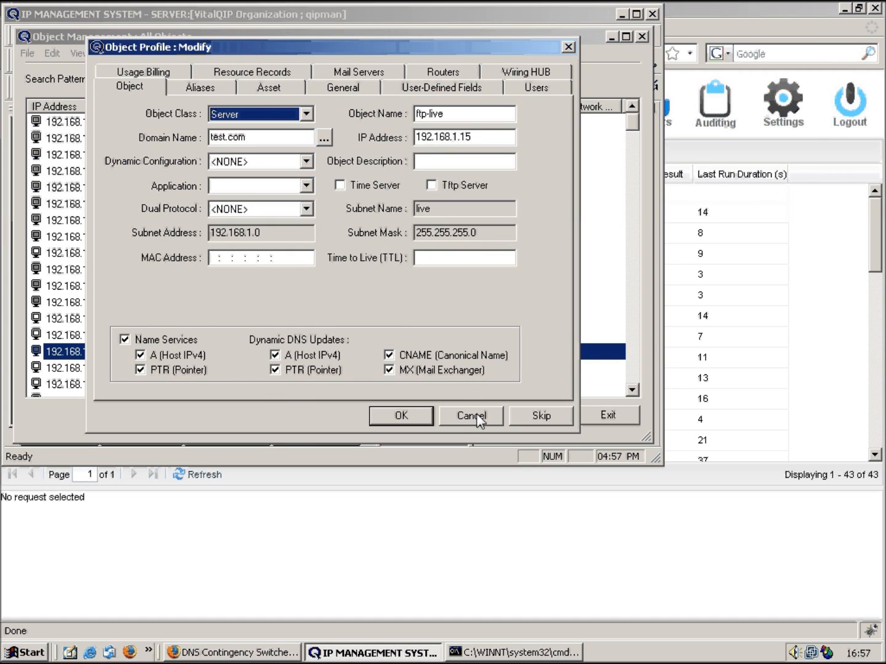
pyautogui.click(470, 416)
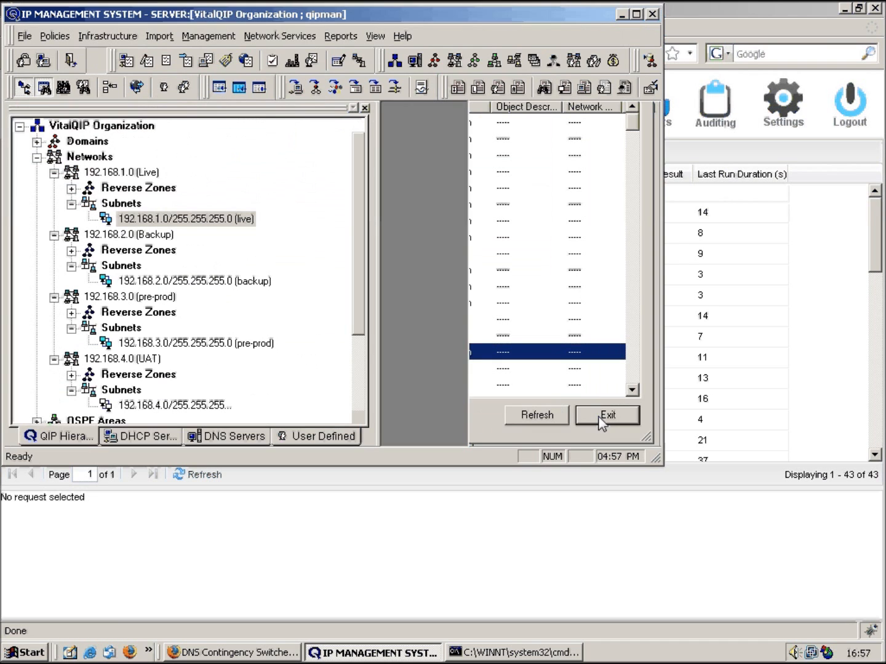
# - Exit VitalQIP and refresh All Requests to see request 74 'Switch TFTP to live' marked ok
pyautogui.click(608, 415)
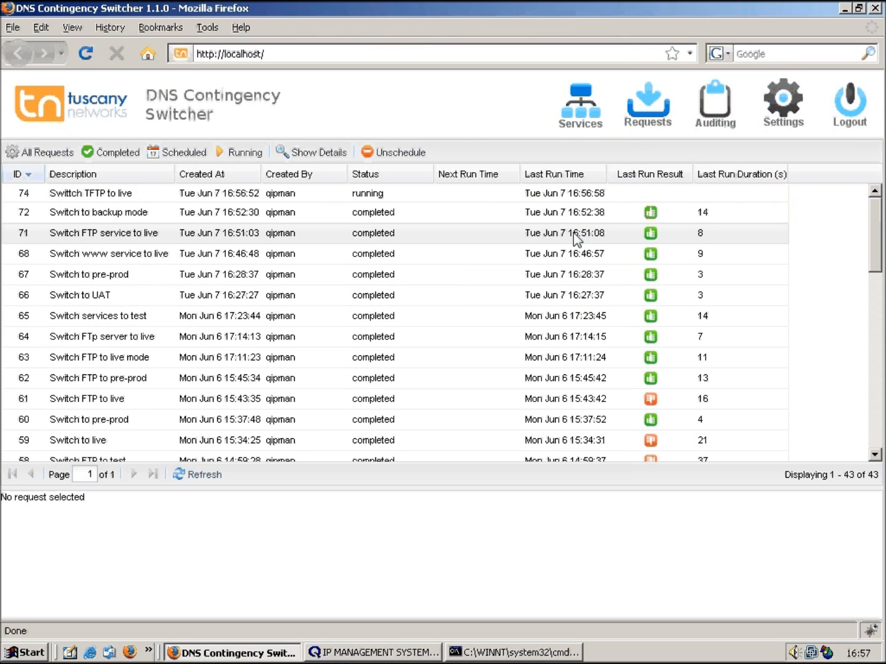
pyautogui.click(44, 152)
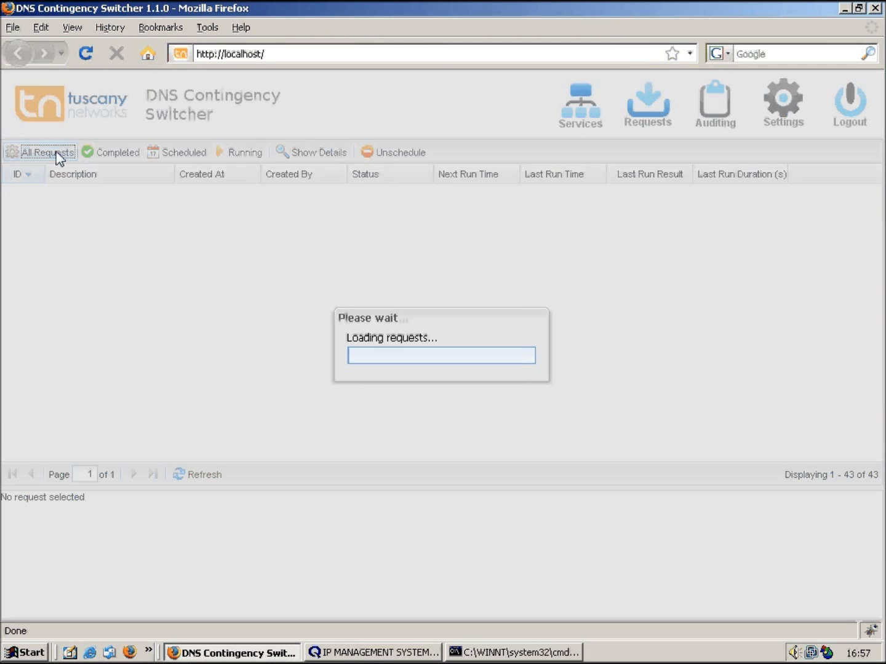
pyautogui.click(47, 152)
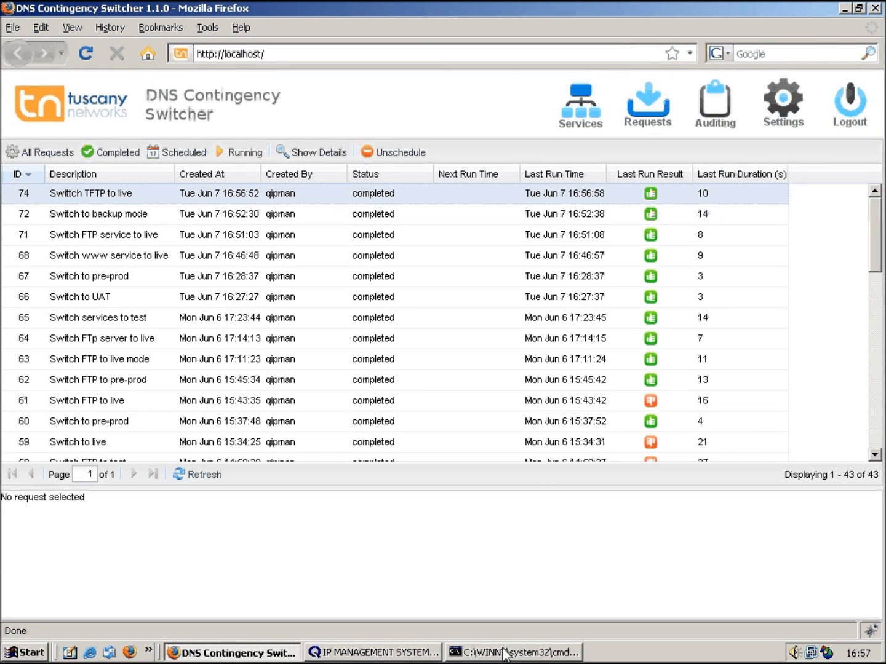
# - Query tftp.test.com in nslookup and see it resolve to 192.168.1.15
pyautogui.click(519, 652)
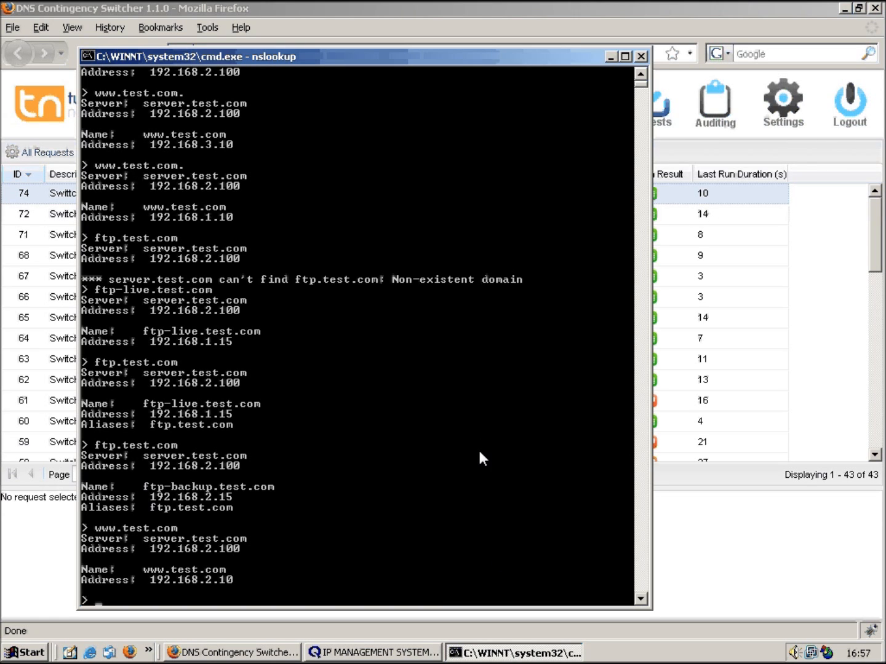
pyautogui.write('tftp.test.com')
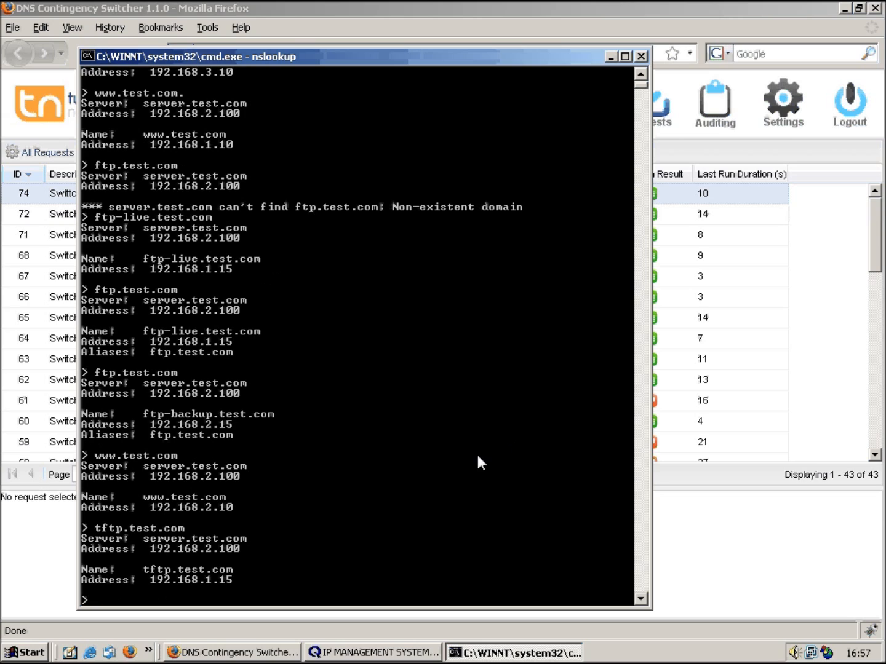
pyautogui.moveTo(214, 586)
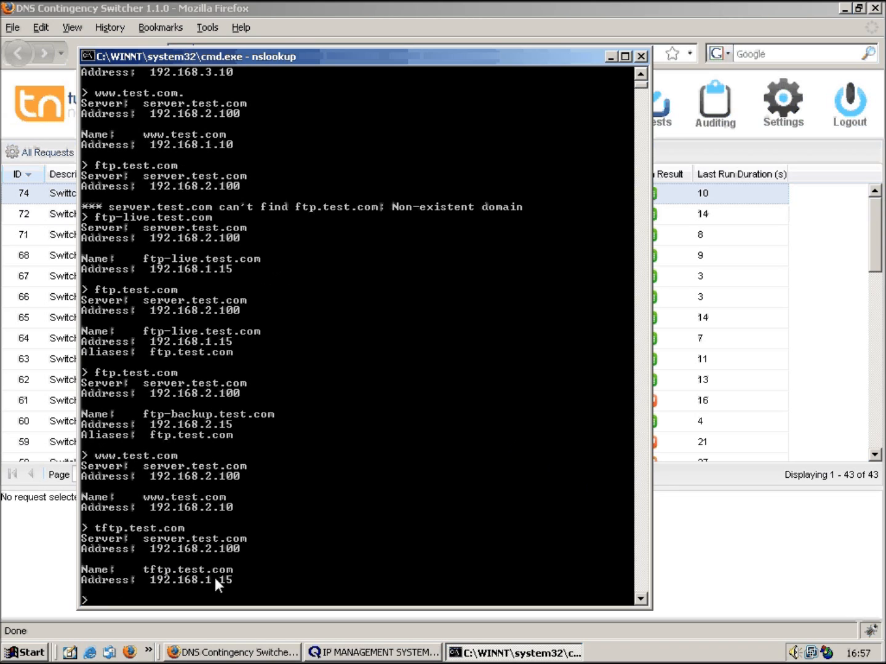
pyautogui.moveTo(615, 69)
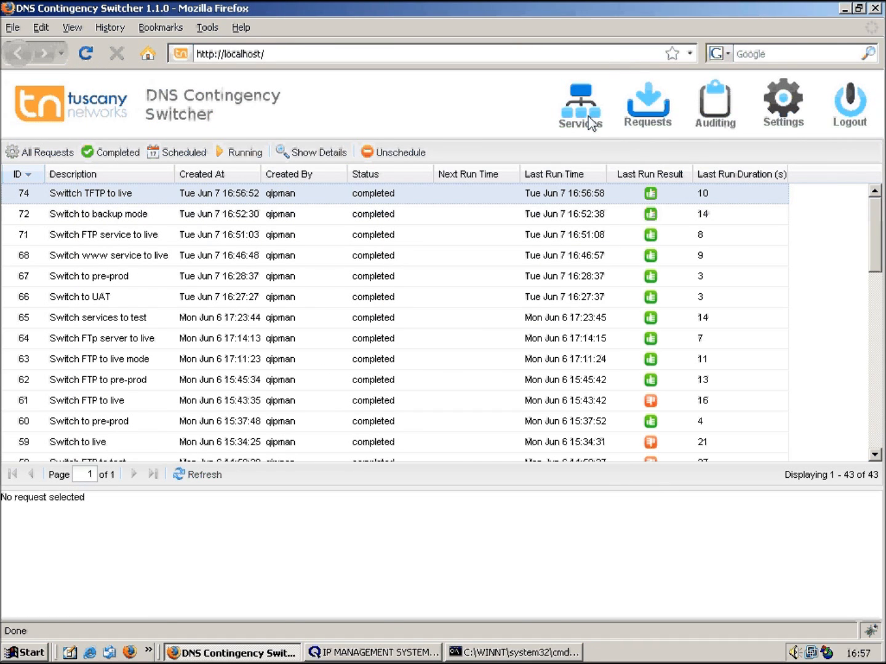
pyautogui.moveTo(643, 116)
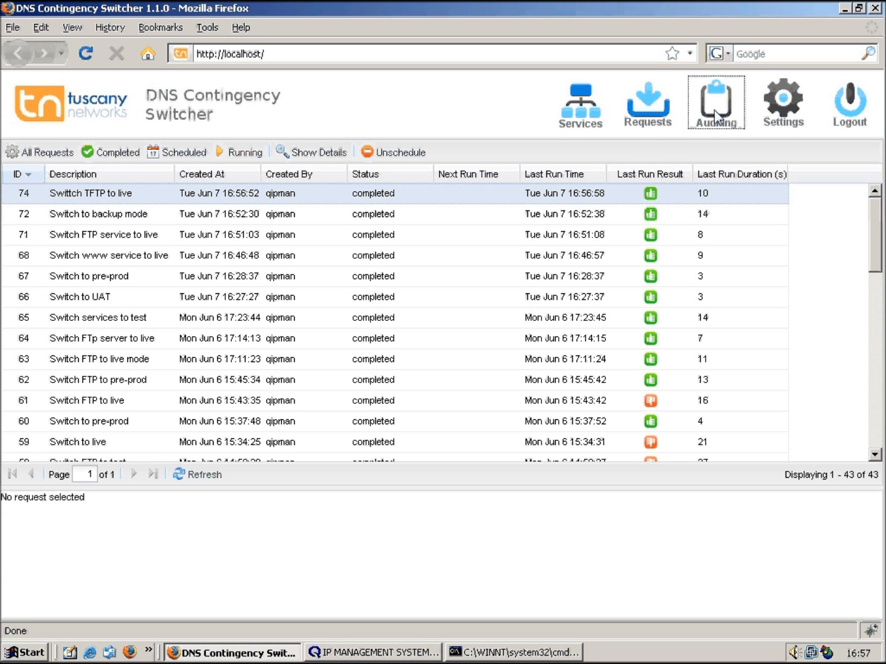
# - Show the auditing log and select request 74's Regenerate Master Zone entry
pyautogui.click(716, 99)
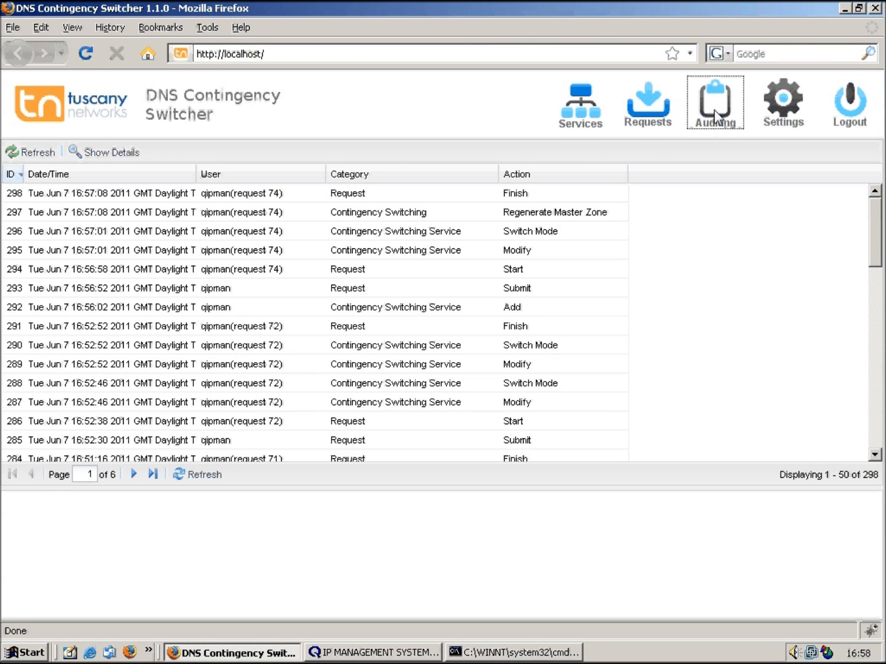
pyautogui.moveTo(545, 304)
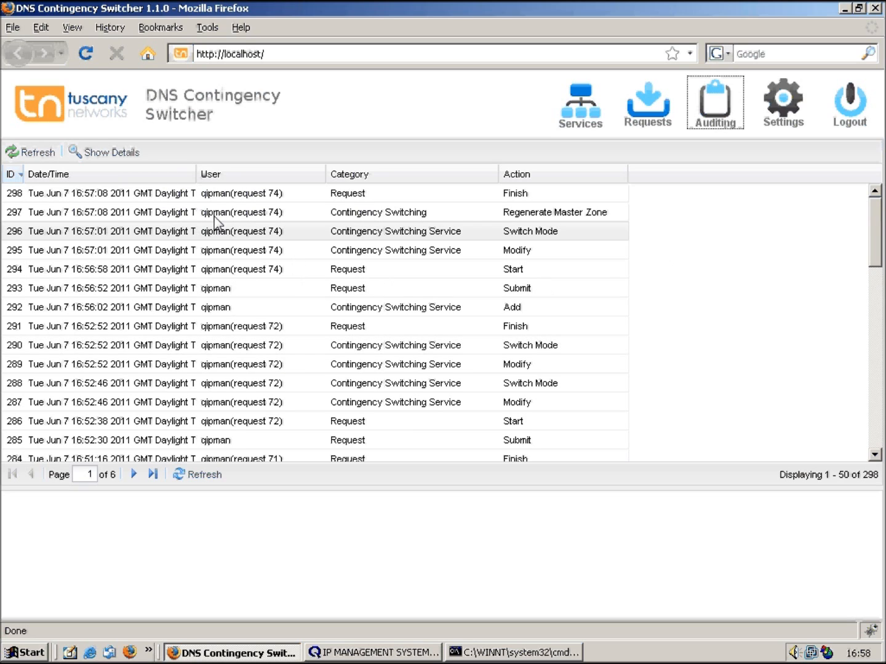
pyautogui.moveTo(216, 326)
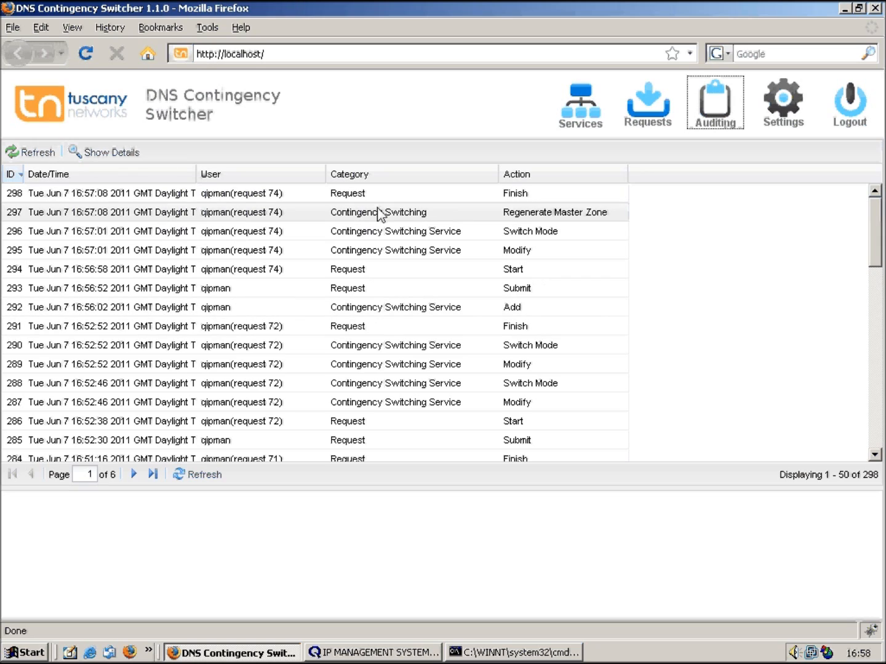
pyautogui.click(554, 212)
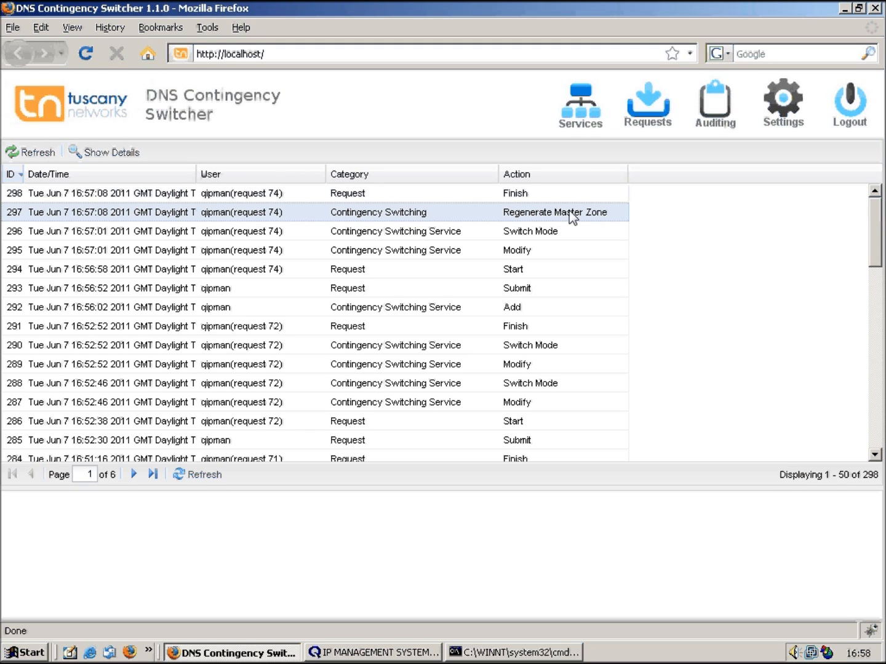
pyautogui.moveTo(599, 215)
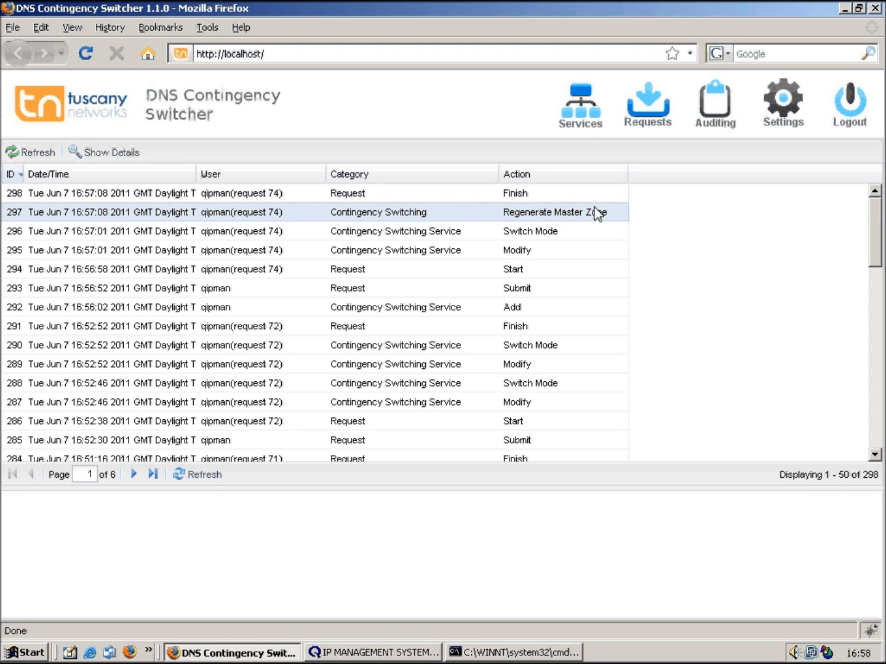
pyautogui.moveTo(787, 102)
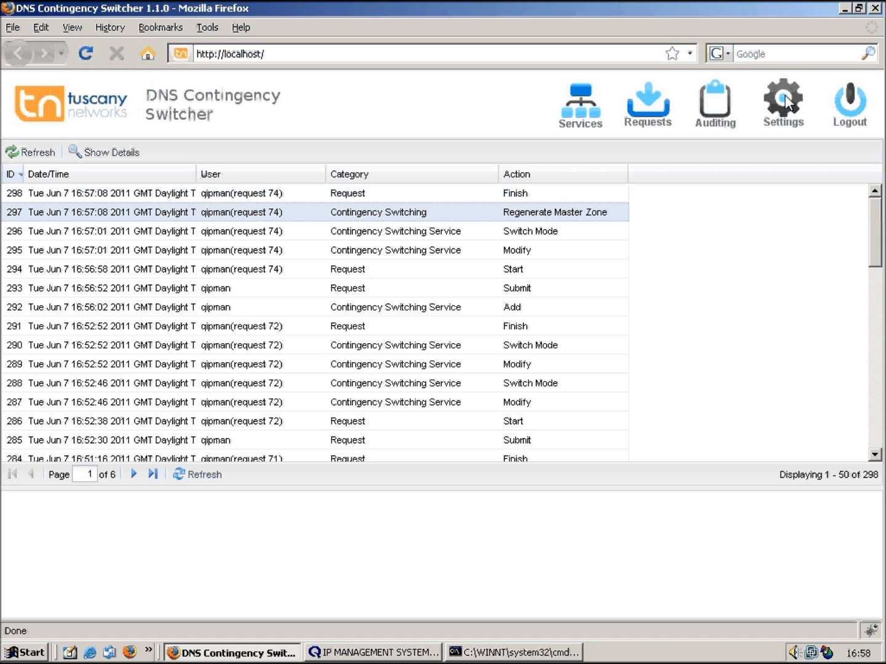
# - Review Settings users stephen and qipman, then the role test assigned to both
pyautogui.click(783, 96)
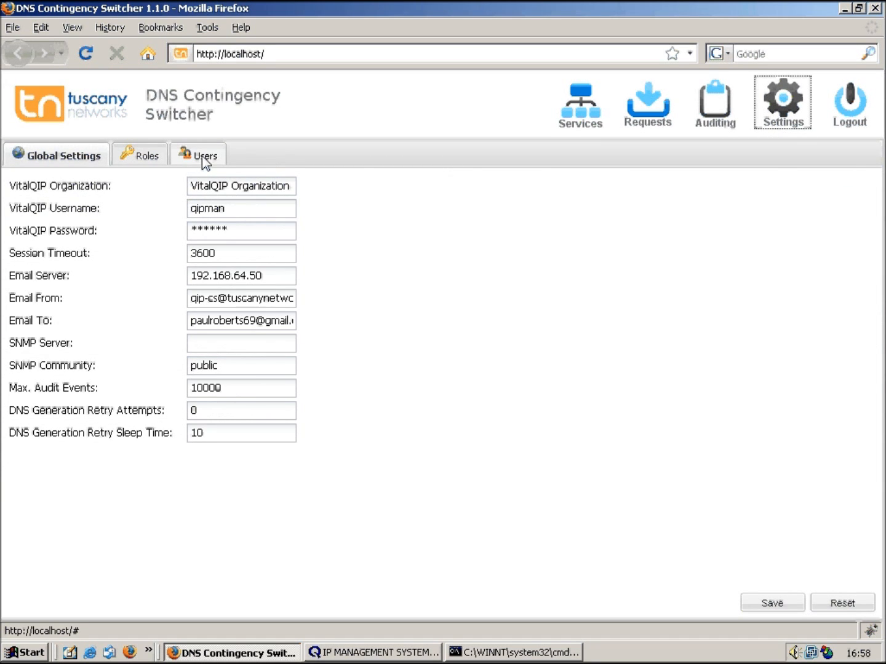
pyautogui.click(202, 155)
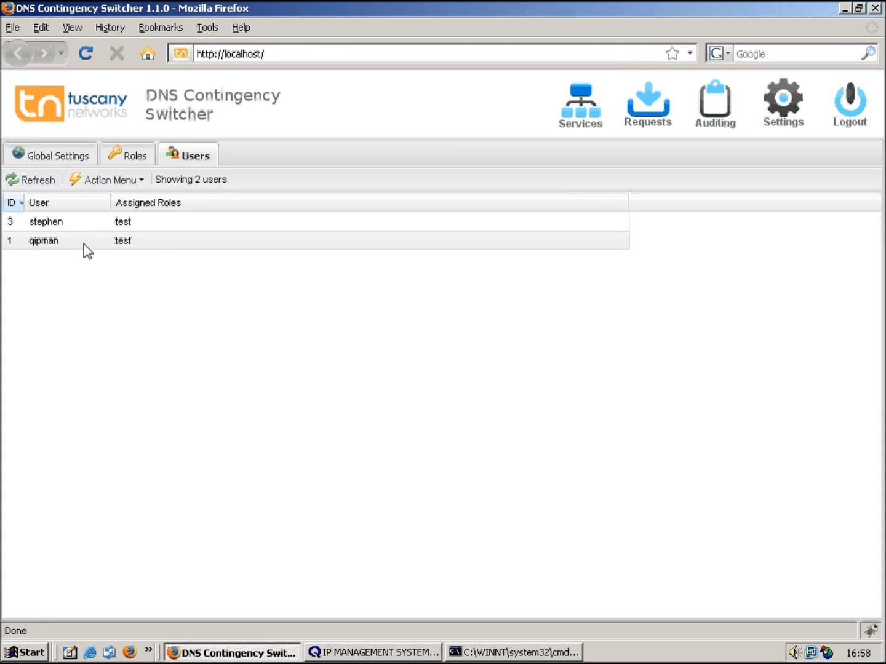
pyautogui.moveTo(165, 246)
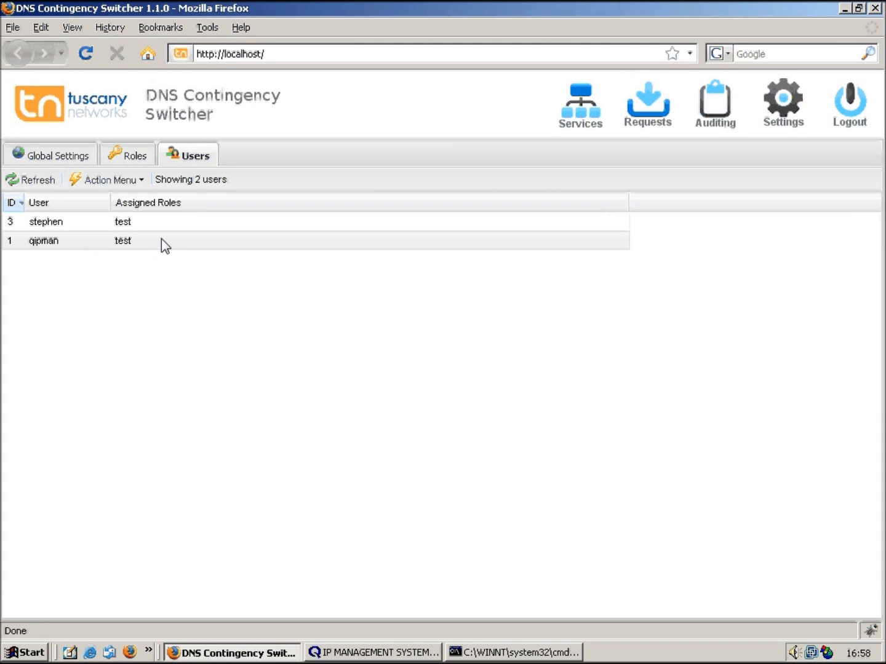
pyautogui.click(129, 155)
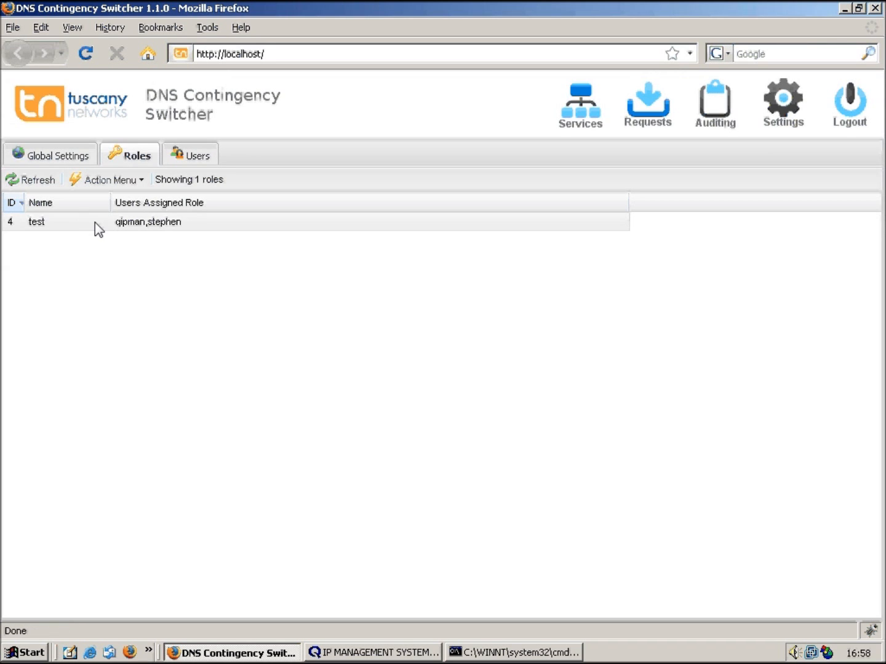
pyautogui.click(37, 221)
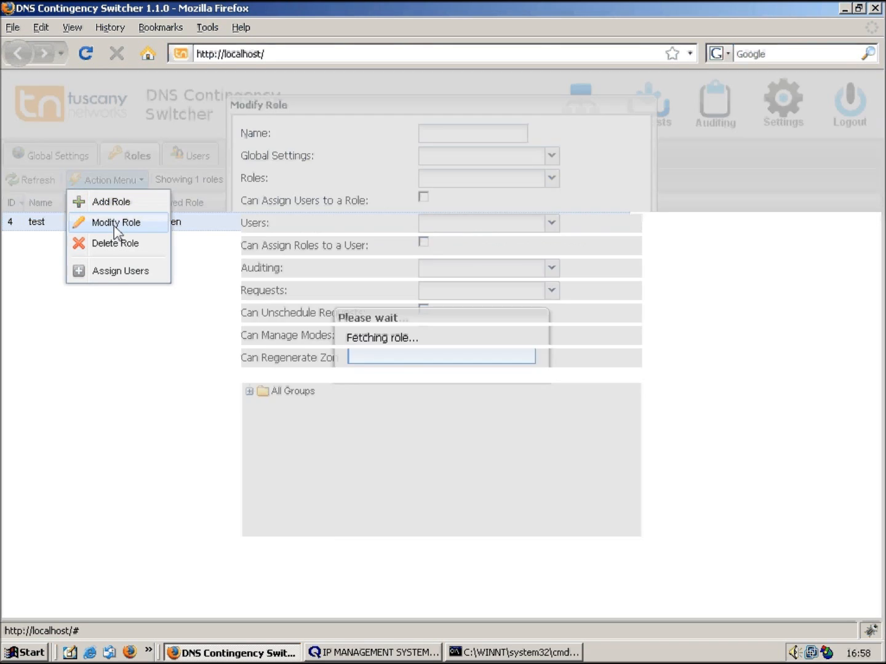
pyautogui.click(116, 222)
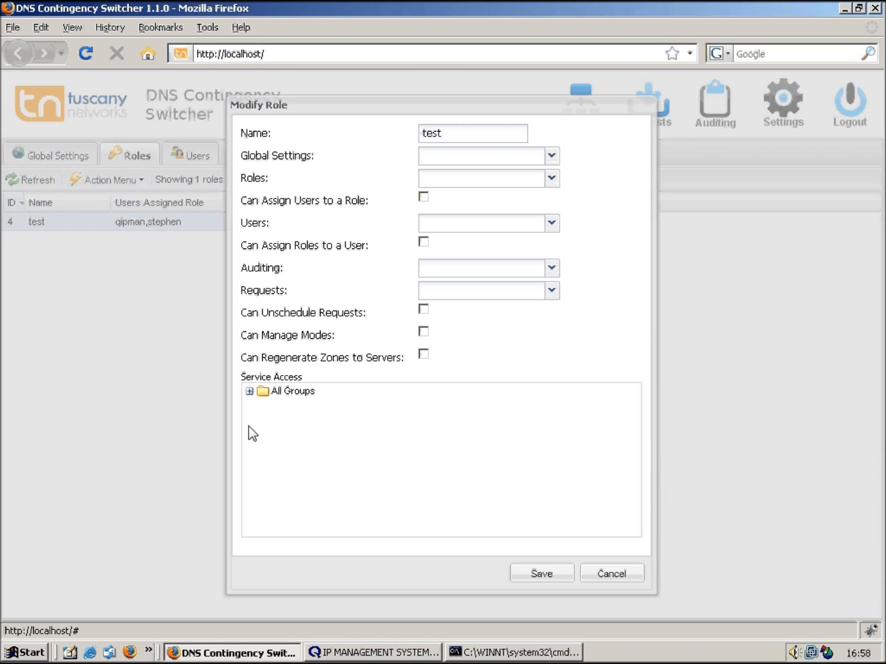
pyautogui.click(249, 391)
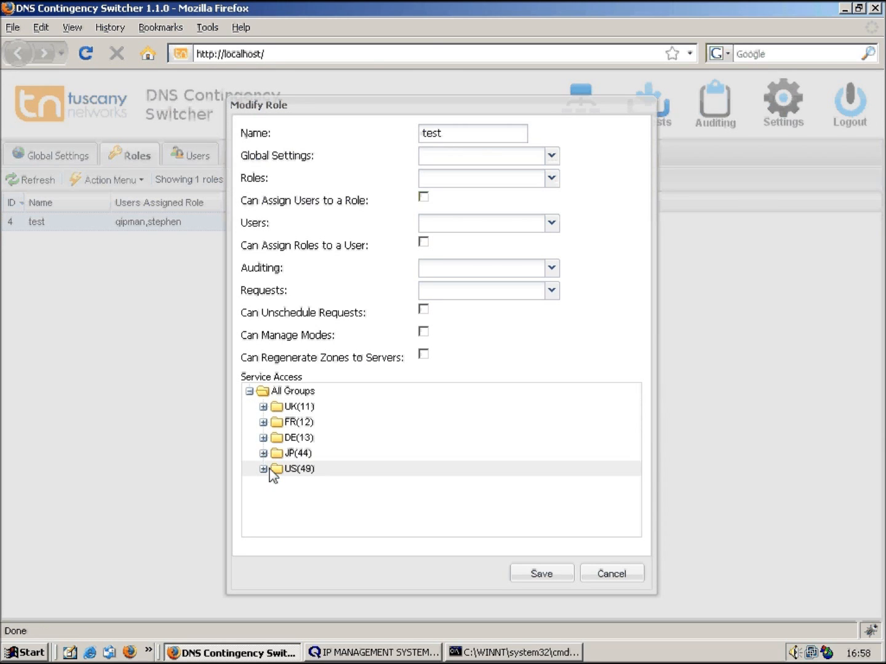
pyautogui.click(263, 469)
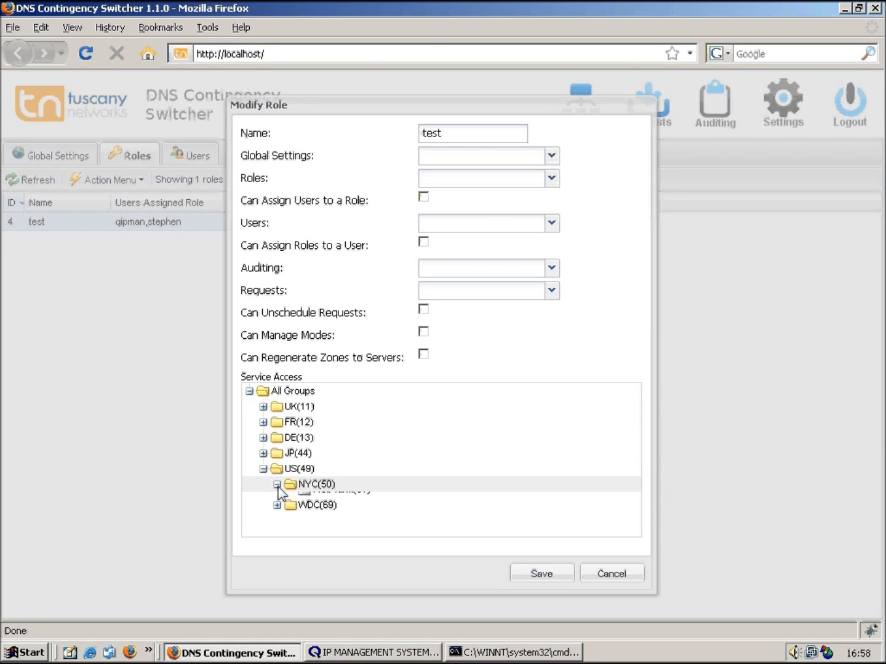
pyautogui.click(279, 485)
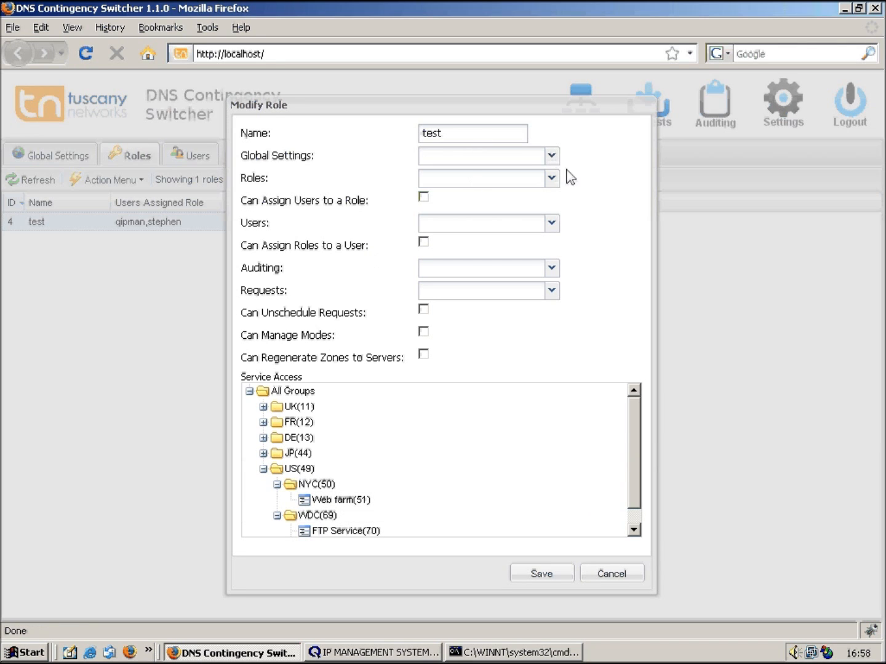
pyautogui.click(612, 573)
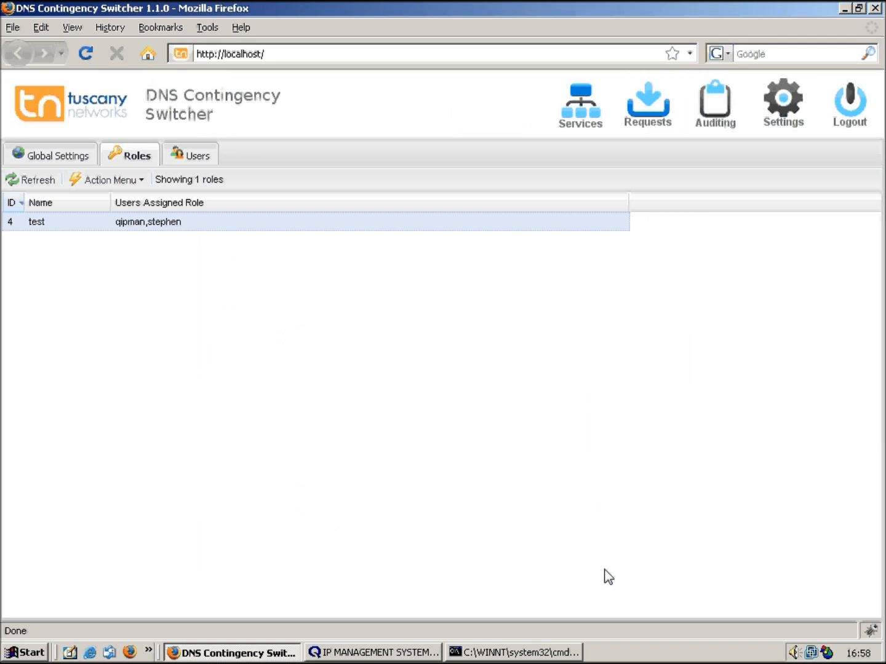
# - Review the Global Settings fields, then return to the eleven-service list with TFTP Service live
pyautogui.click(57, 155)
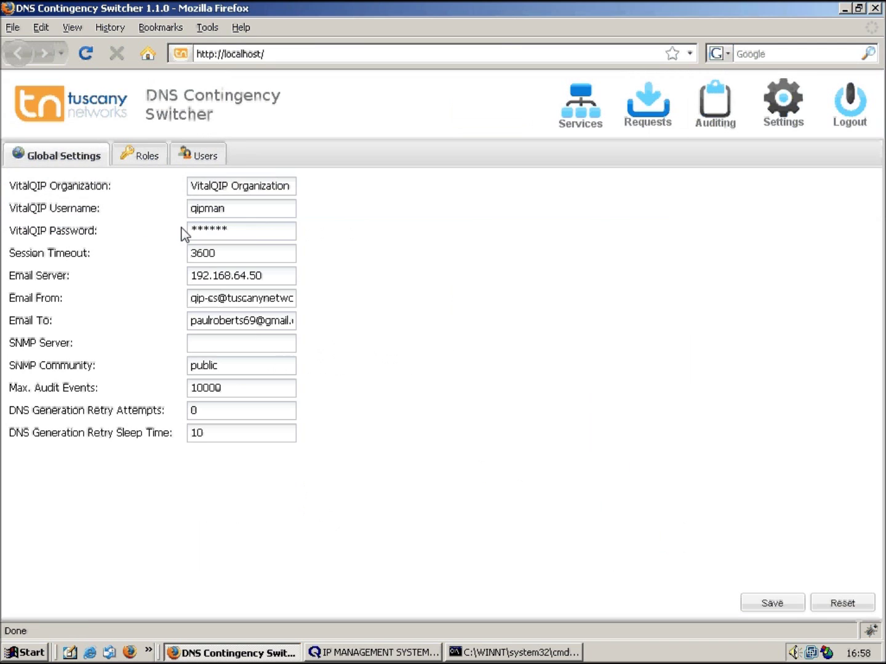
pyautogui.moveTo(258, 217)
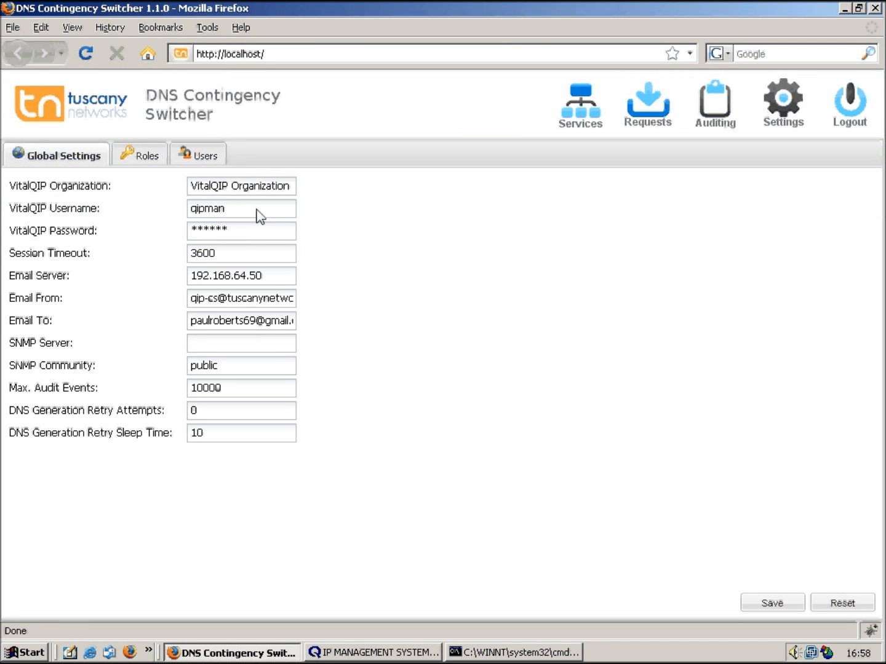
pyautogui.moveTo(331, 242)
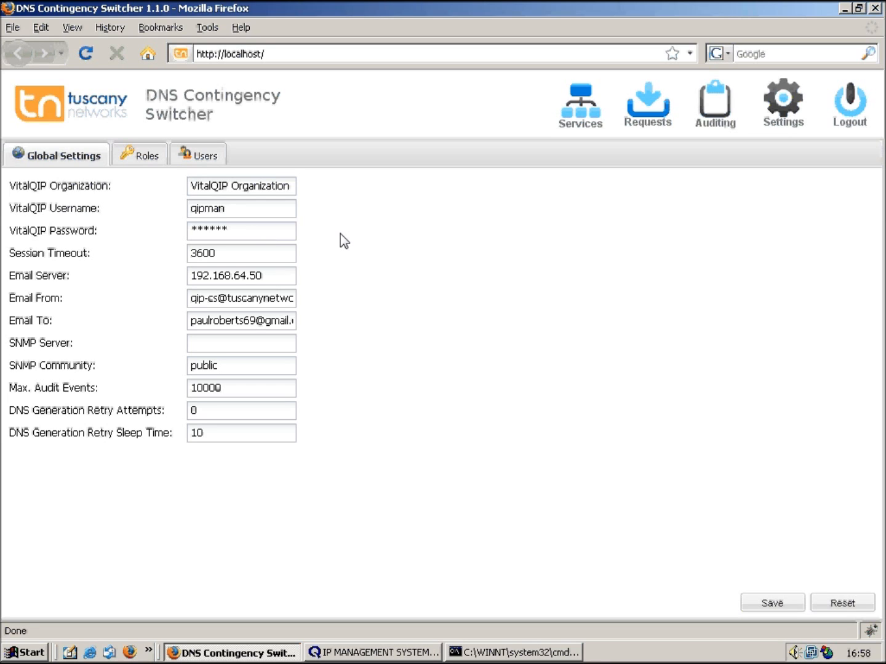
pyautogui.moveTo(273, 254)
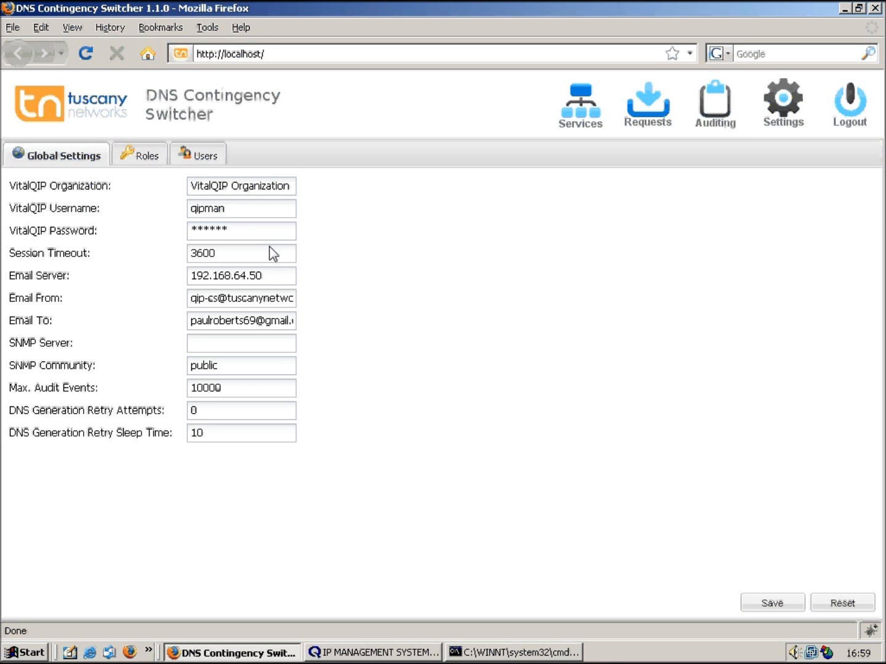
pyautogui.moveTo(279, 286)
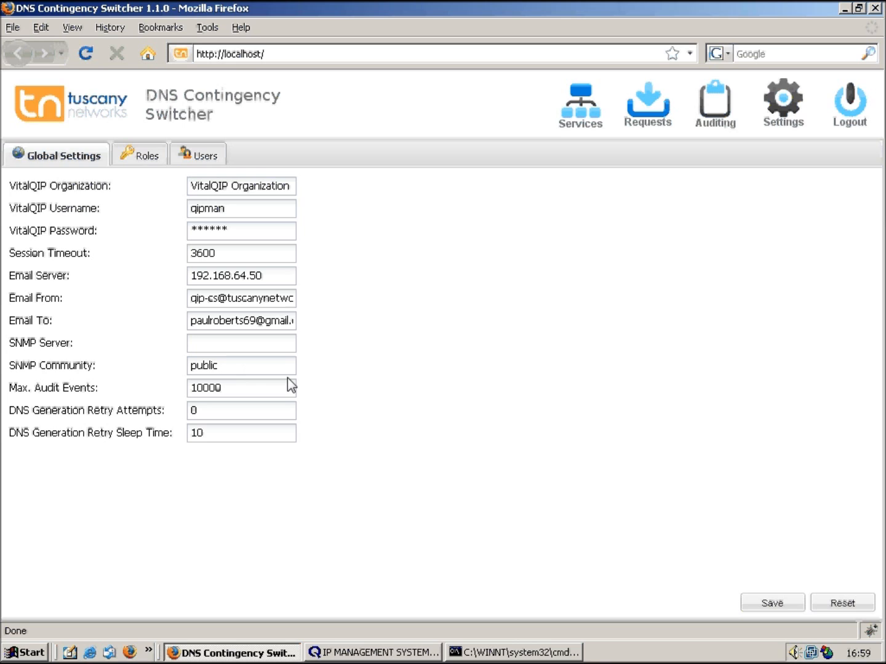
pyautogui.moveTo(352, 449)
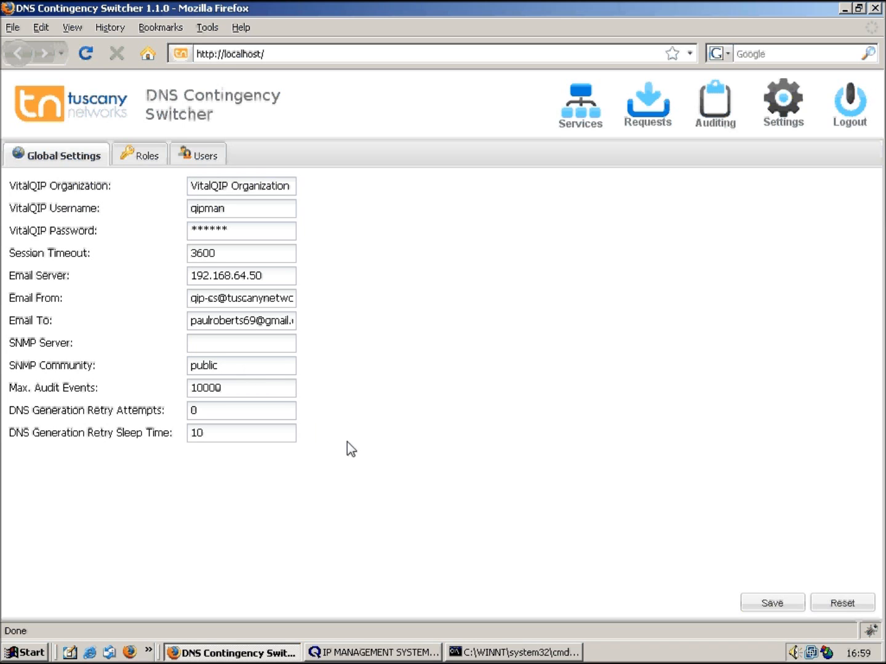
pyautogui.moveTo(604, 227)
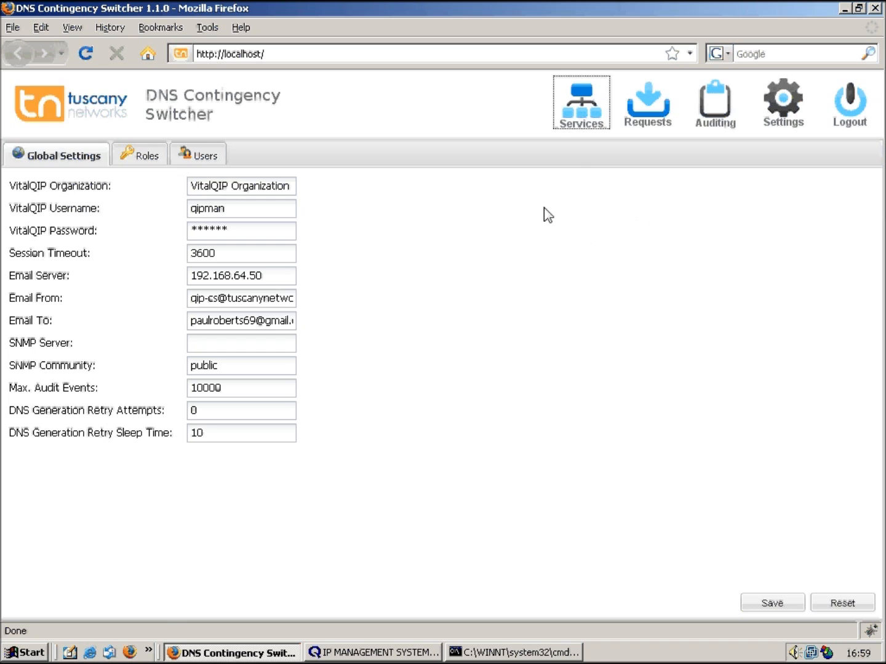
pyautogui.click(581, 98)
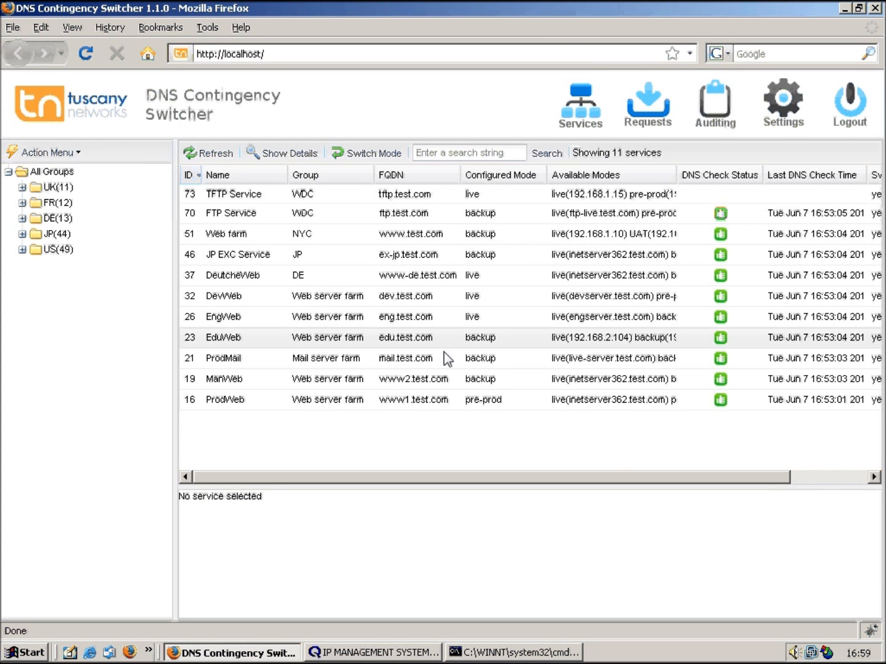